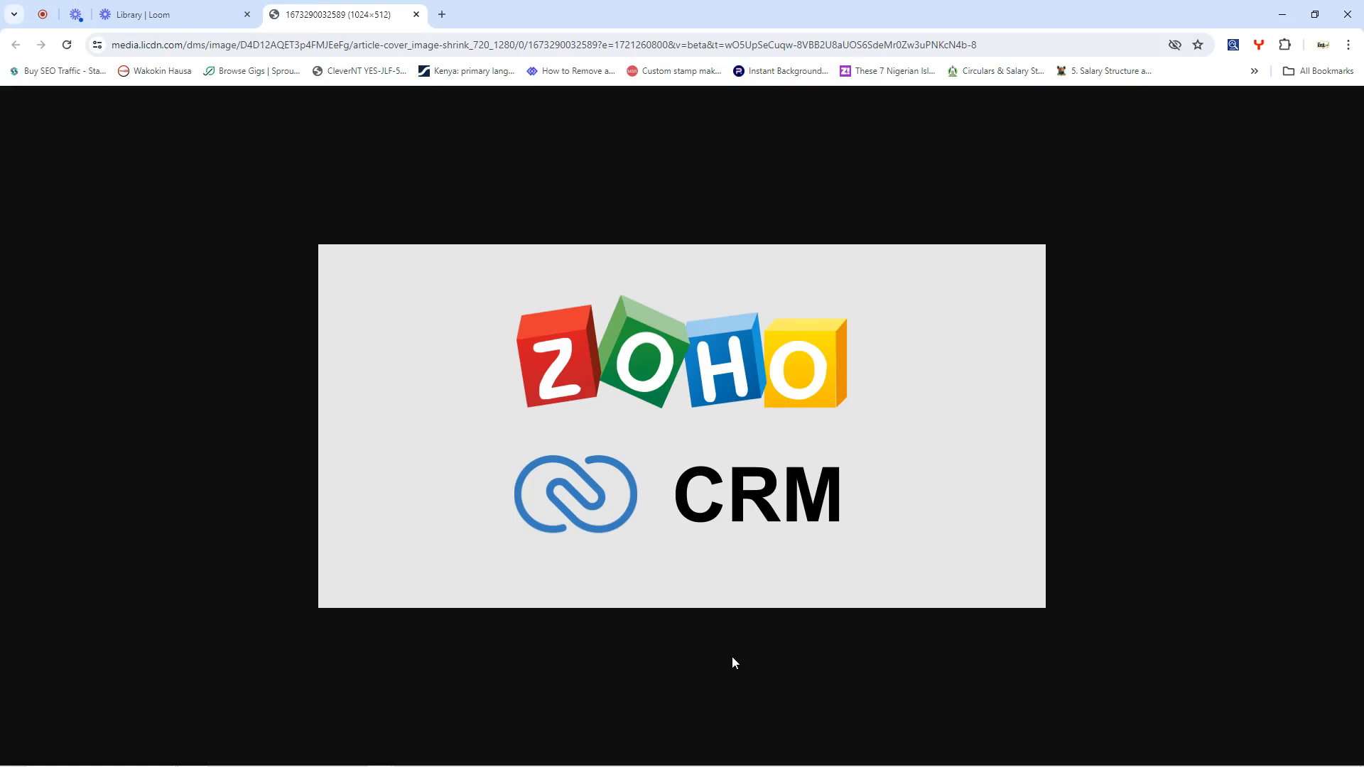
mouse_move(562, 291)
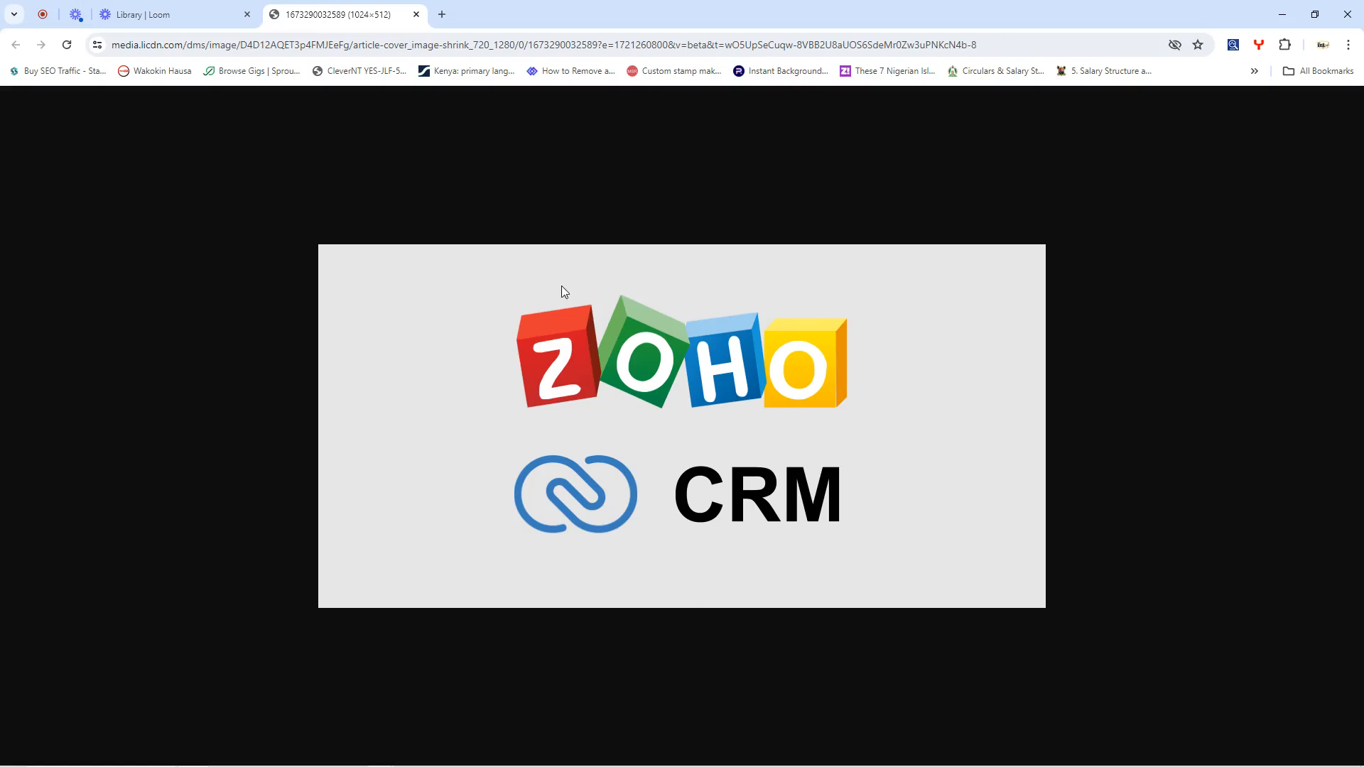
mouse_move(530, 275)
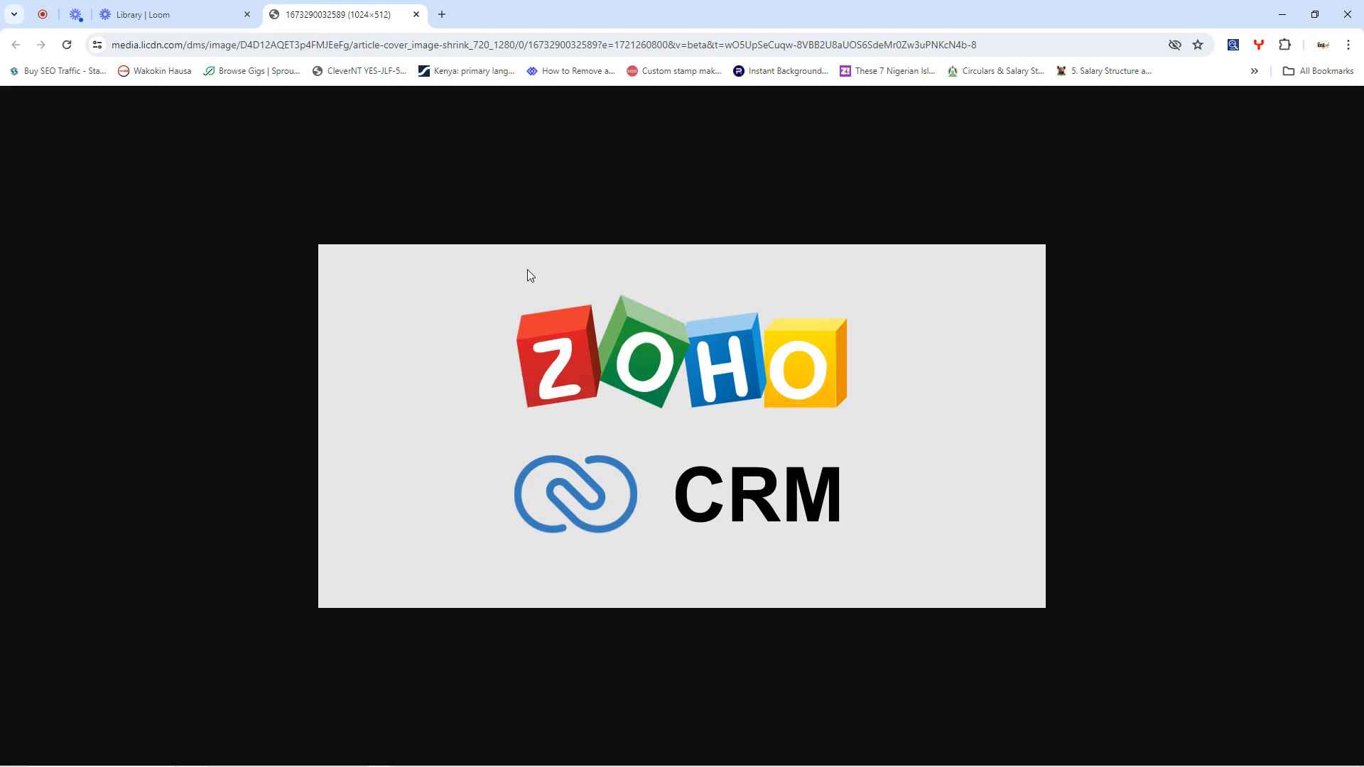
mouse_move(503, 272)
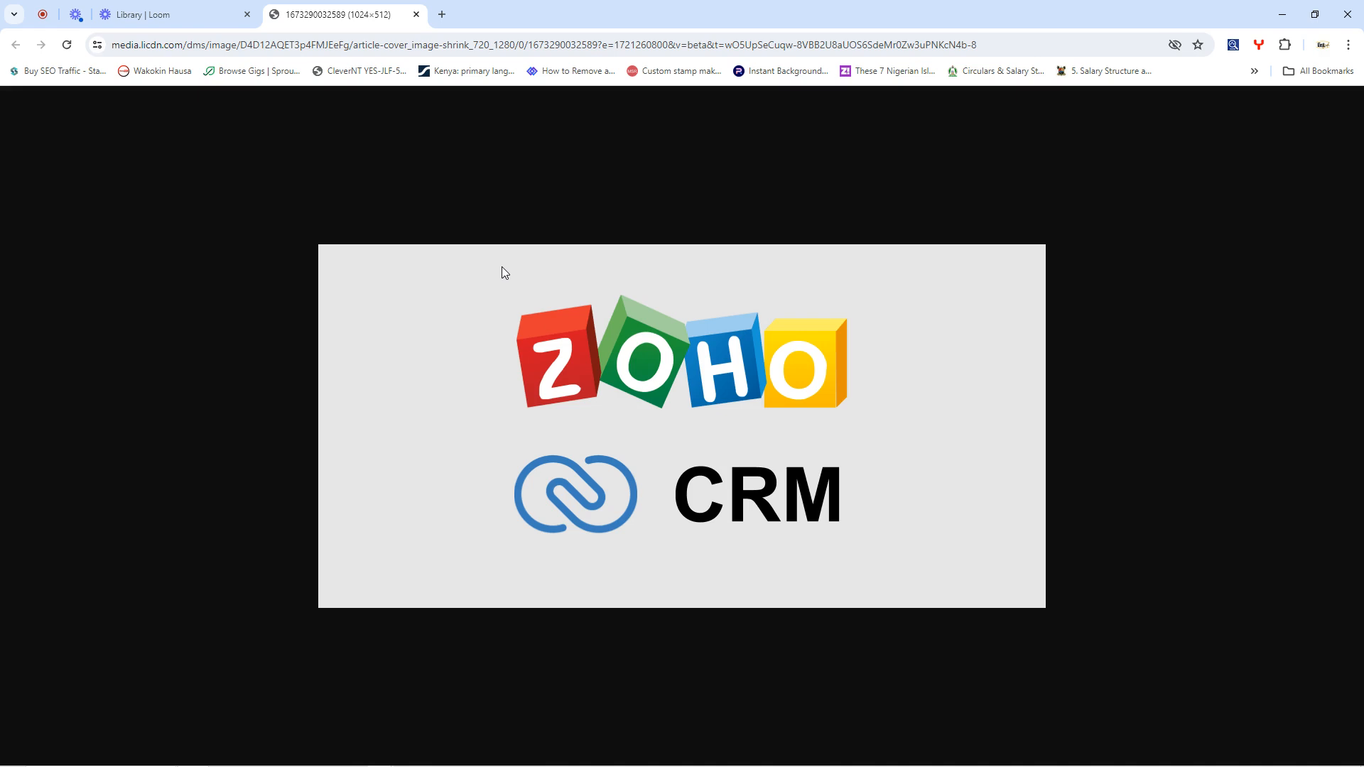
mouse_move(566, 323)
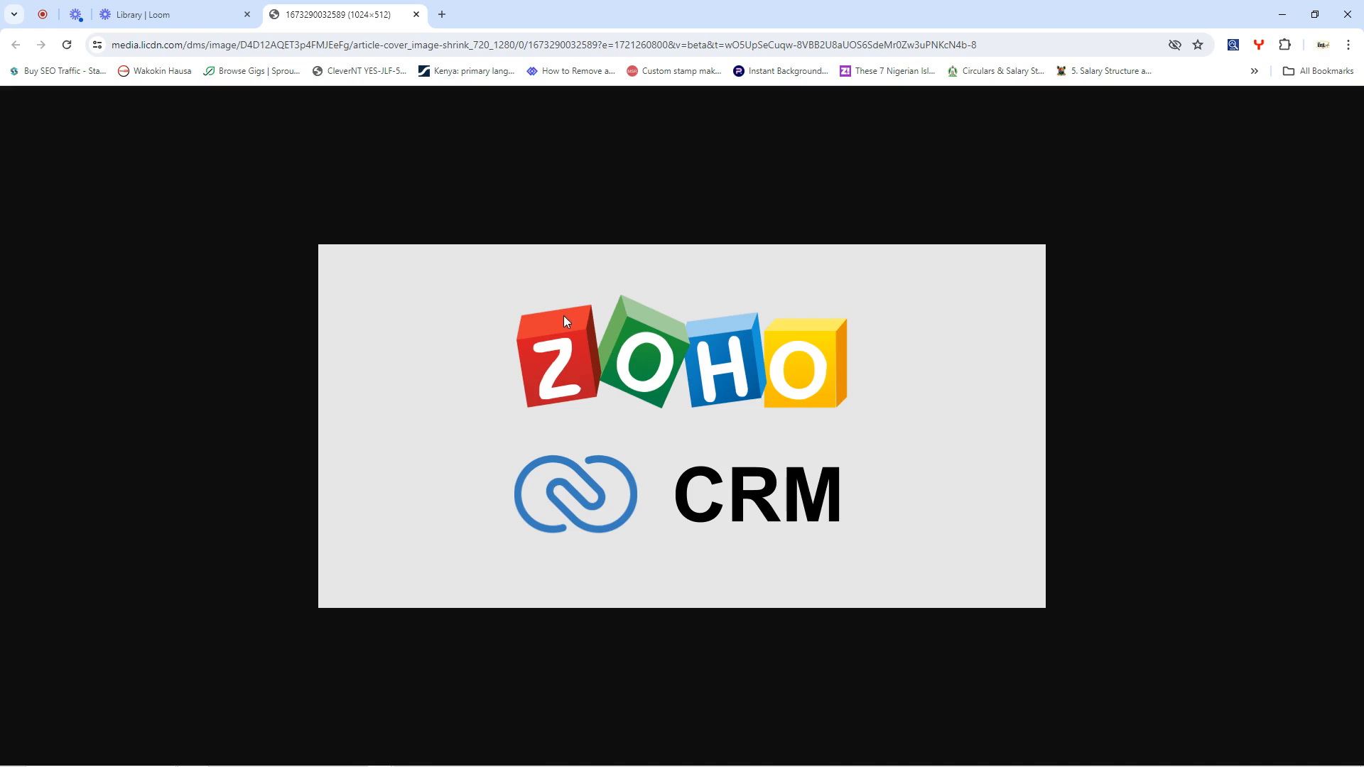
mouse_move(622, 312)
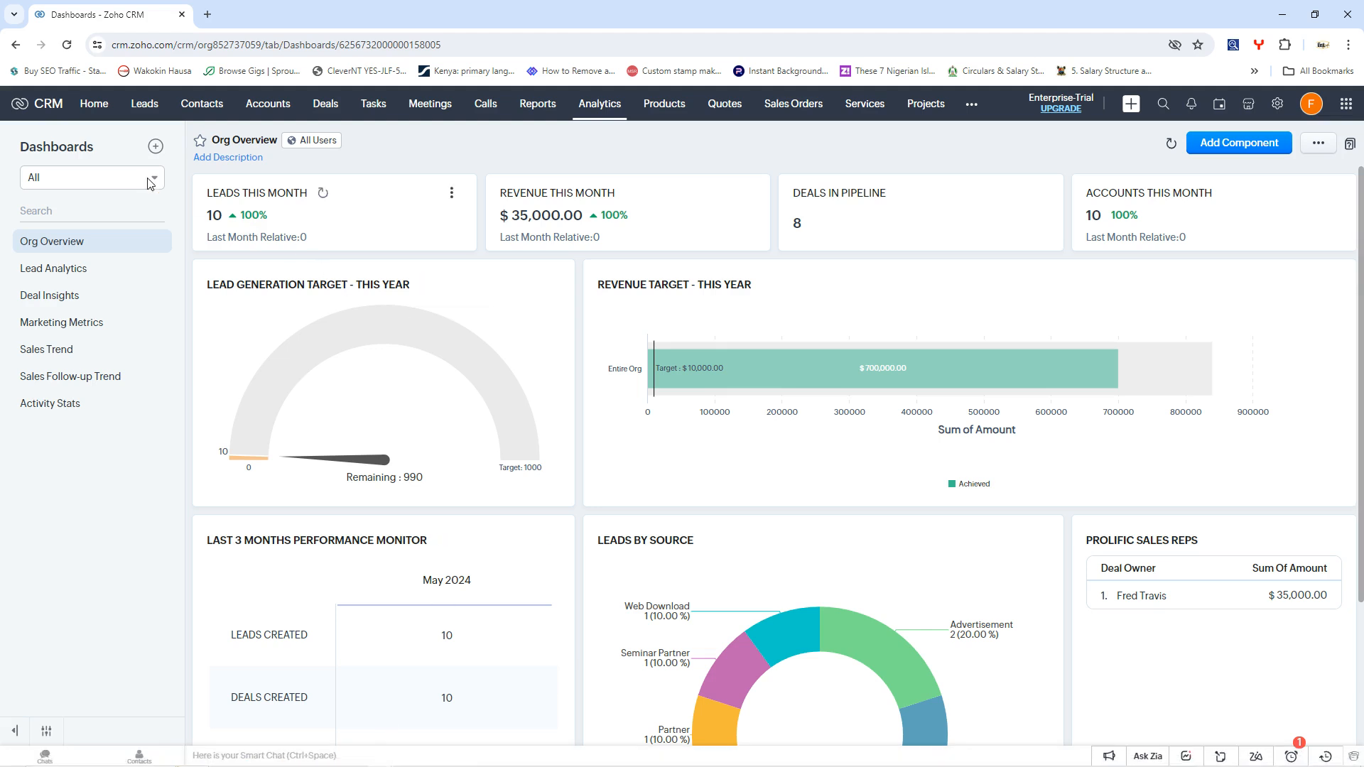
Go to the CRM home page, scroll its widgets and refresh the Today's Leads widget.
click(94, 103)
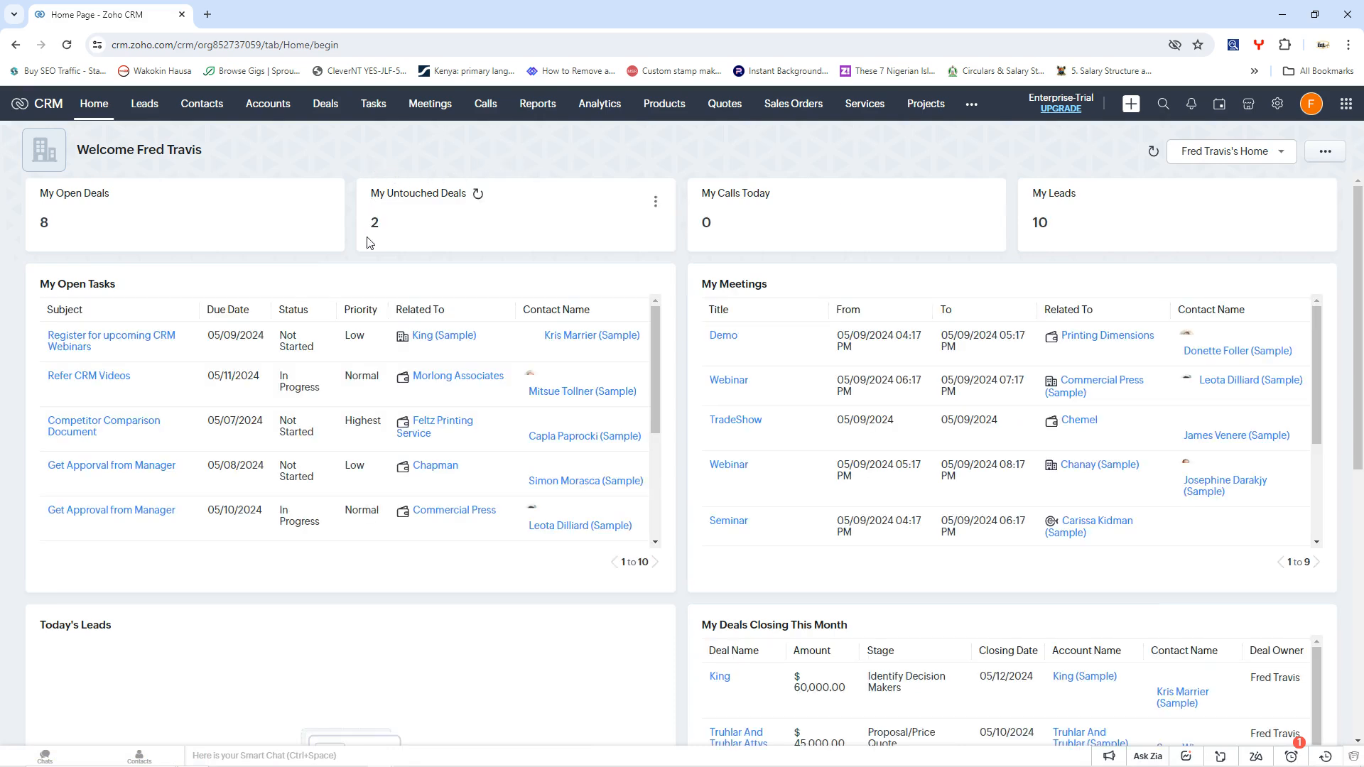
mouse_move(185, 236)
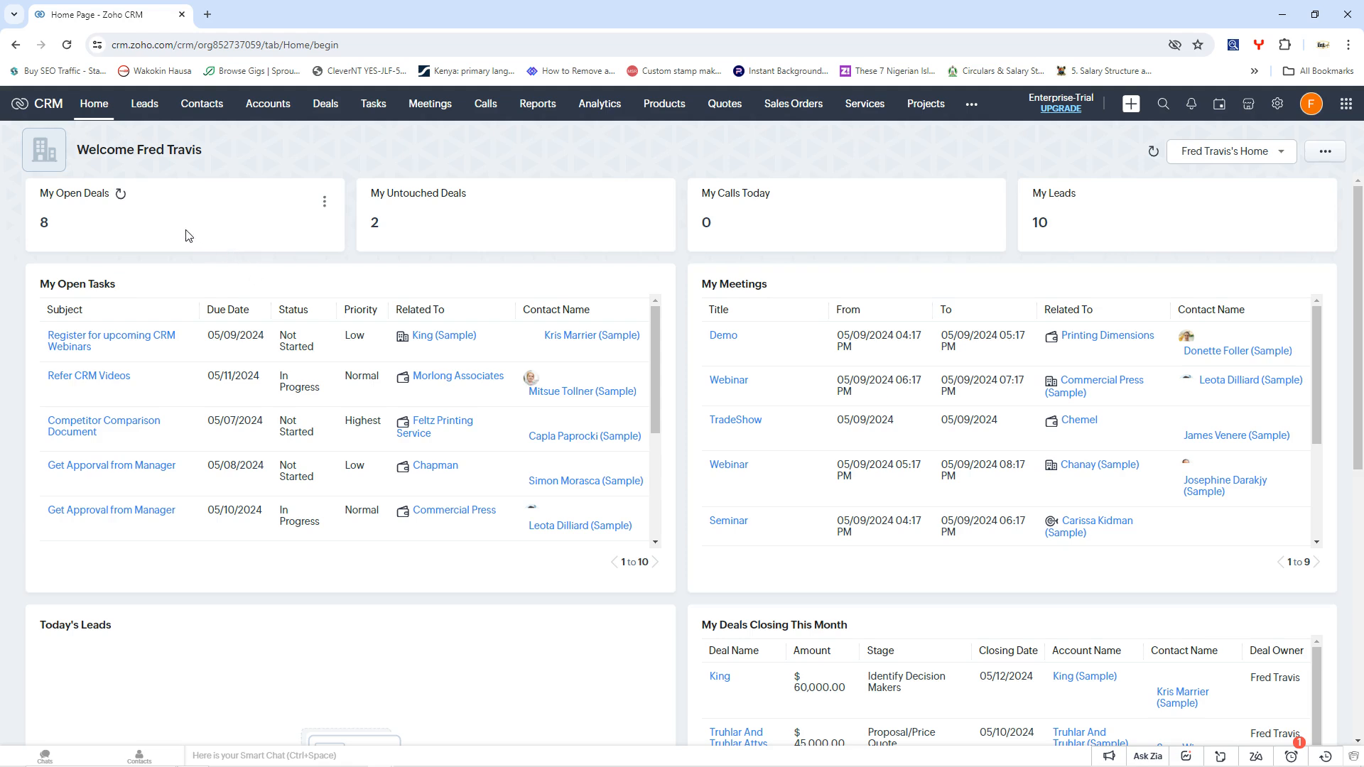
mouse_move(65, 290)
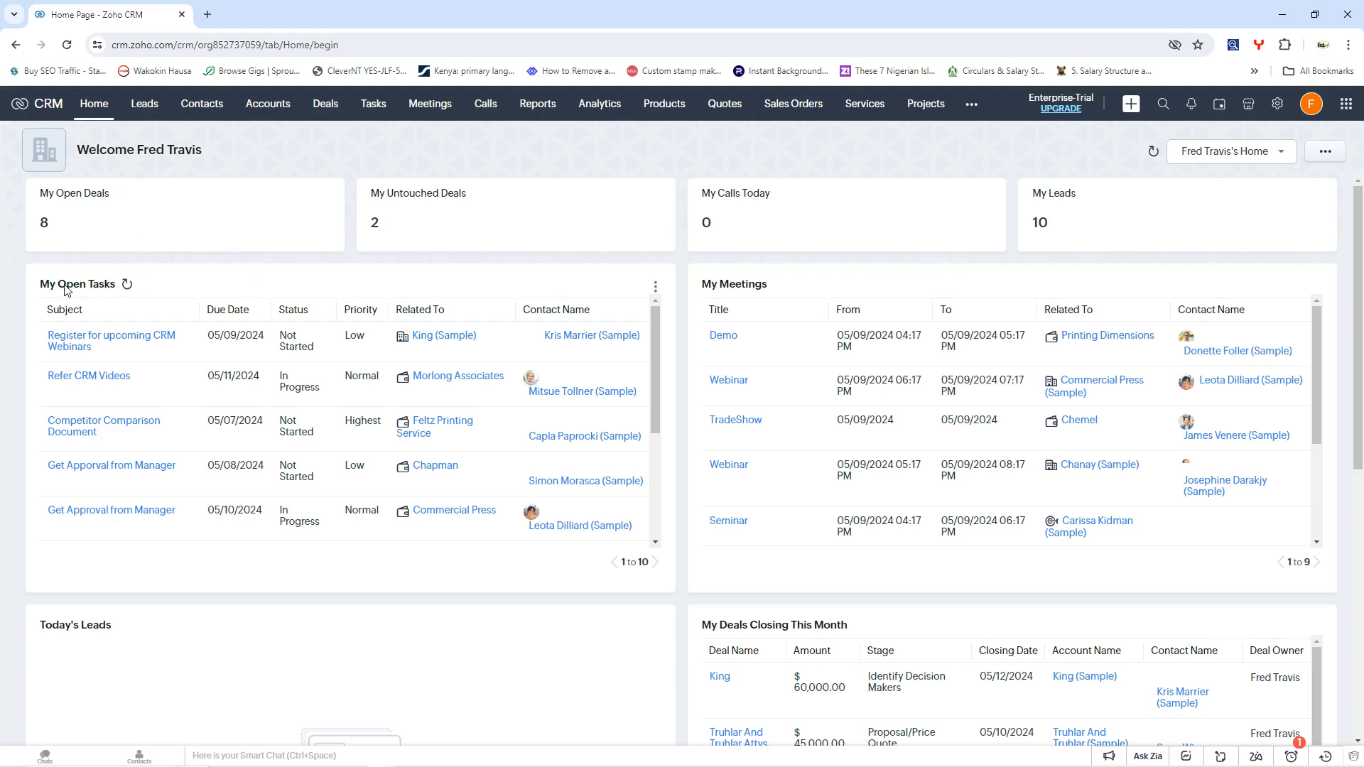
mouse_move(907, 317)
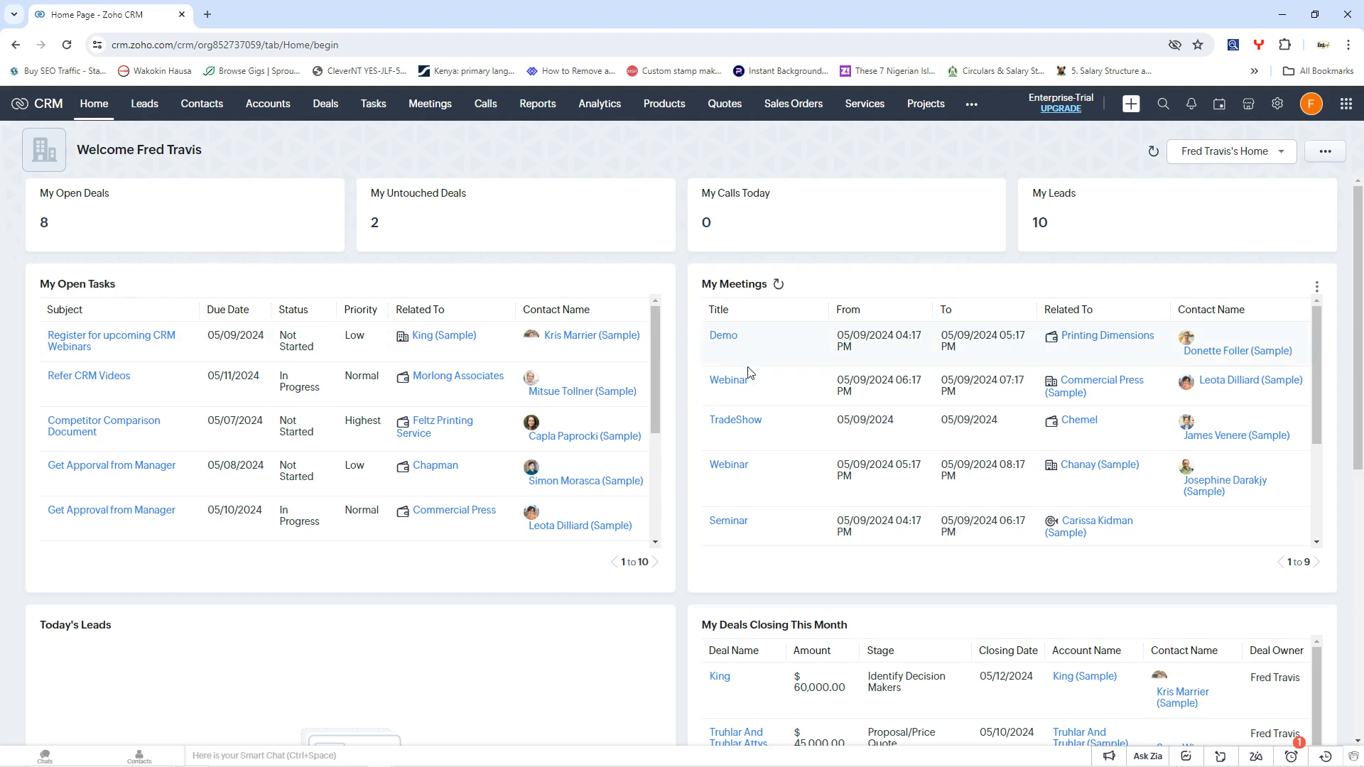
scroll(down, 3)
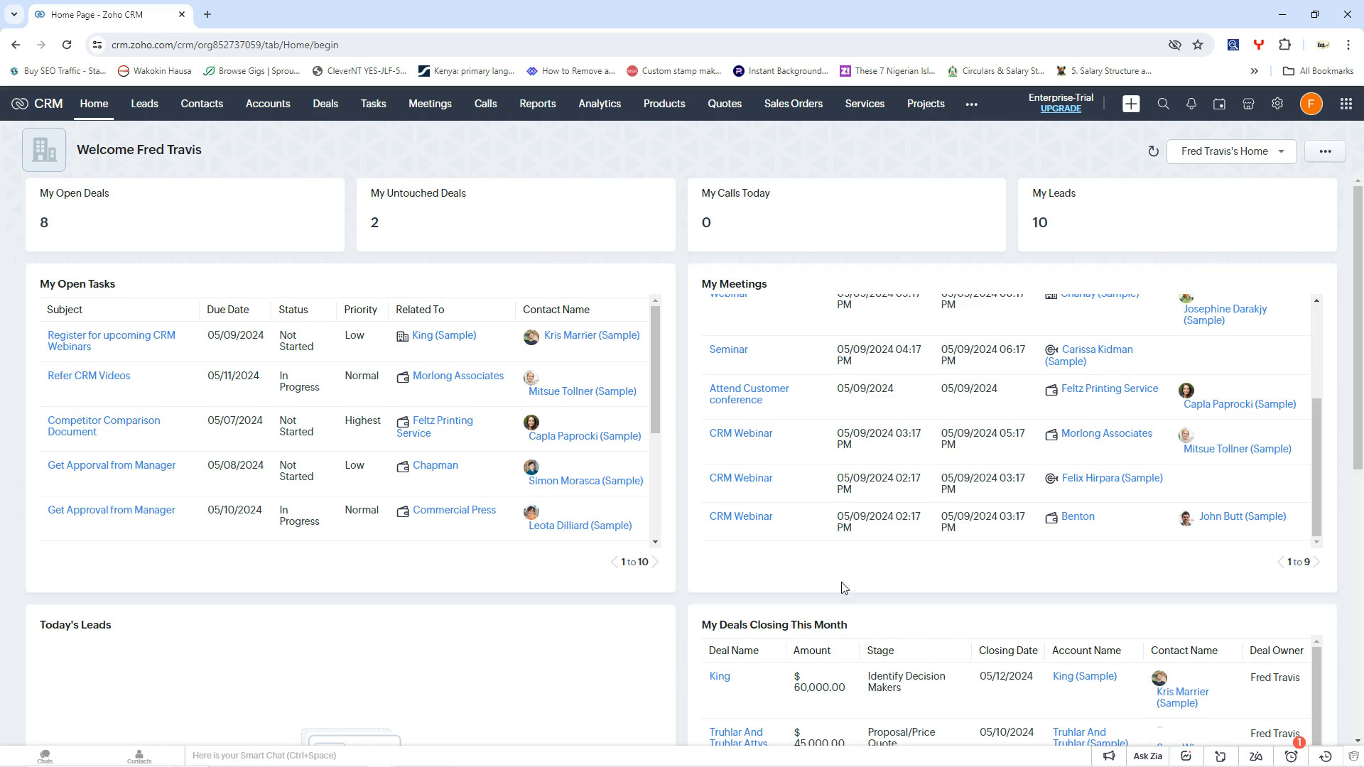
scroll(down, 3)
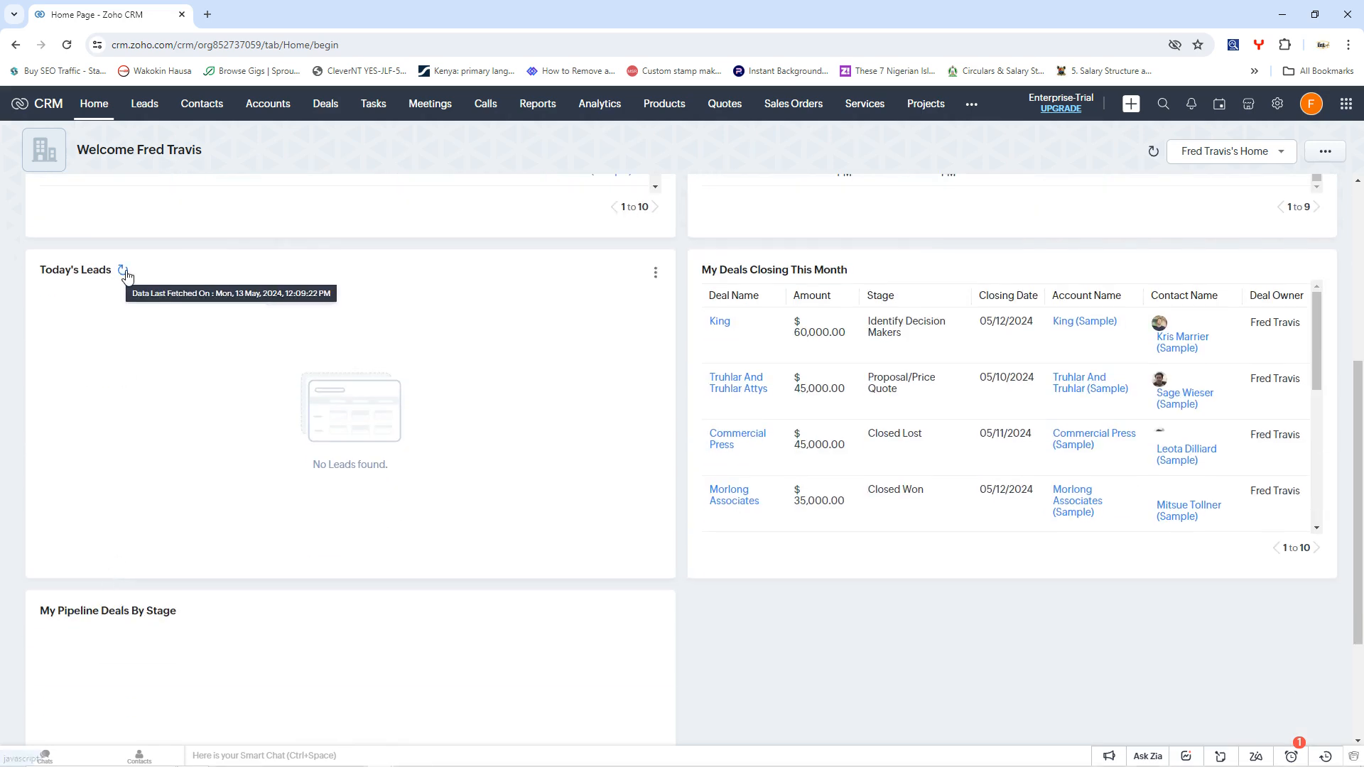
click(122, 270)
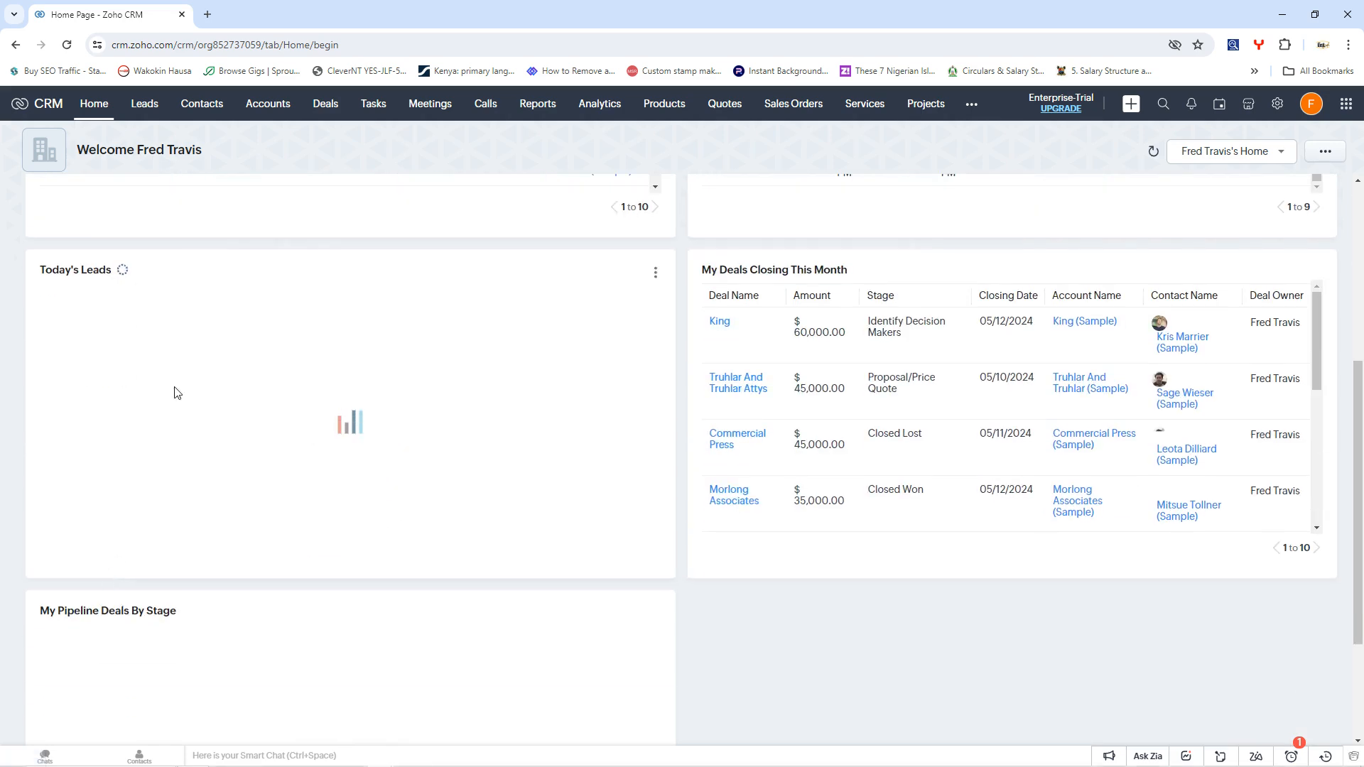
mouse_move(282, 483)
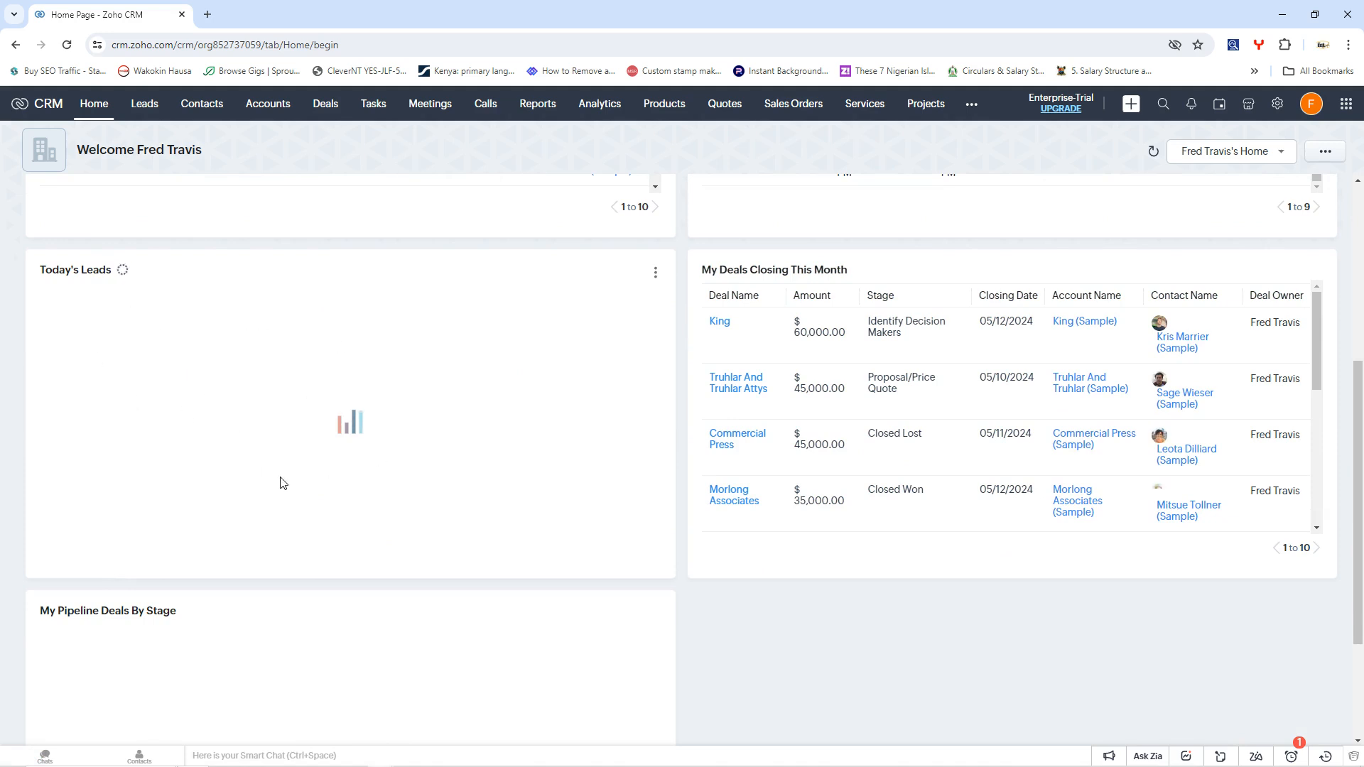
scroll(down, 3)
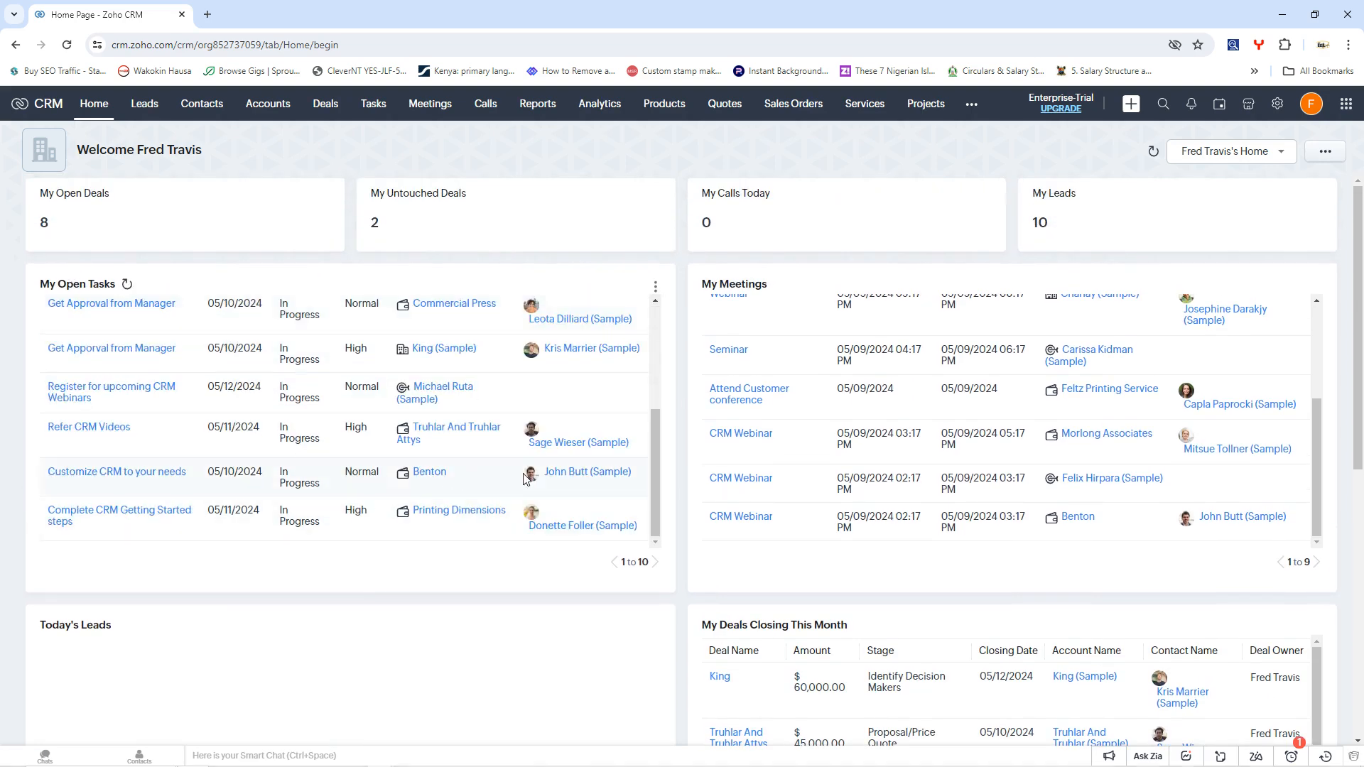
scroll(down, 3)
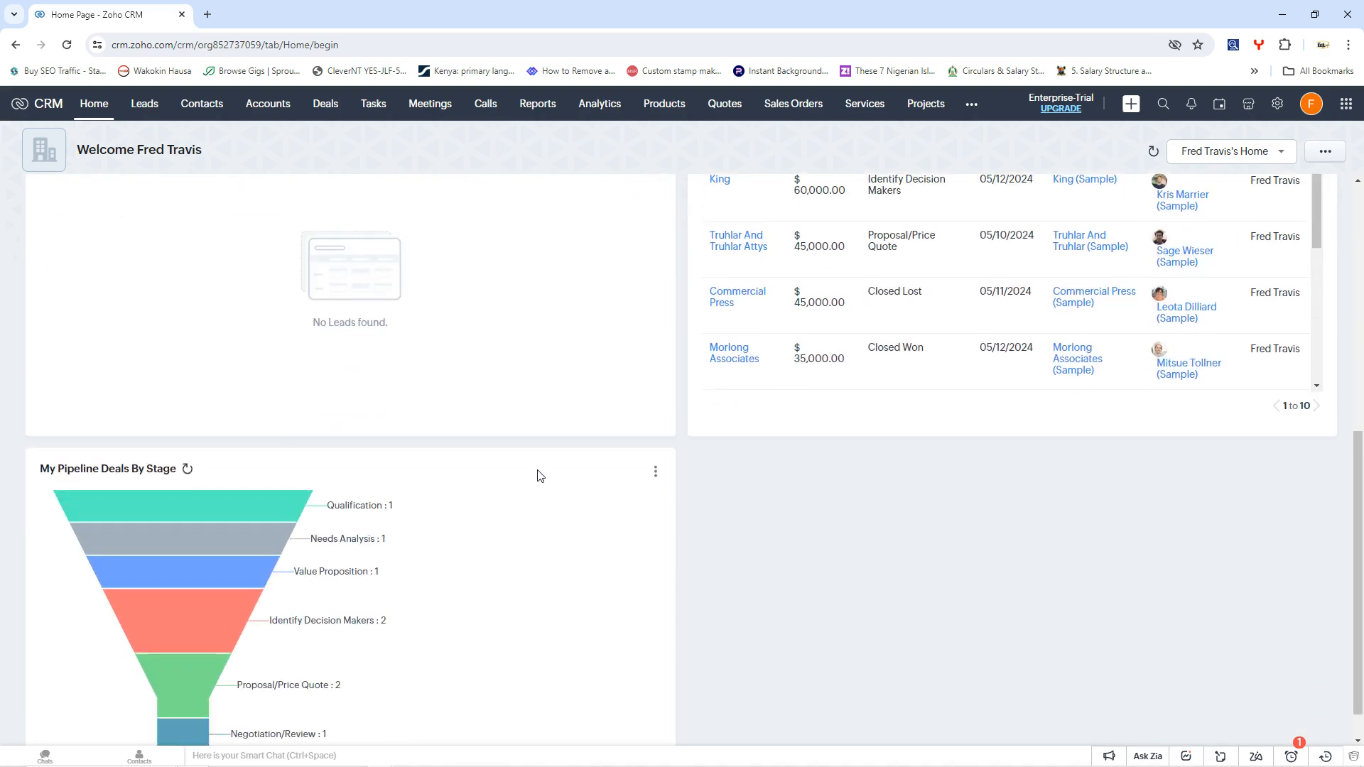
scroll(up, 3)
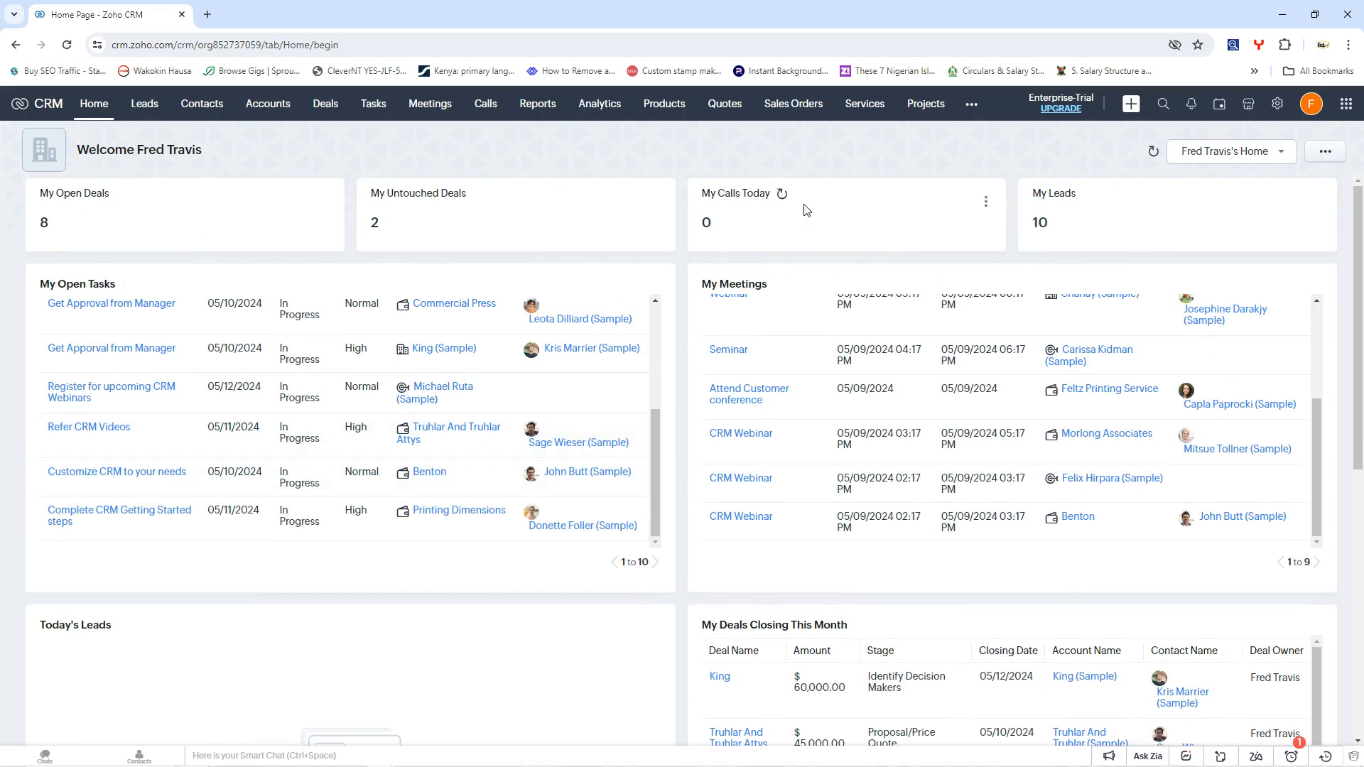
mouse_move(858, 162)
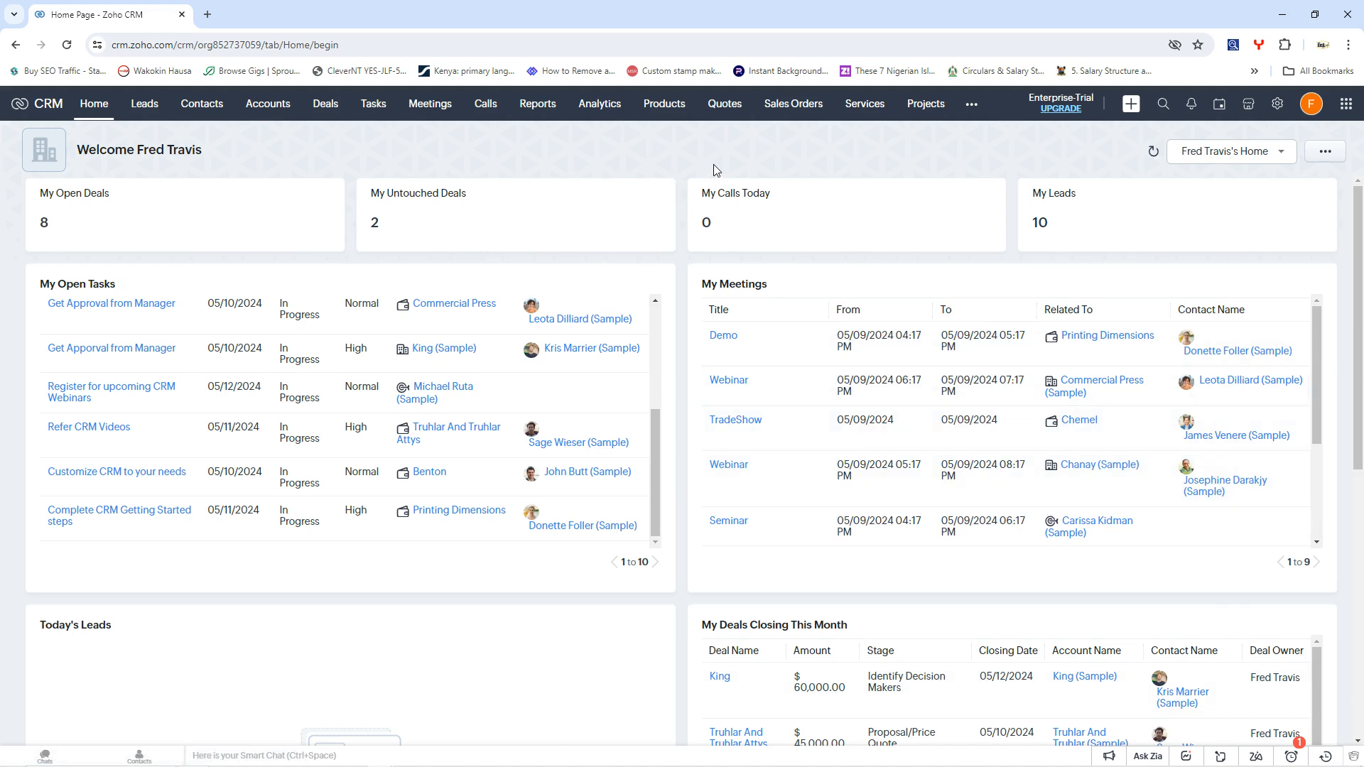
mouse_move(891, 170)
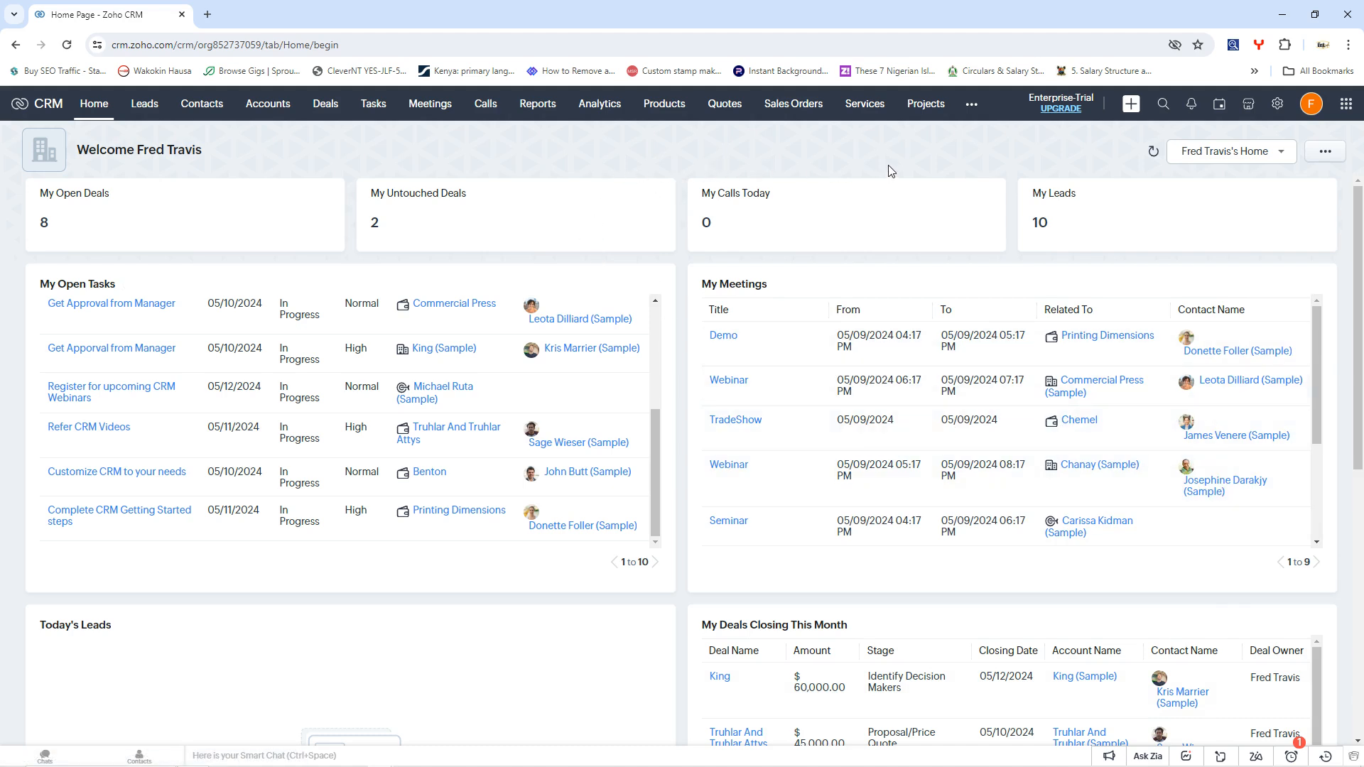
mouse_move(567, 187)
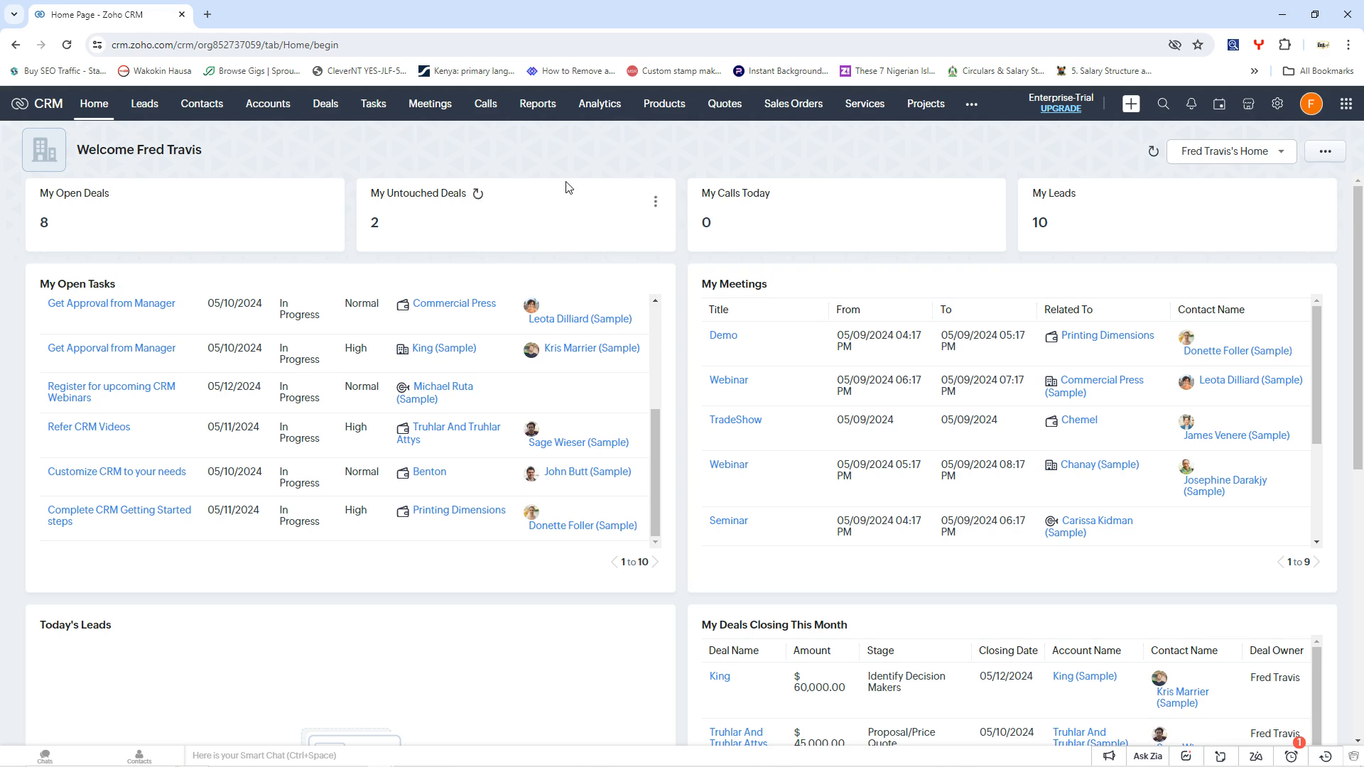
mouse_move(93, 103)
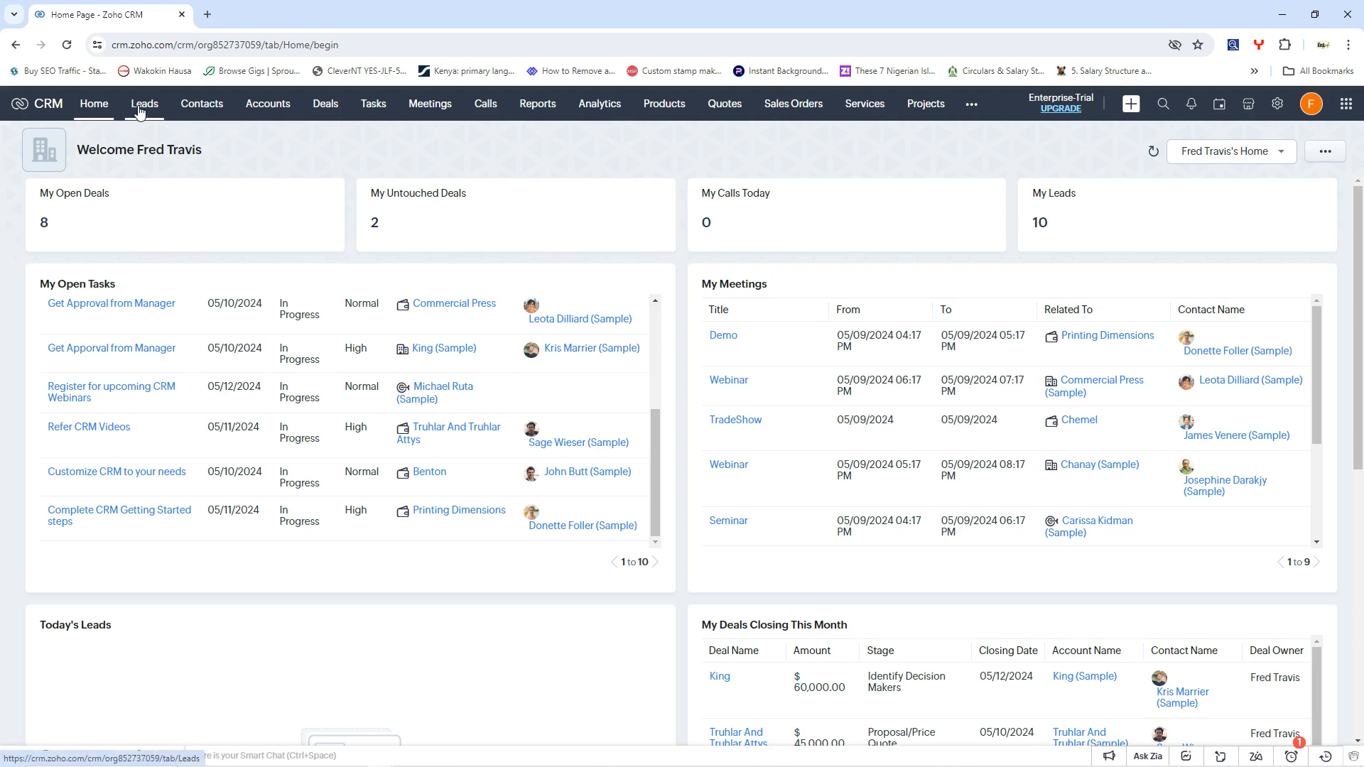
mouse_move(267, 104)
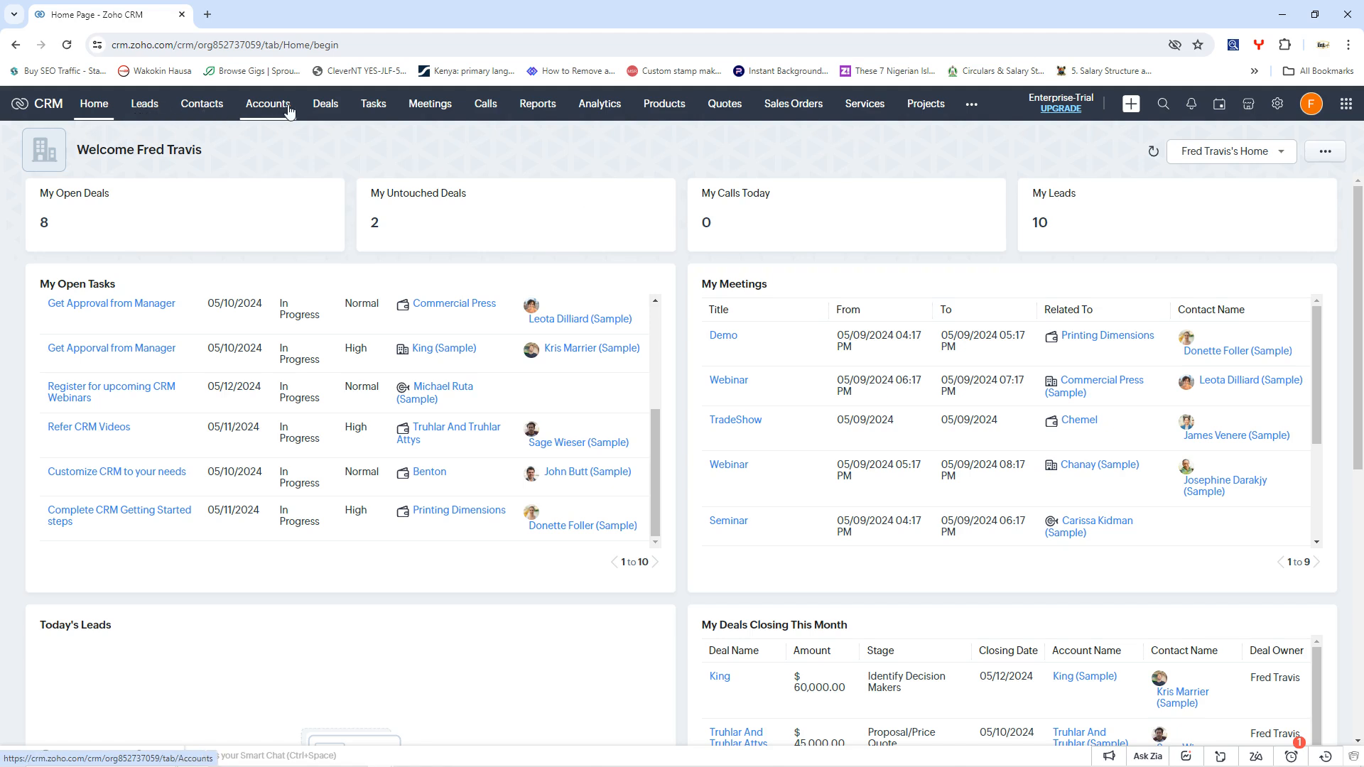
mouse_move(374, 108)
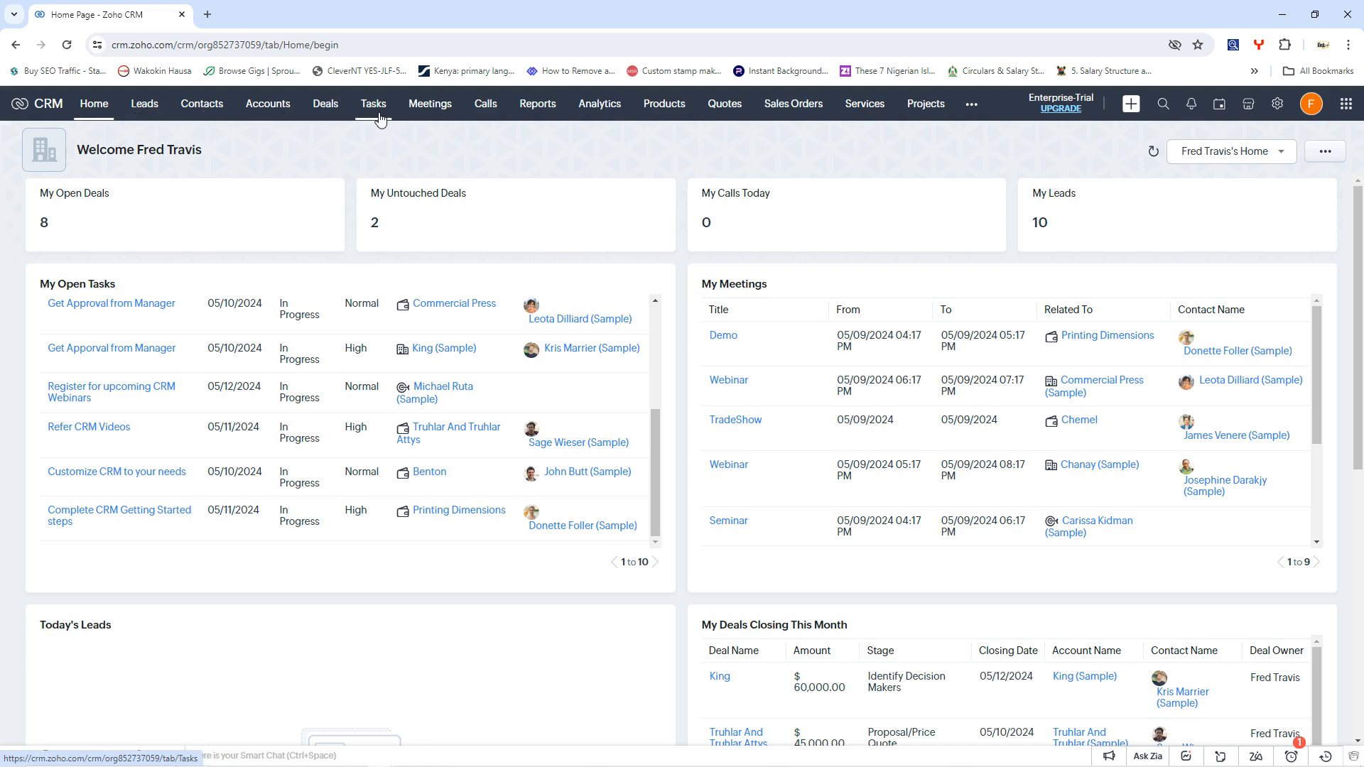
mouse_move(537, 104)
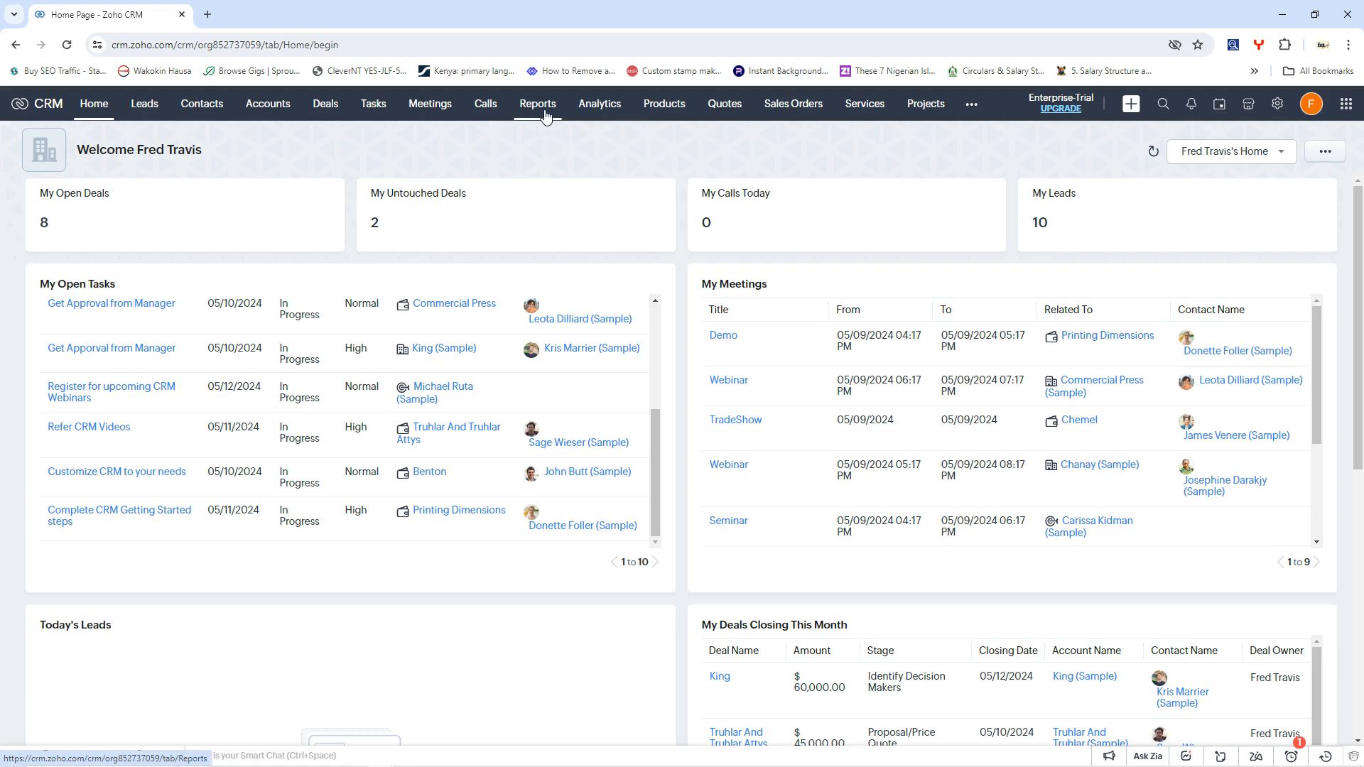
mouse_move(723, 104)
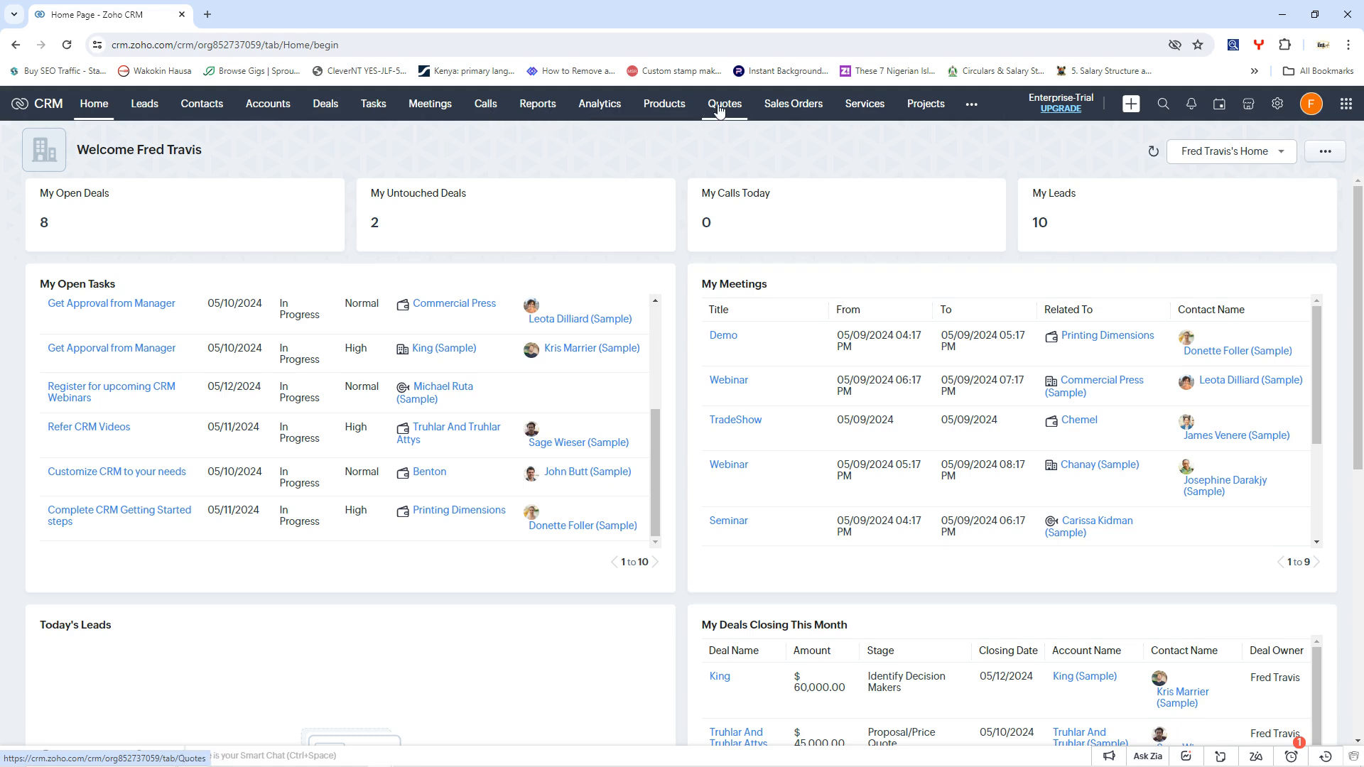
mouse_move(863, 104)
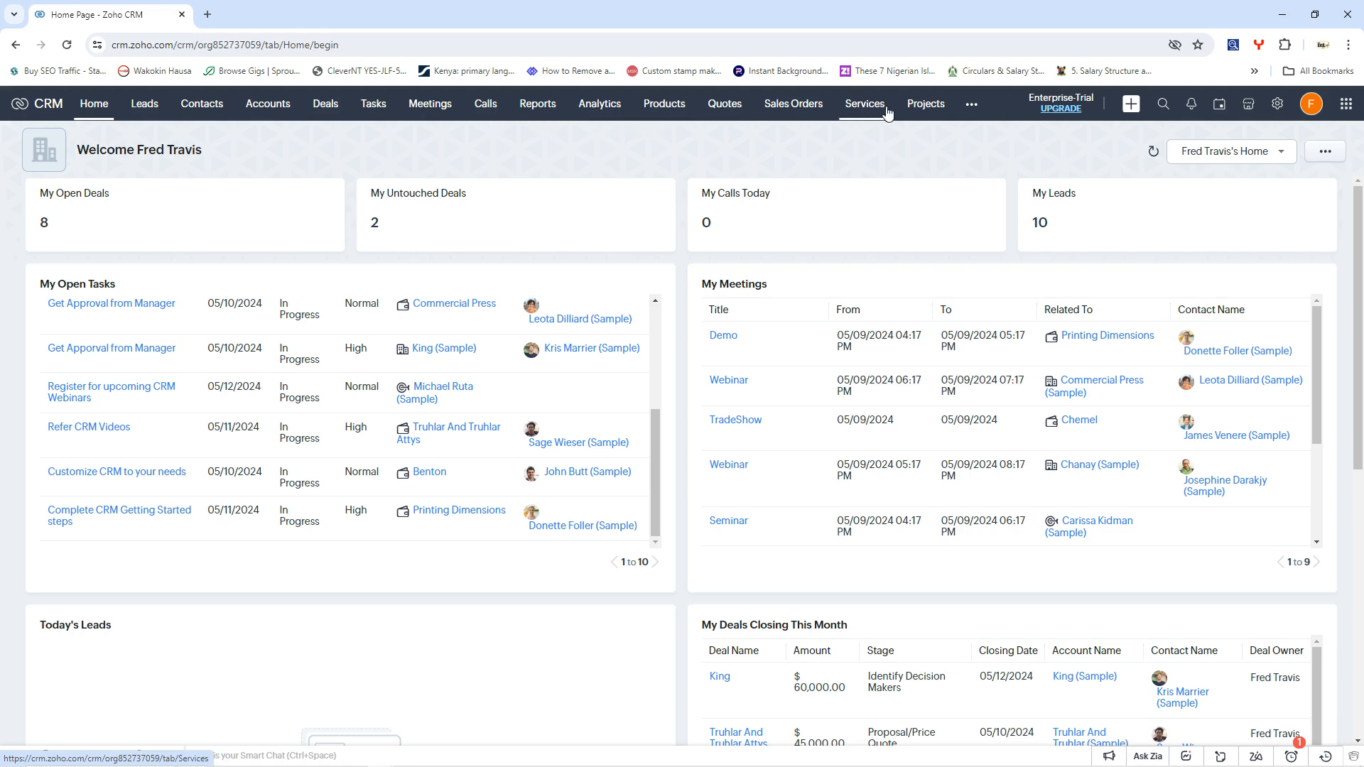
mouse_move(606, 217)
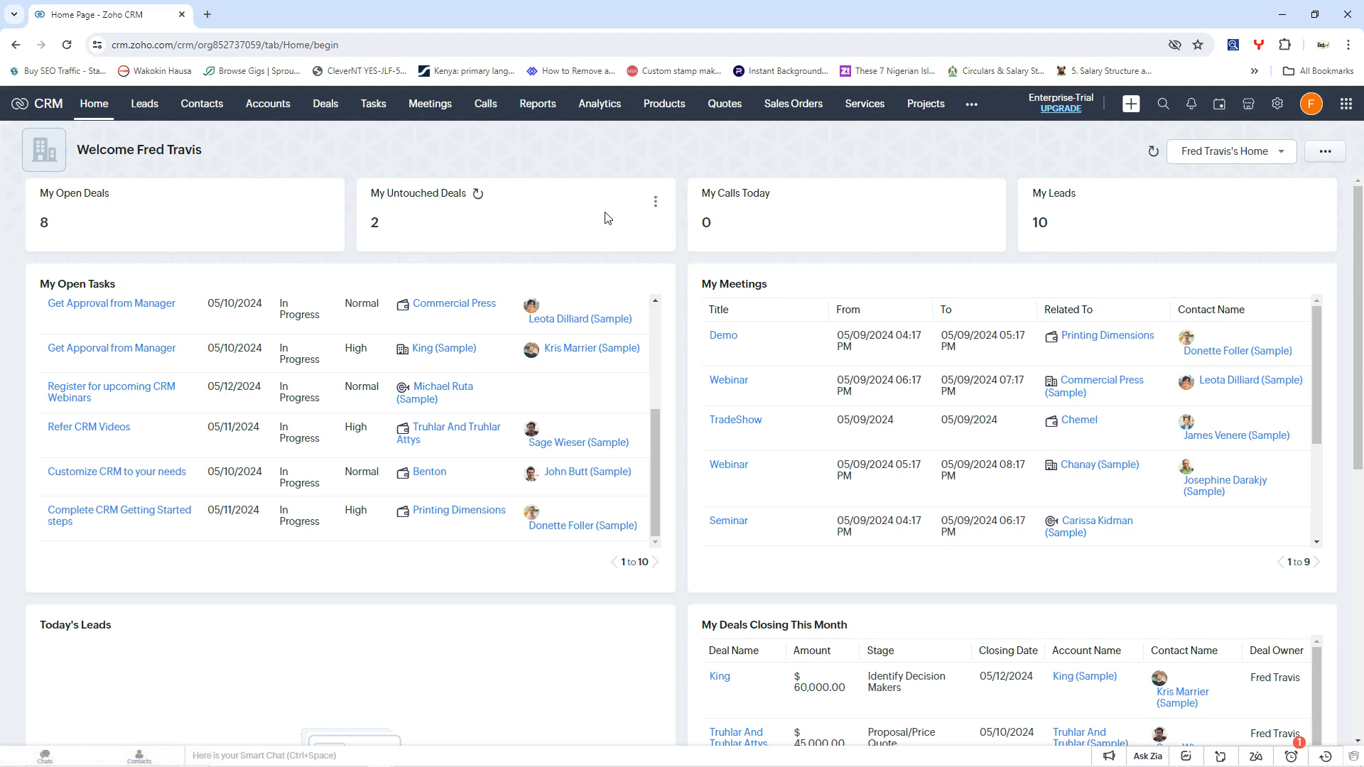
mouse_move(420, 164)
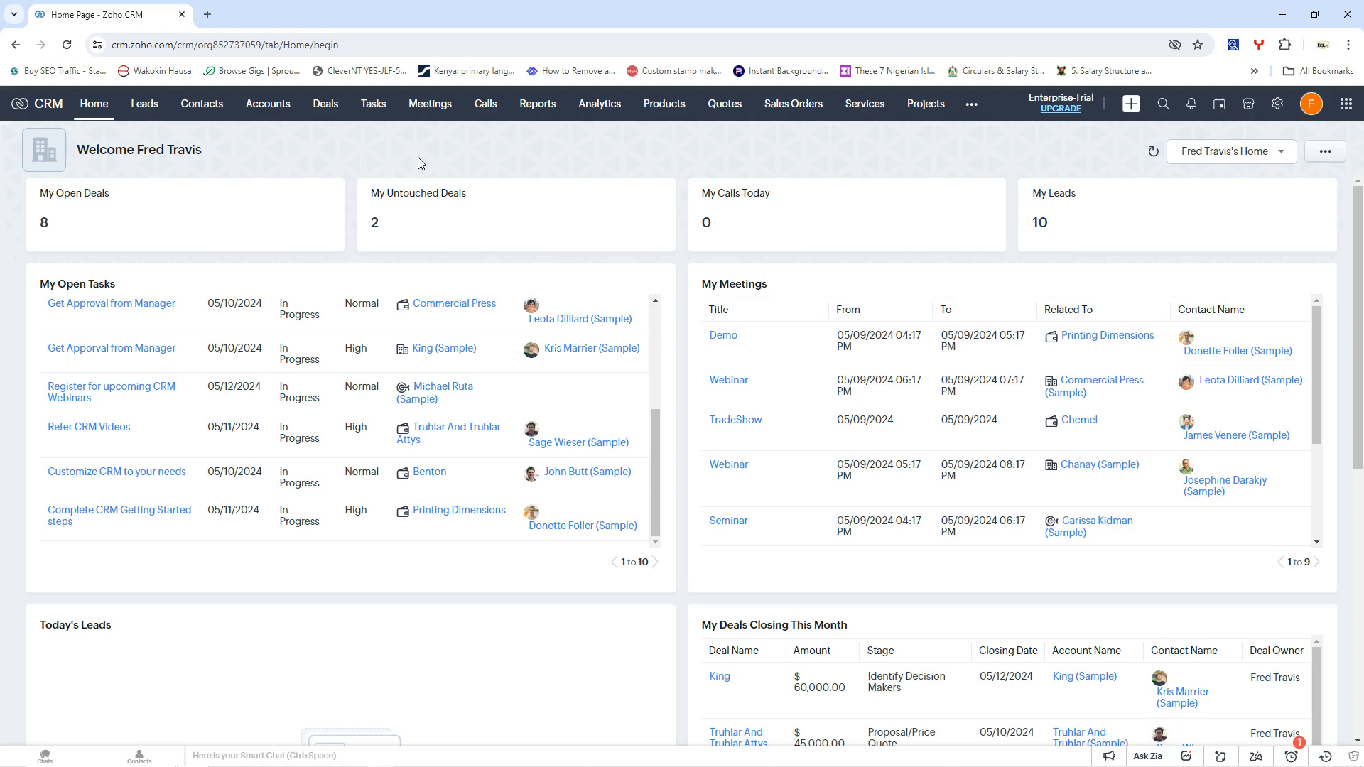
mouse_move(680, 169)
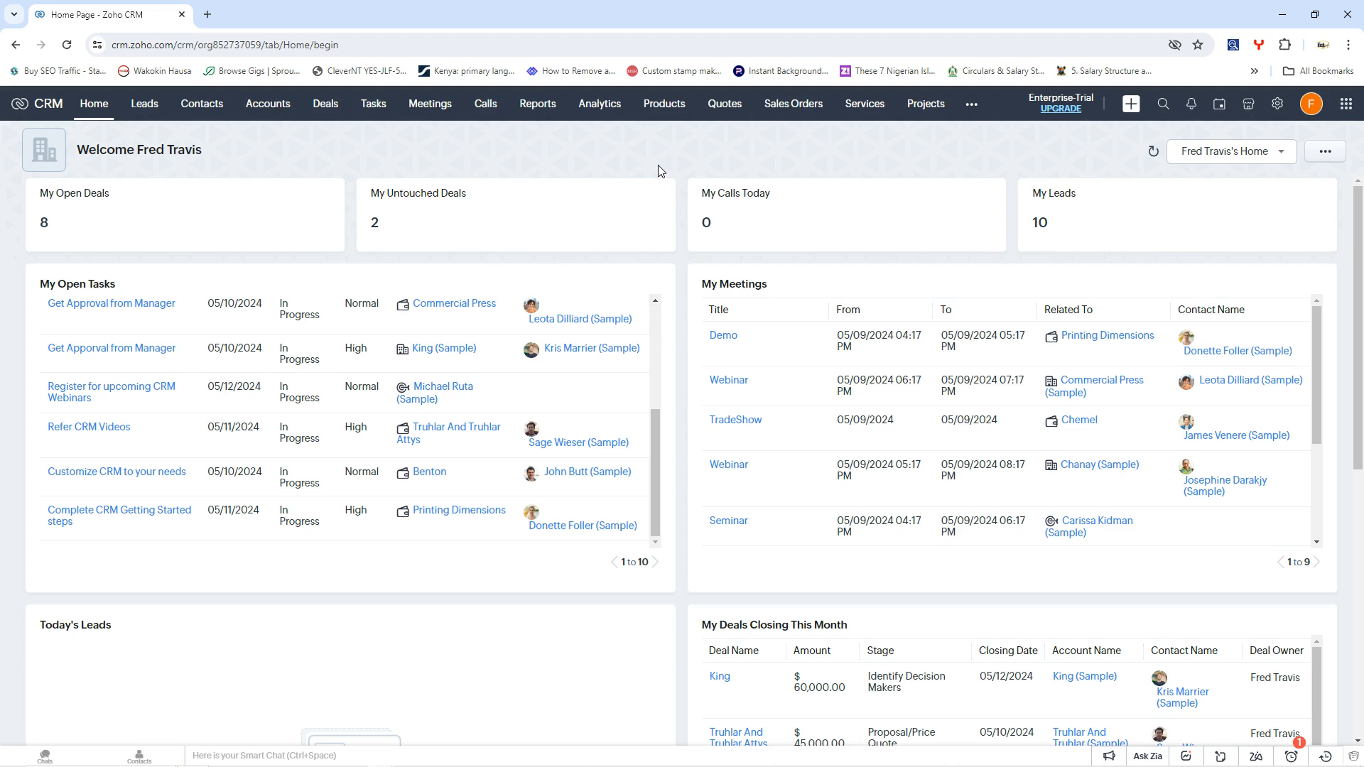
mouse_move(296, 183)
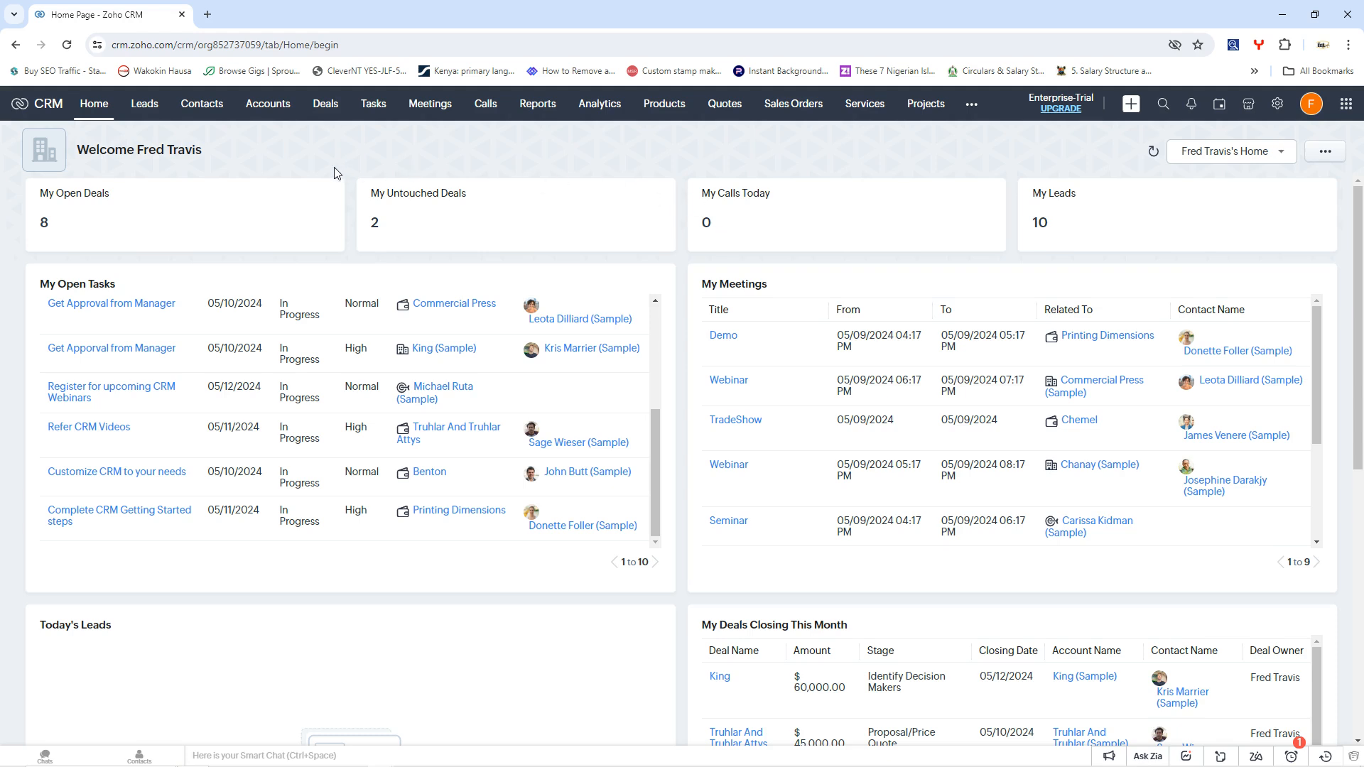
mouse_move(661, 233)
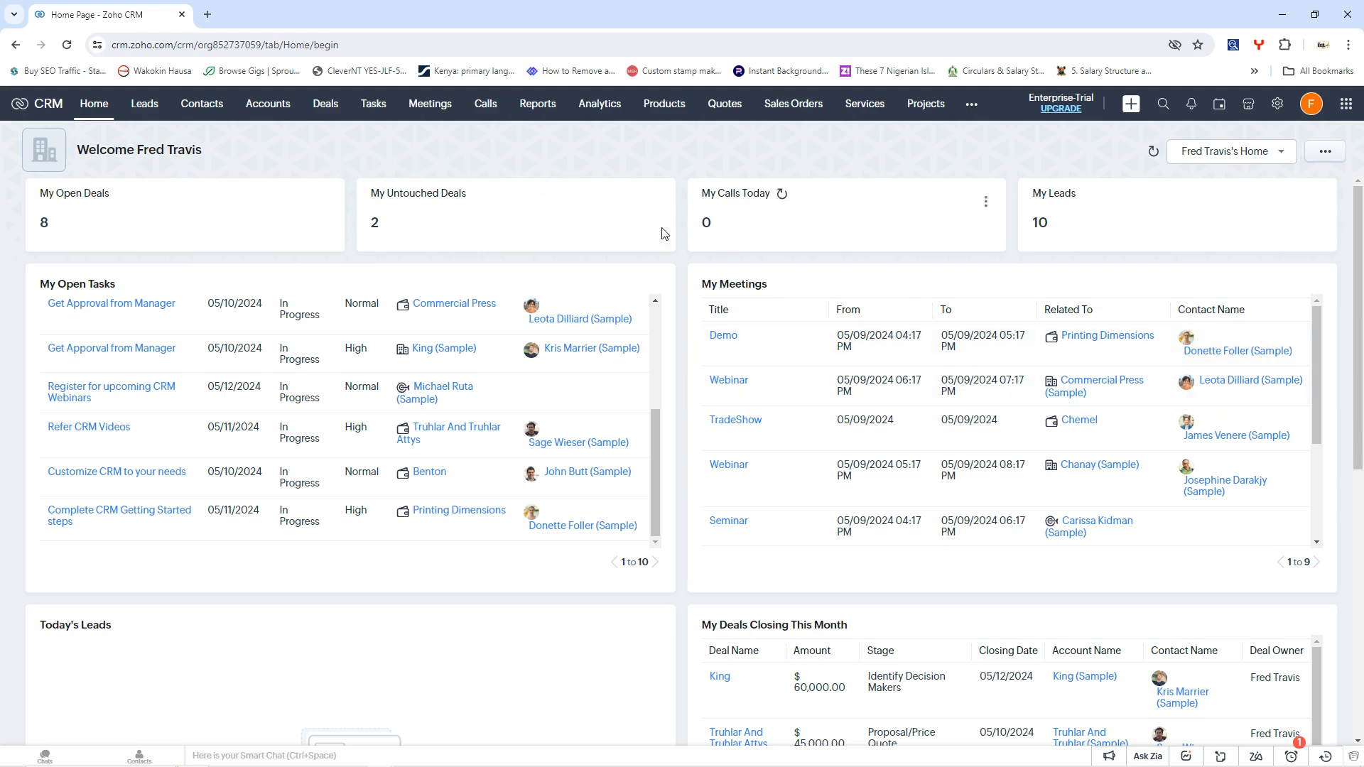
Show the All Leads list with 20 records per page instead of 10.
click(144, 104)
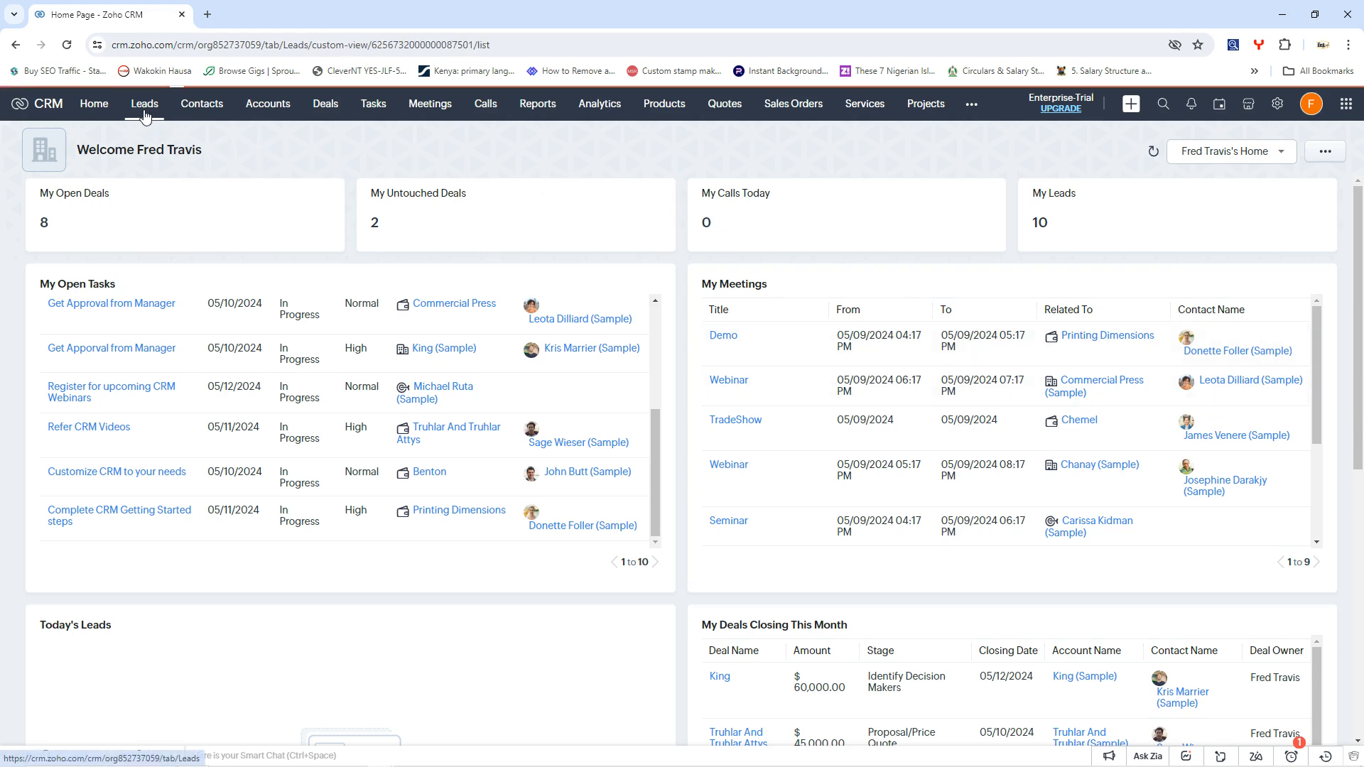
mouse_move(273, 236)
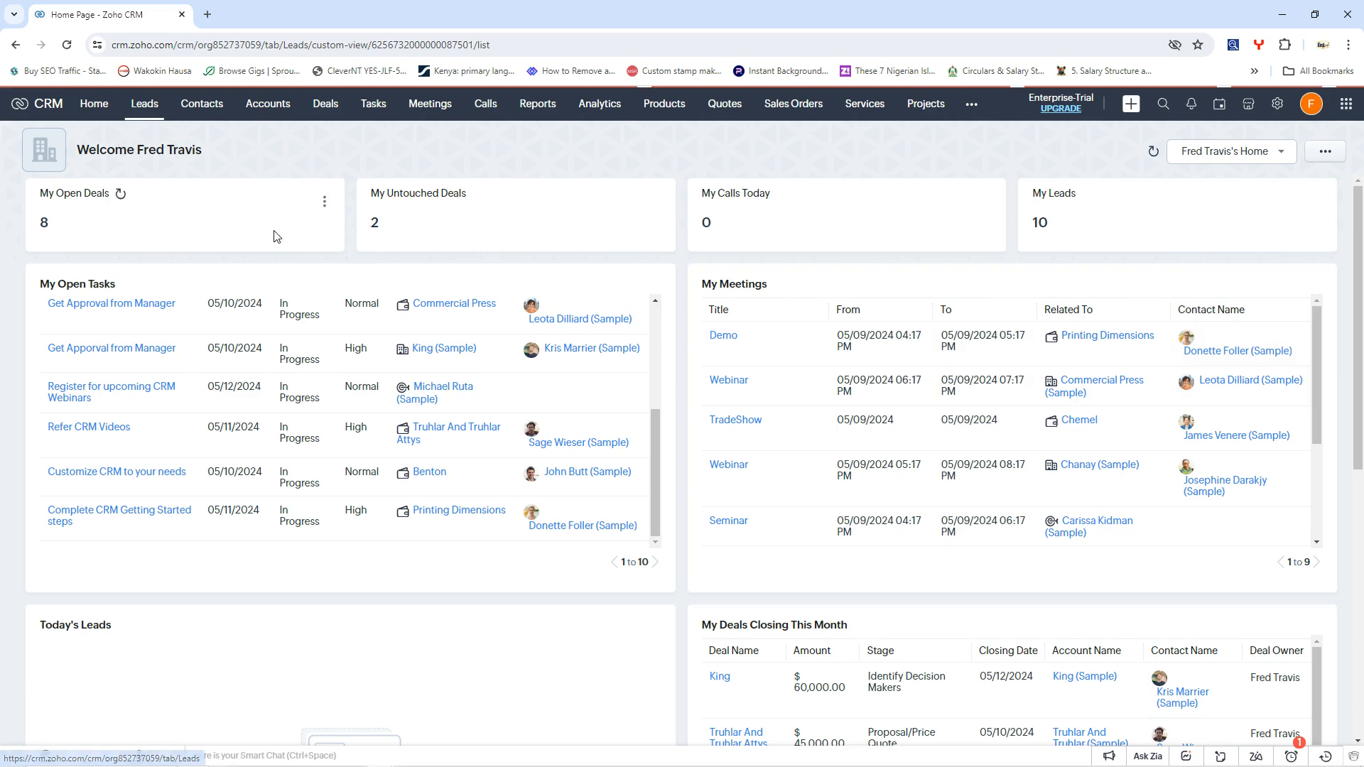
click(143, 104)
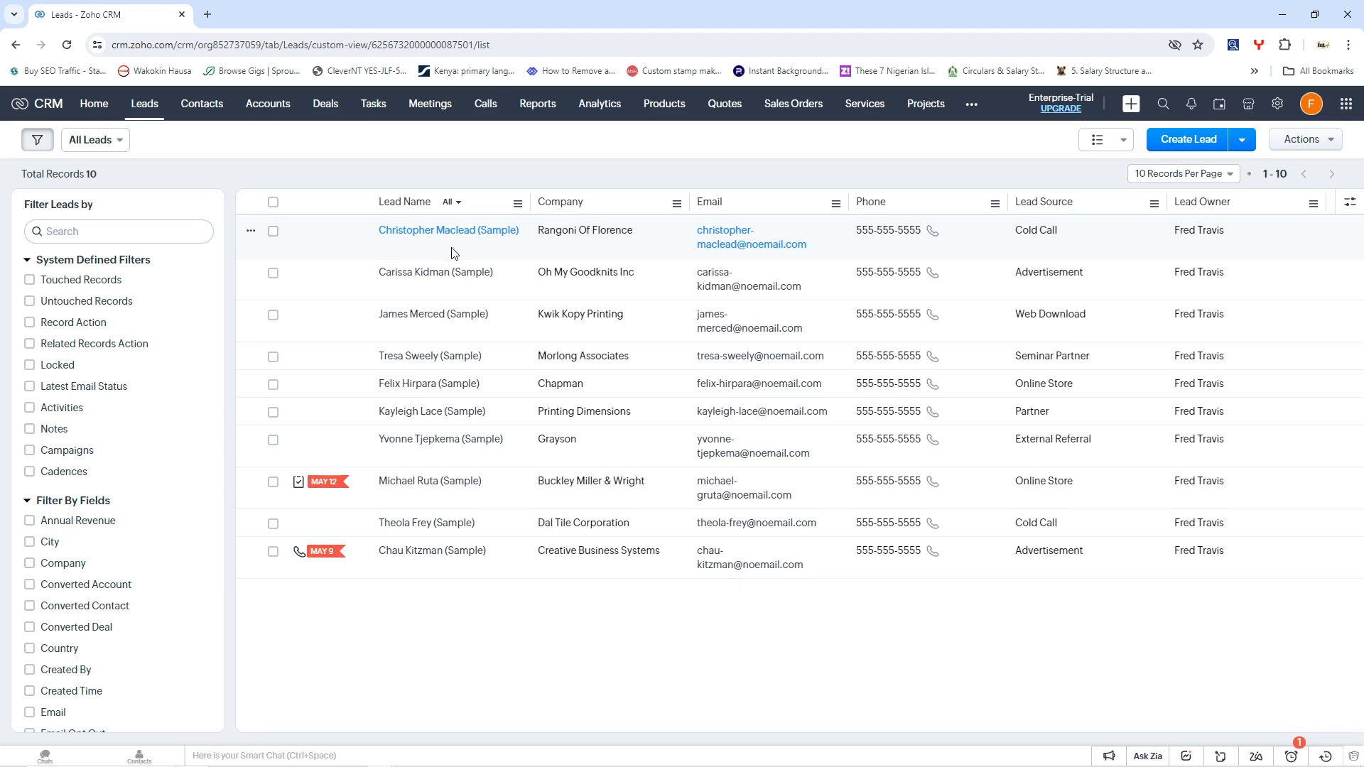
mouse_move(1079, 349)
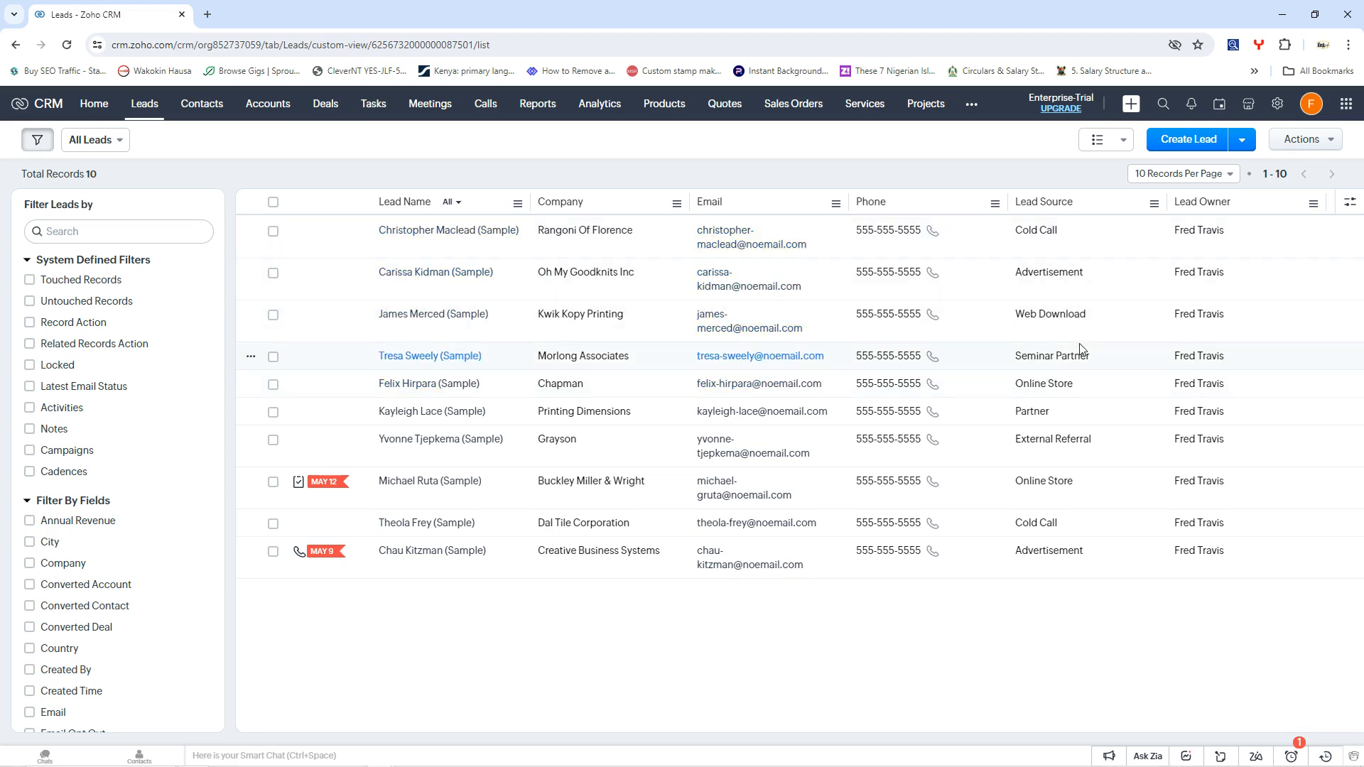
mouse_move(353, 185)
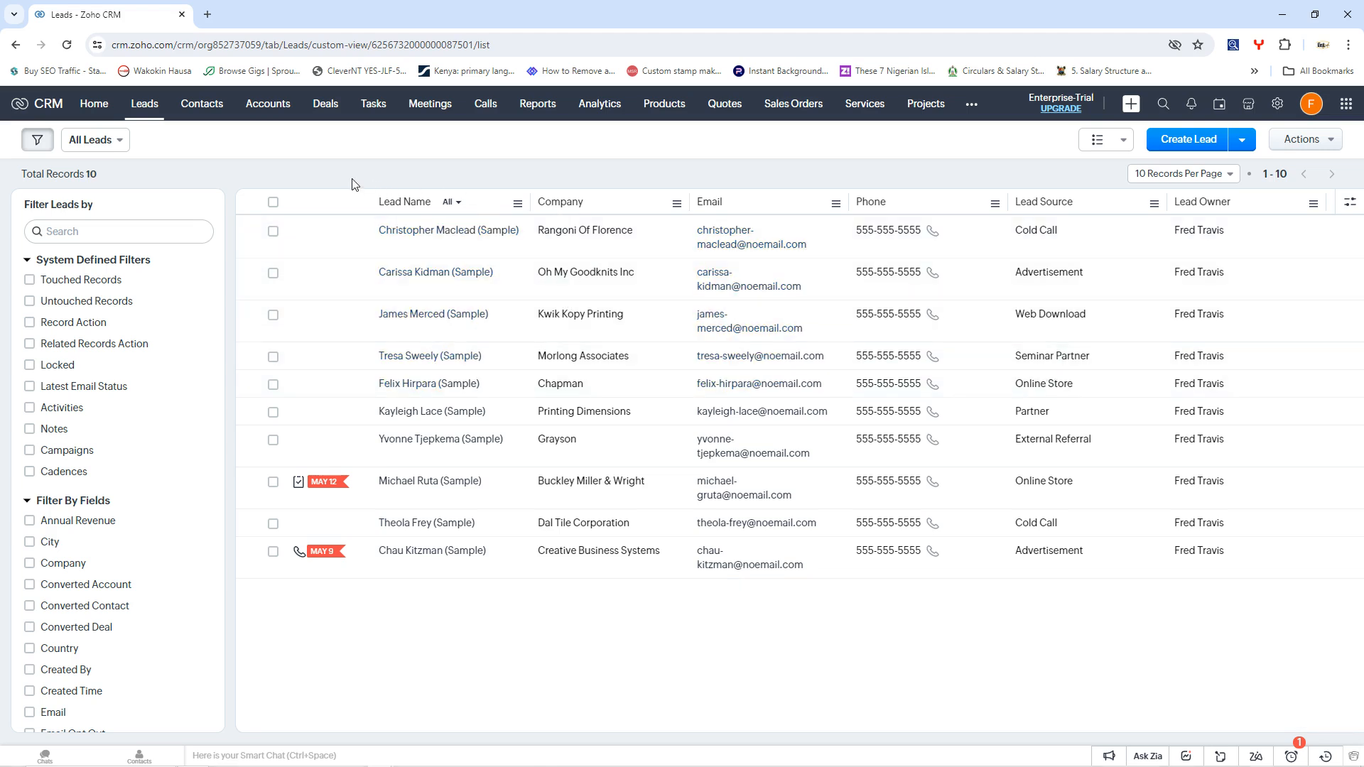
mouse_move(290, 183)
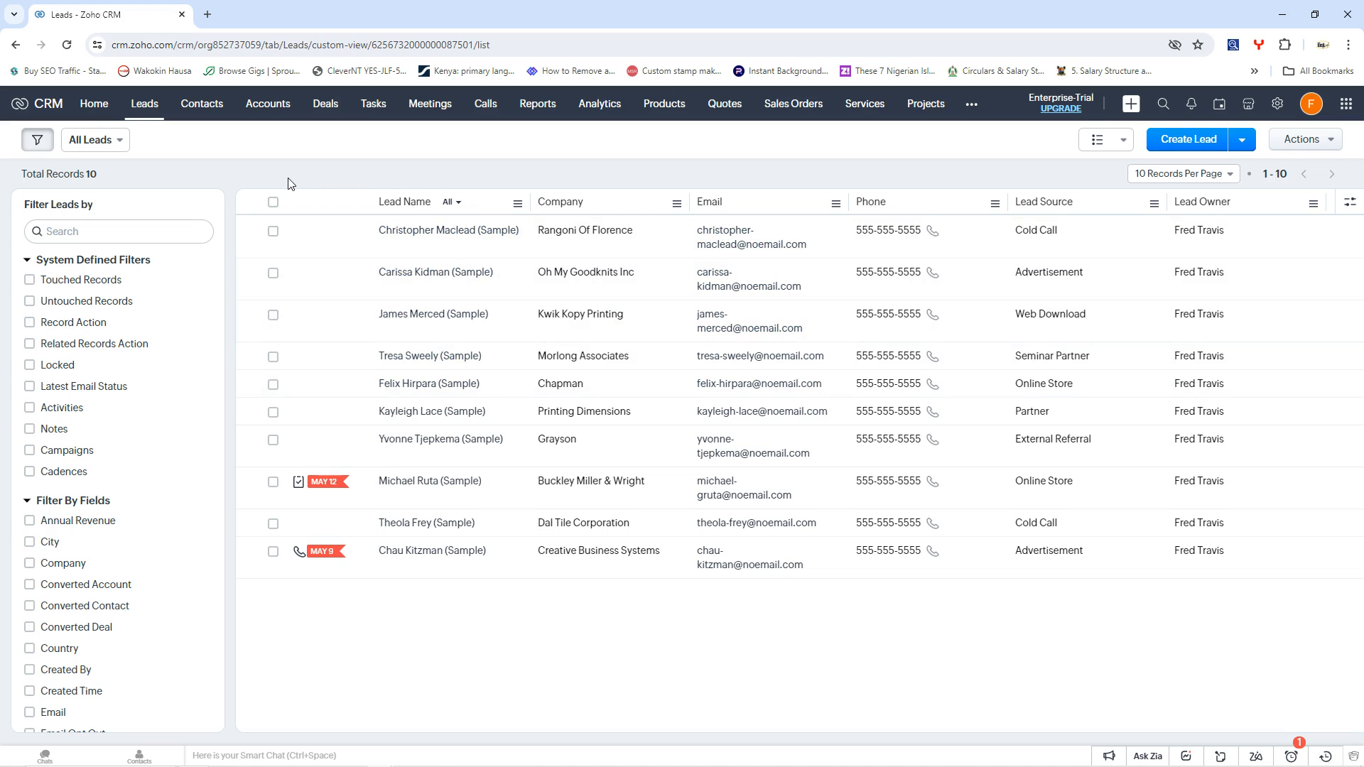
mouse_move(1143, 194)
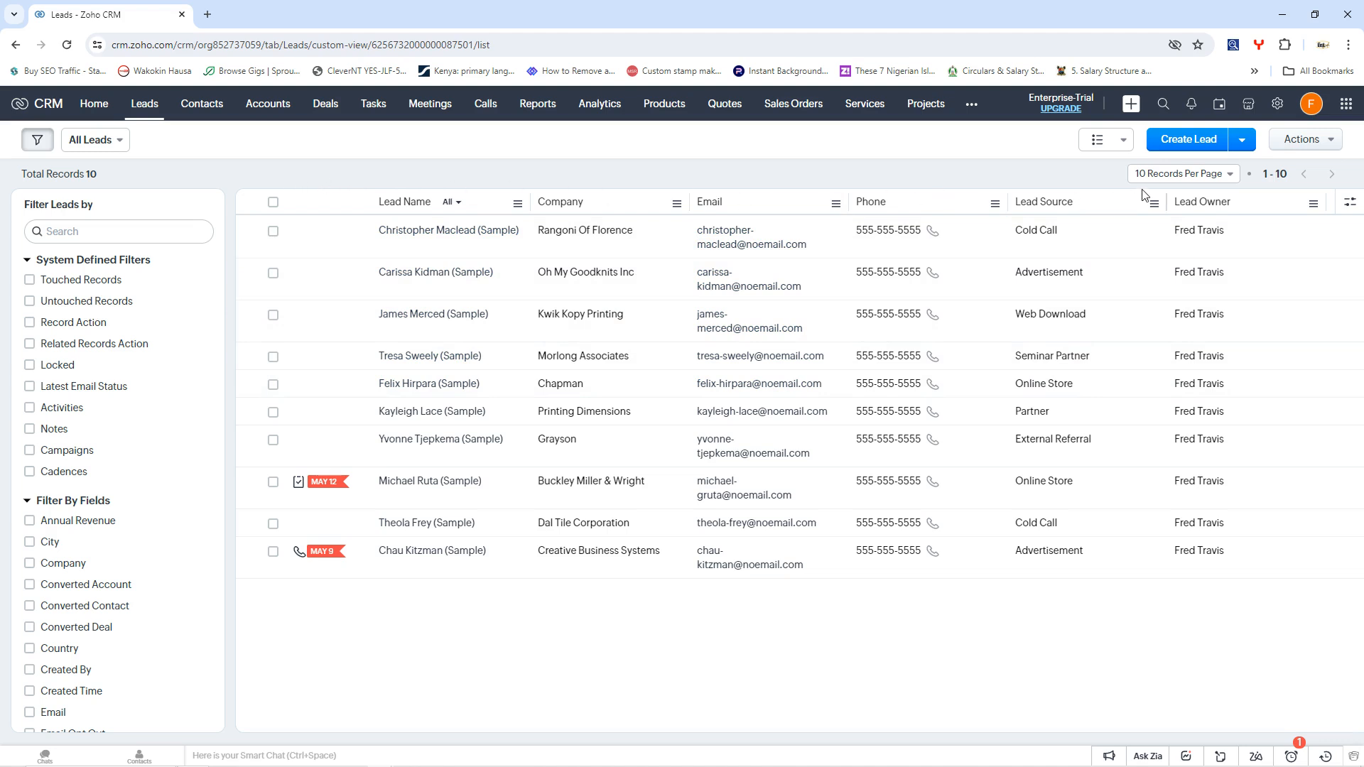
click(1180, 173)
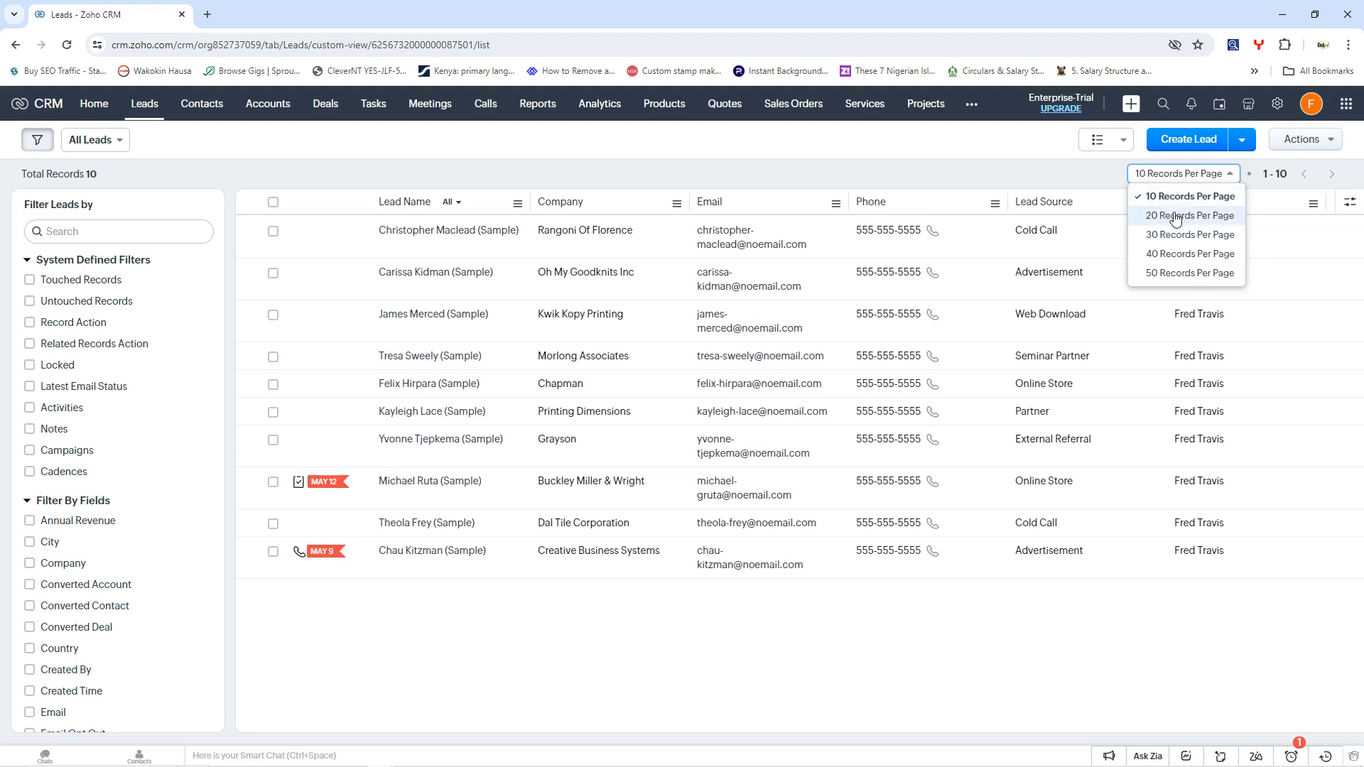
click(1189, 215)
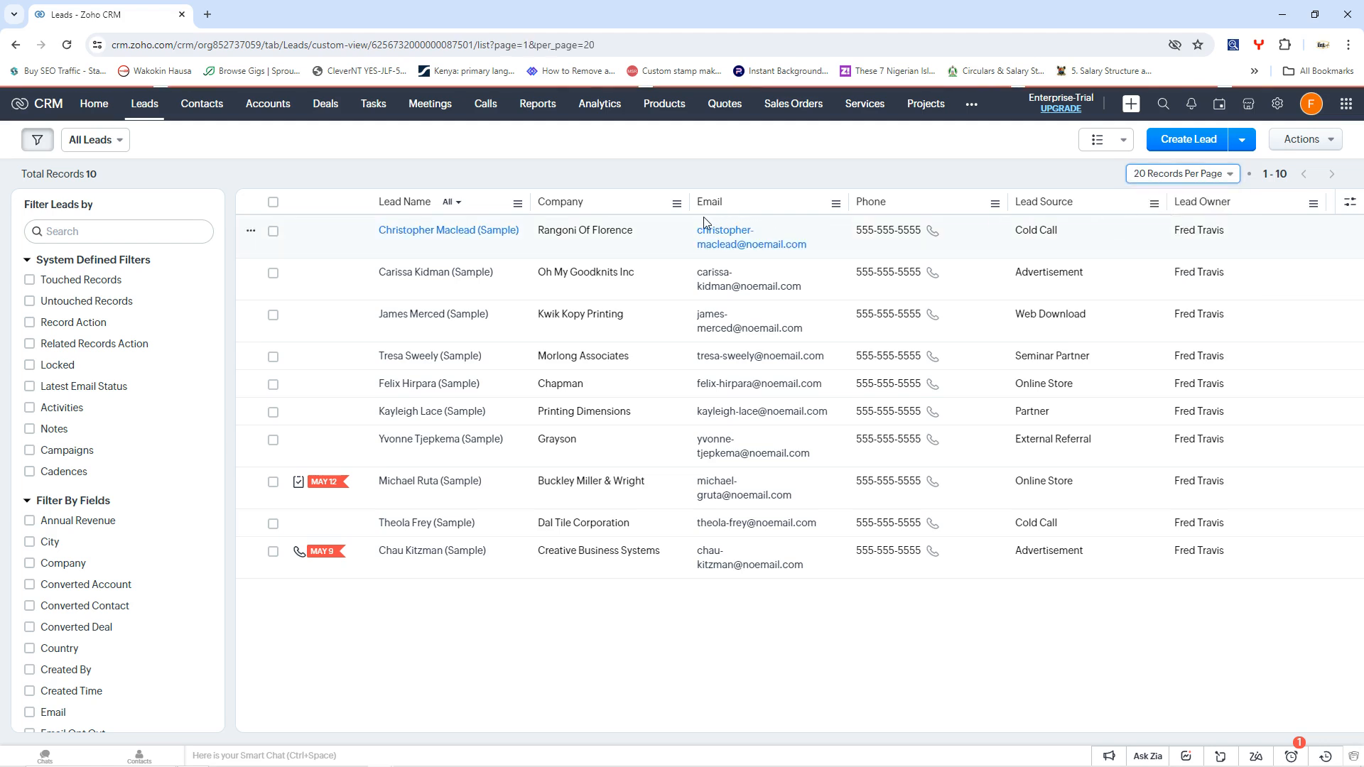
mouse_move(652, 582)
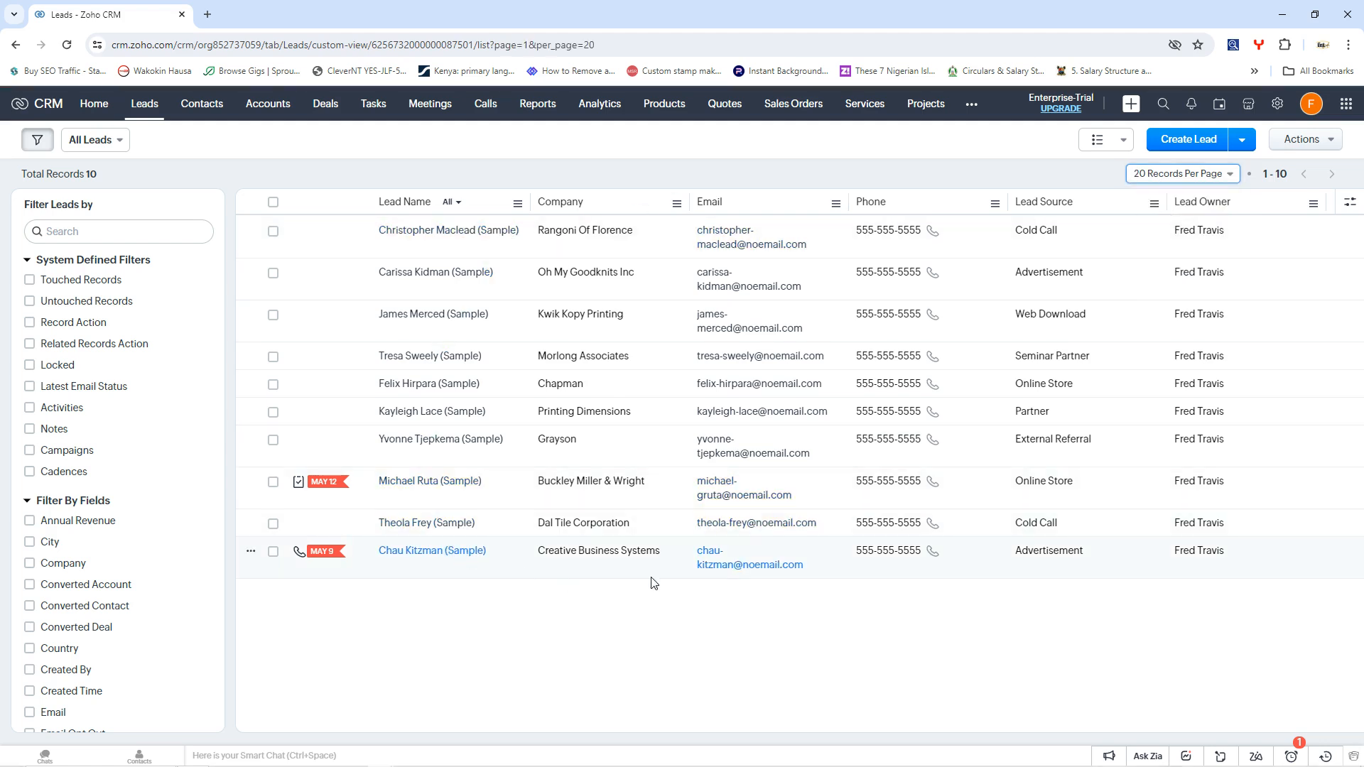
mouse_move(587, 462)
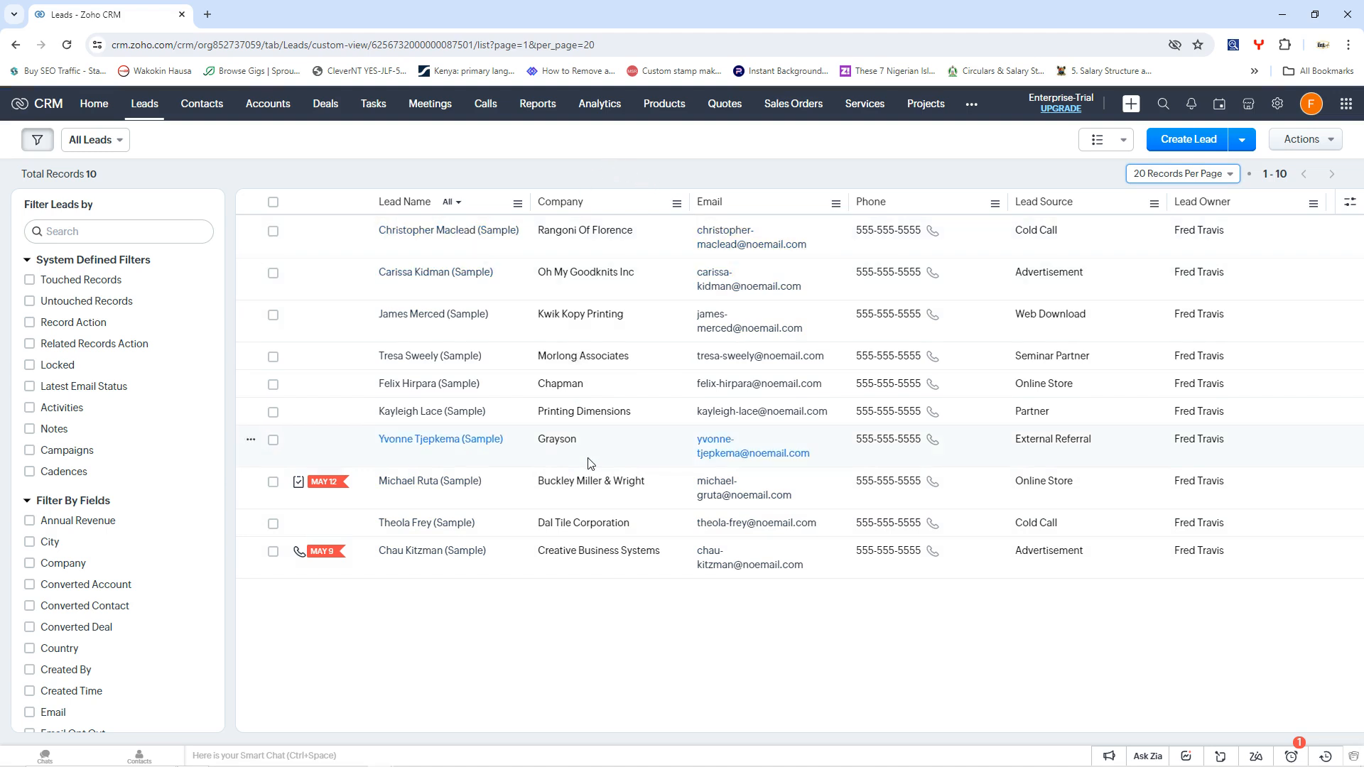
mouse_move(317, 180)
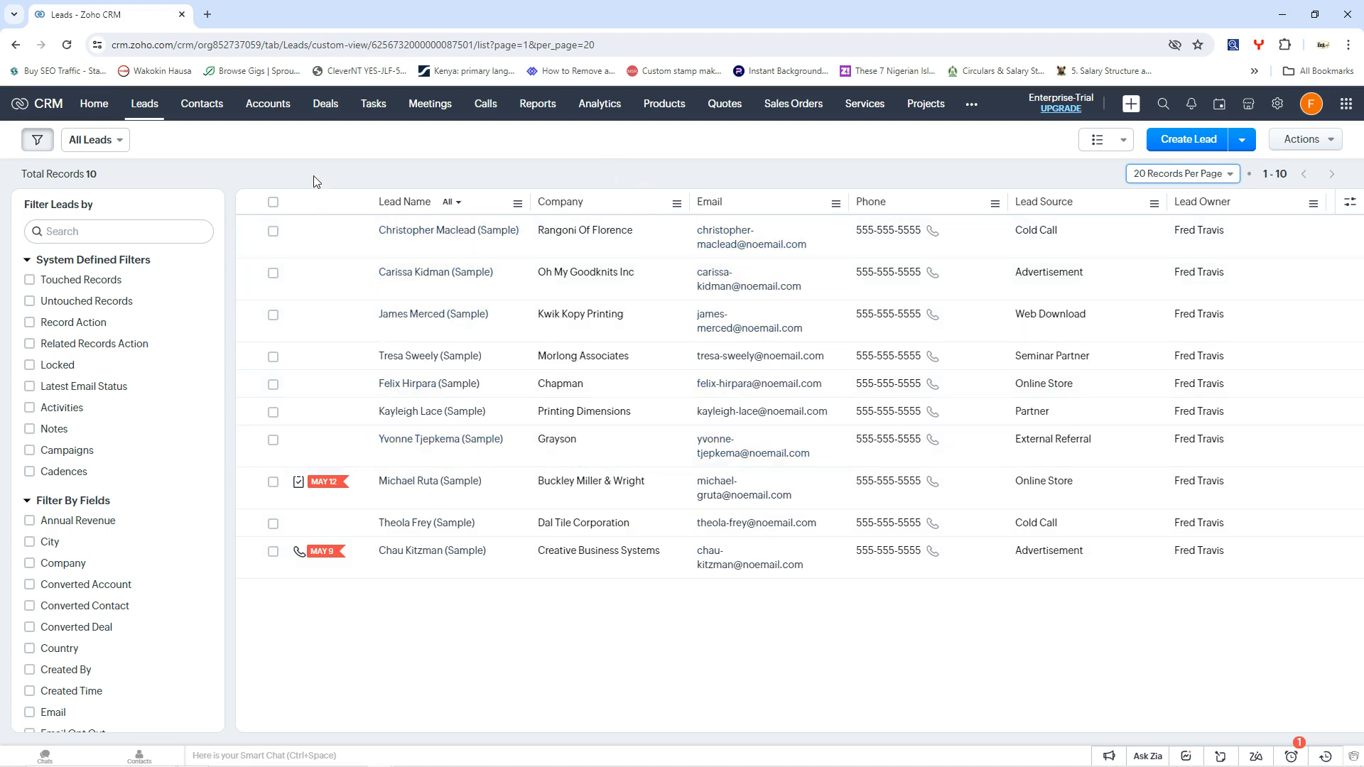
mouse_move(712, 189)
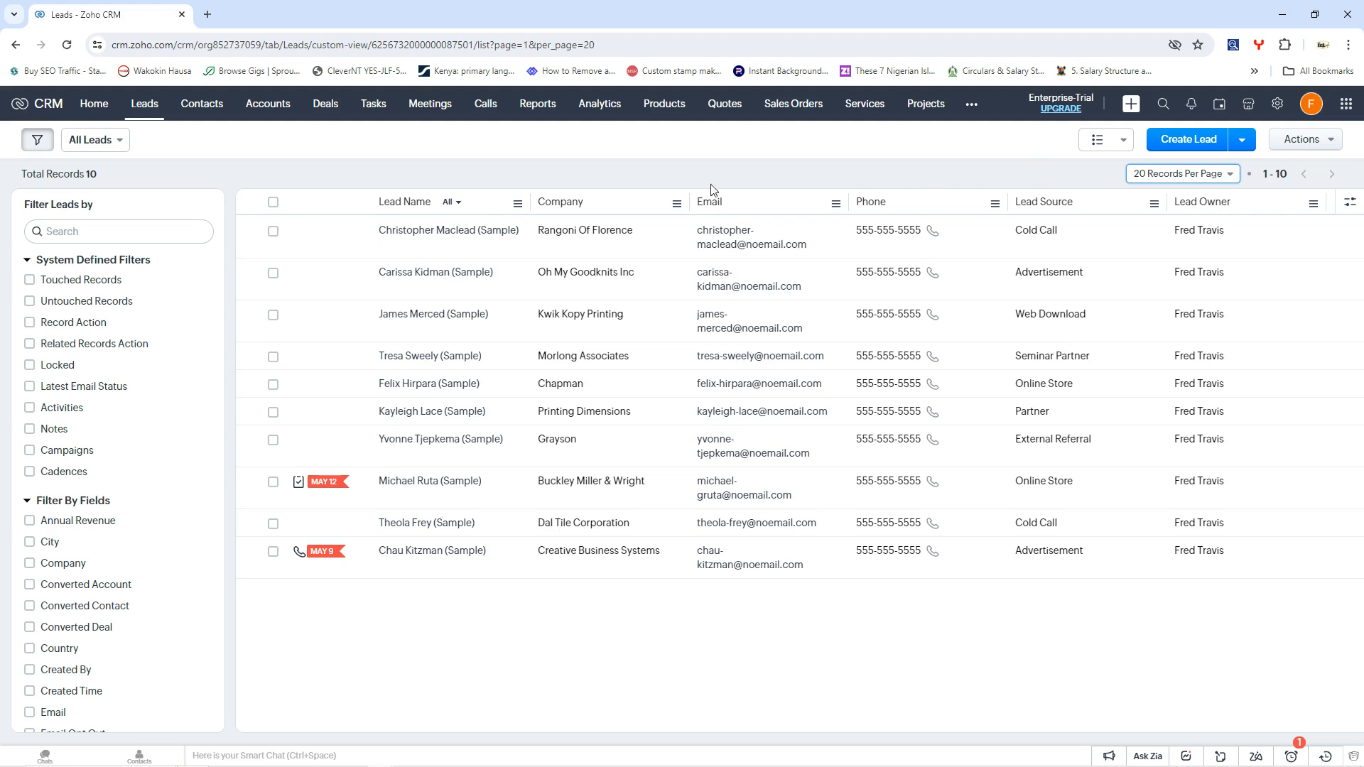
mouse_move(452, 171)
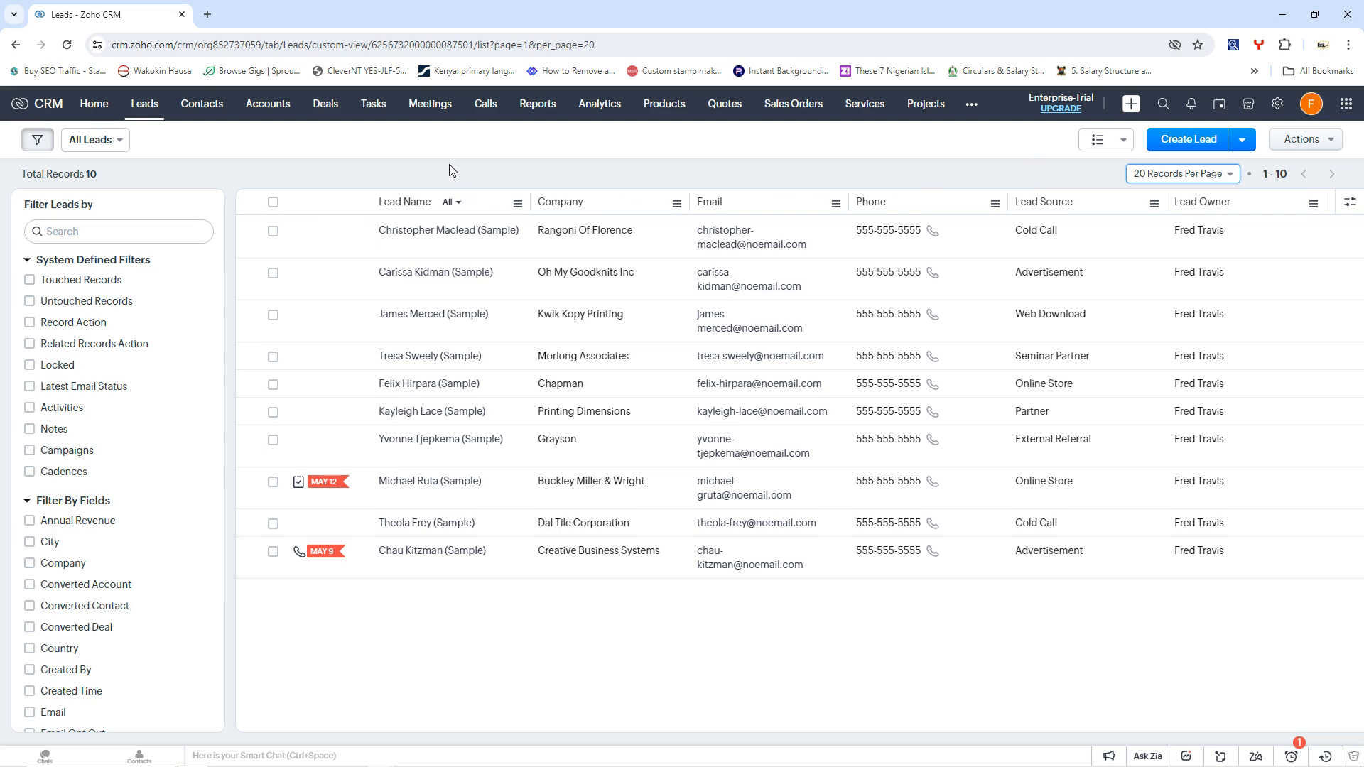
mouse_move(436, 170)
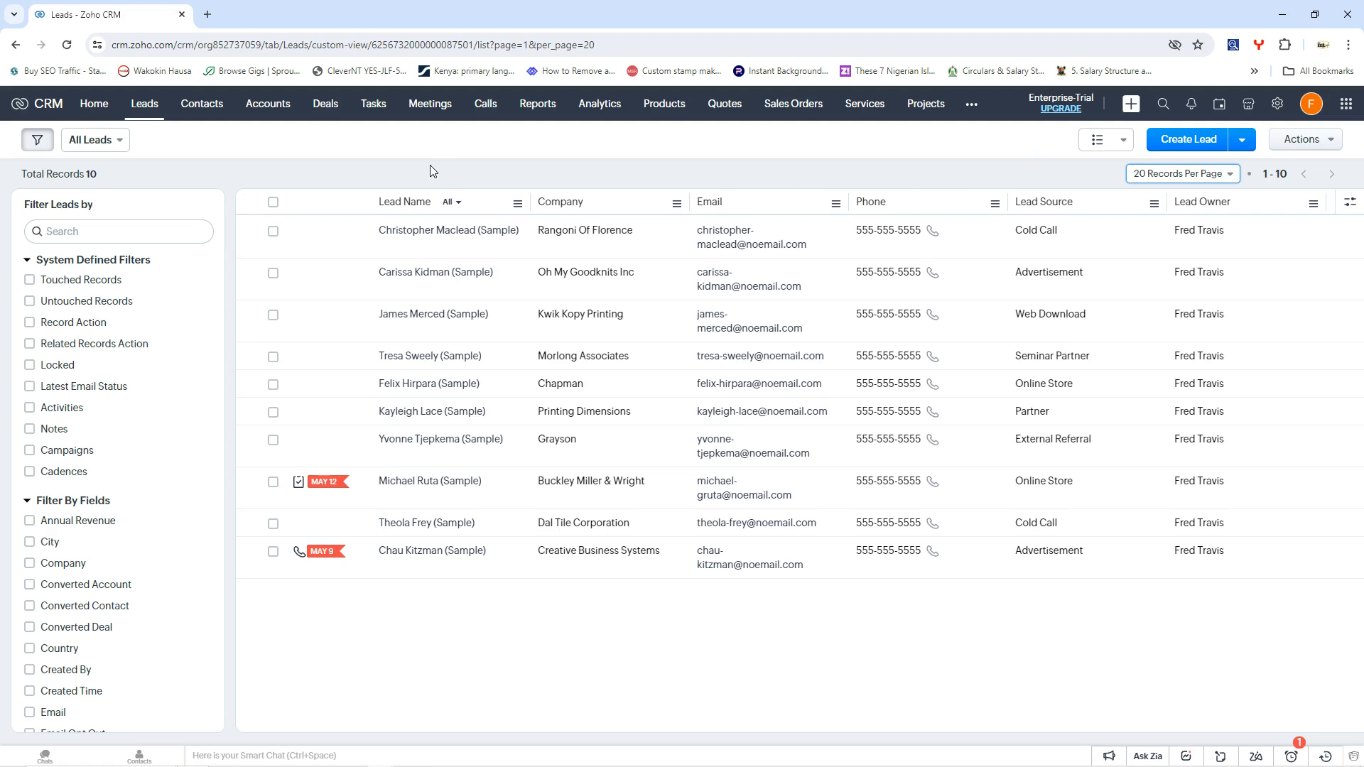
mouse_move(408, 188)
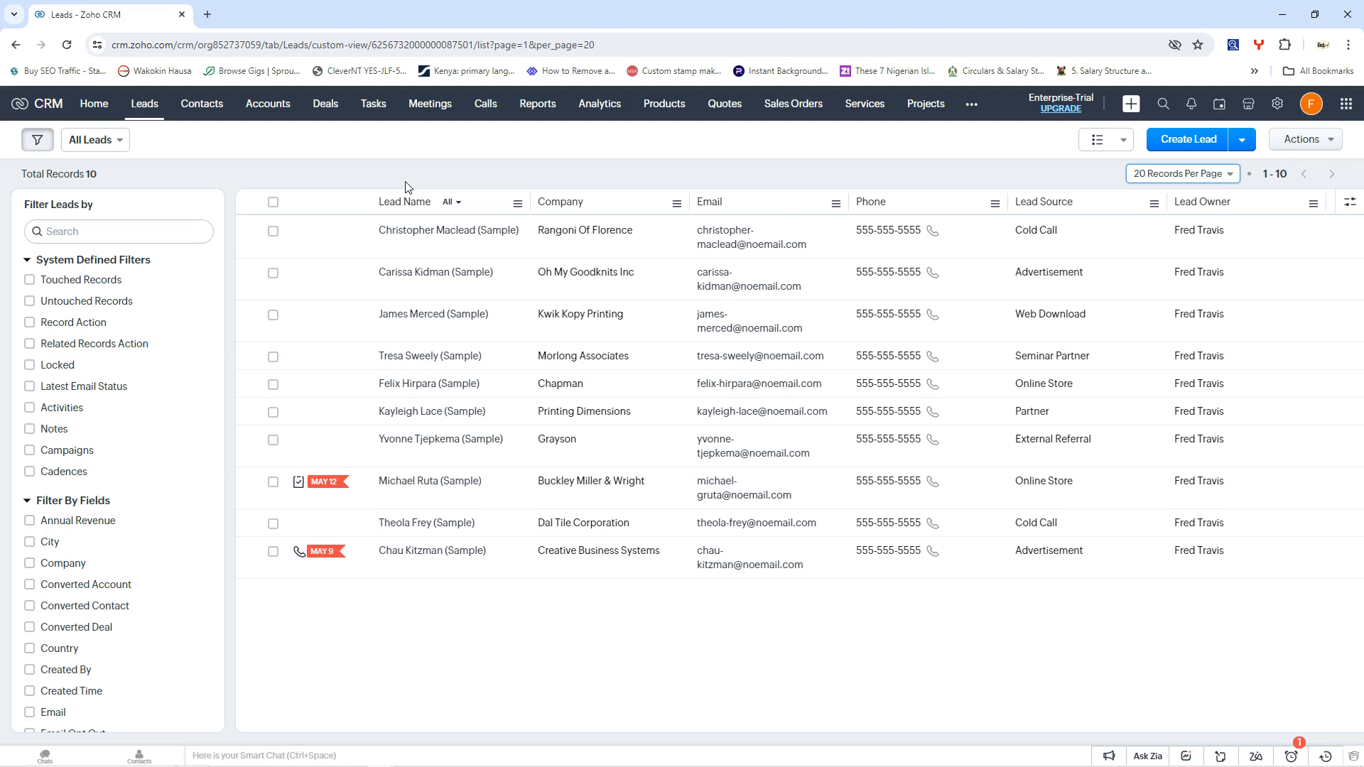
mouse_move(553, 245)
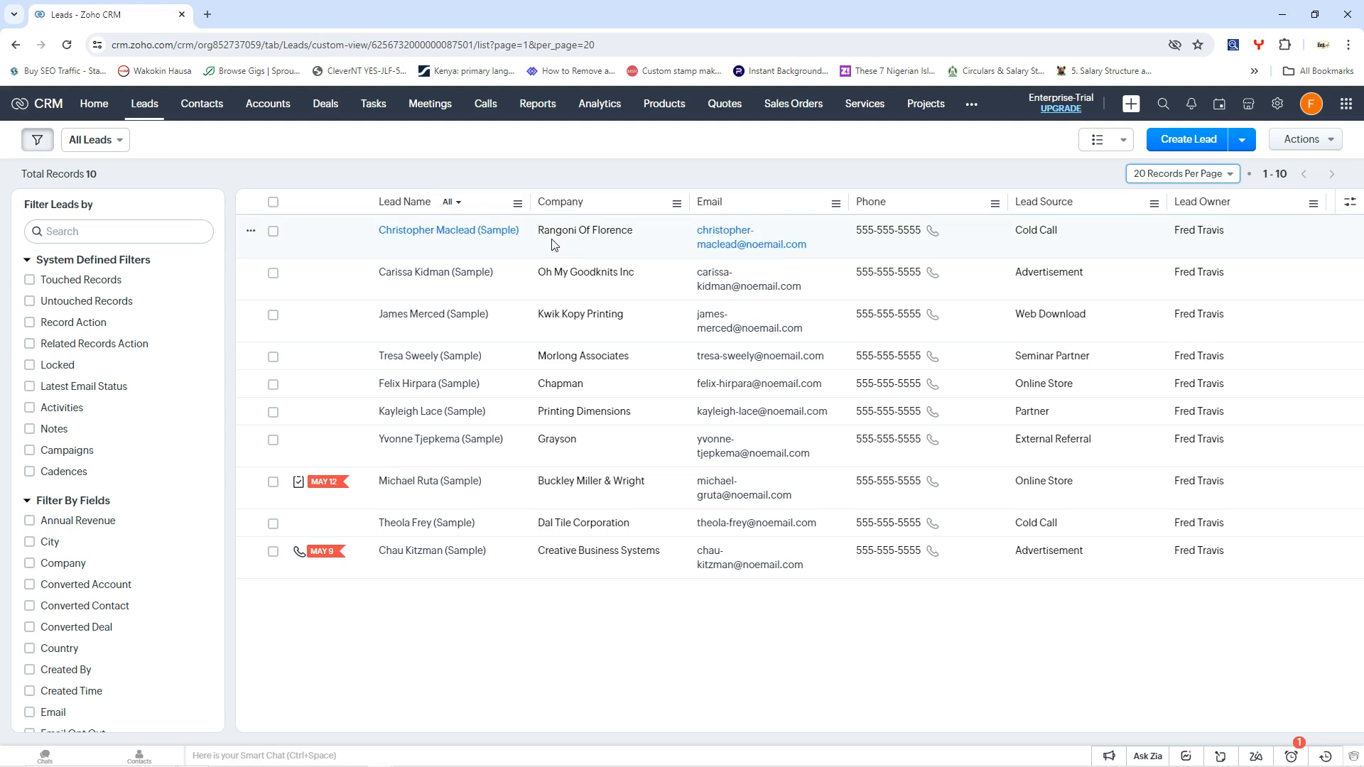
mouse_move(439, 272)
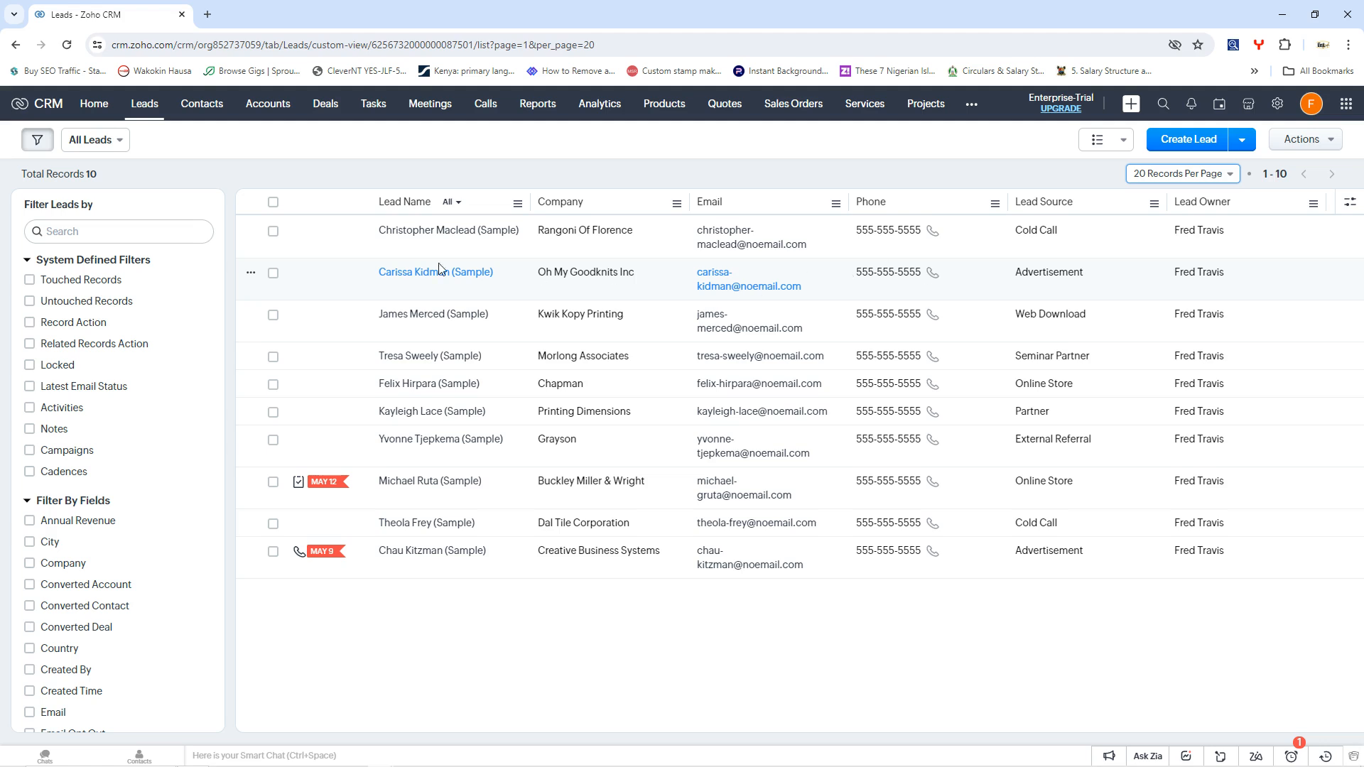
mouse_move(447, 230)
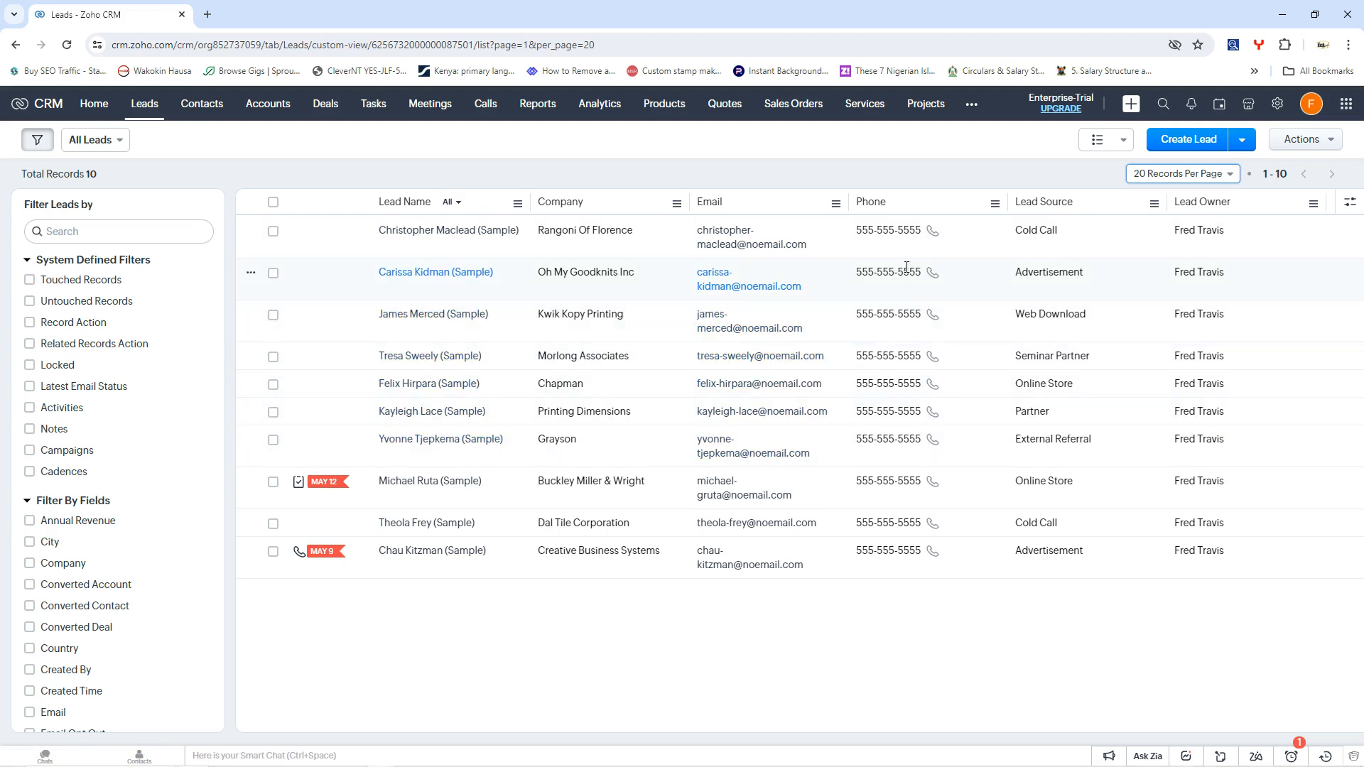
mouse_move(857, 184)
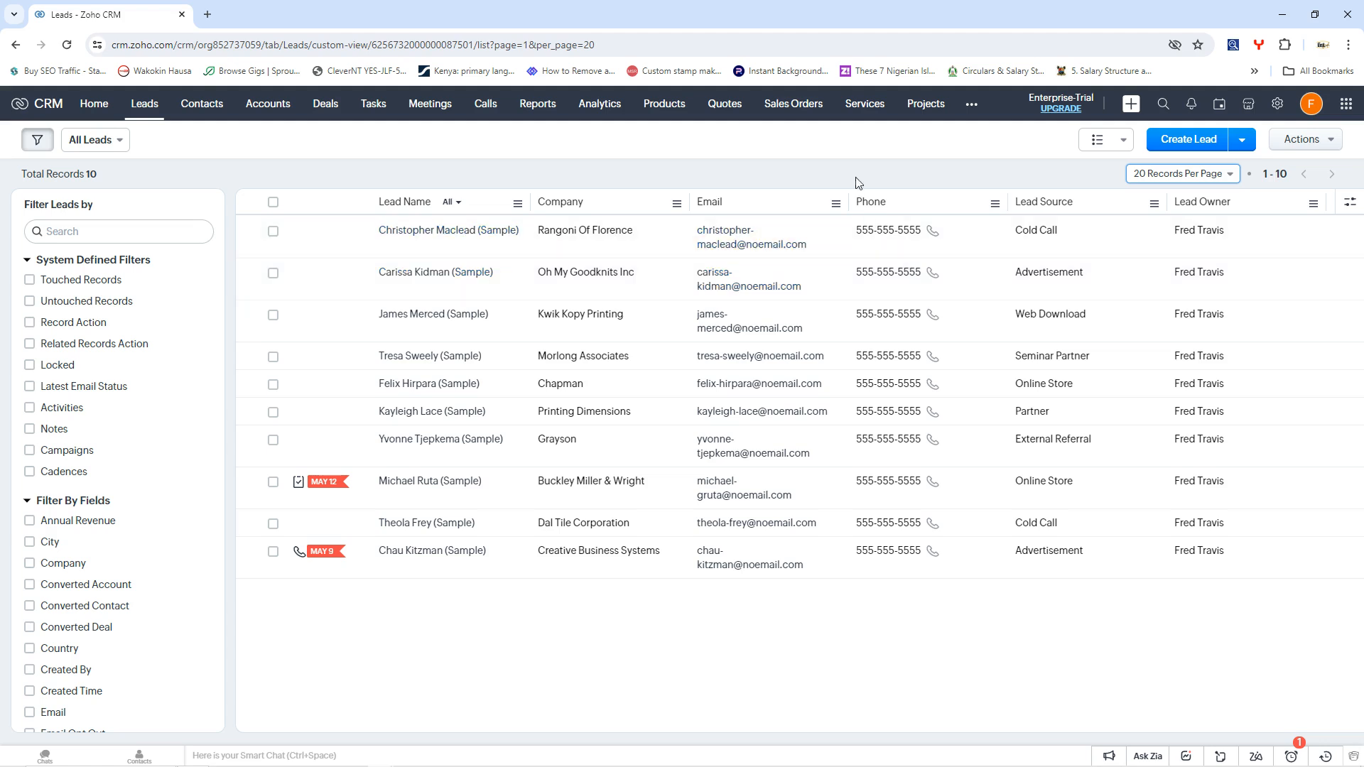
mouse_move(1207, 525)
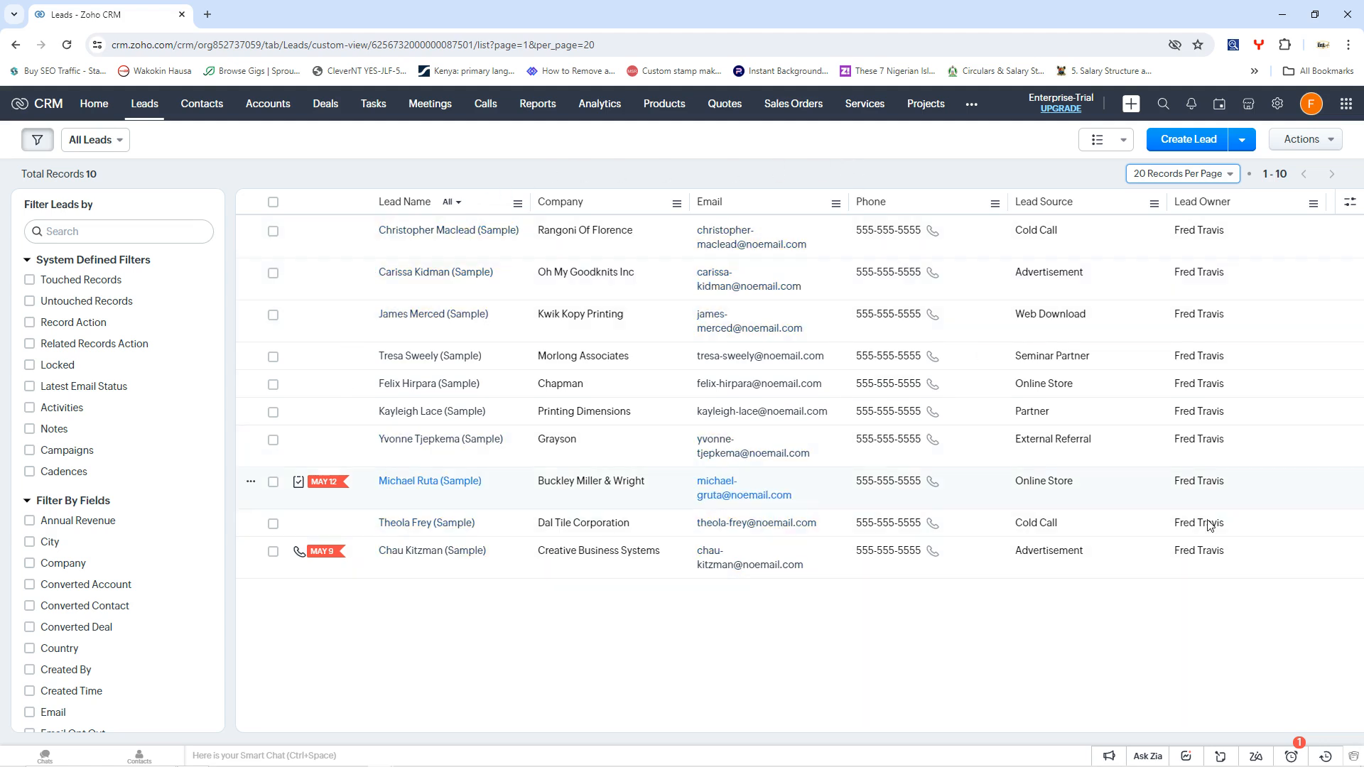
mouse_move(485, 439)
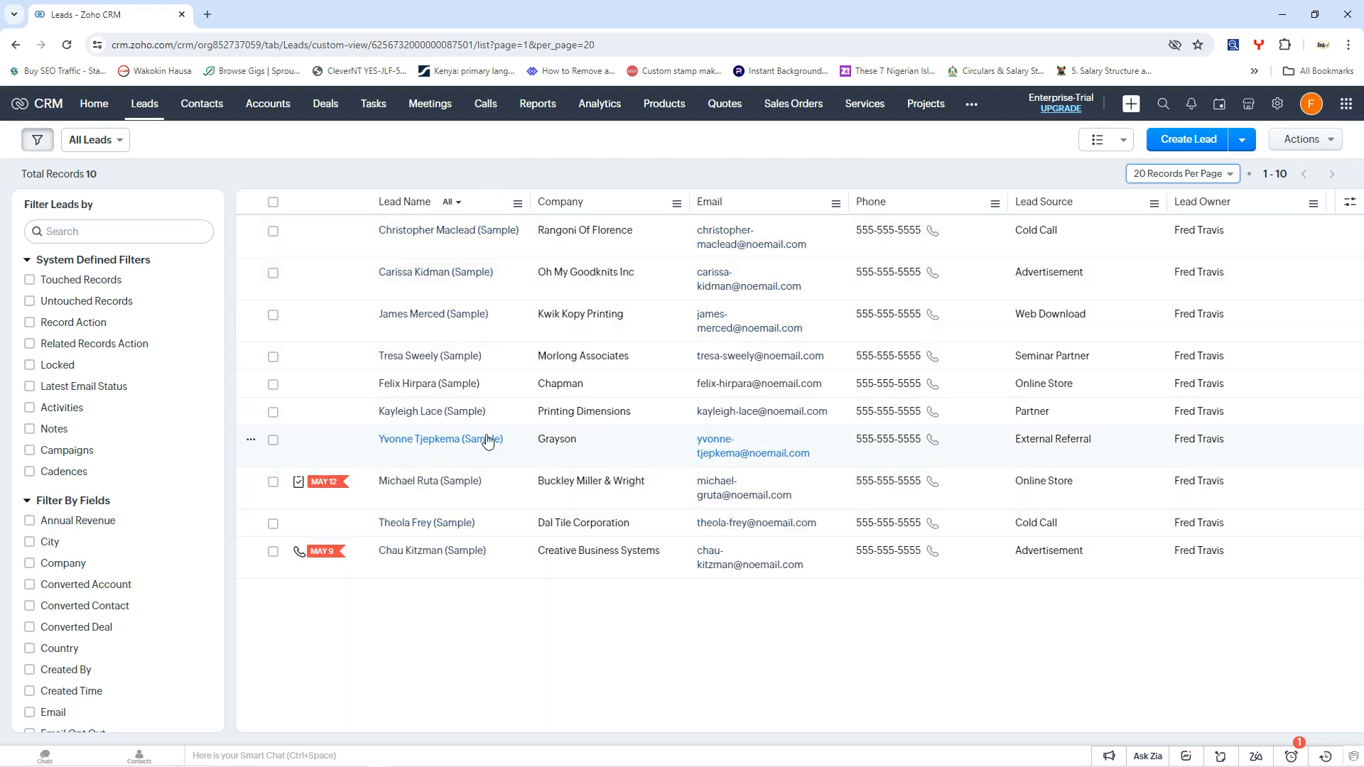
mouse_move(434, 296)
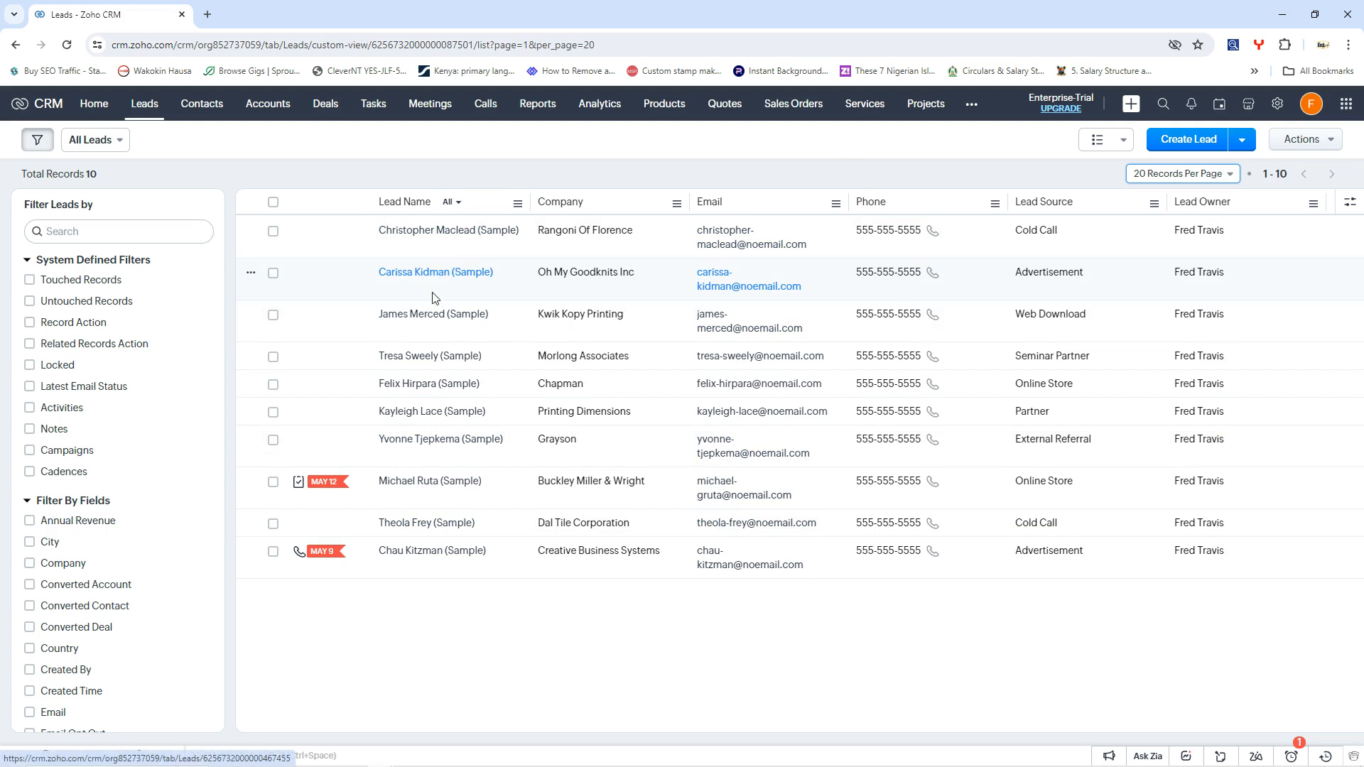
mouse_move(412, 439)
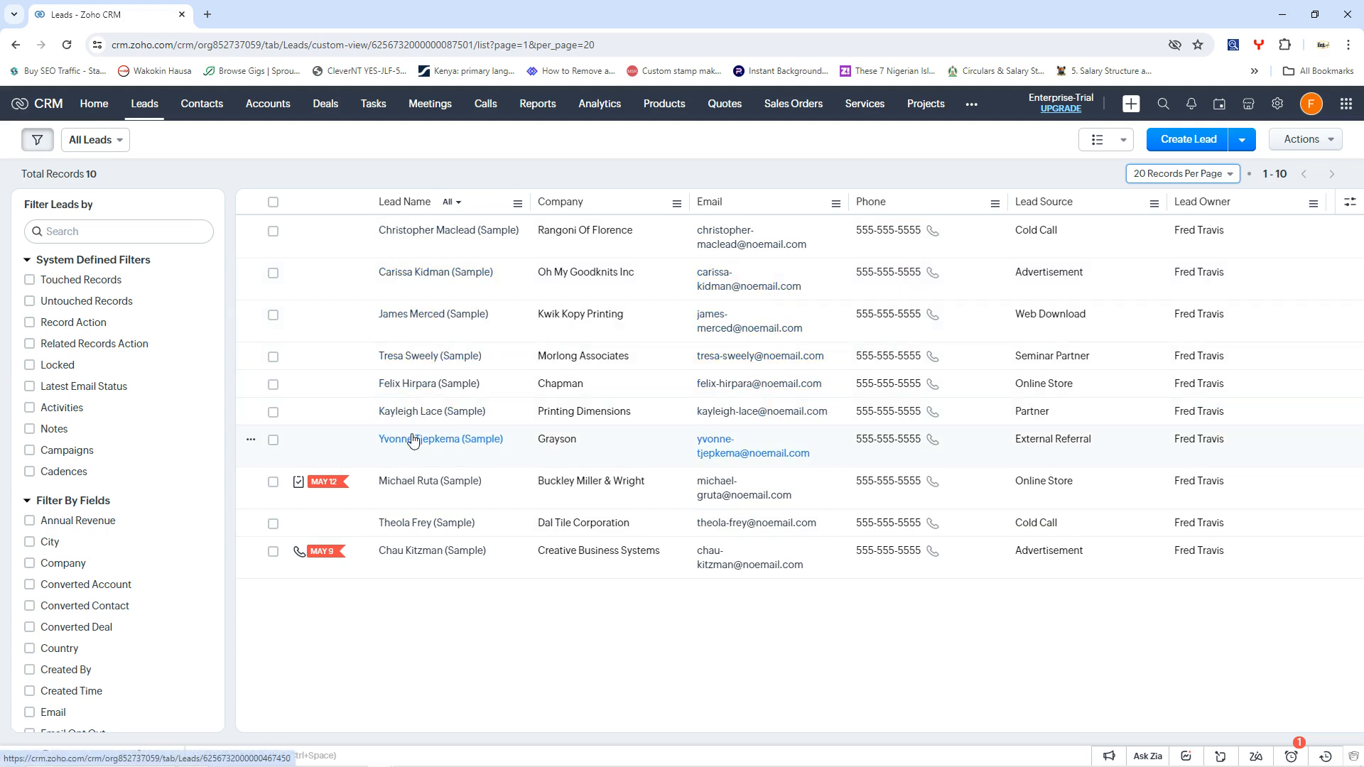
mouse_move(409, 411)
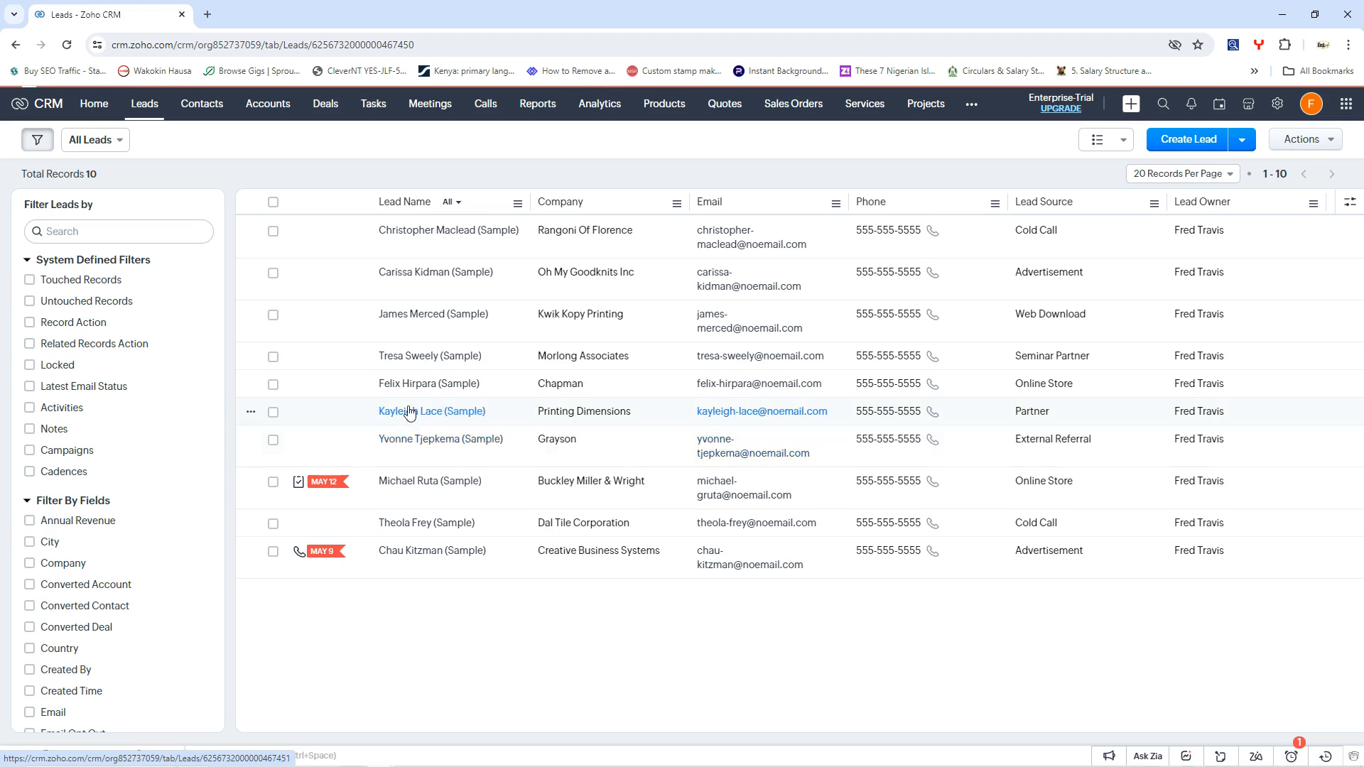
Open the Yvonne Tjepkema sample lead and review its details.
click(432, 412)
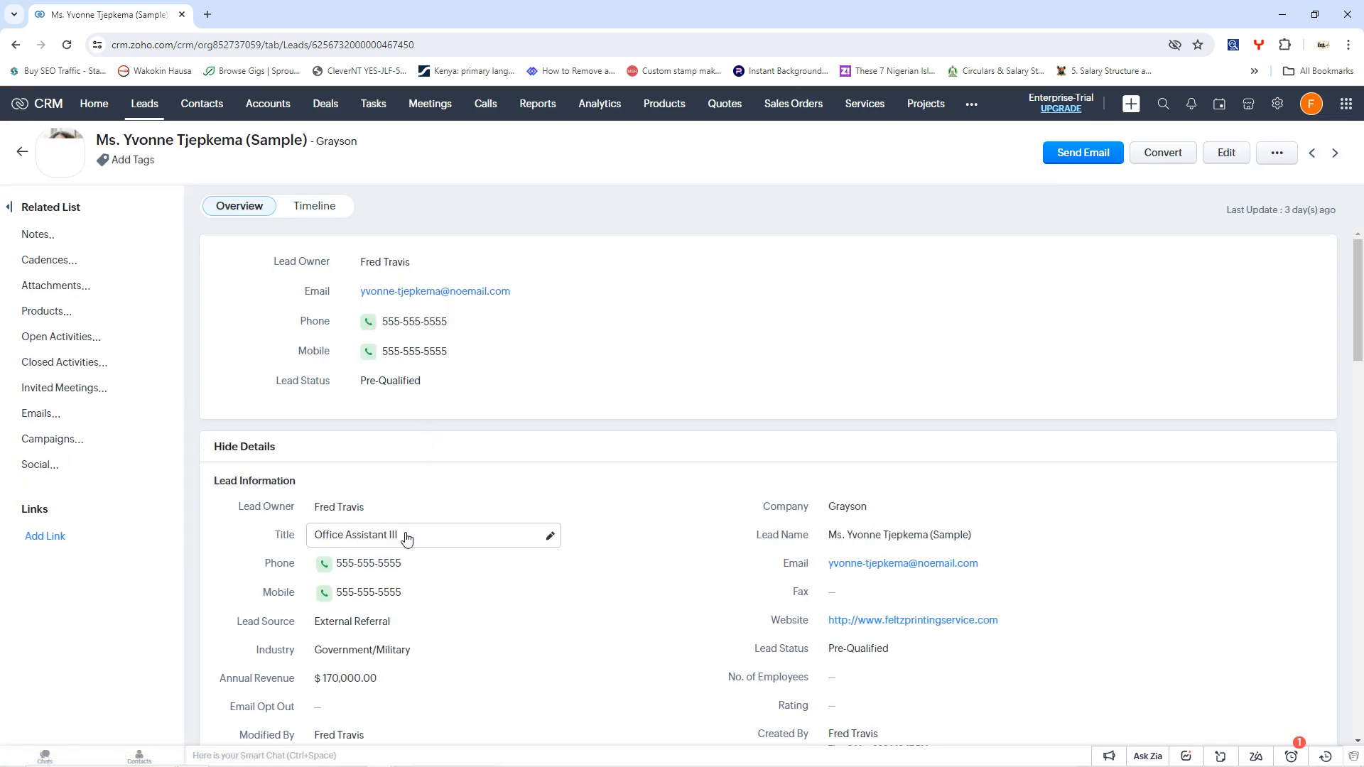
scroll(down, 3)
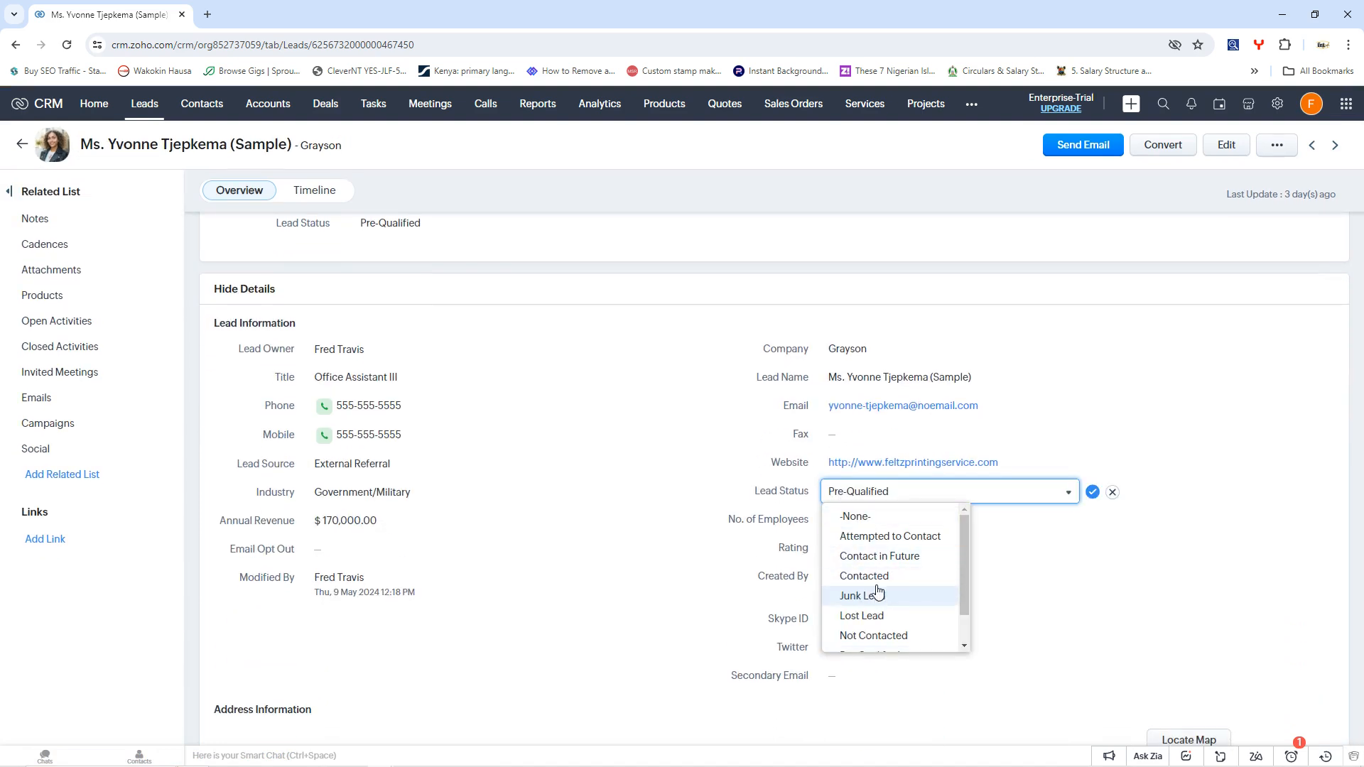
scroll(down, 3)
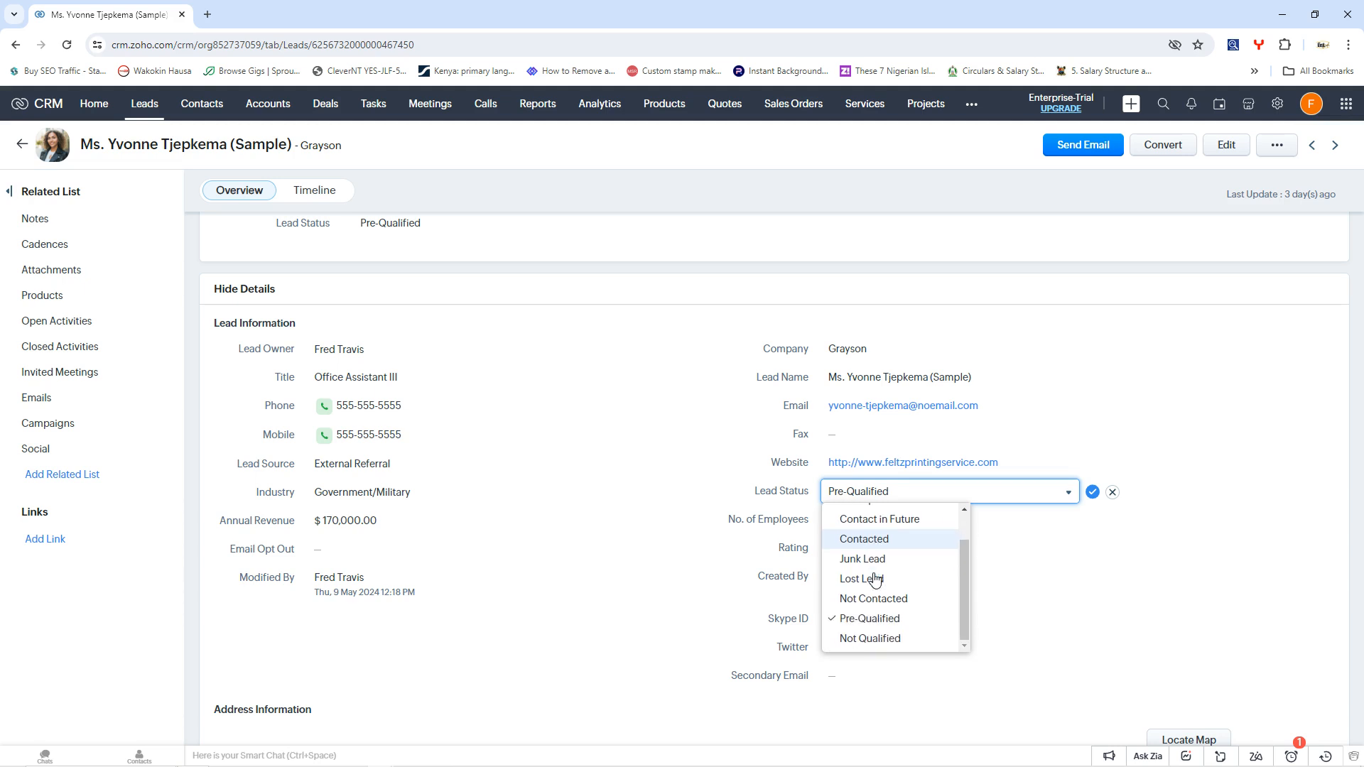
mouse_move(867, 563)
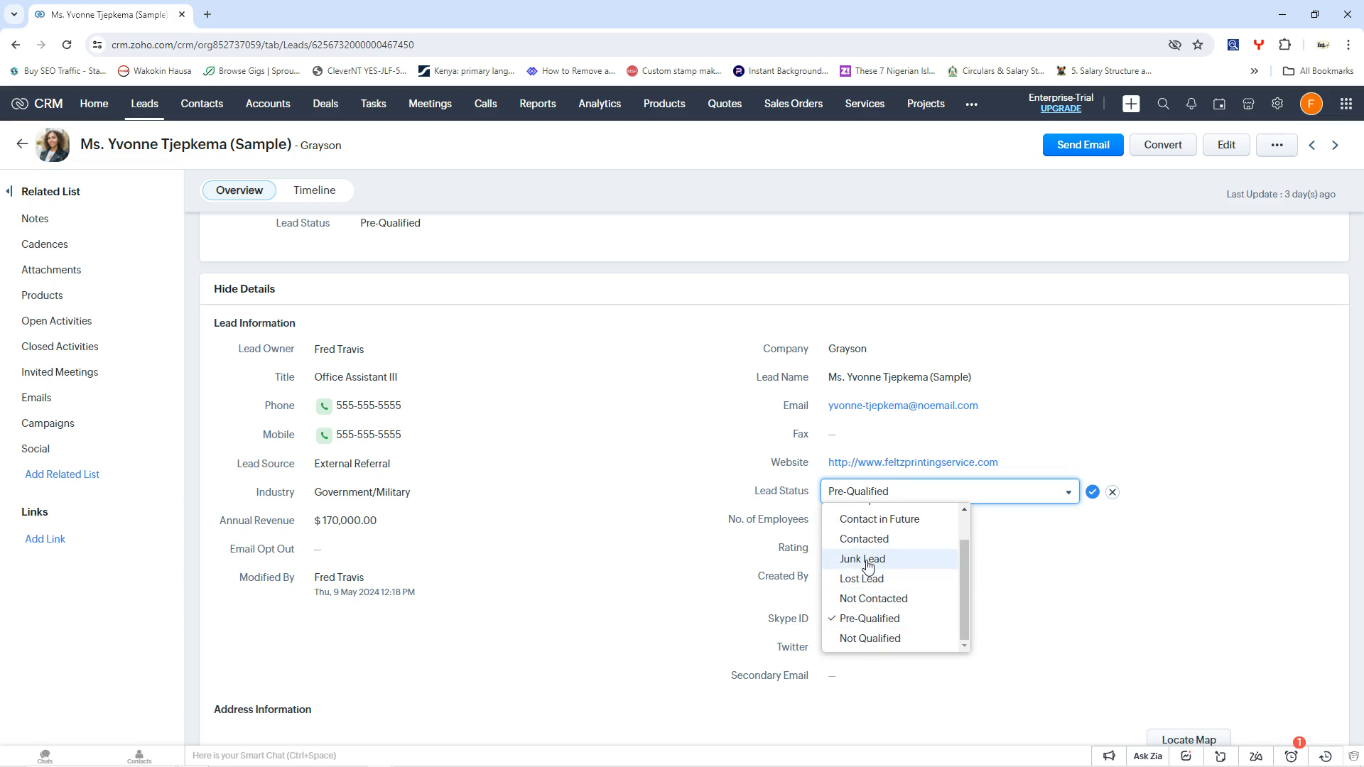
scroll(up, 3)
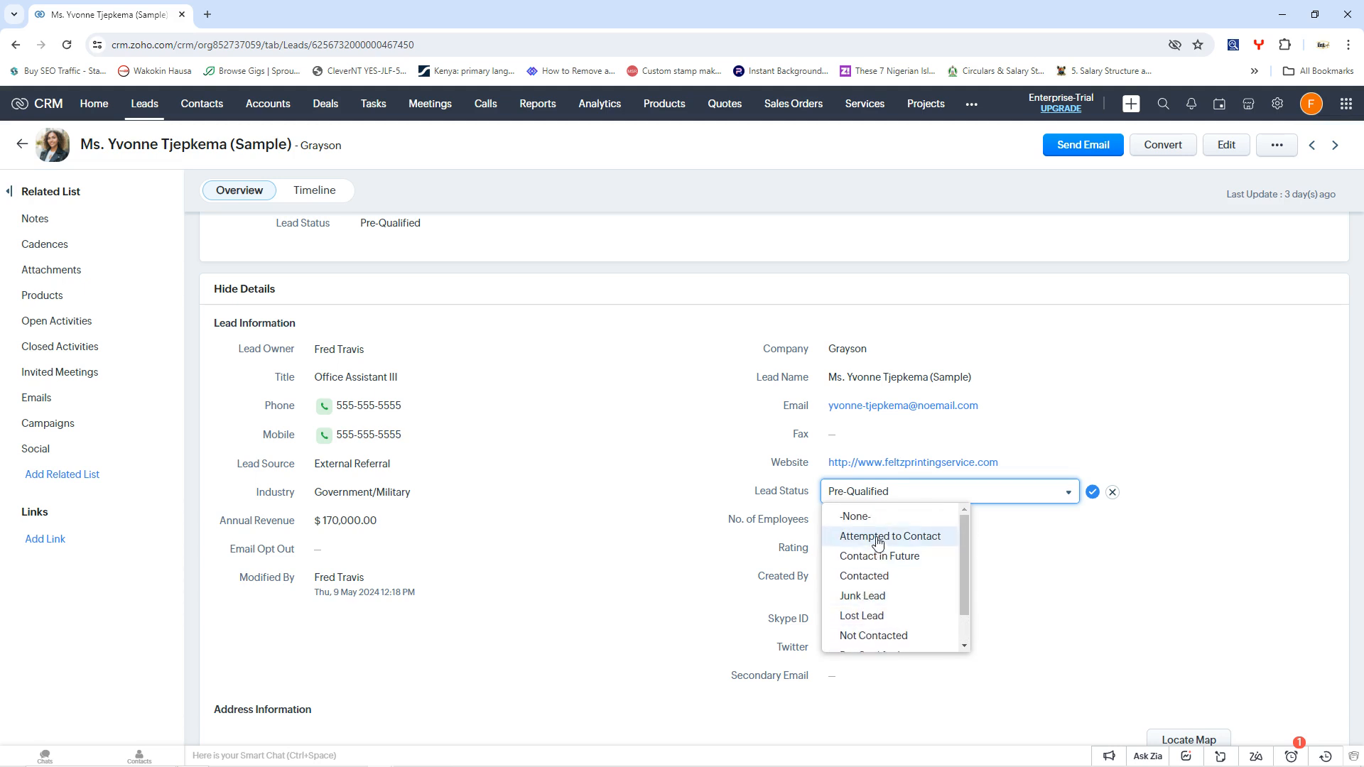
mouse_move(880, 556)
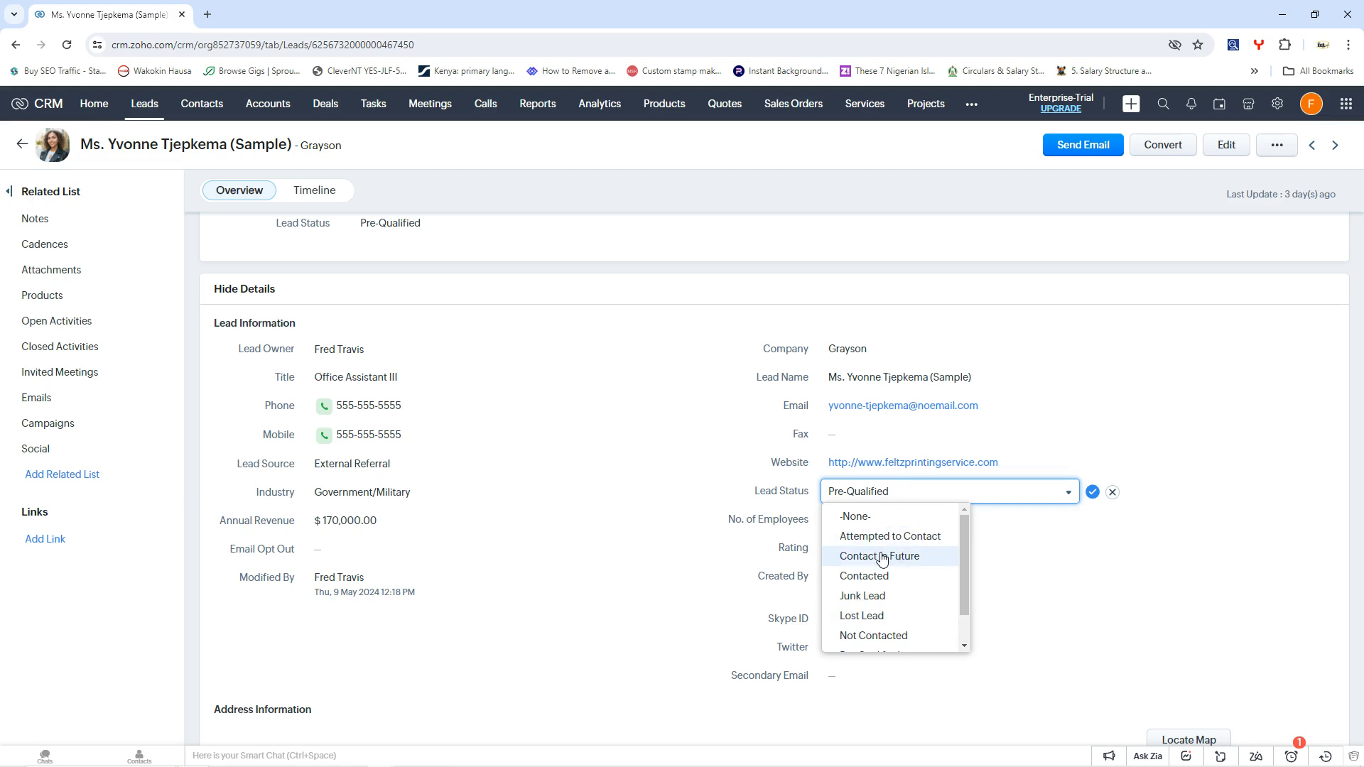
Change the lead's Lead Status from Contact in Future to Contacted.
click(878, 556)
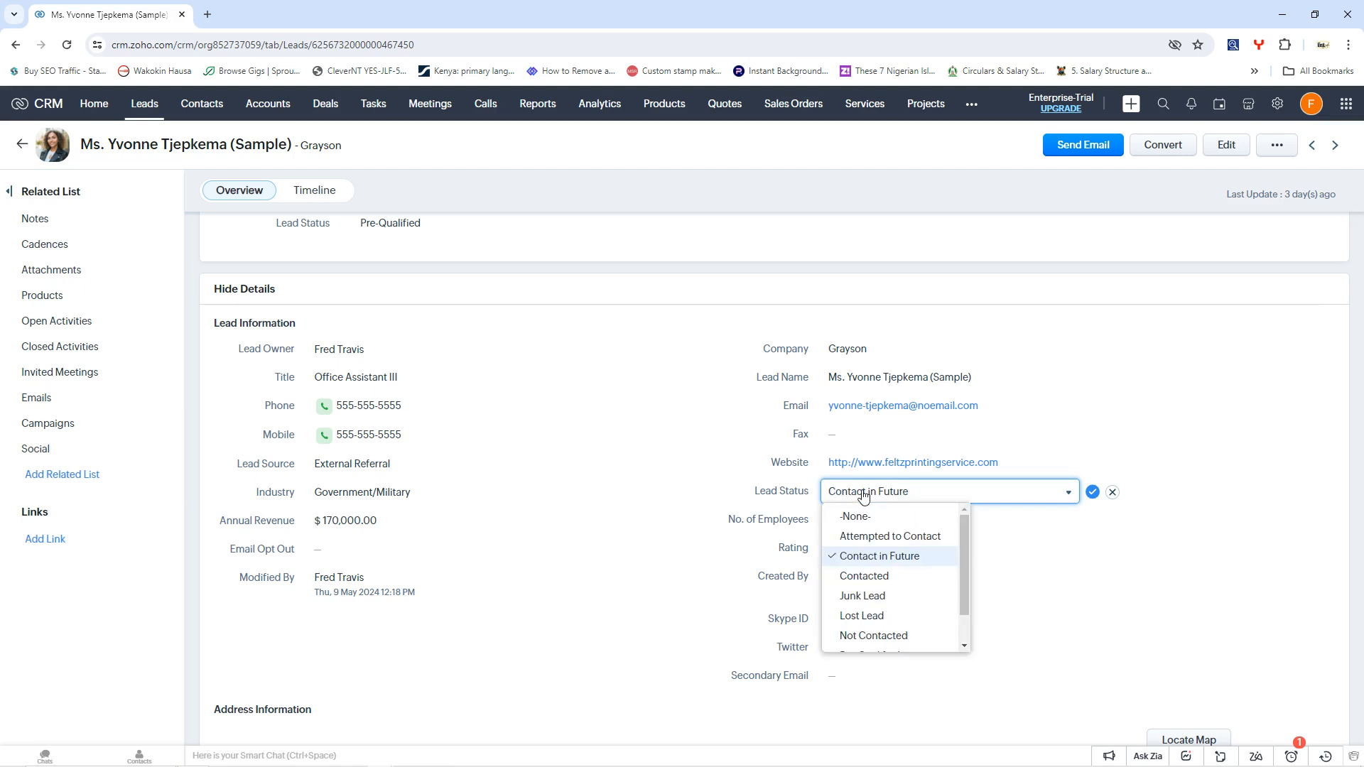
mouse_move(860, 601)
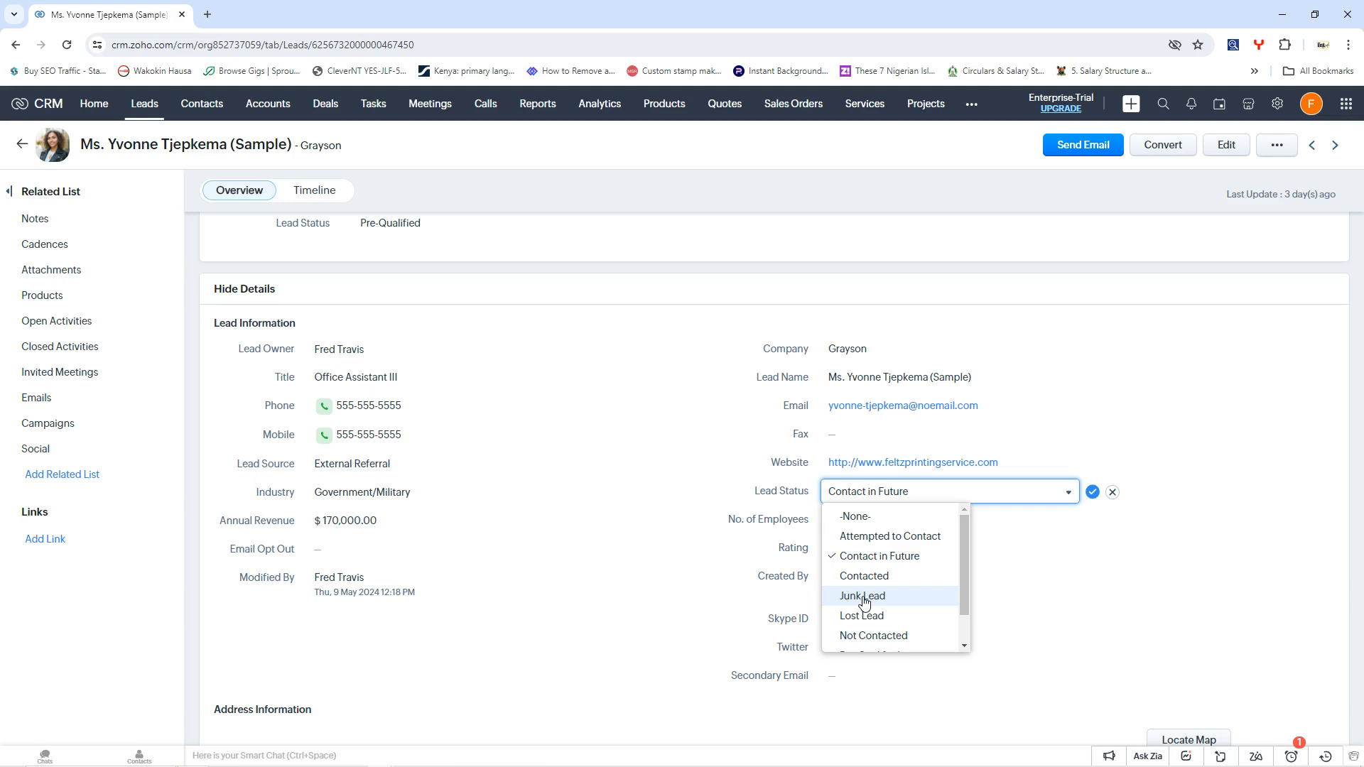
mouse_move(861, 615)
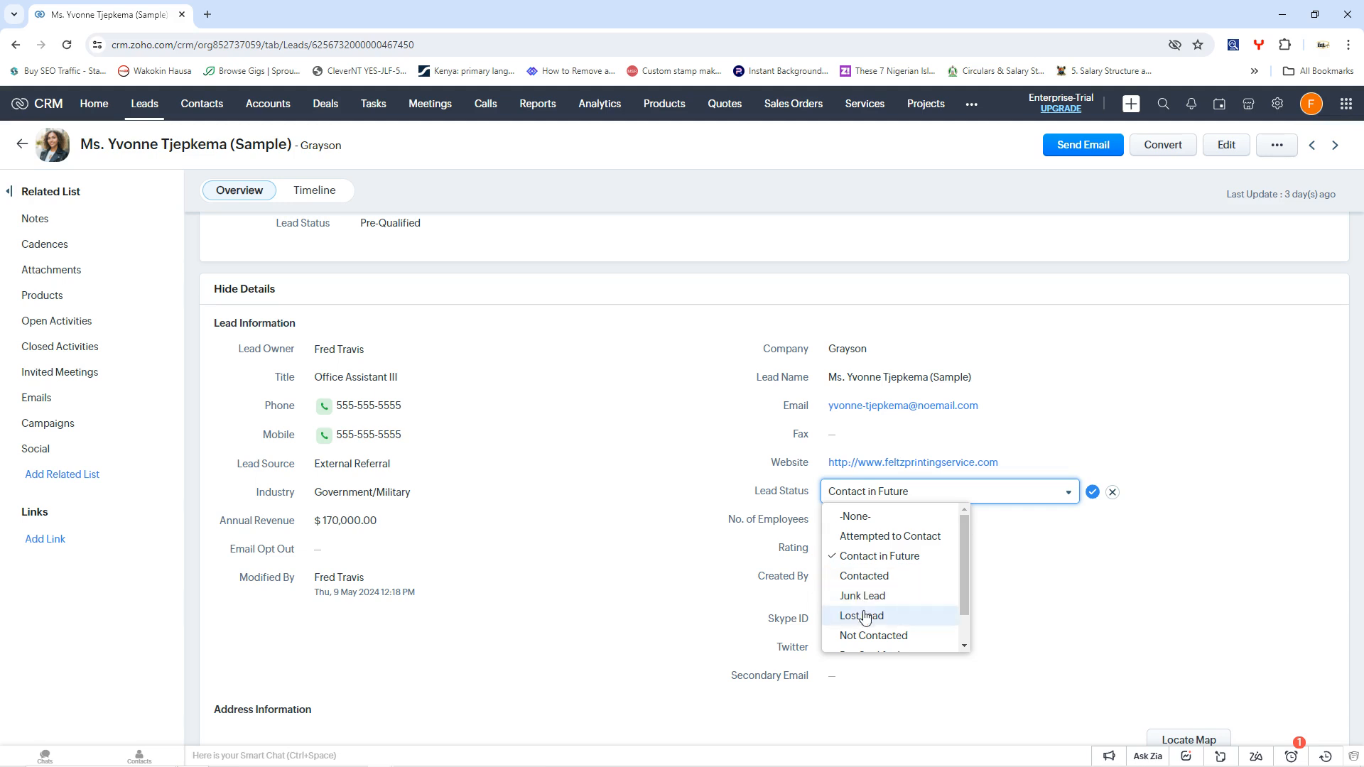
click(863, 595)
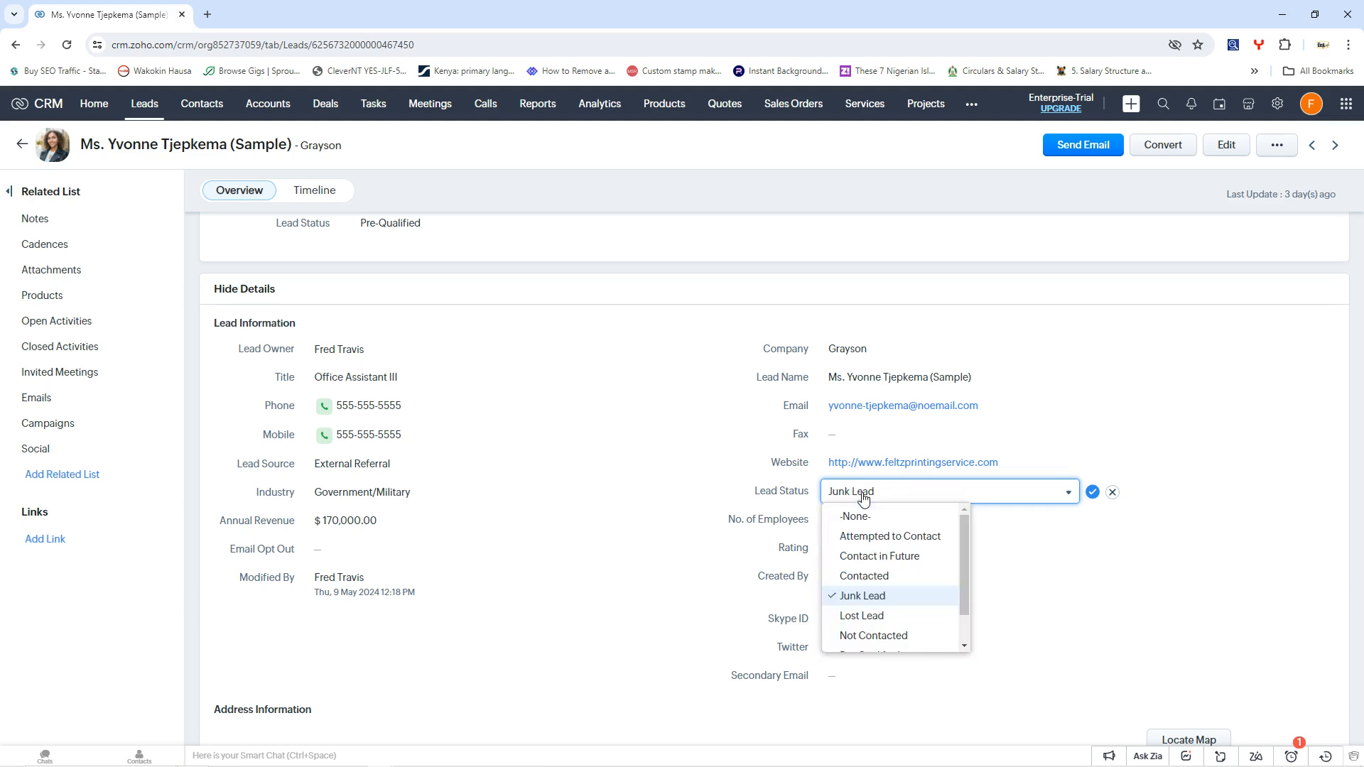
click(862, 575)
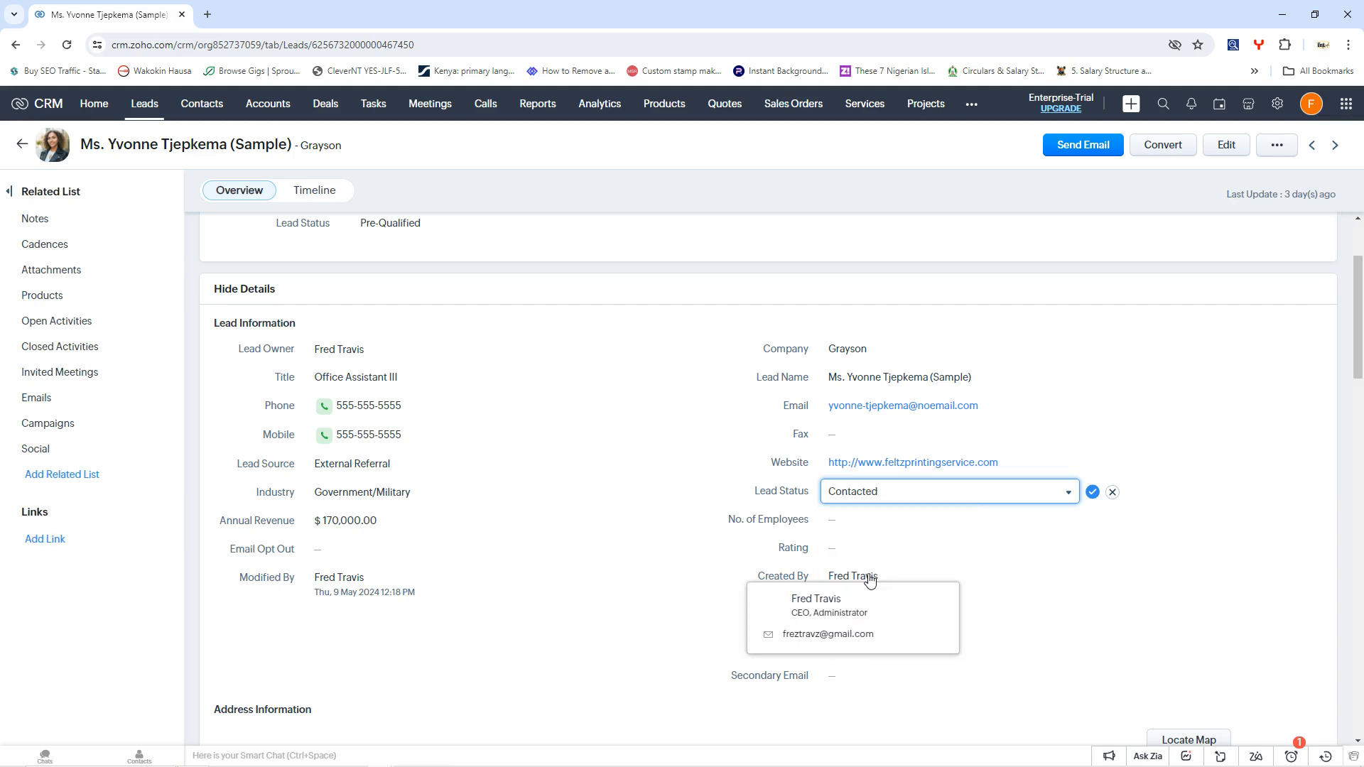
scroll(up, 3)
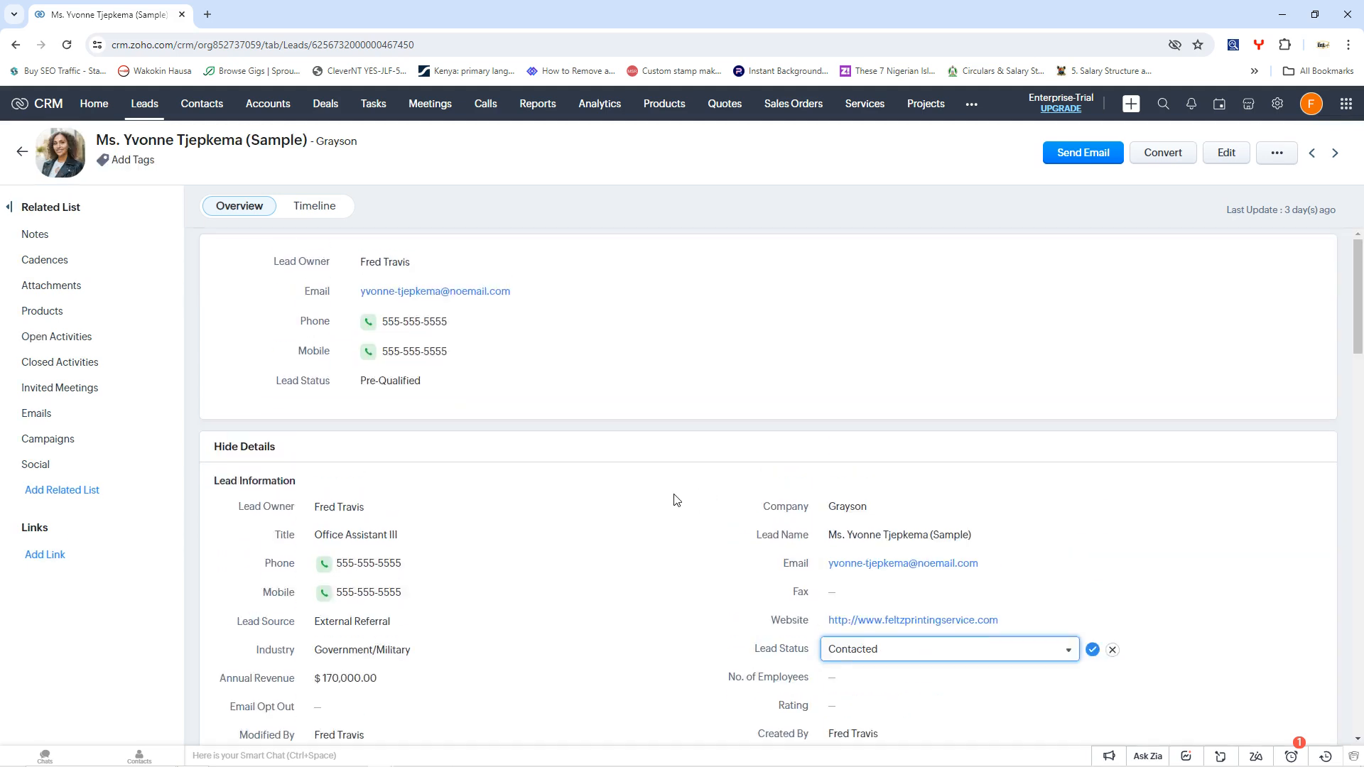
mouse_move(144, 104)
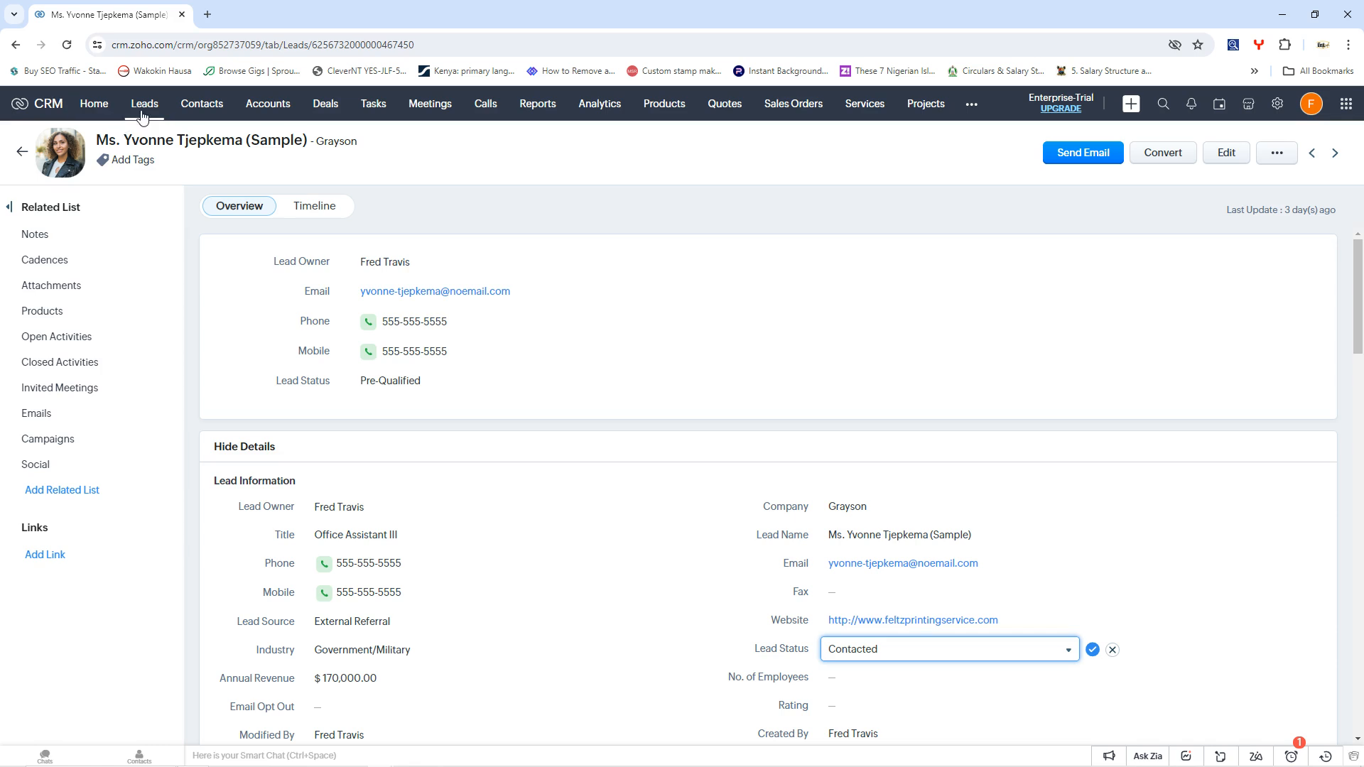
Return to the Leads list and tick the Record Action filter for records modified in the last 2 days.
click(145, 104)
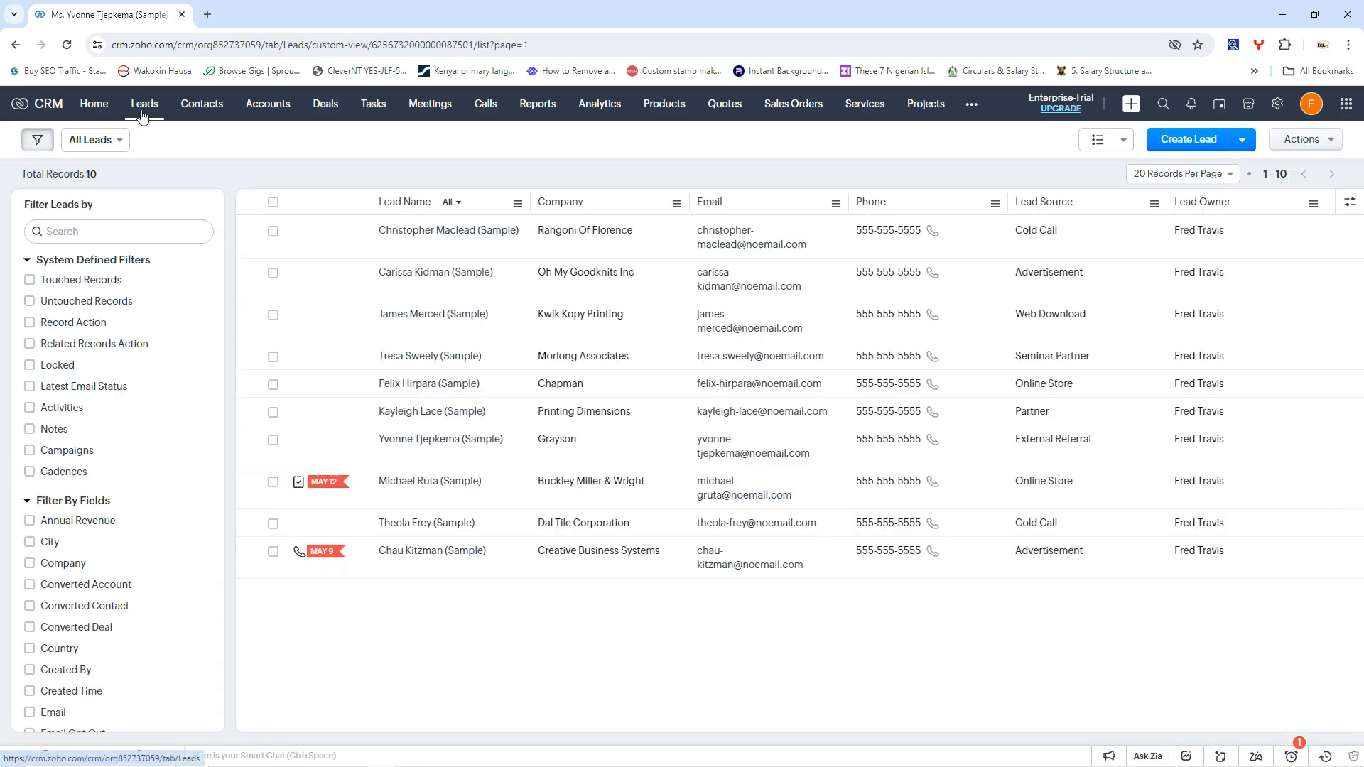
click(143, 104)
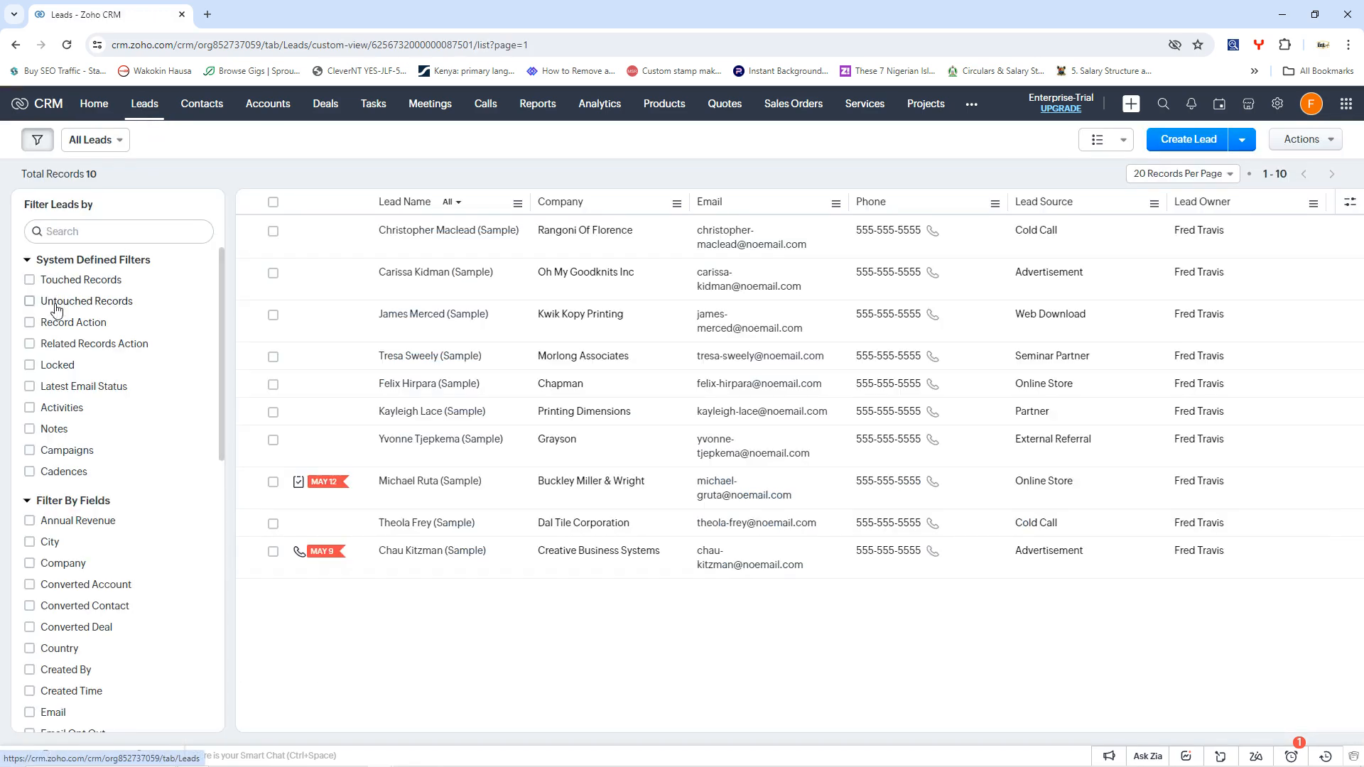
click(28, 322)
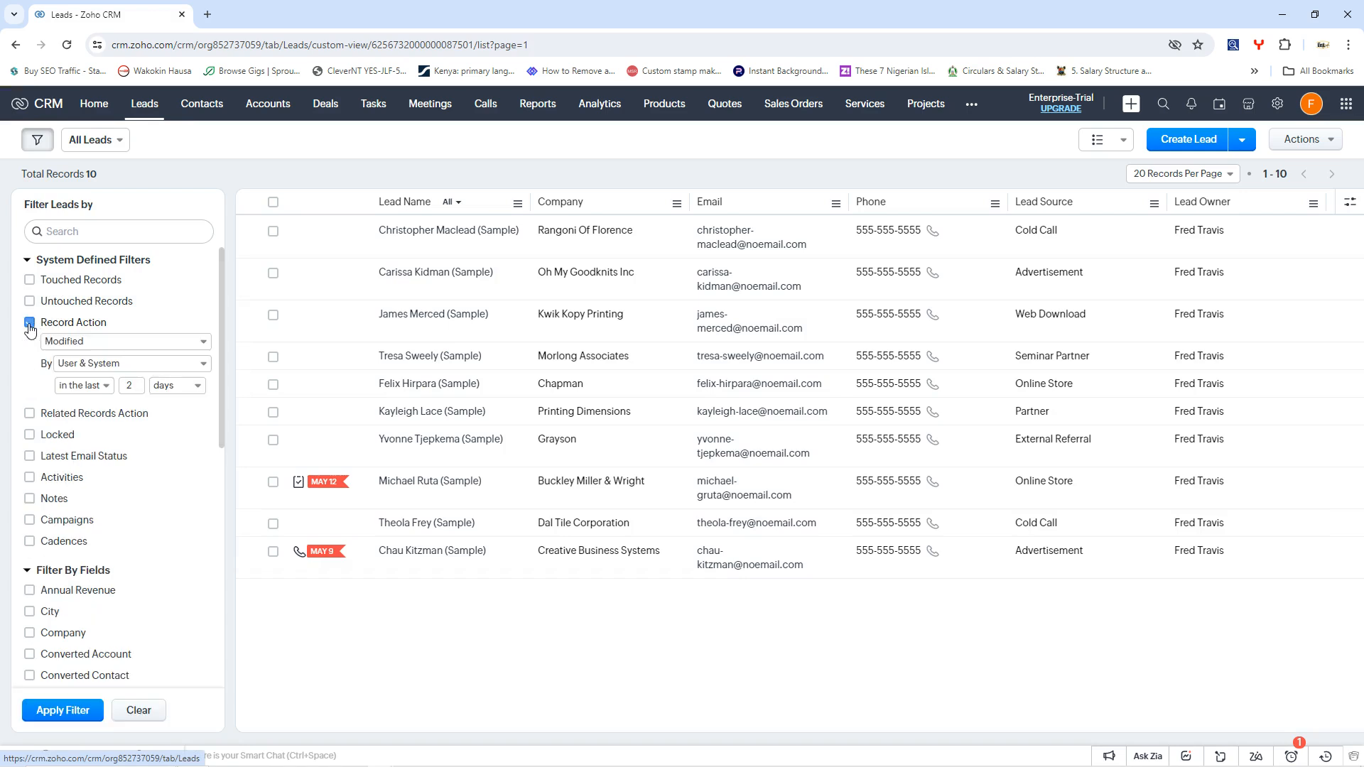
click(28, 323)
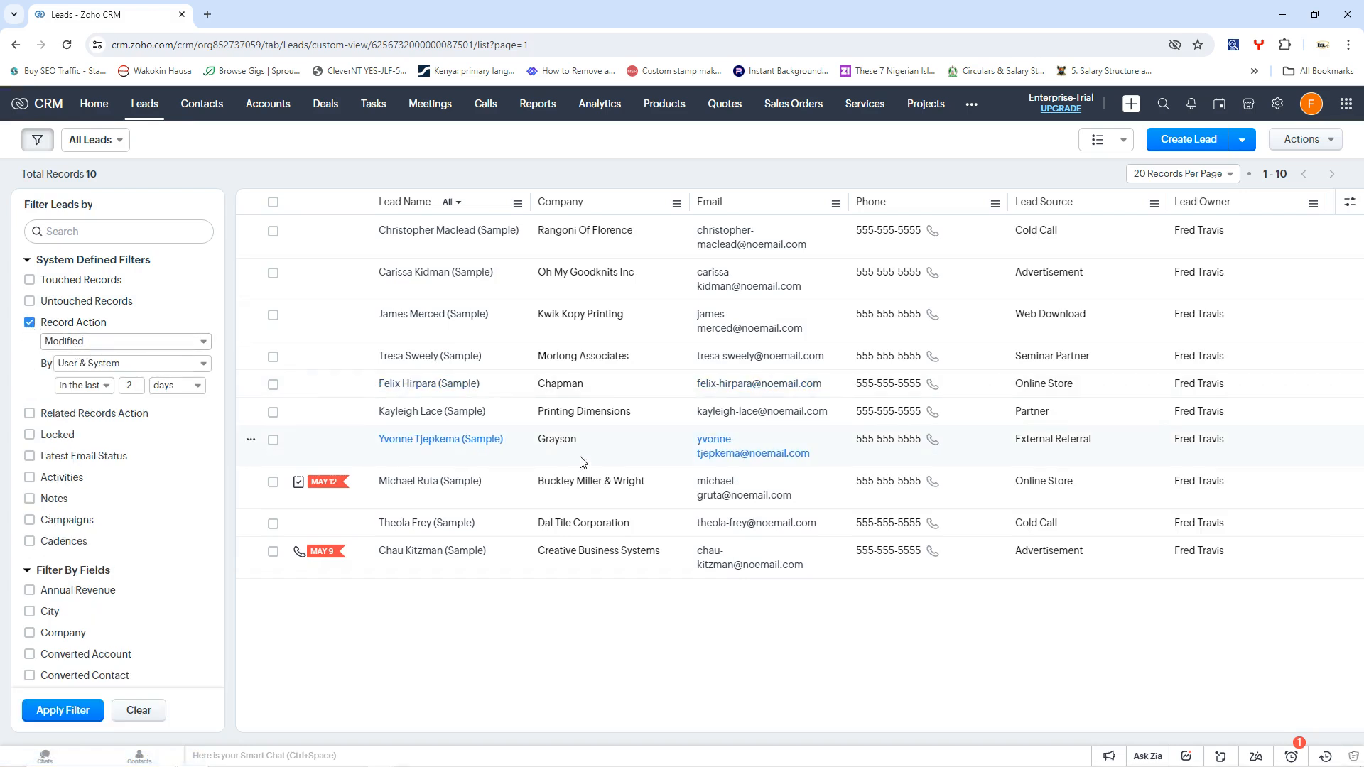
mouse_move(614, 210)
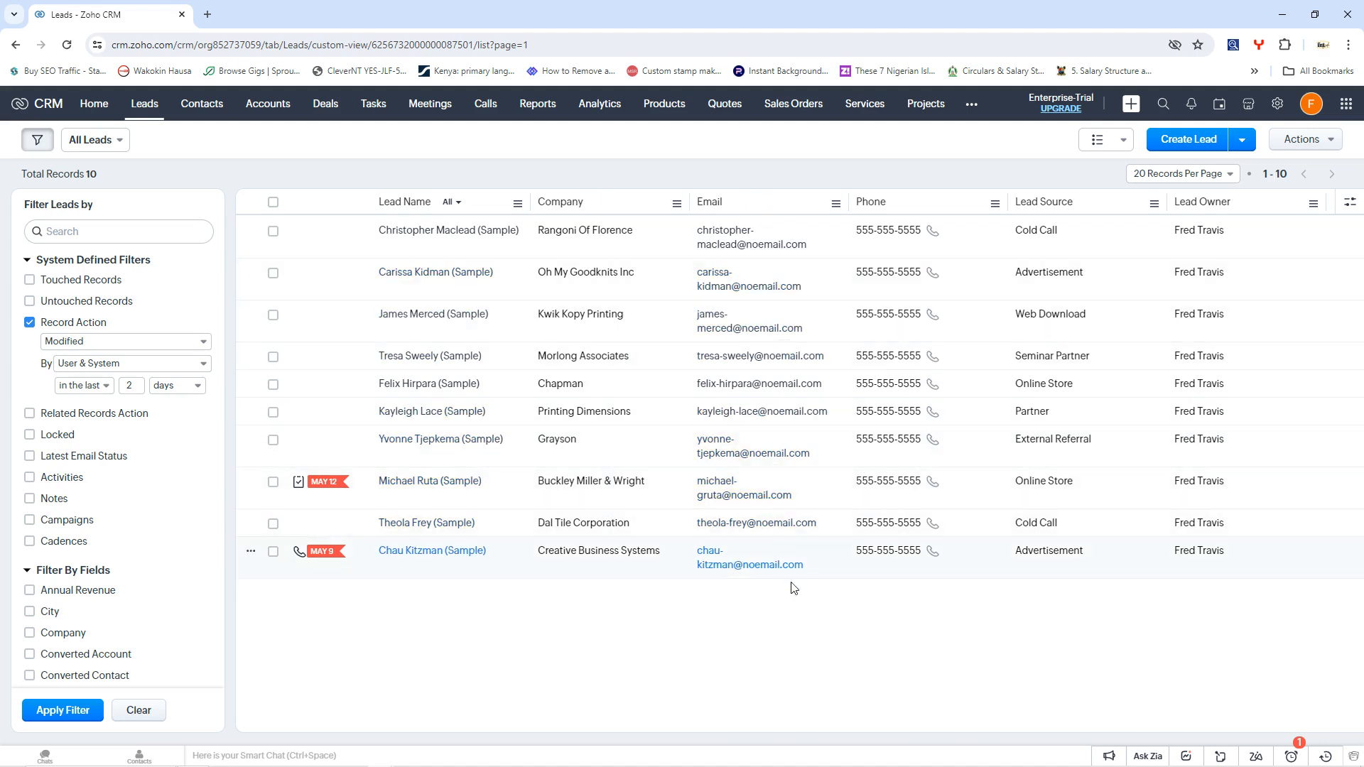
mouse_move(893, 204)
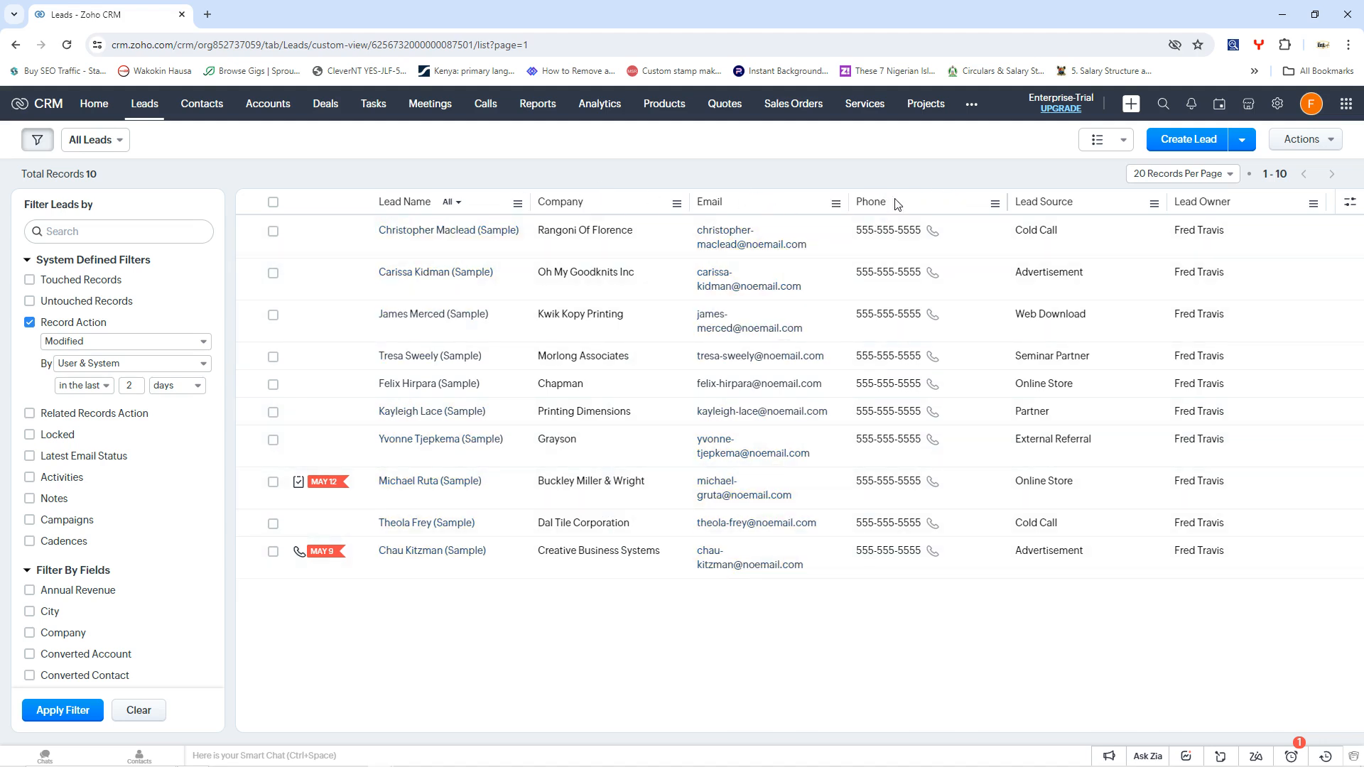
mouse_move(1079, 209)
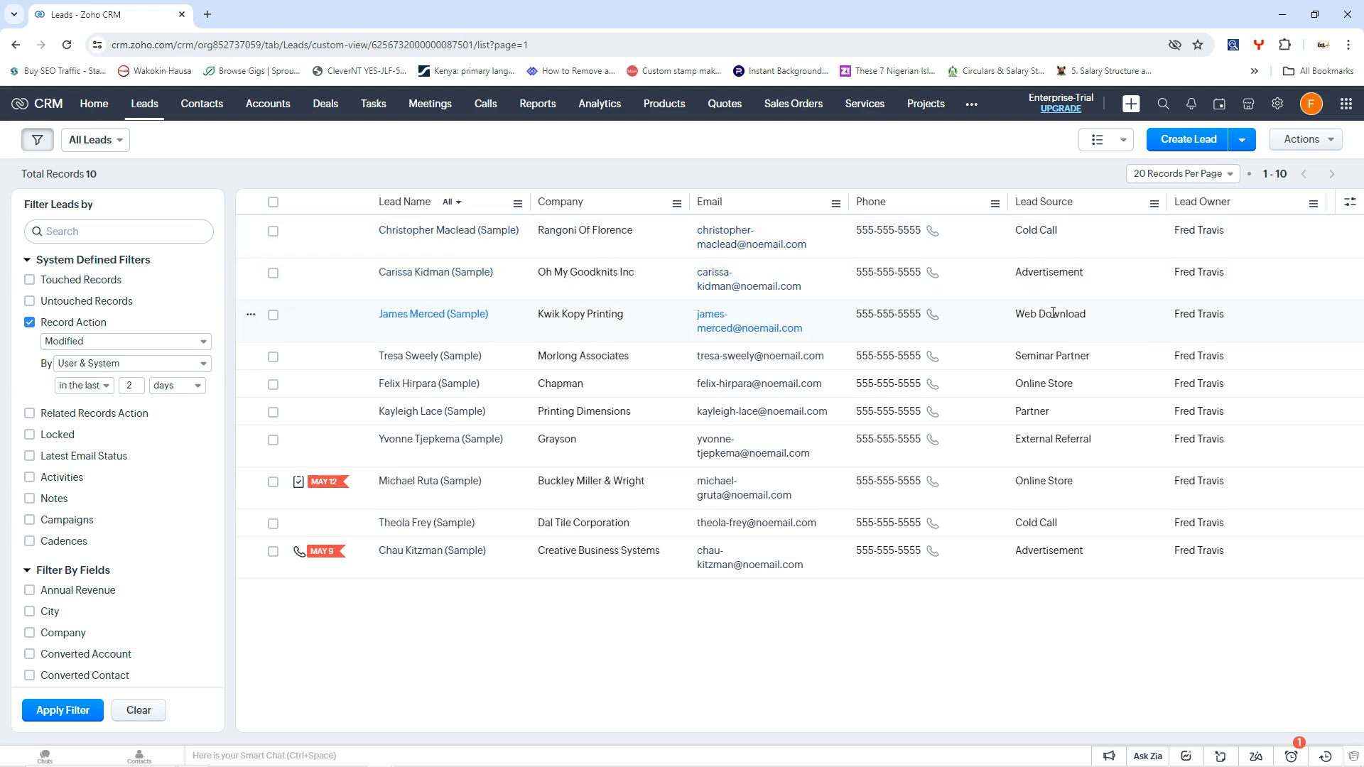
mouse_move(1070, 333)
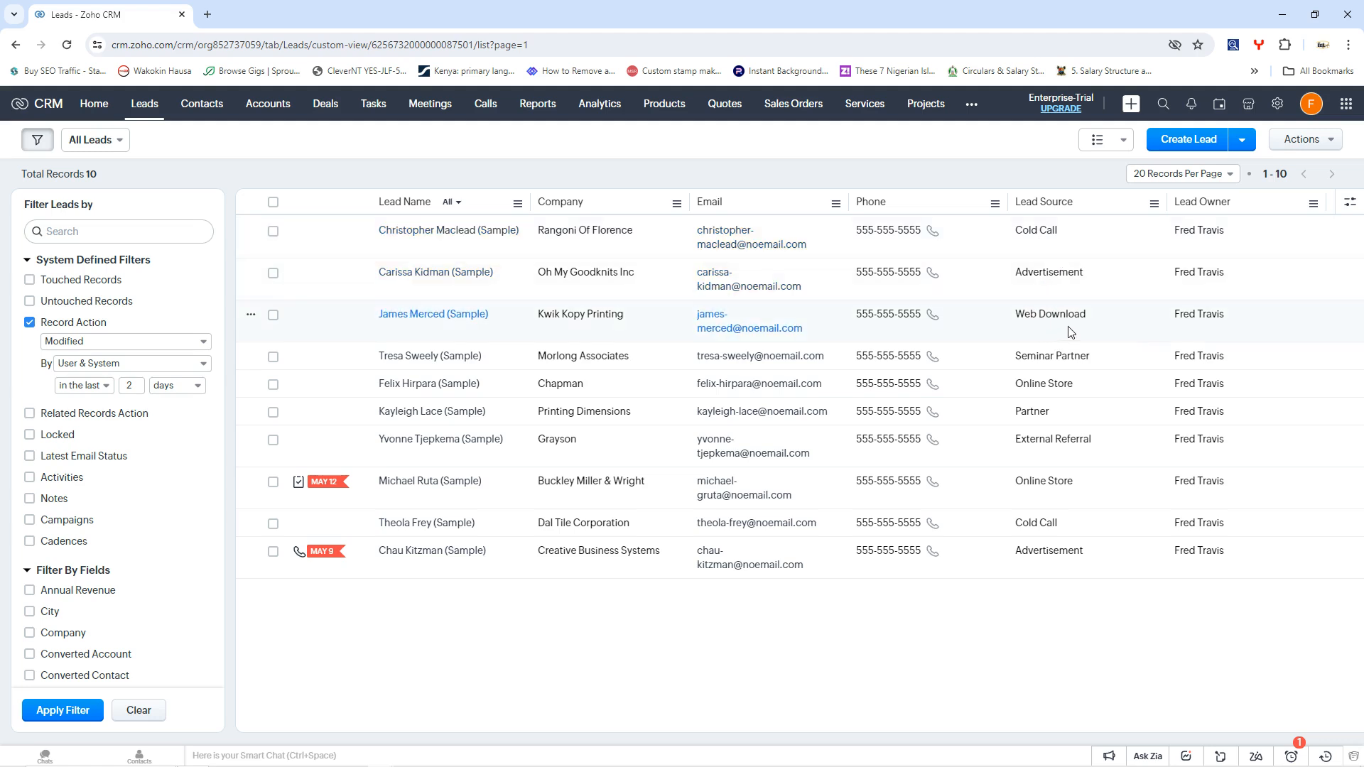
mouse_move(1121, 365)
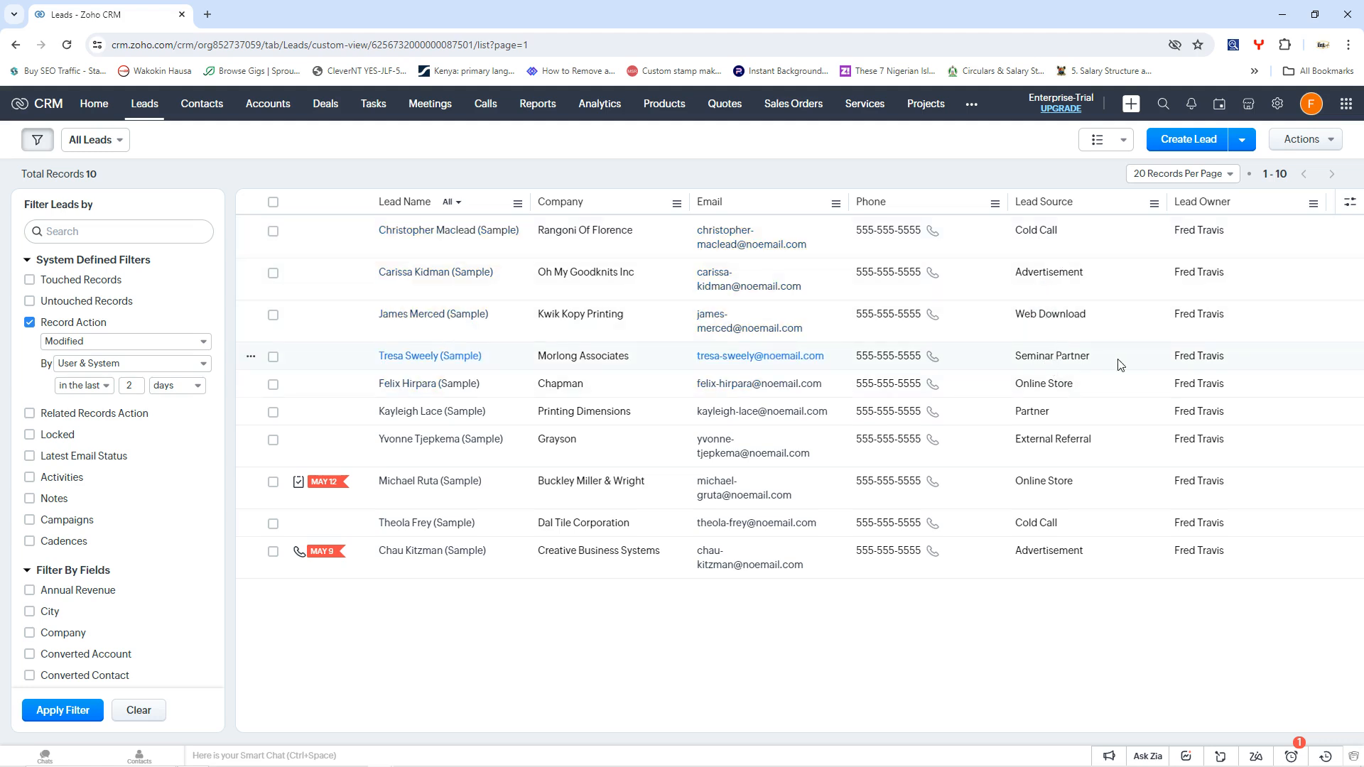
mouse_move(1068, 421)
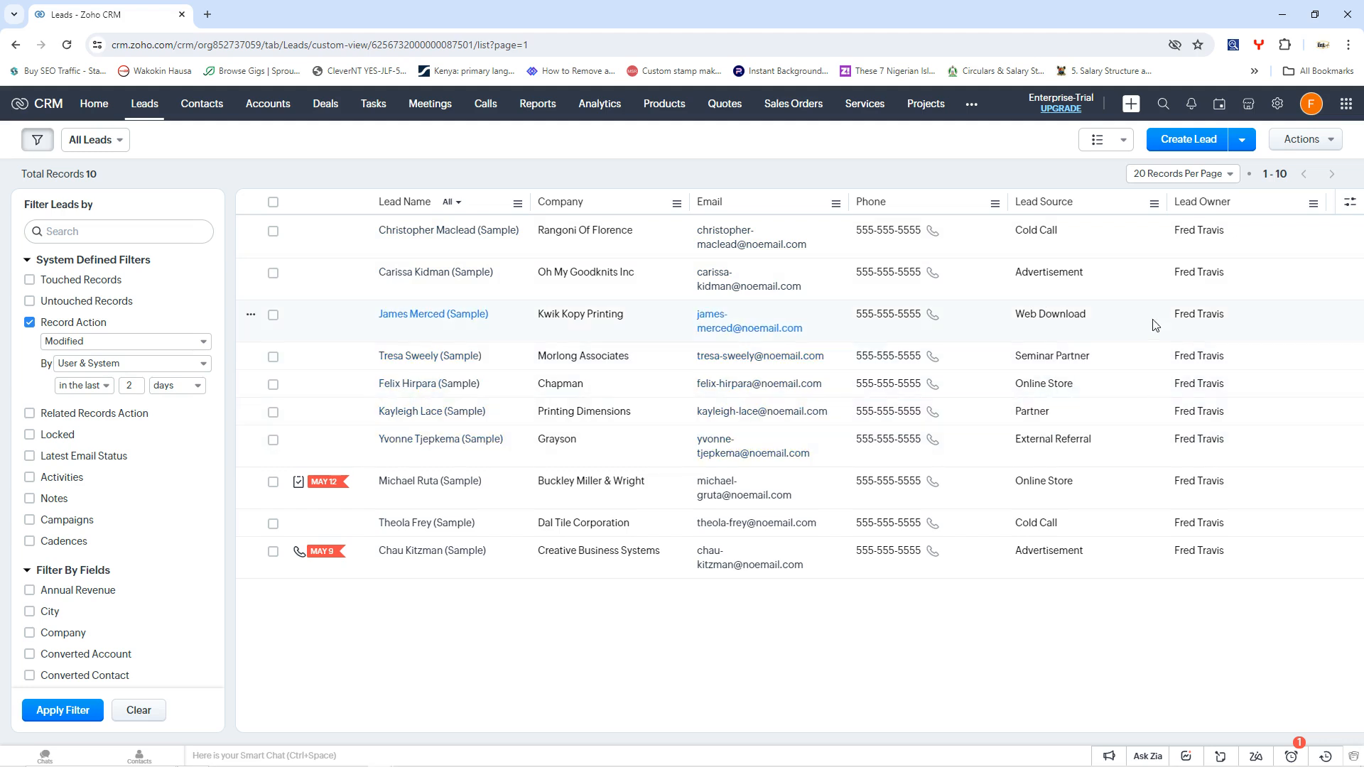
mouse_move(1196, 228)
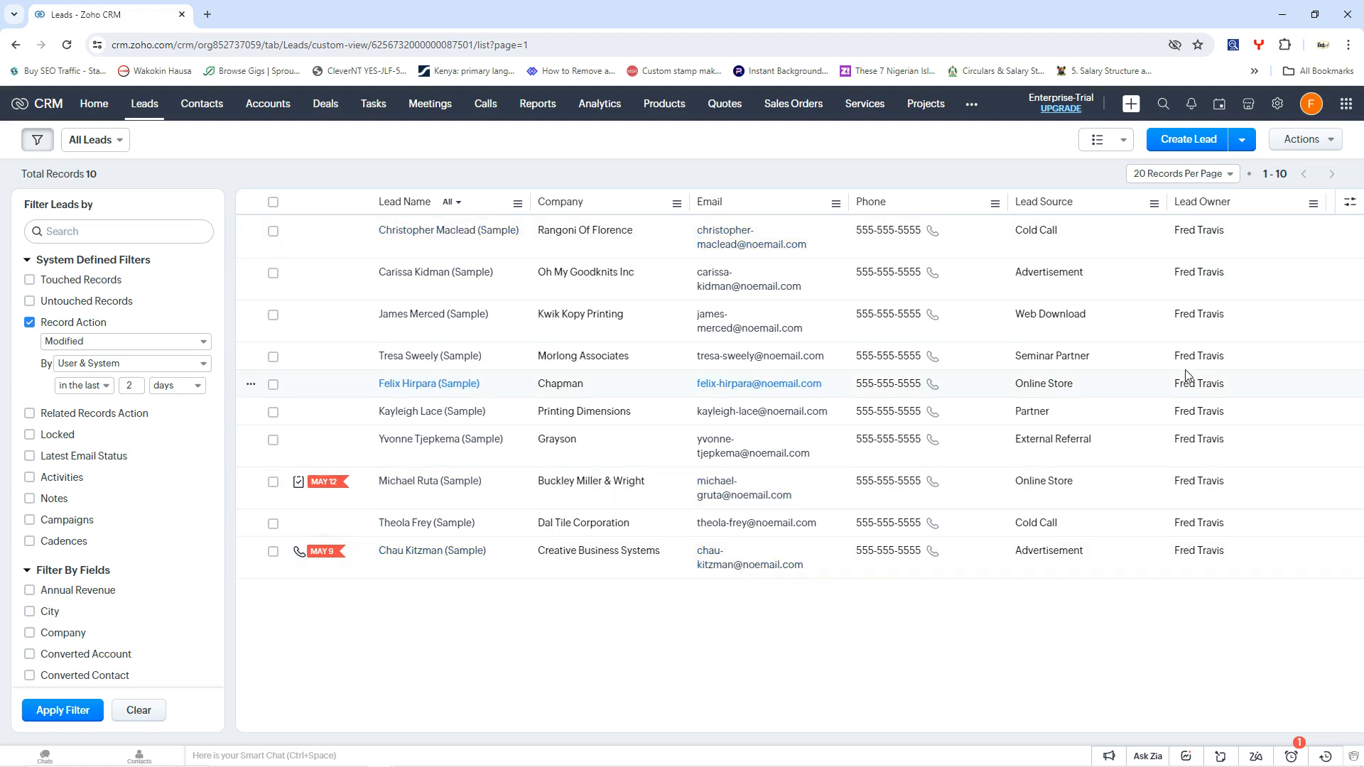
mouse_move(1190, 580)
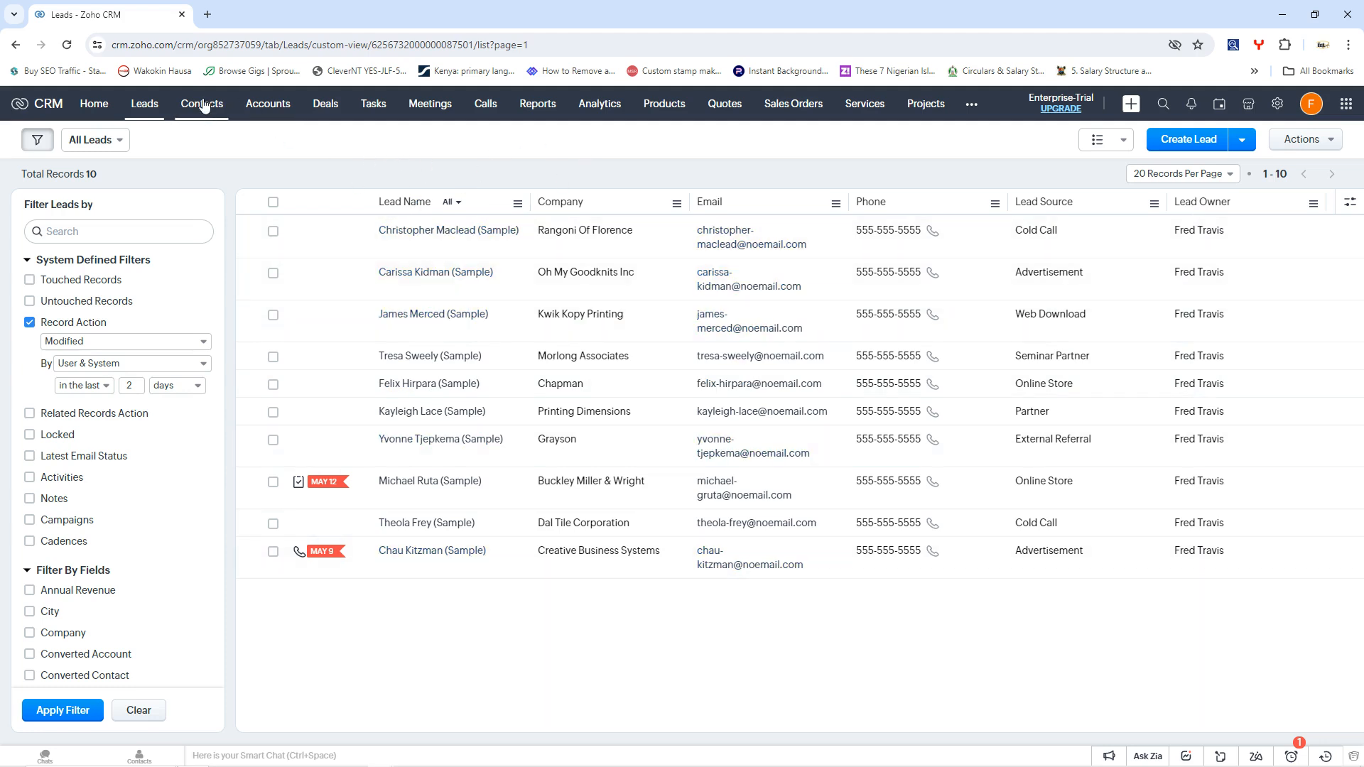
Switch to the All Contacts list of 10 sample contacts and pick the fifth contact.
click(200, 103)
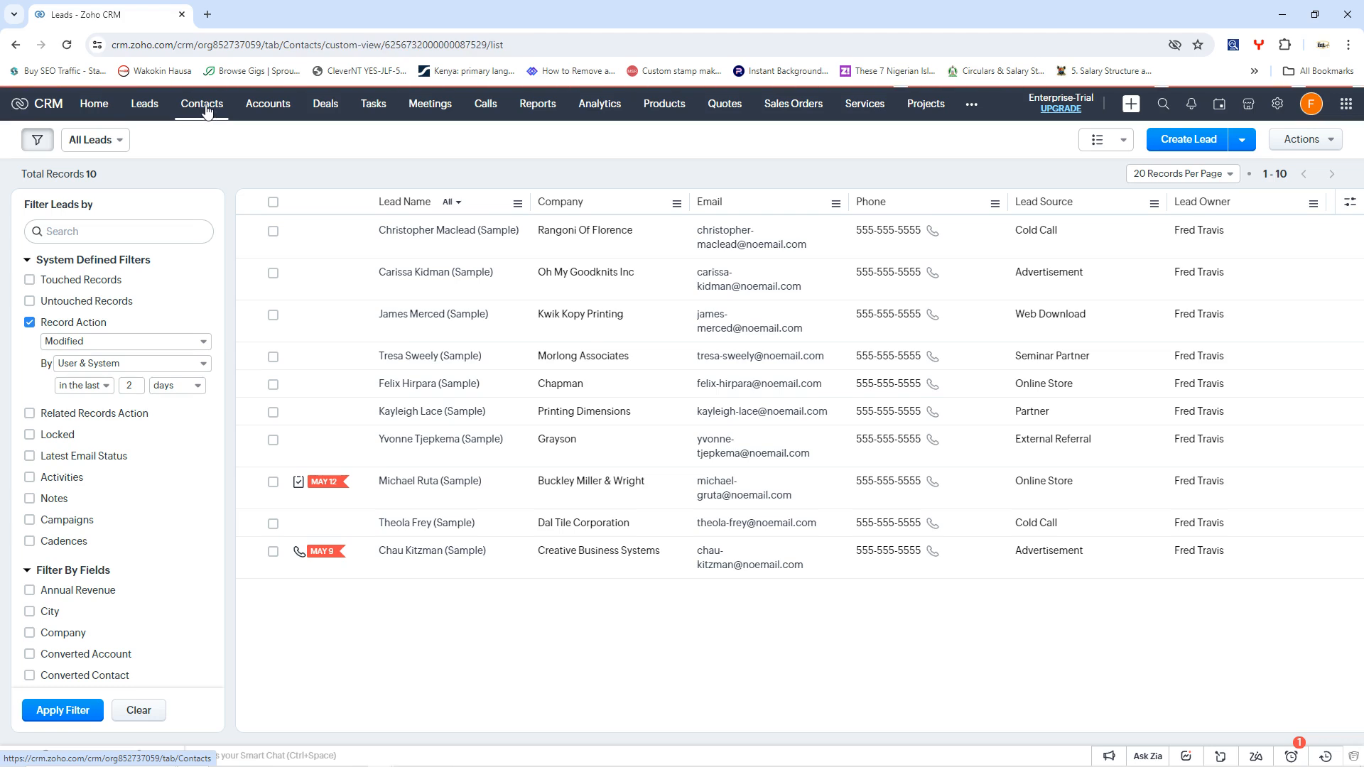
click(201, 103)
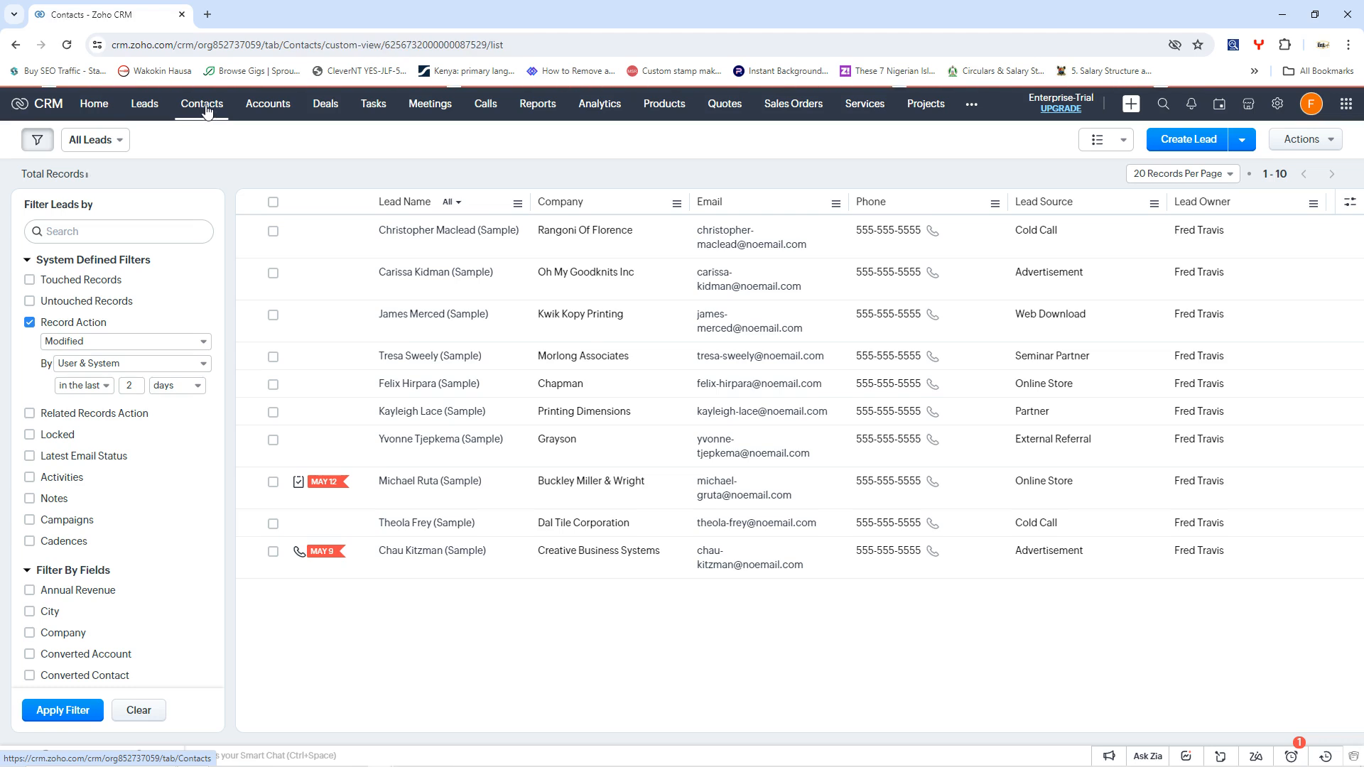
mouse_move(573, 254)
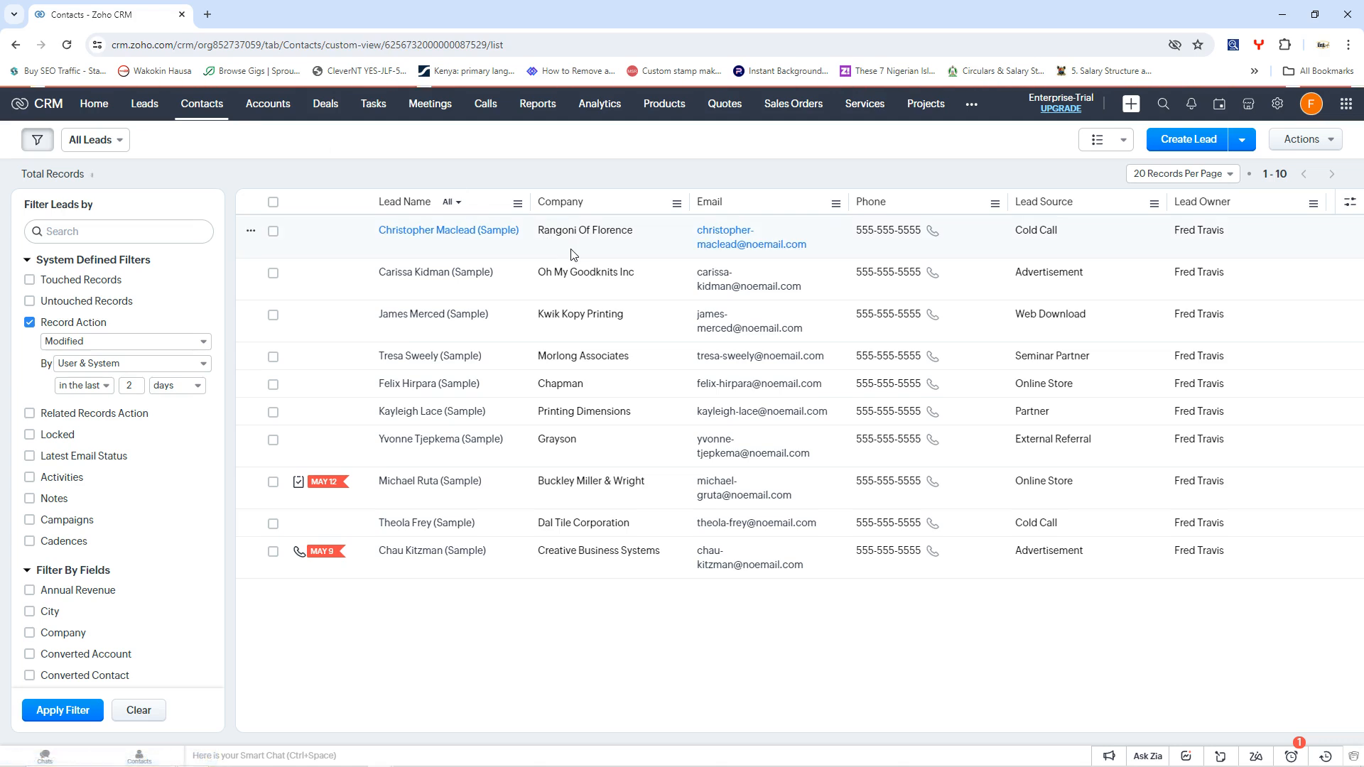
mouse_move(500, 177)
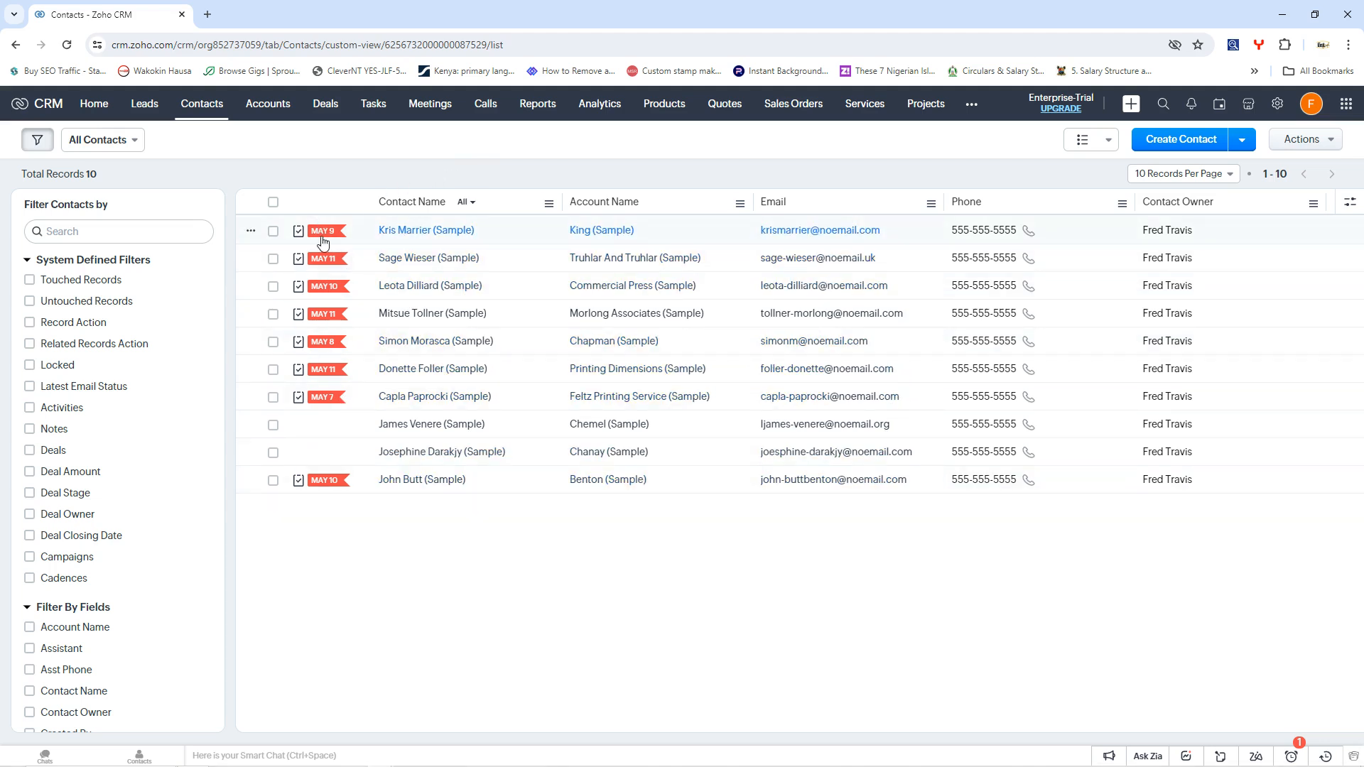
mouse_move(331, 332)
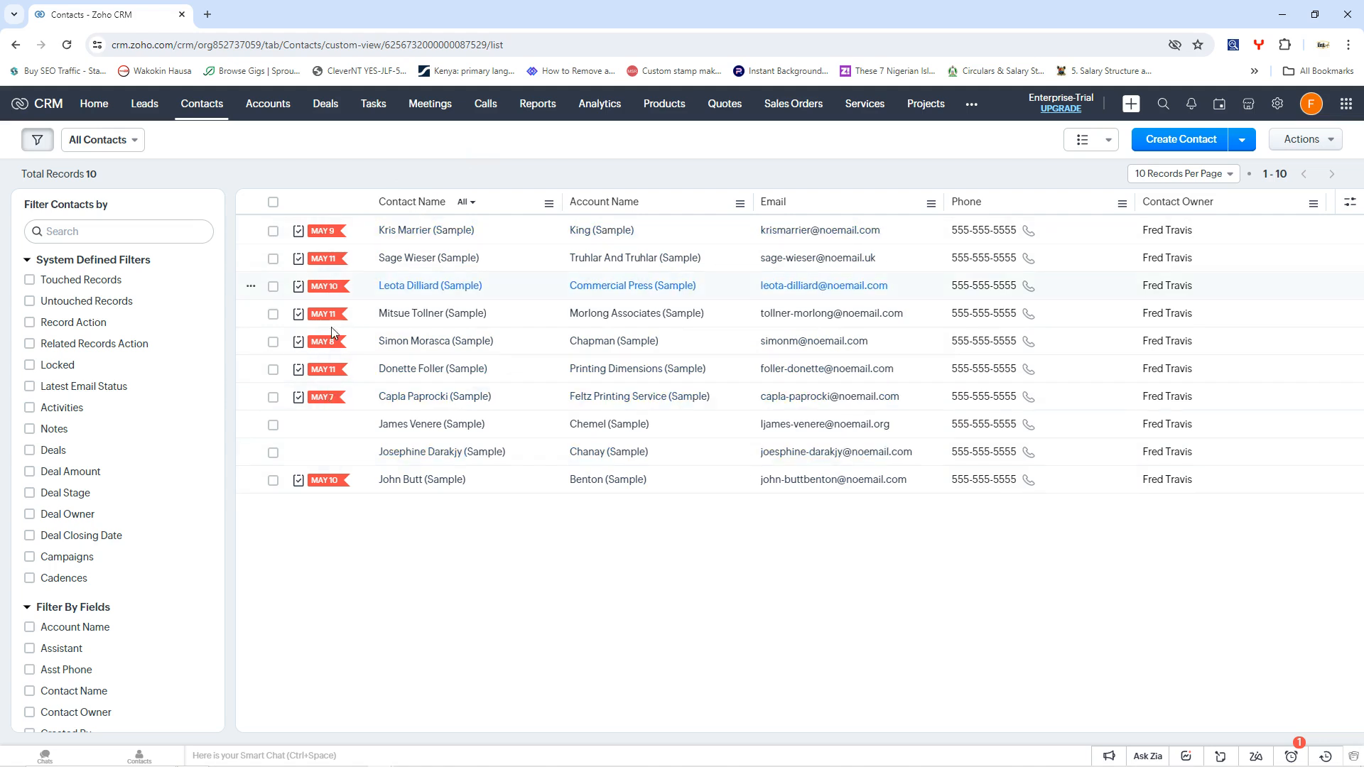
mouse_move(451, 443)
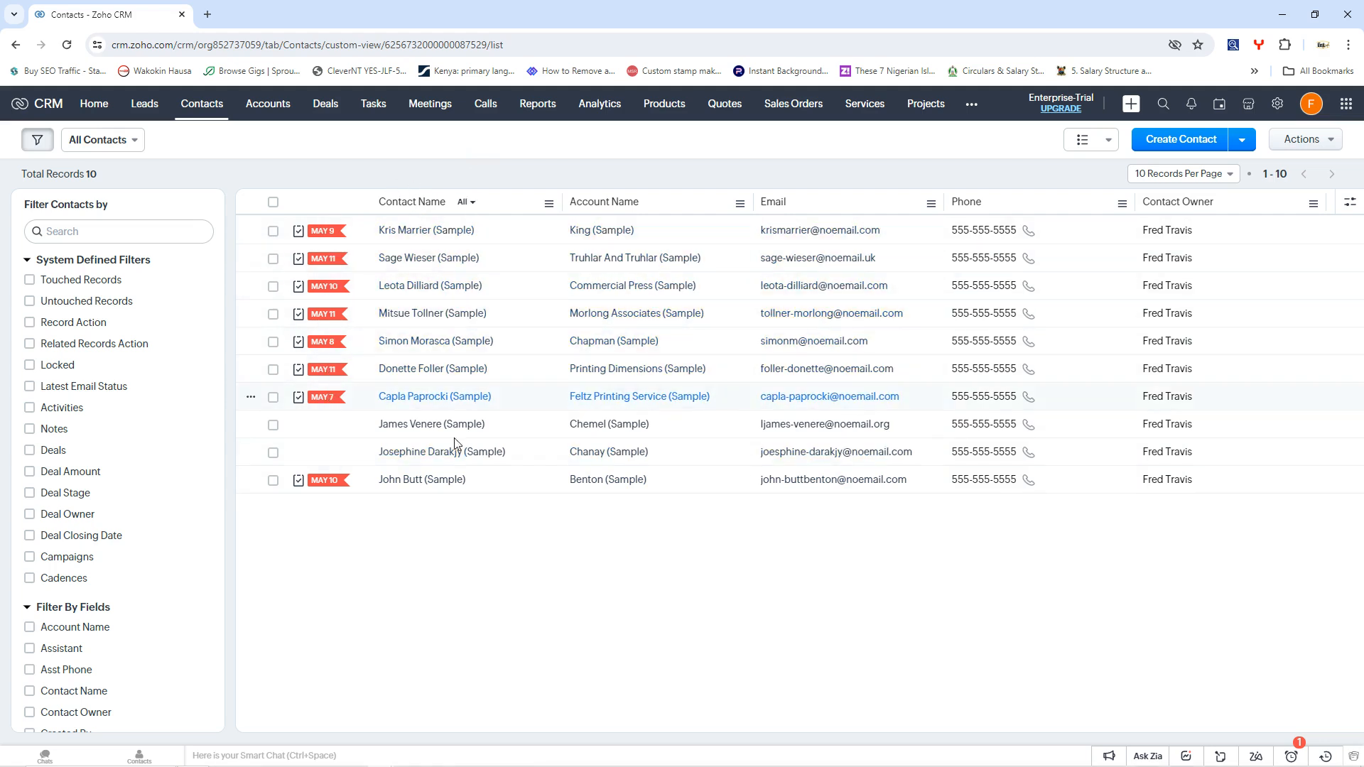
mouse_move(388, 202)
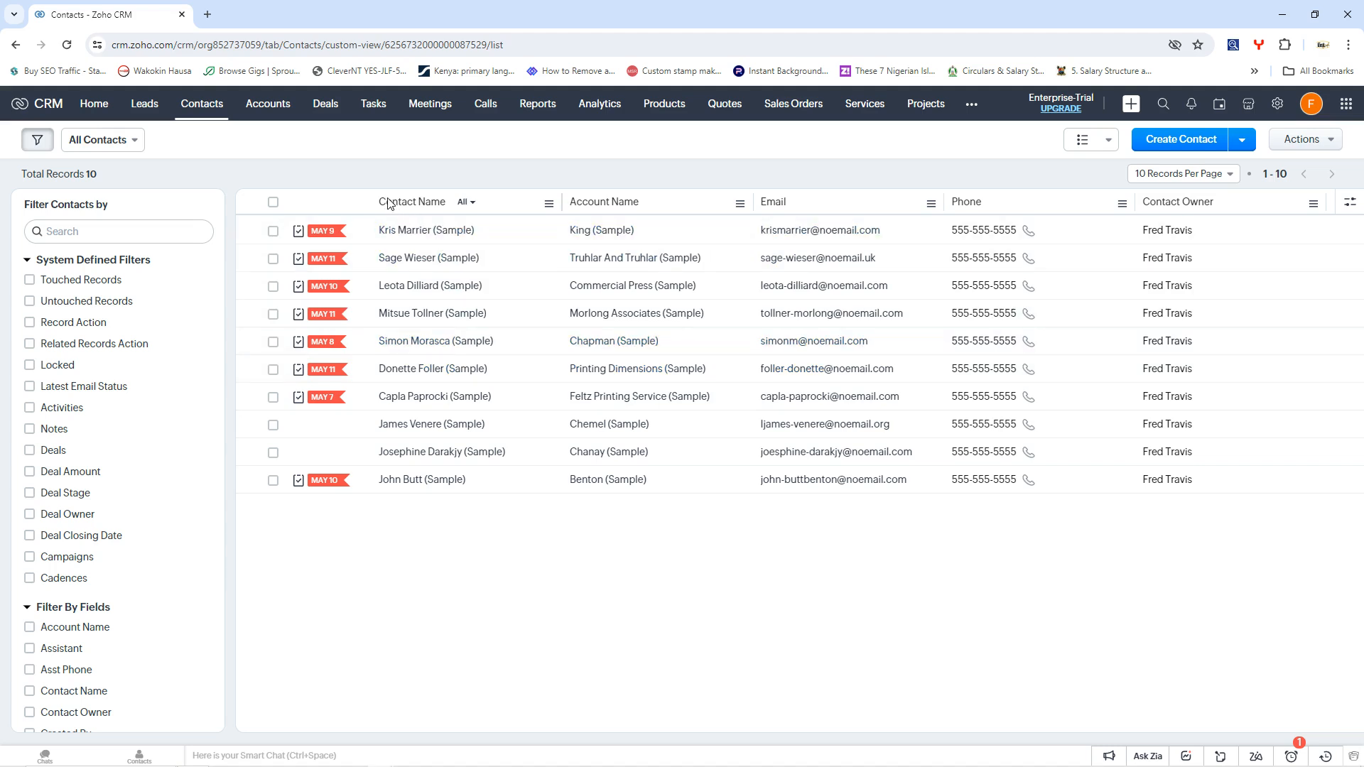
mouse_move(800, 285)
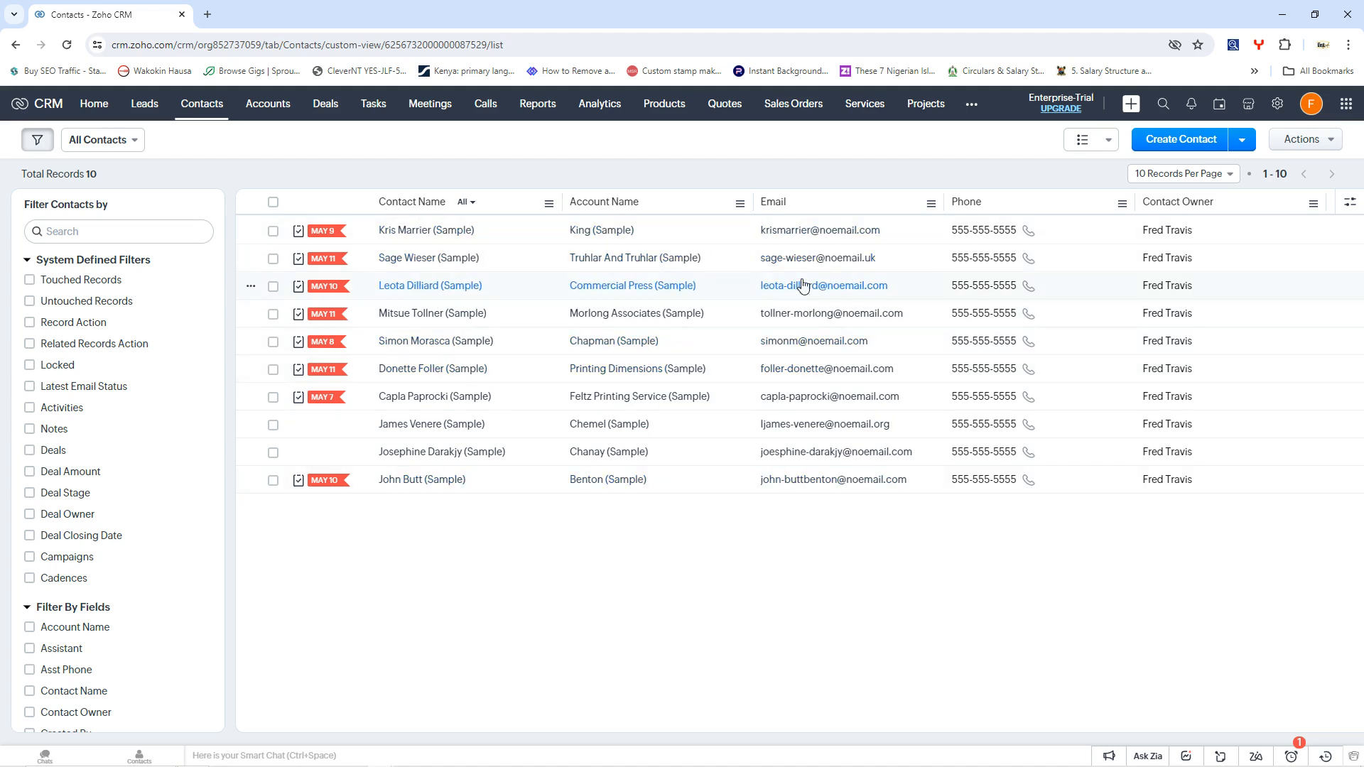
mouse_move(807, 265)
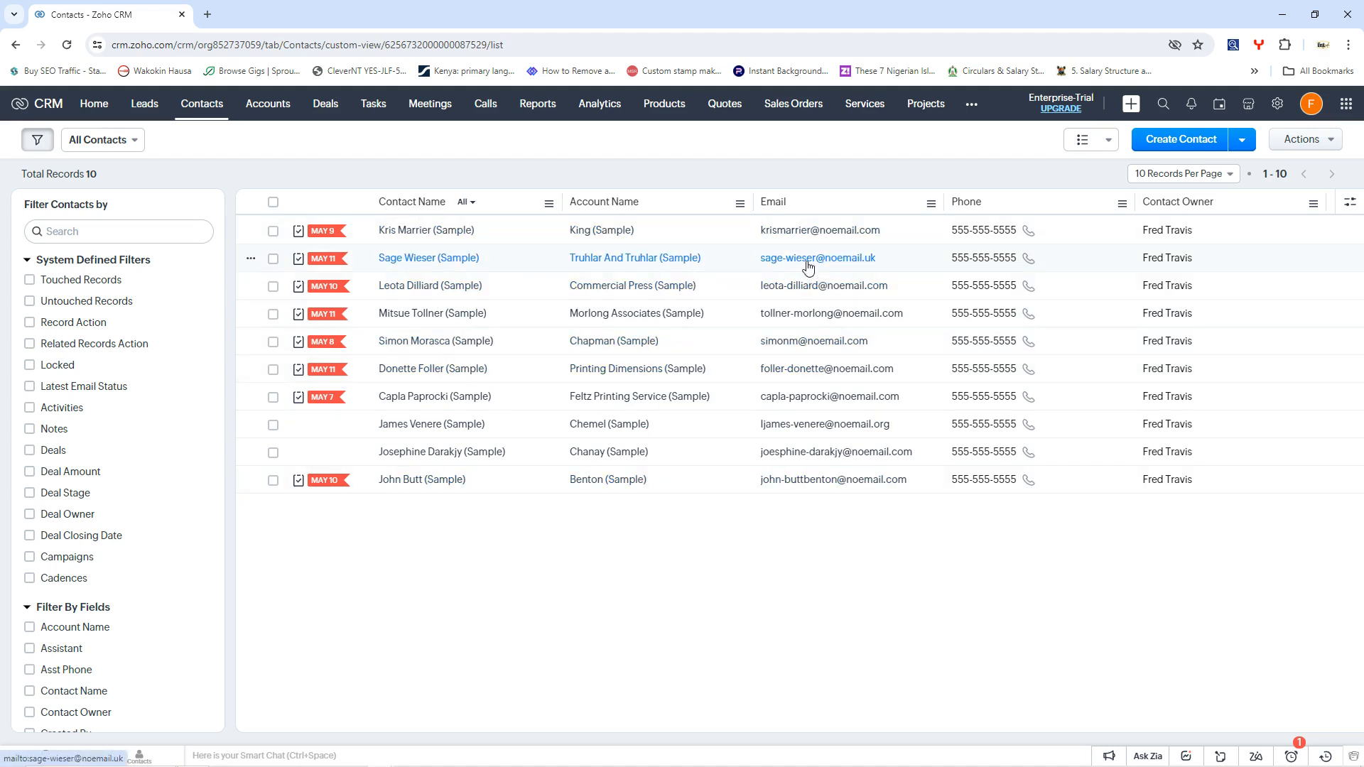
mouse_move(1164, 273)
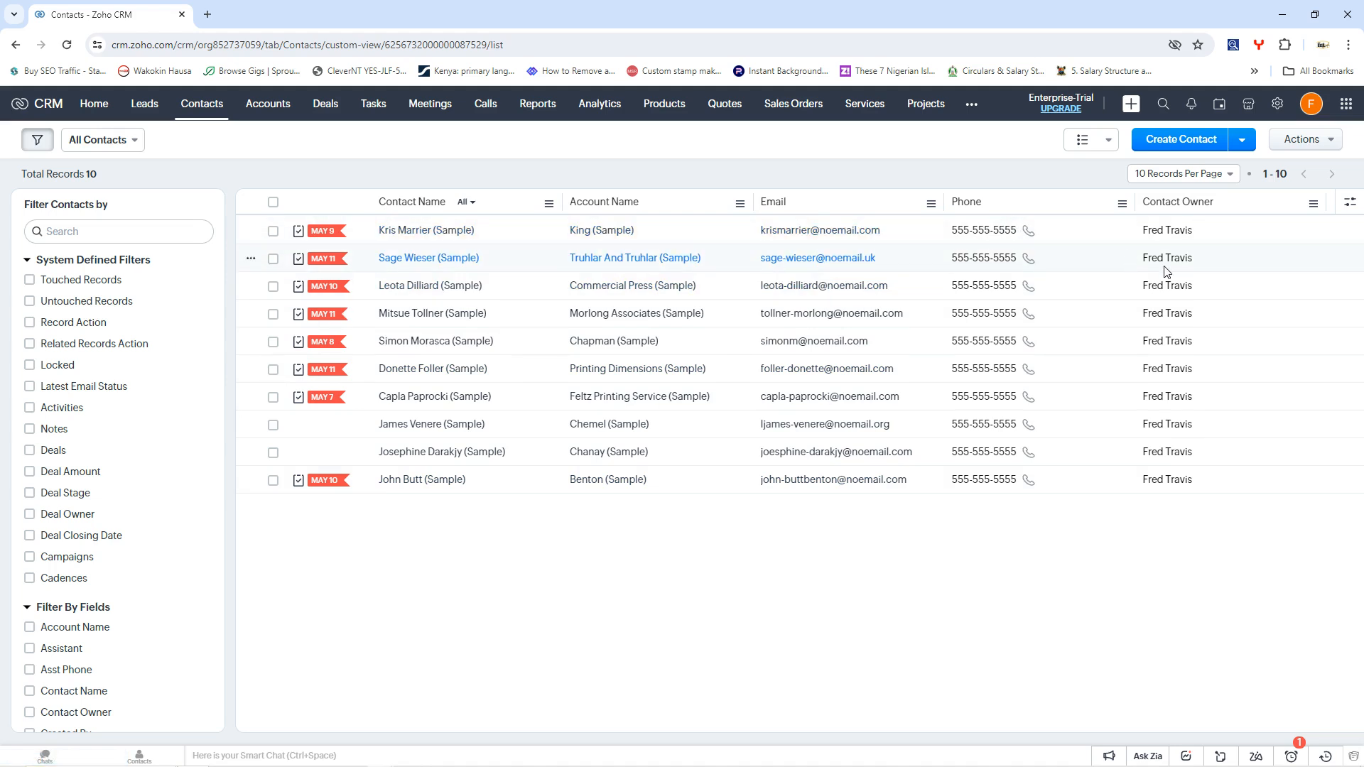
mouse_move(1132, 396)
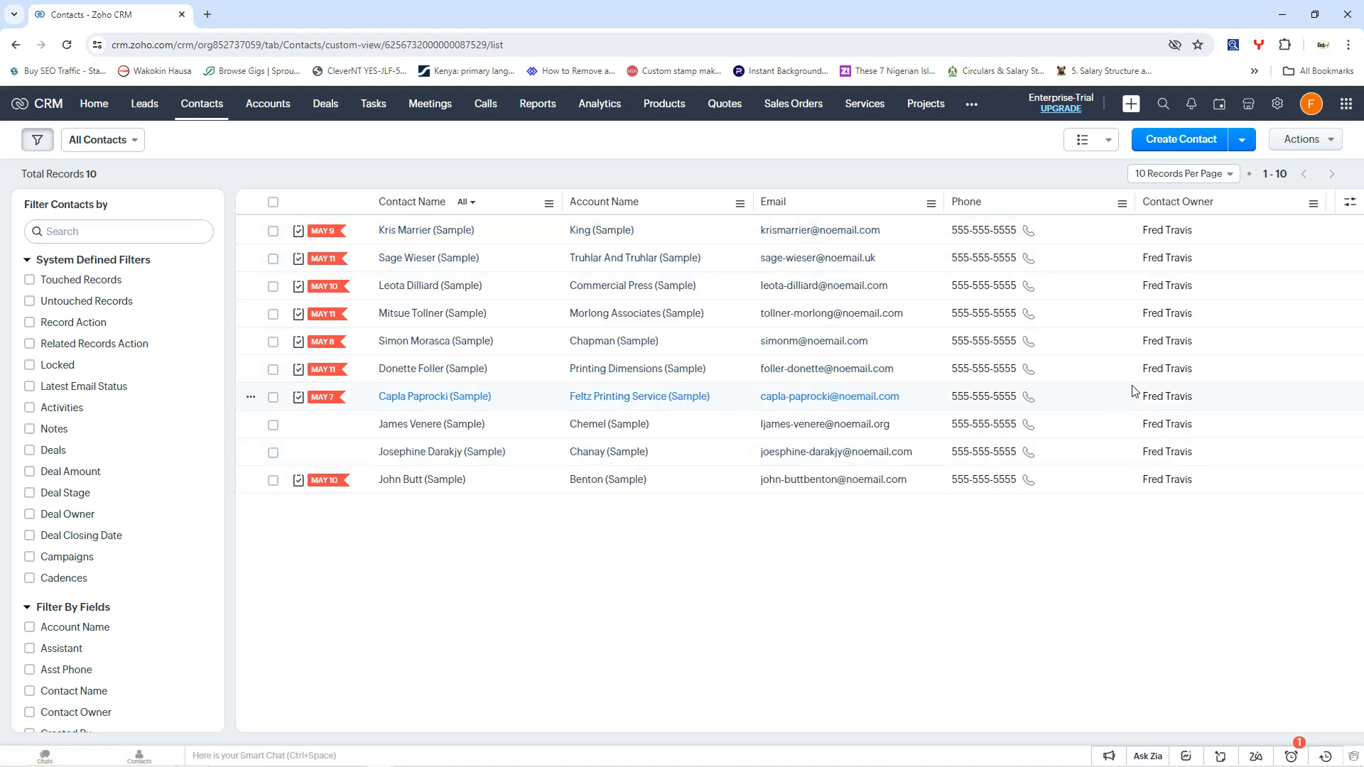
mouse_move(600, 257)
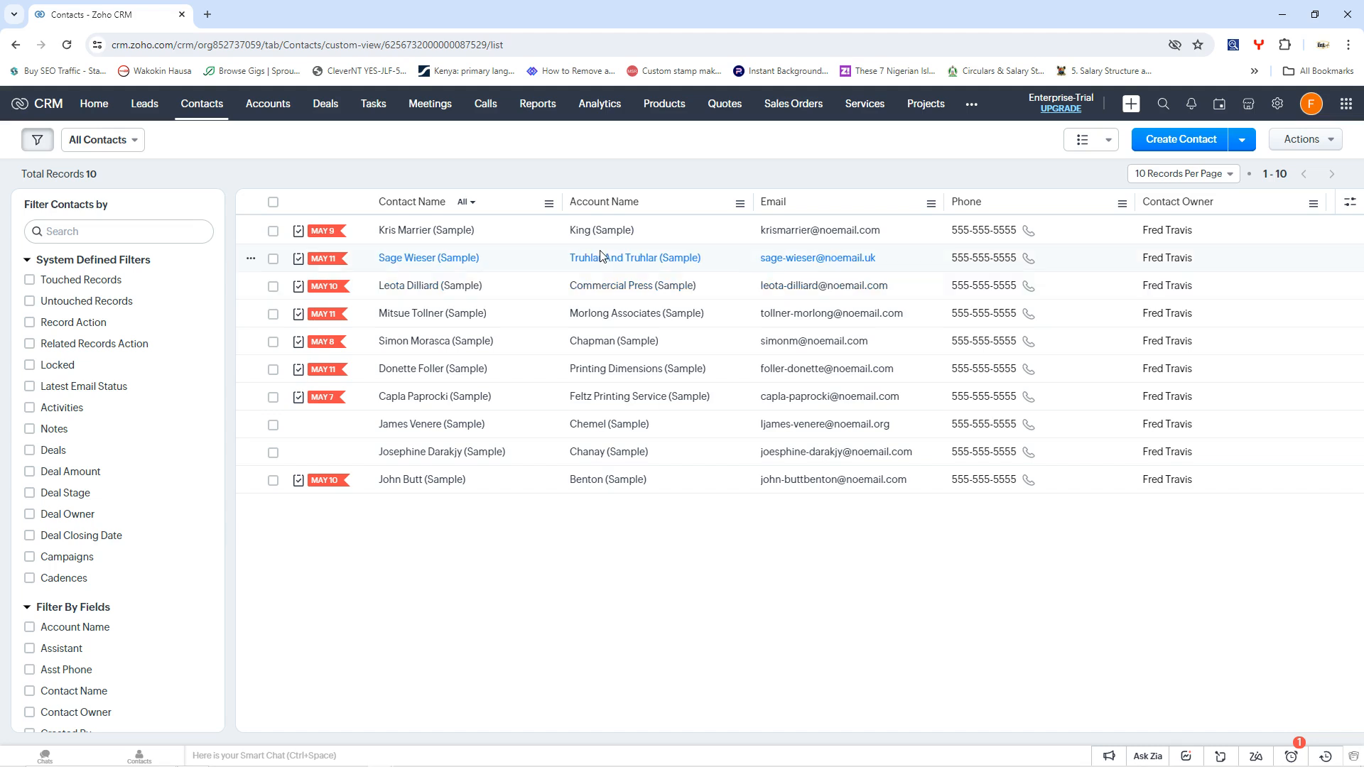
mouse_move(415, 340)
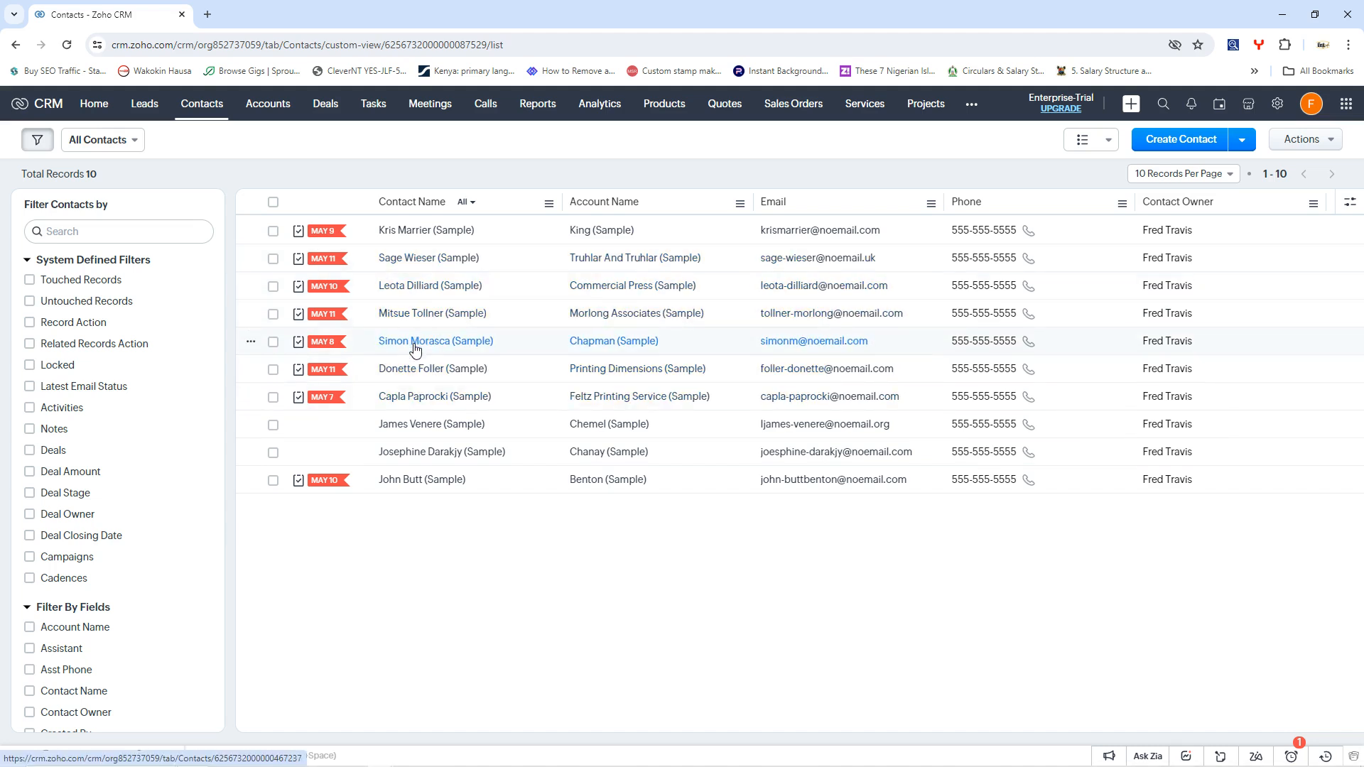
click(435, 339)
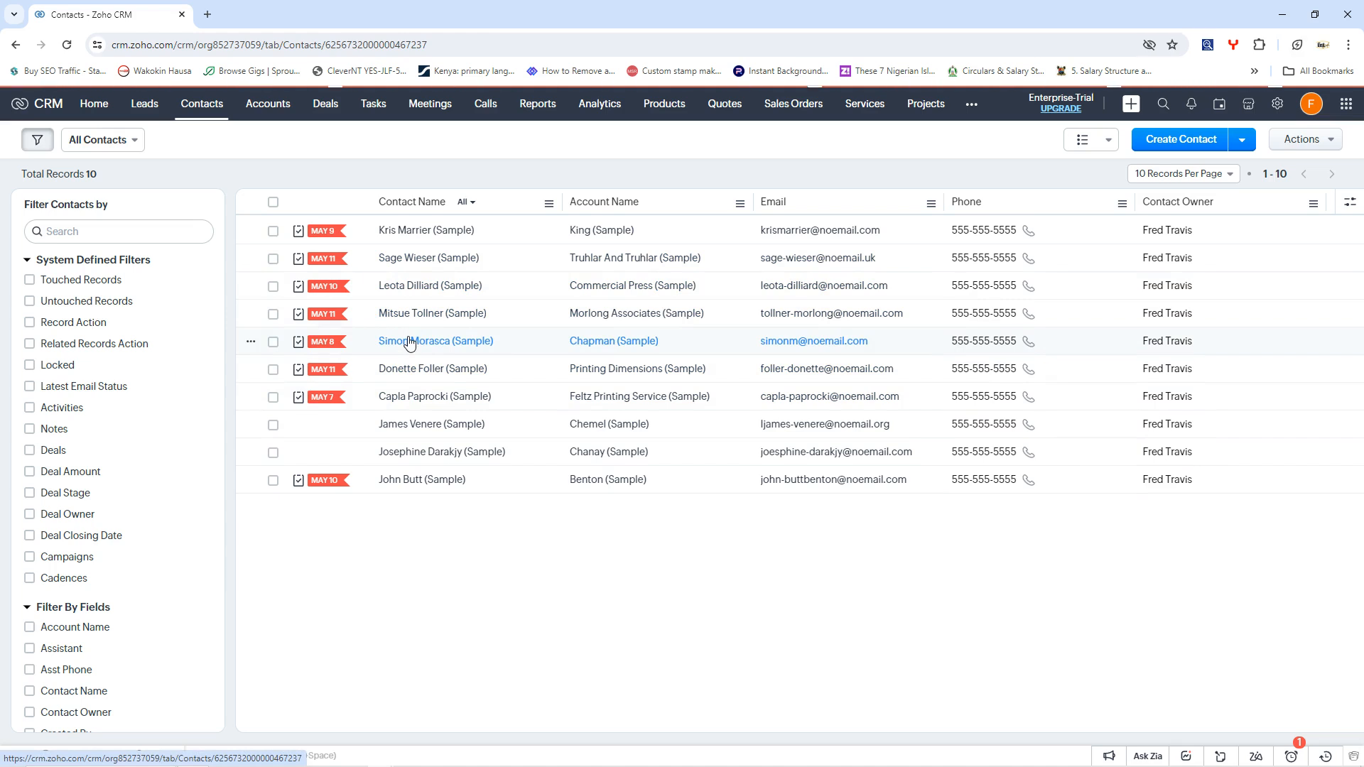
mouse_move(421, 343)
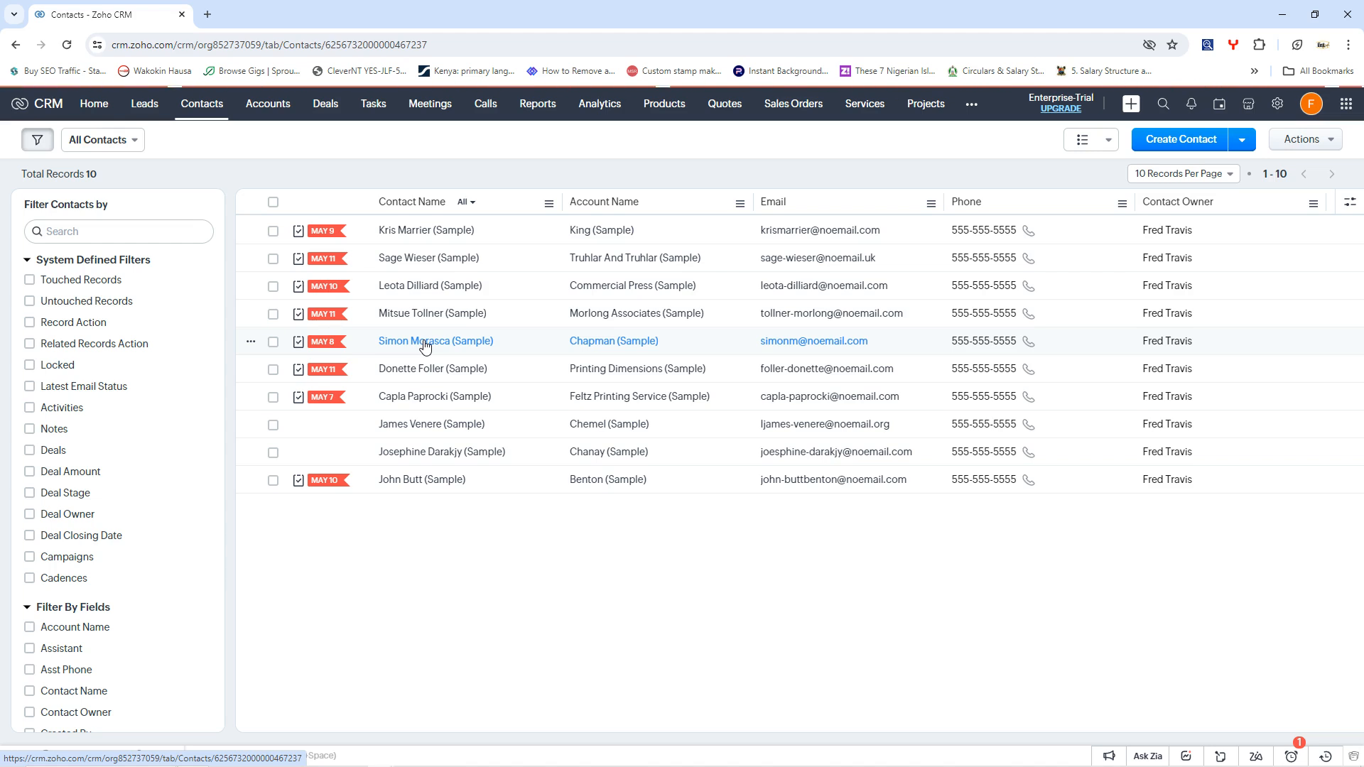
mouse_move(443, 362)
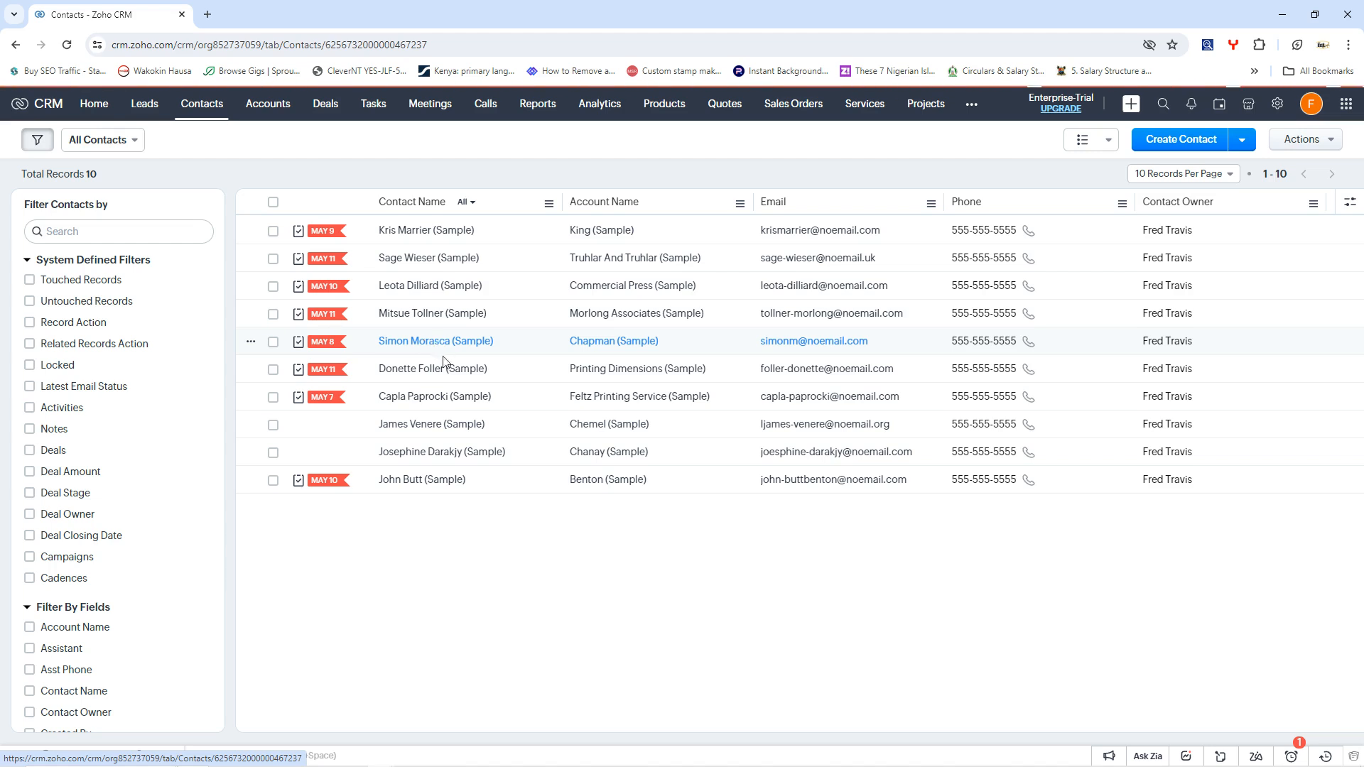
Open Simon Morasca (Sample) and review the overview, linked Chapman deal and open task.
click(434, 340)
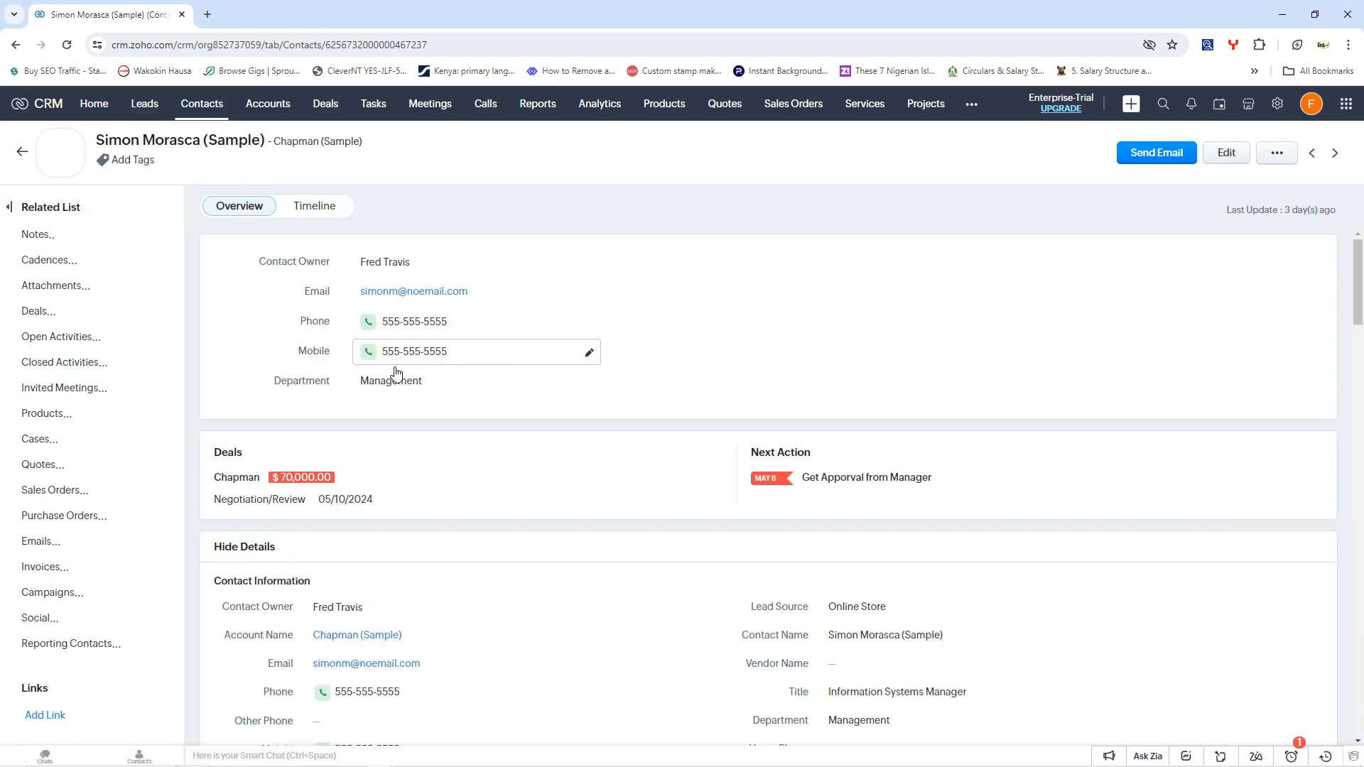
scroll(down, 3)
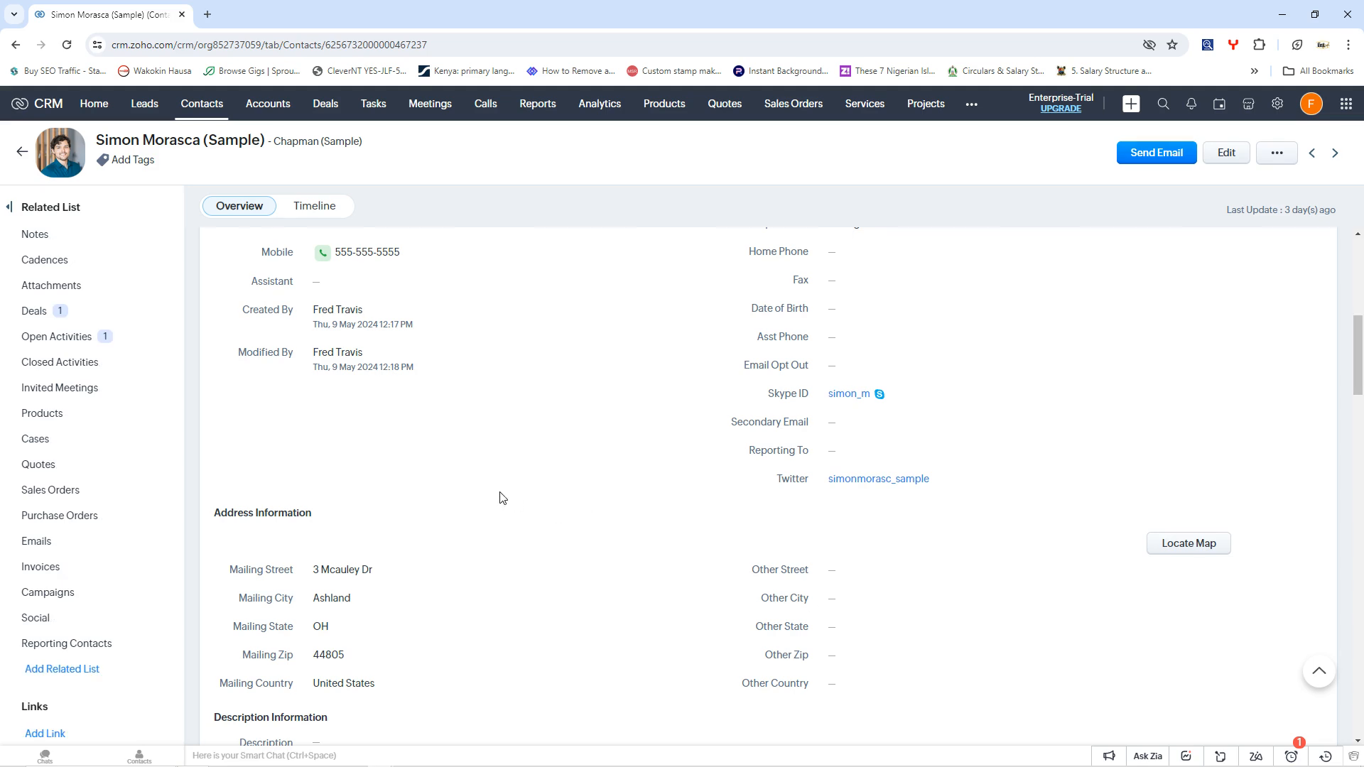
scroll(up, 3)
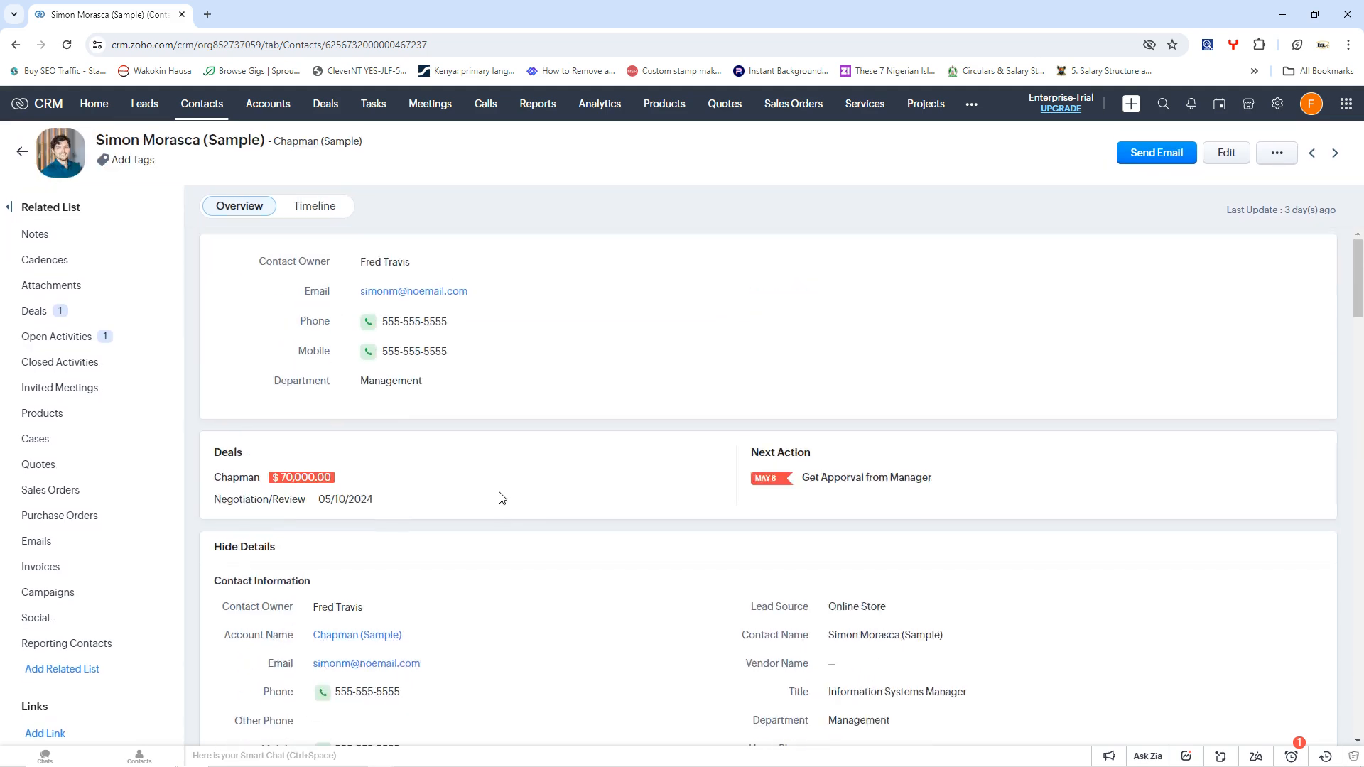
mouse_move(589, 513)
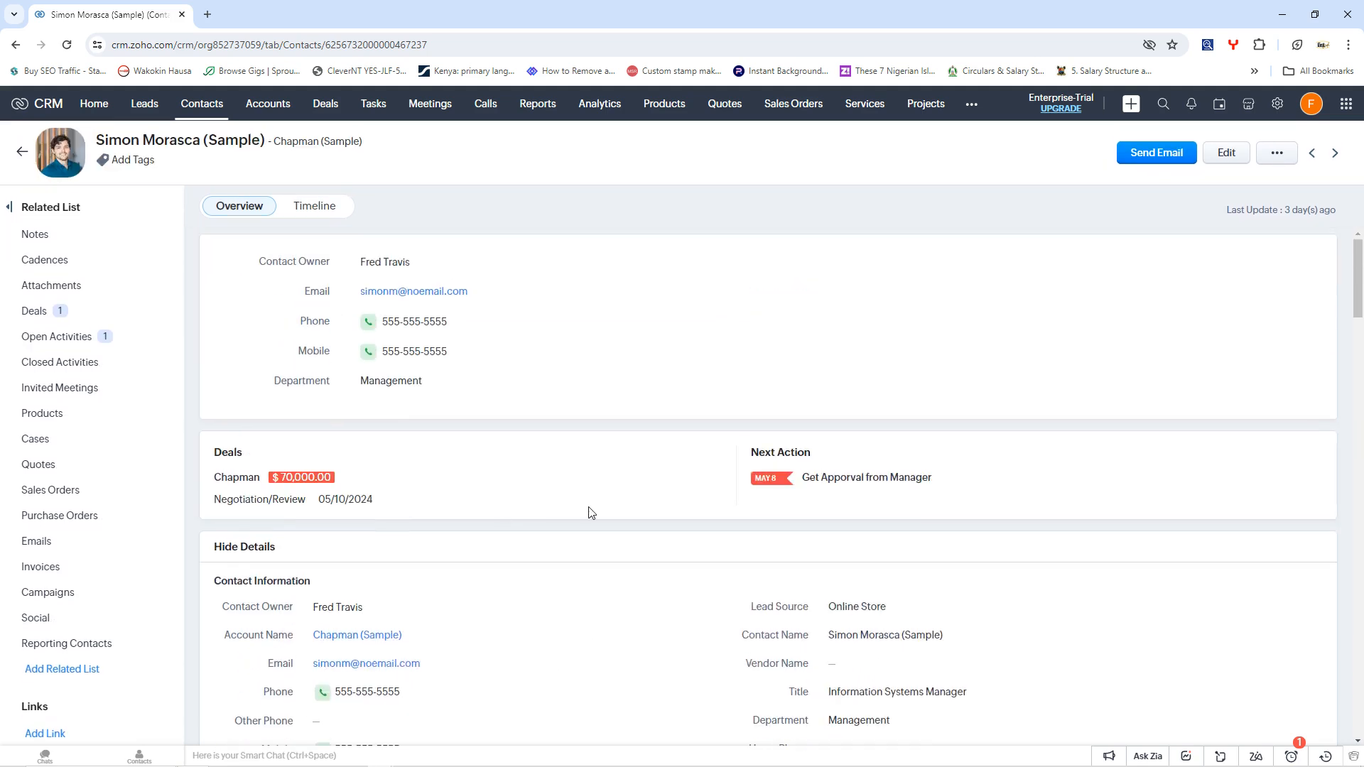
scroll(down, 3)
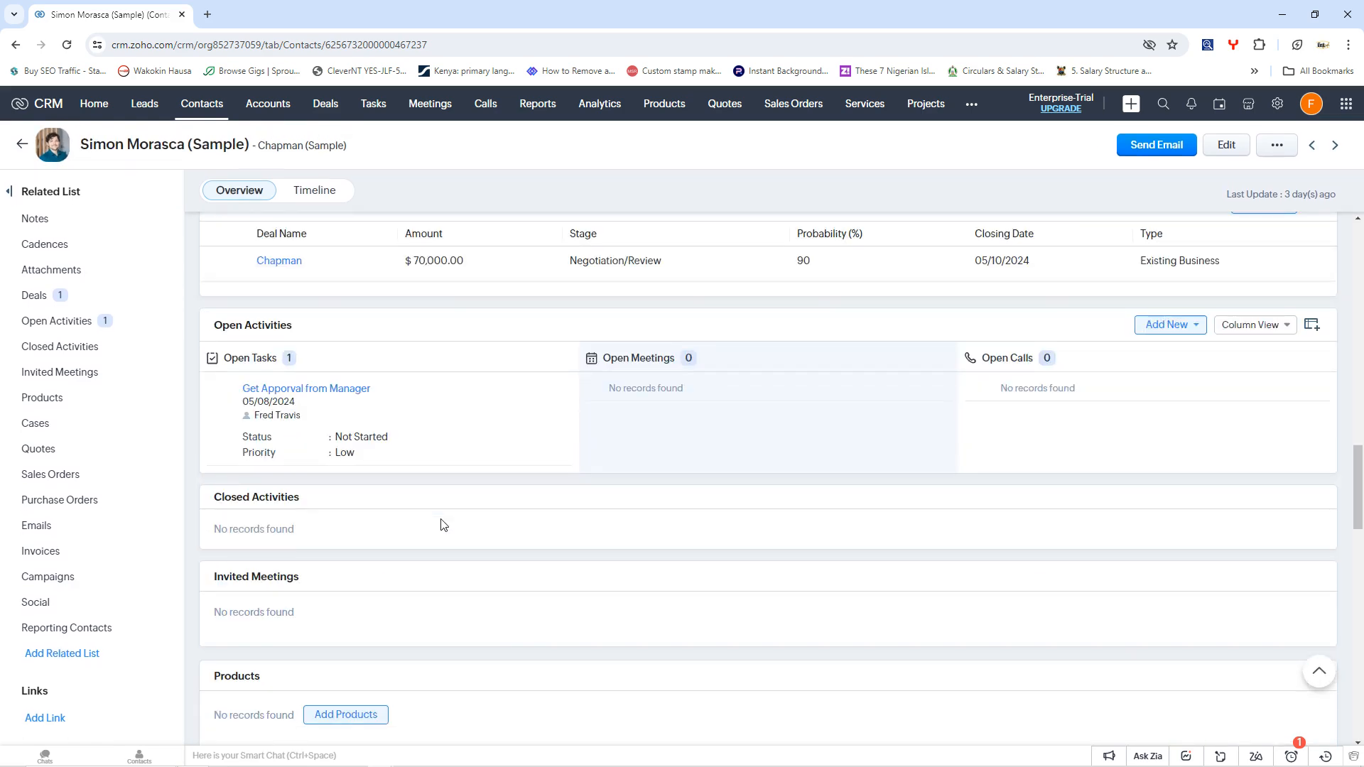
mouse_move(450, 504)
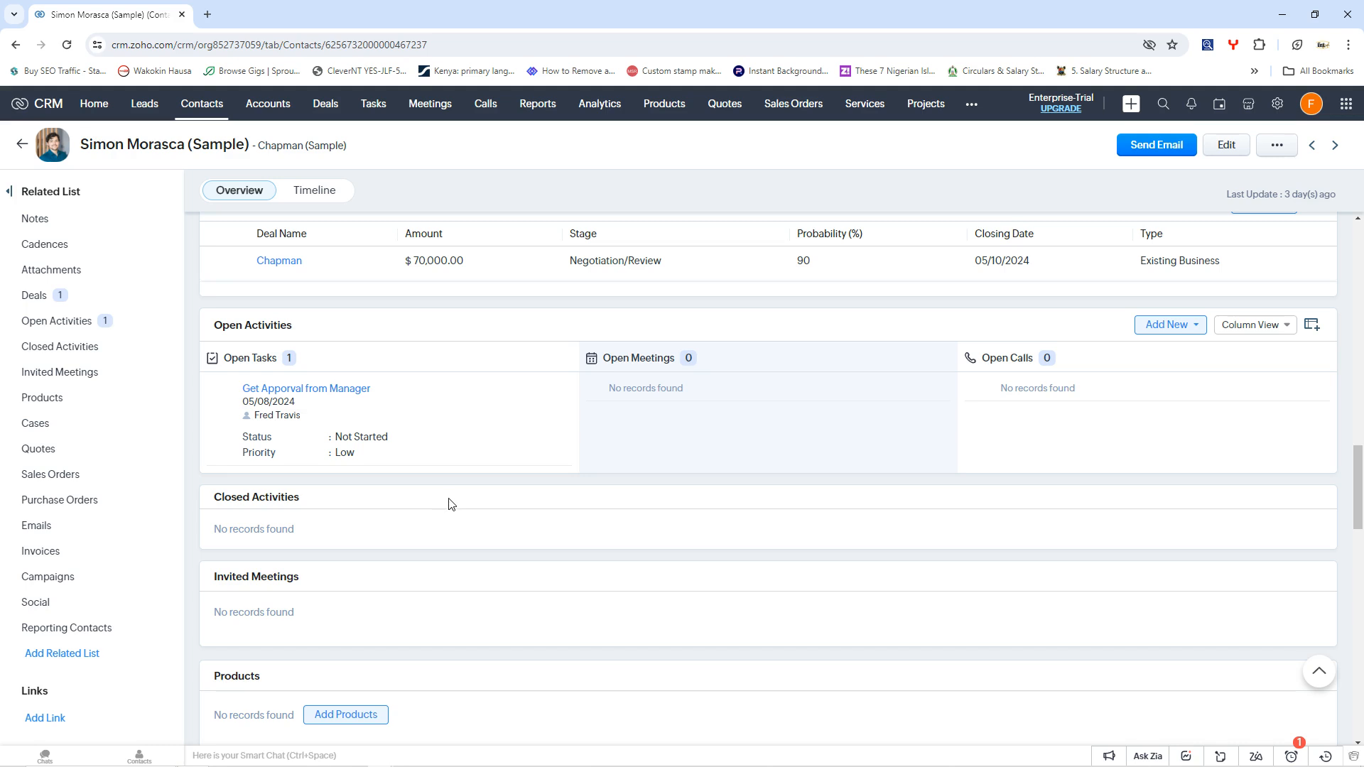
scroll(up, 3)
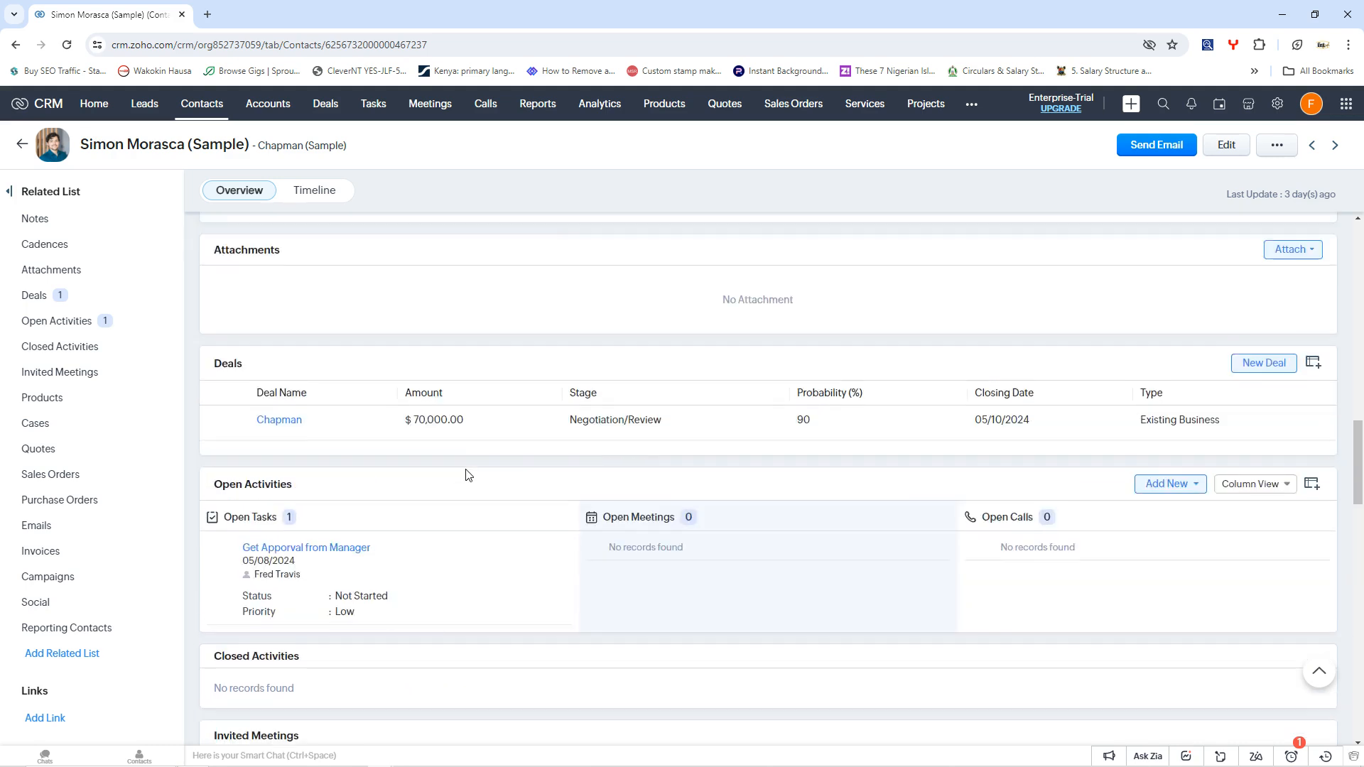
scroll(up, 3)
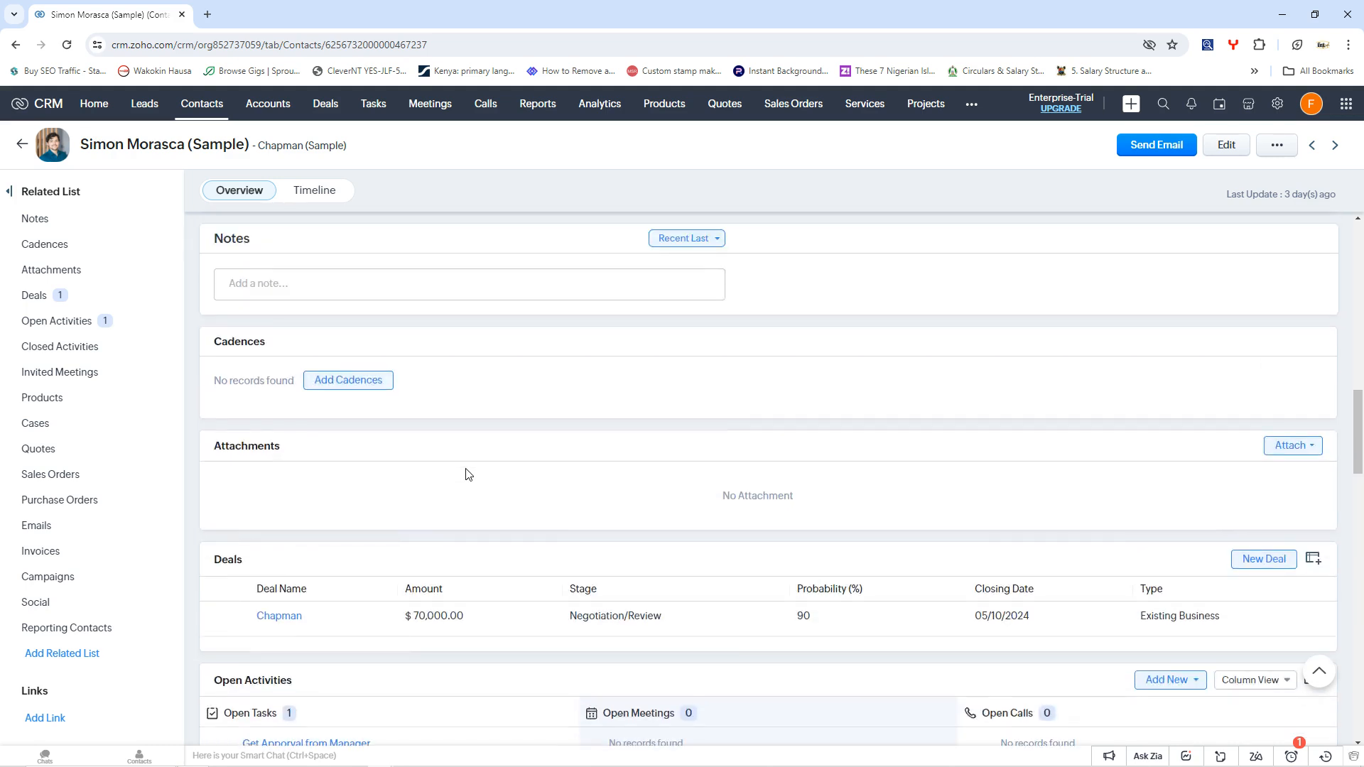
mouse_move(290, 619)
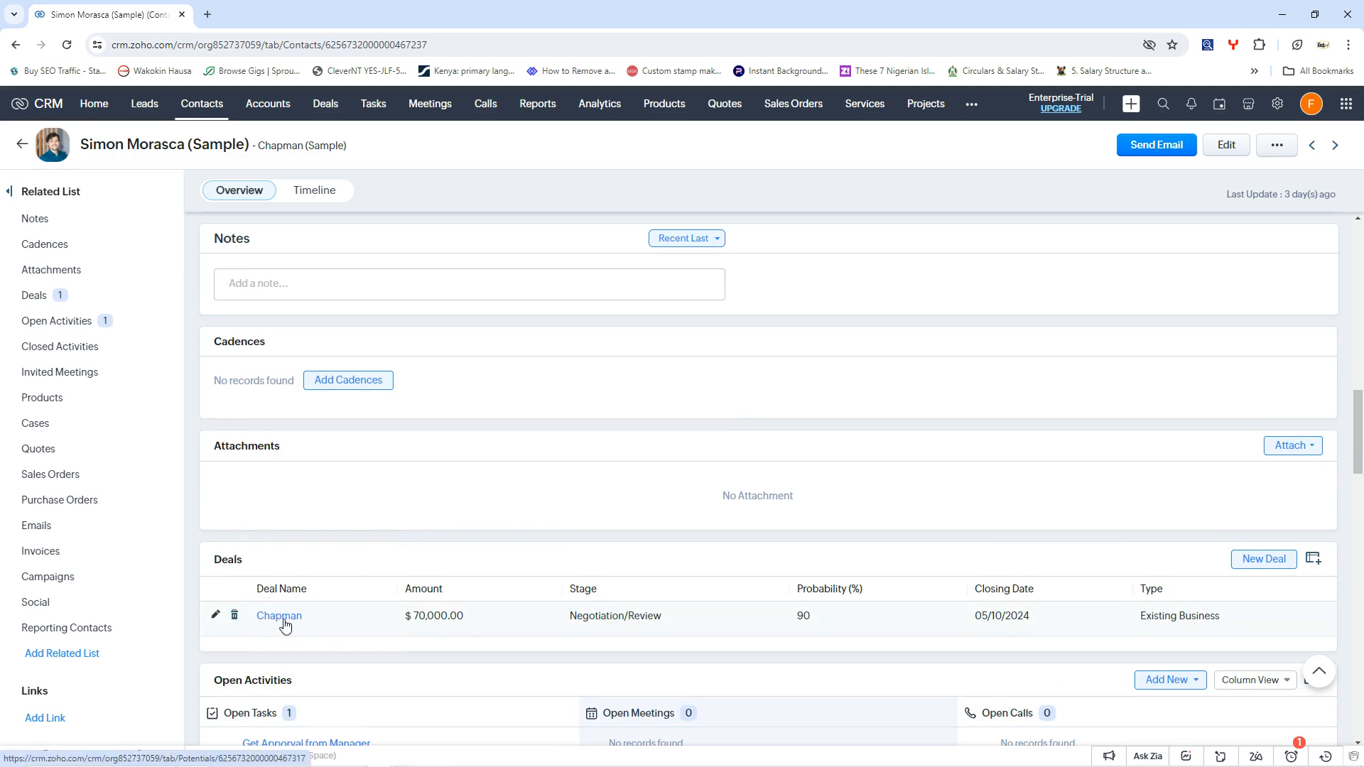
mouse_move(556, 628)
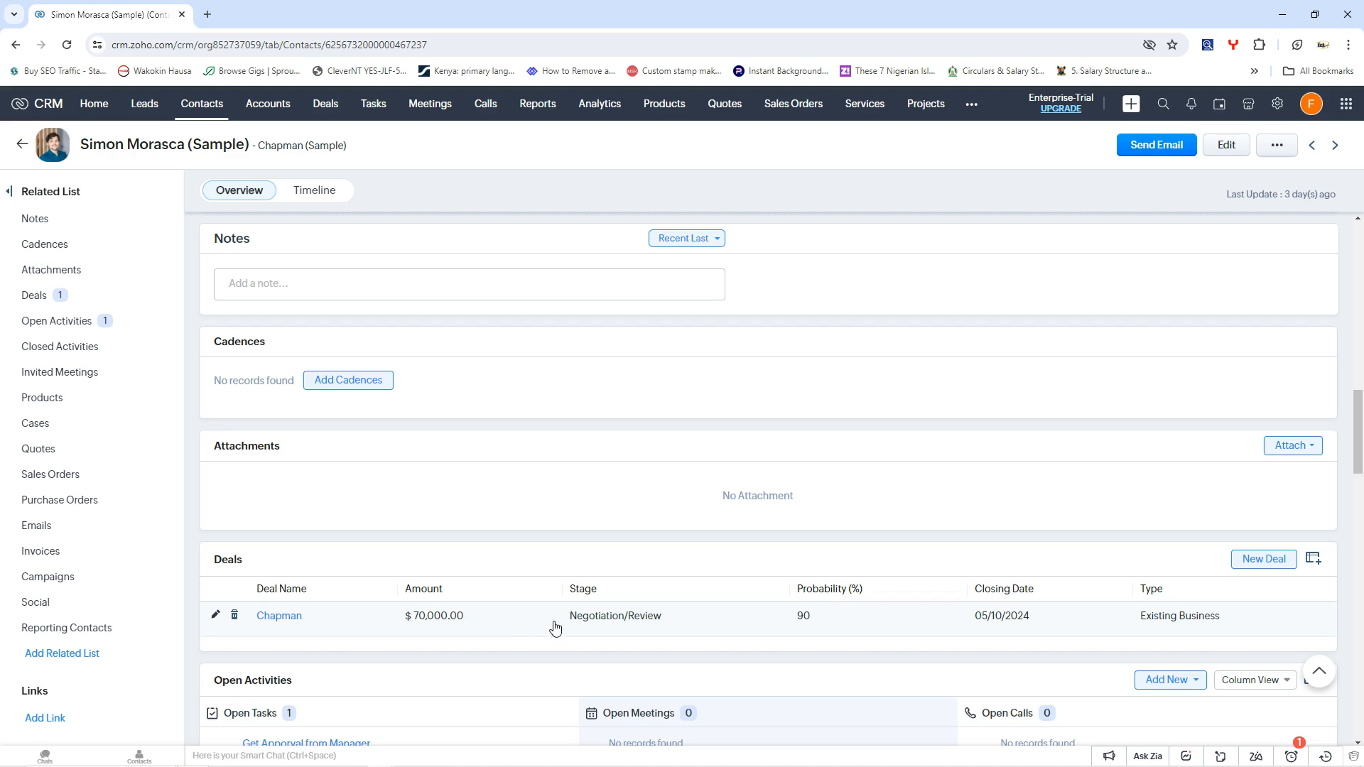
mouse_move(824, 642)
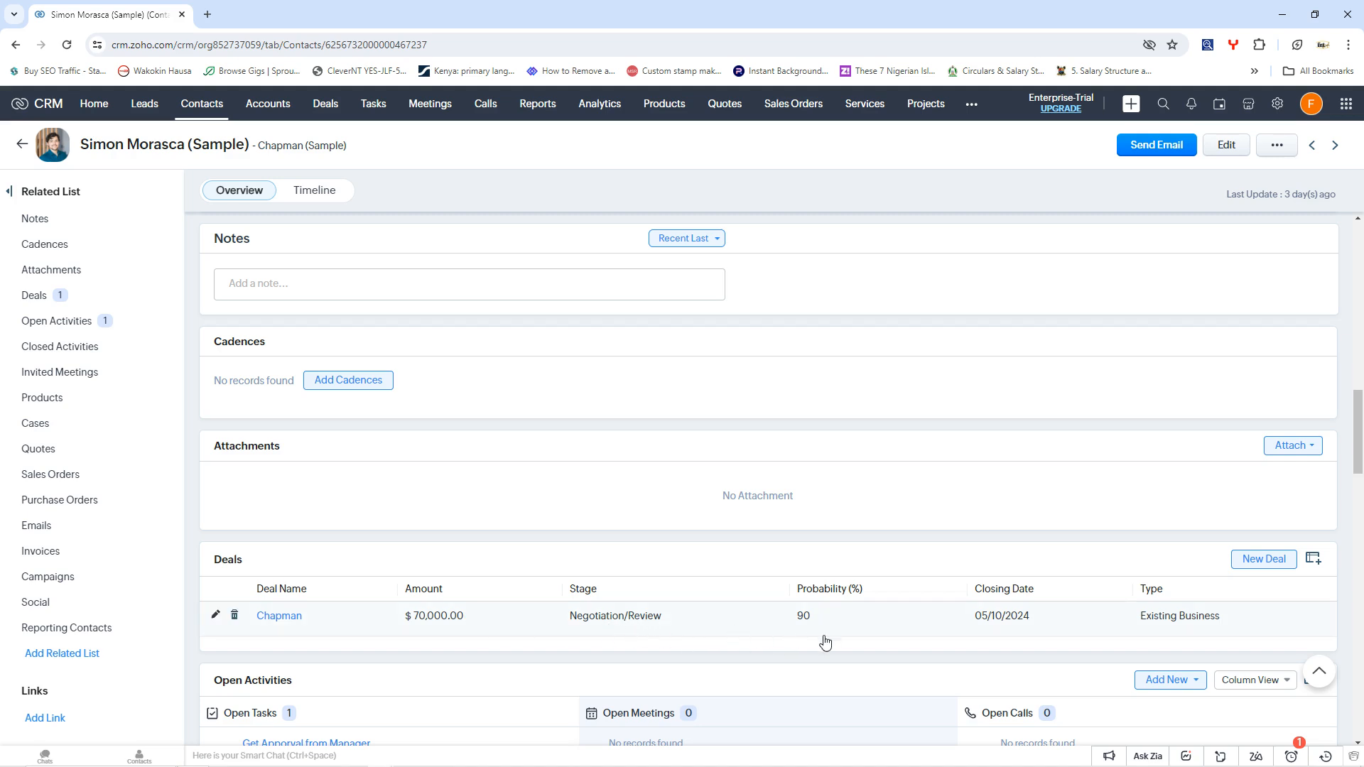
mouse_move(849, 629)
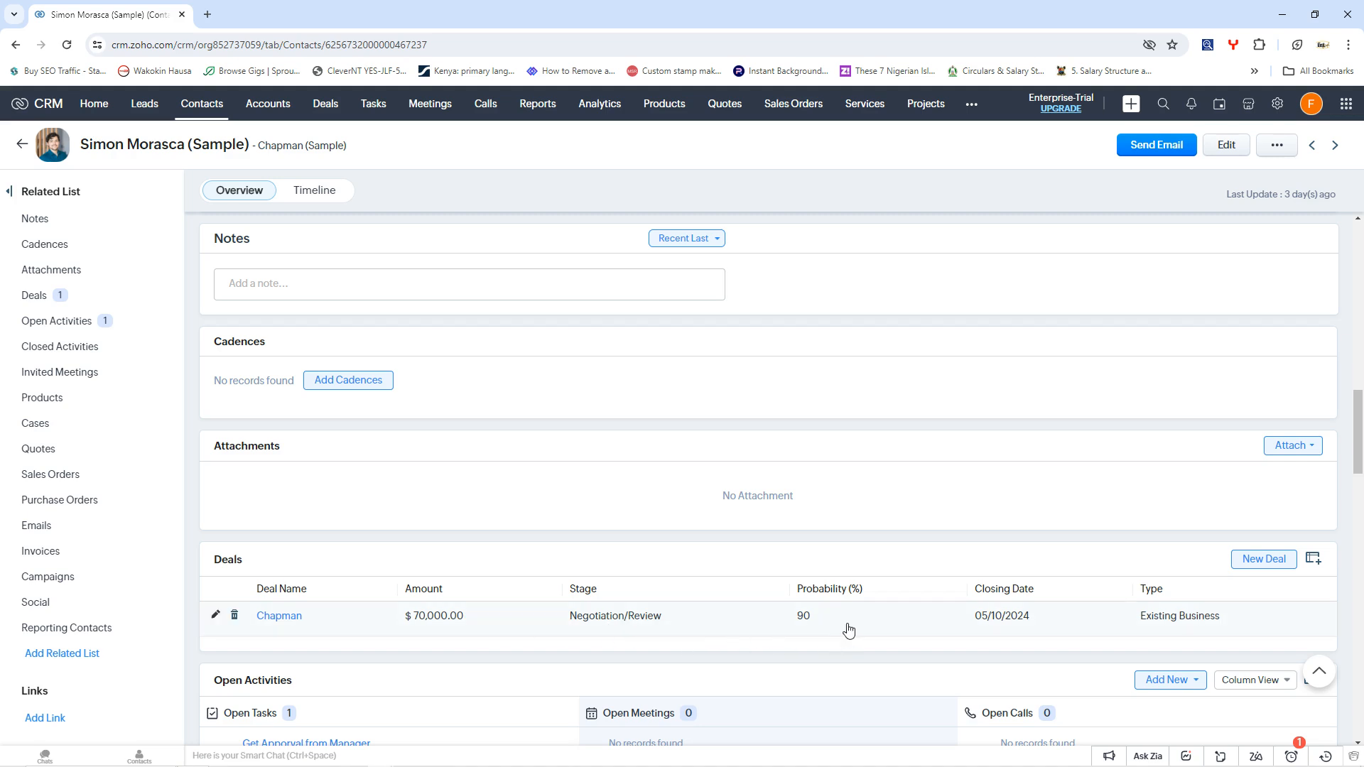
scroll(up, 3)
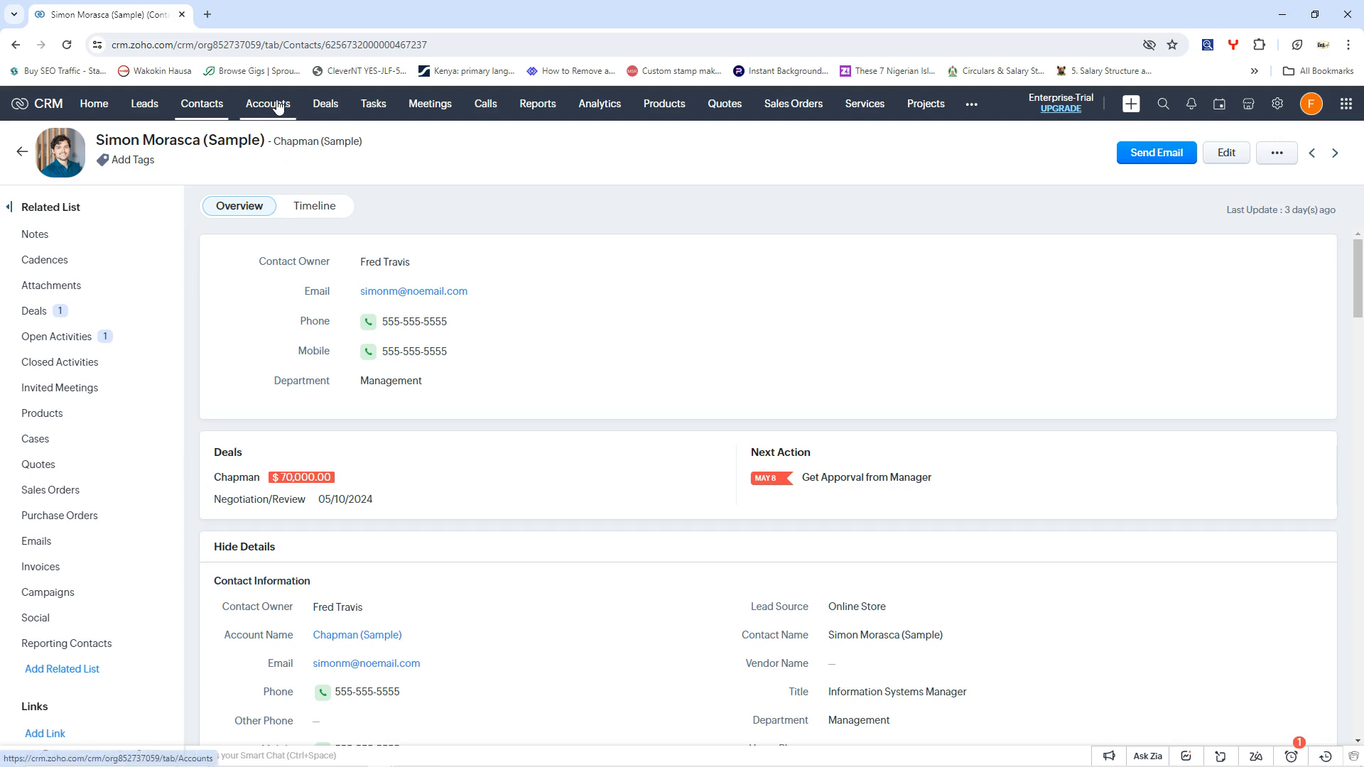
Switch to the Accounts module and show the list of 10 sample accounts.
click(267, 103)
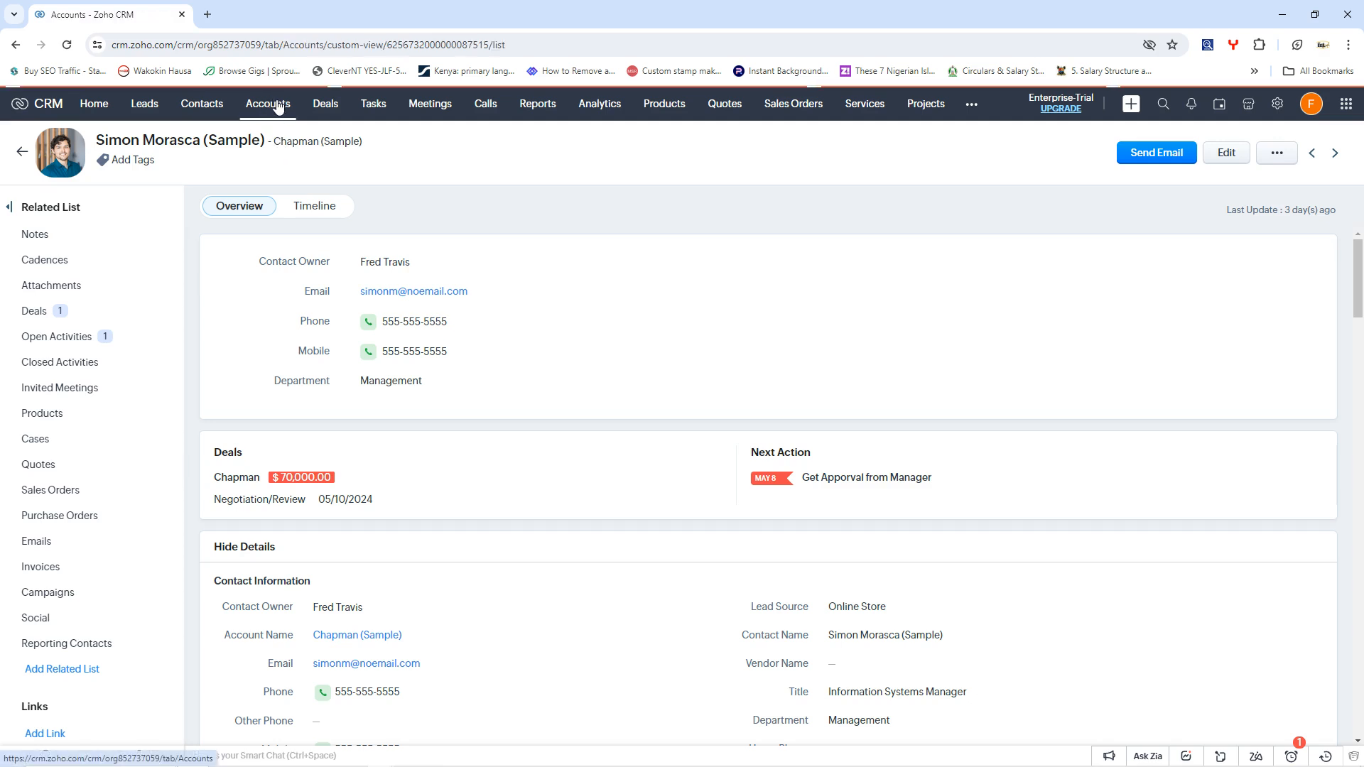
click(21, 152)
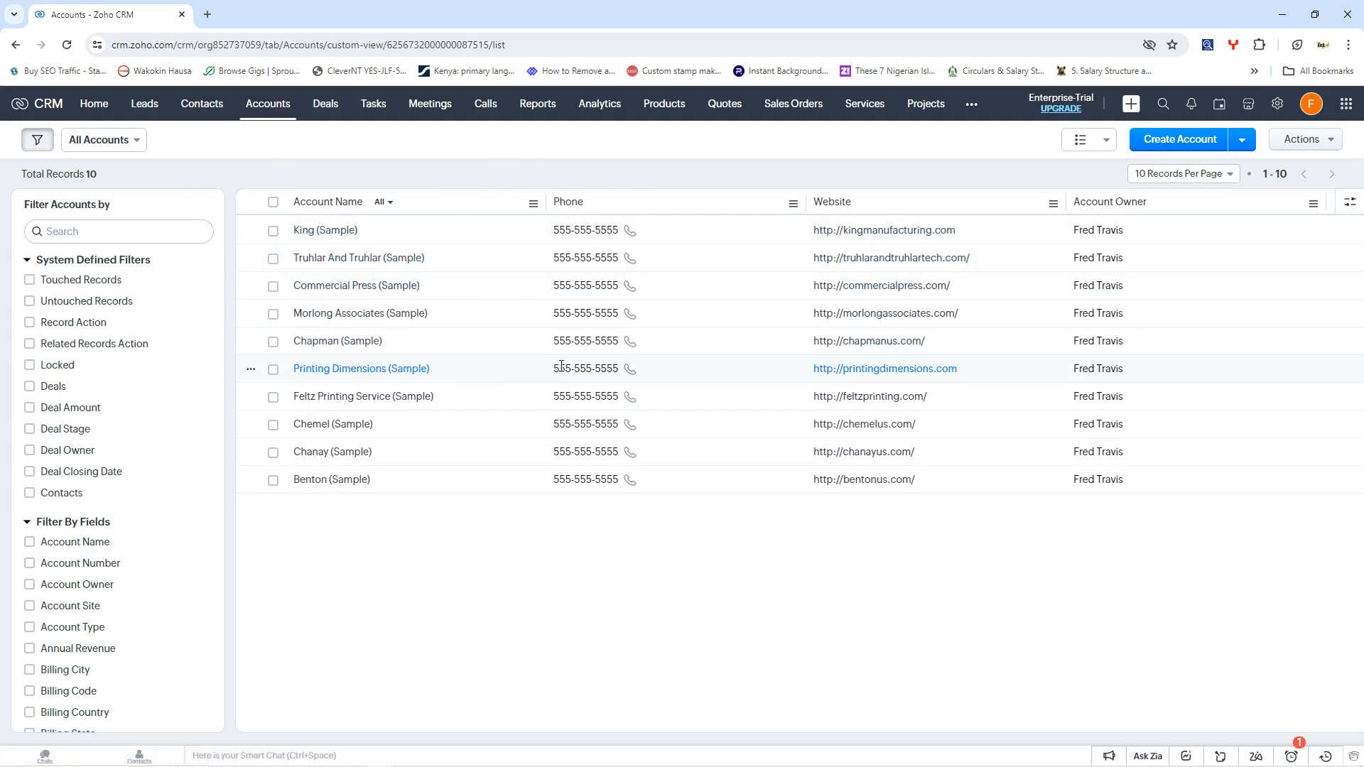
mouse_move(565, 340)
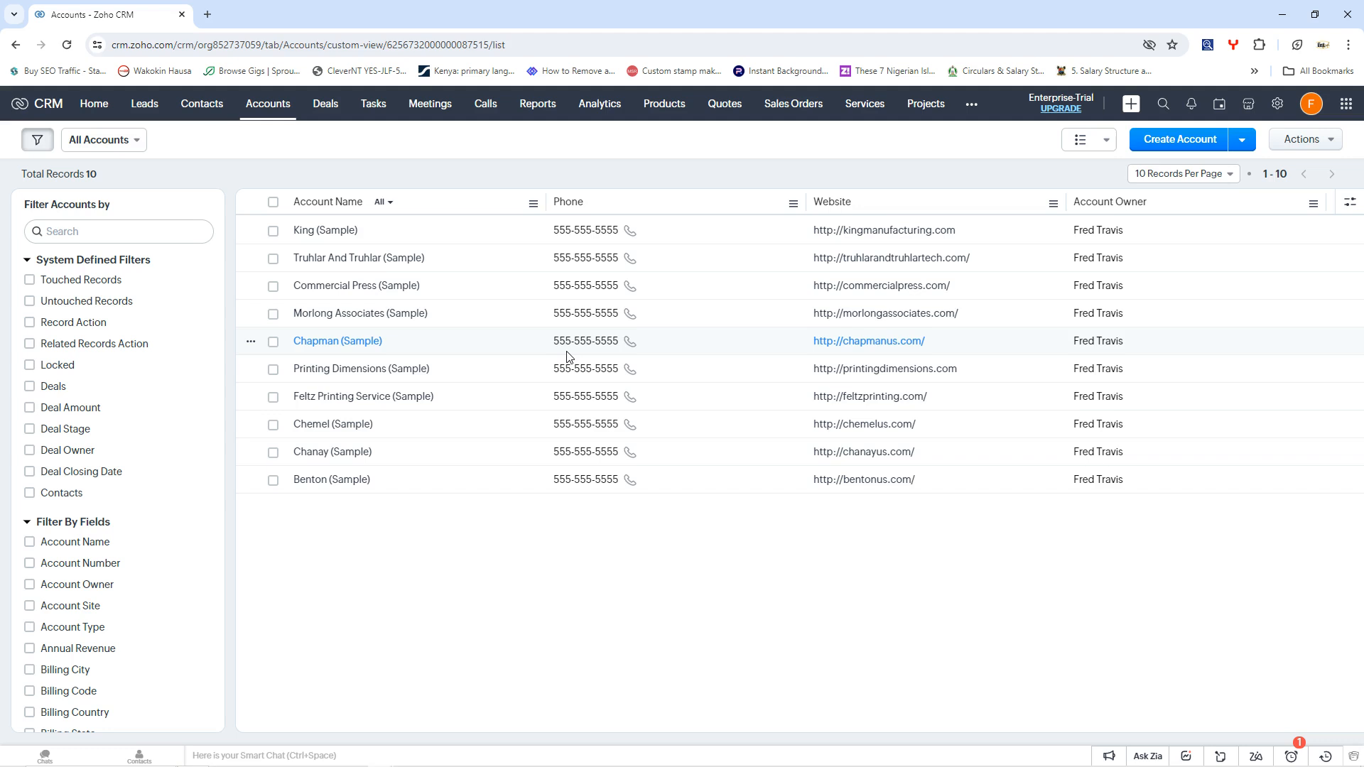
mouse_move(561, 179)
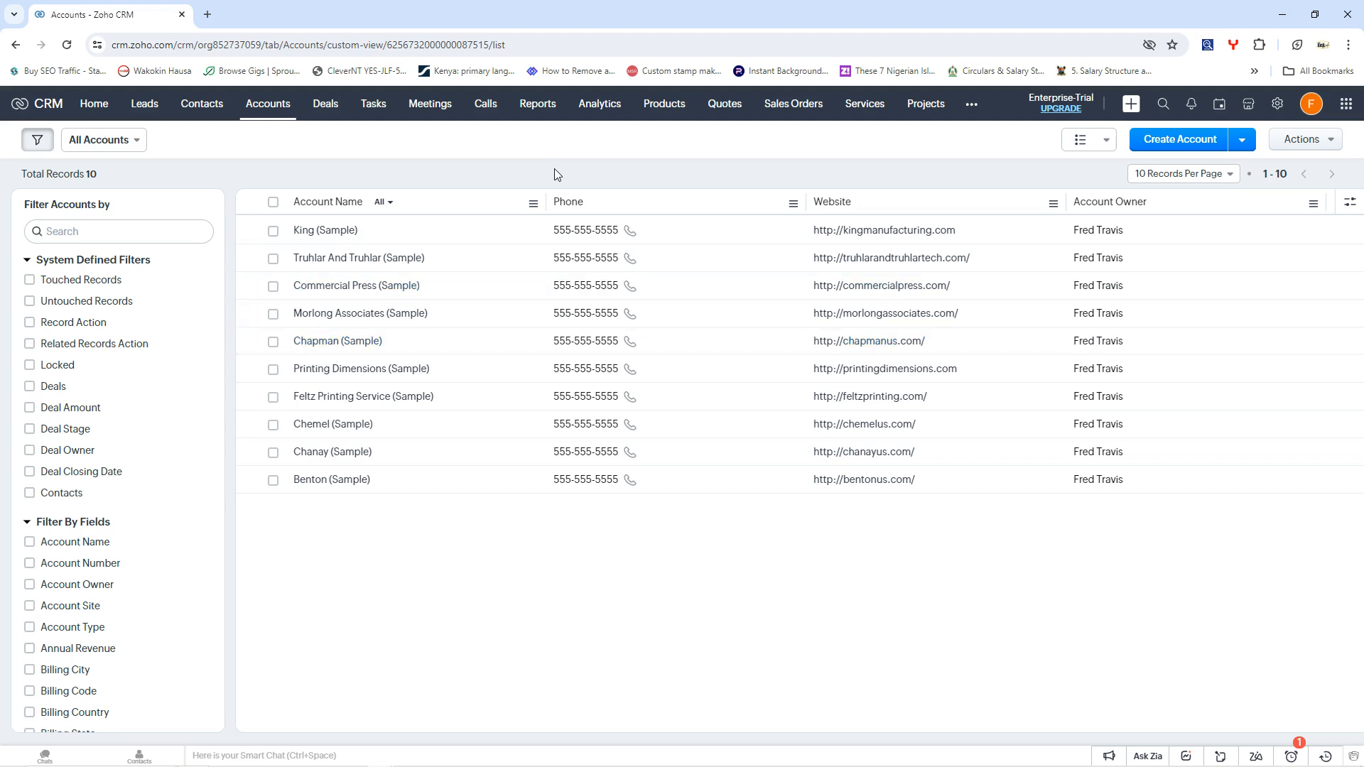
mouse_move(550, 175)
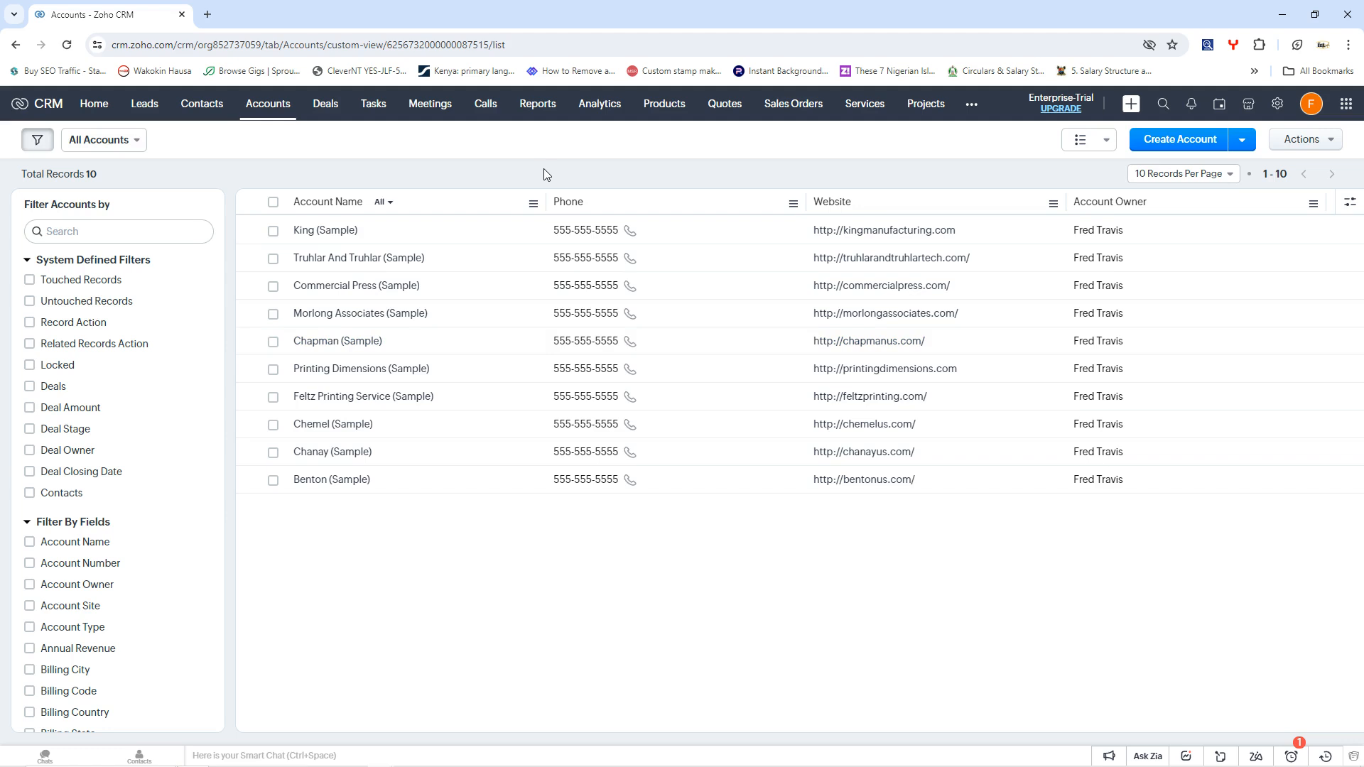
mouse_move(503, 215)
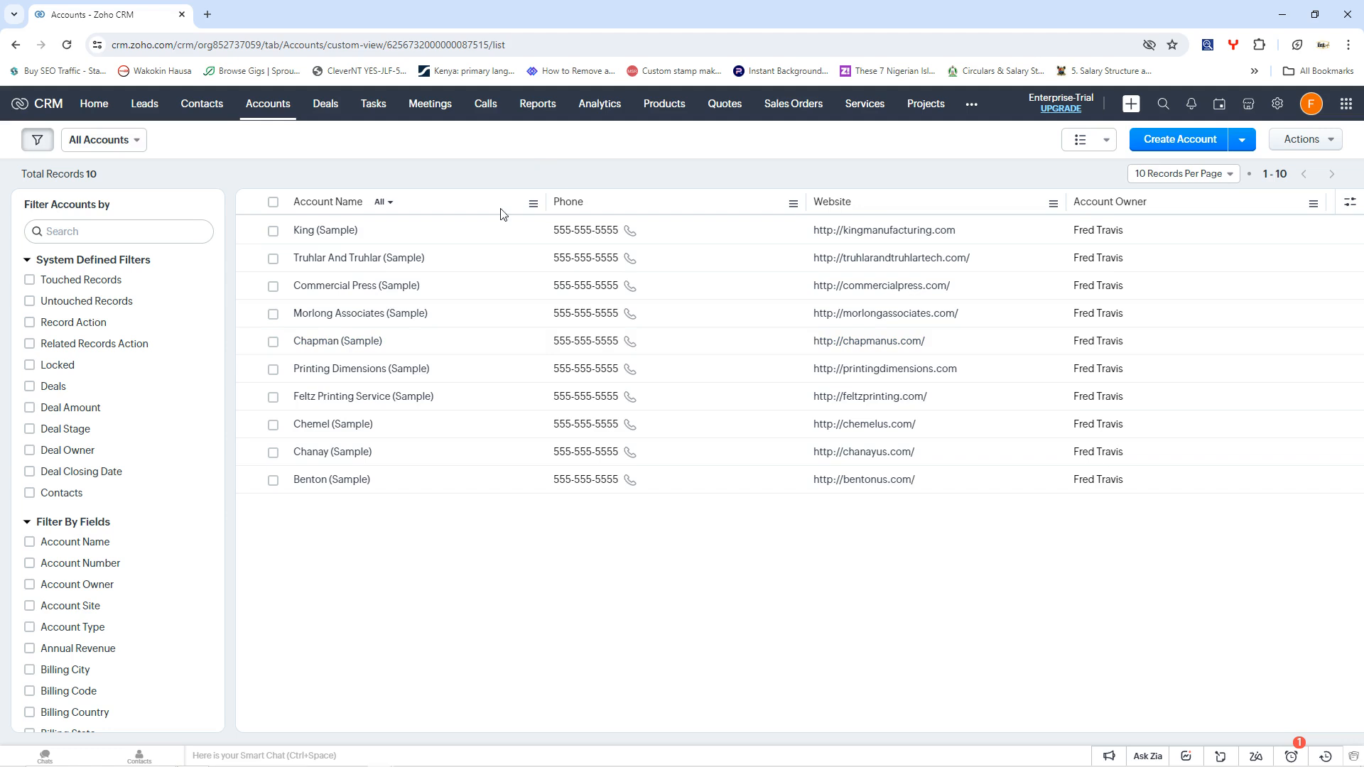
mouse_move(459, 423)
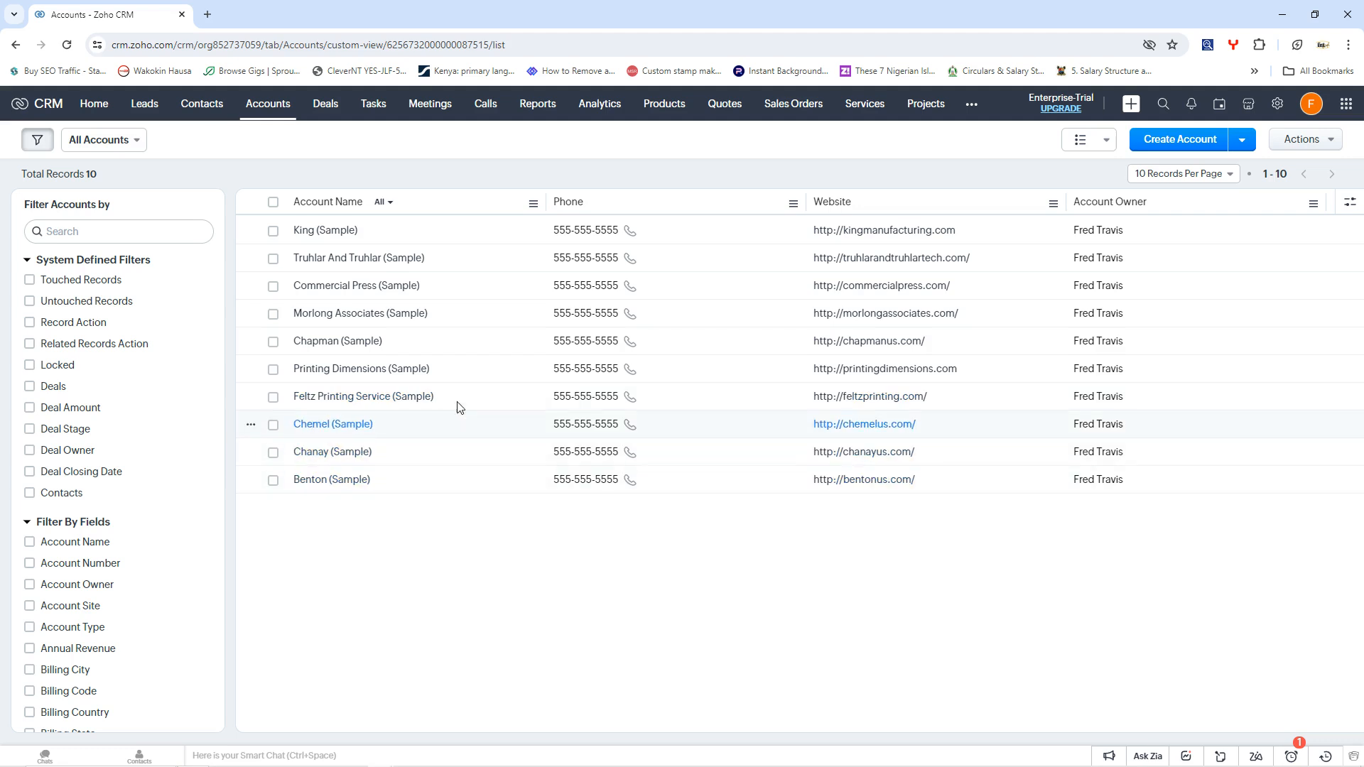
mouse_move(354, 414)
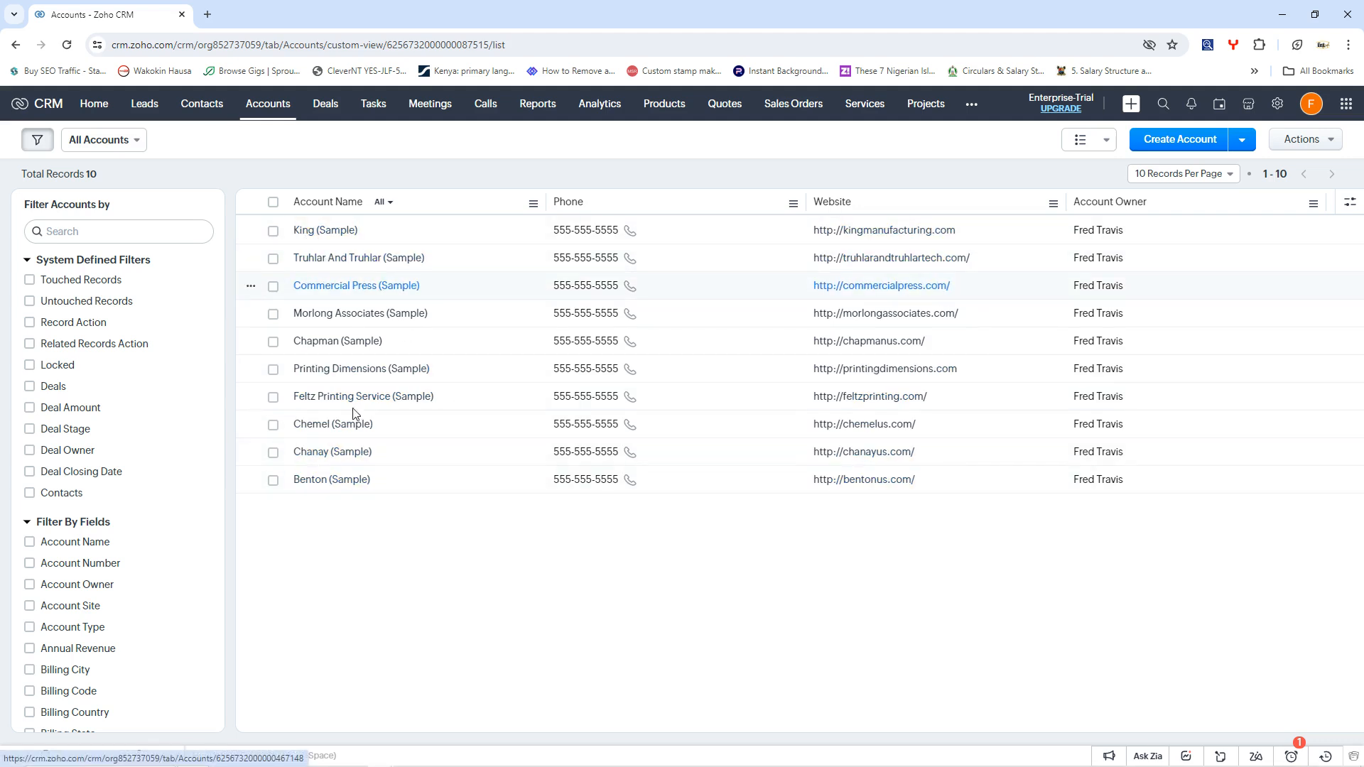
mouse_move(595, 423)
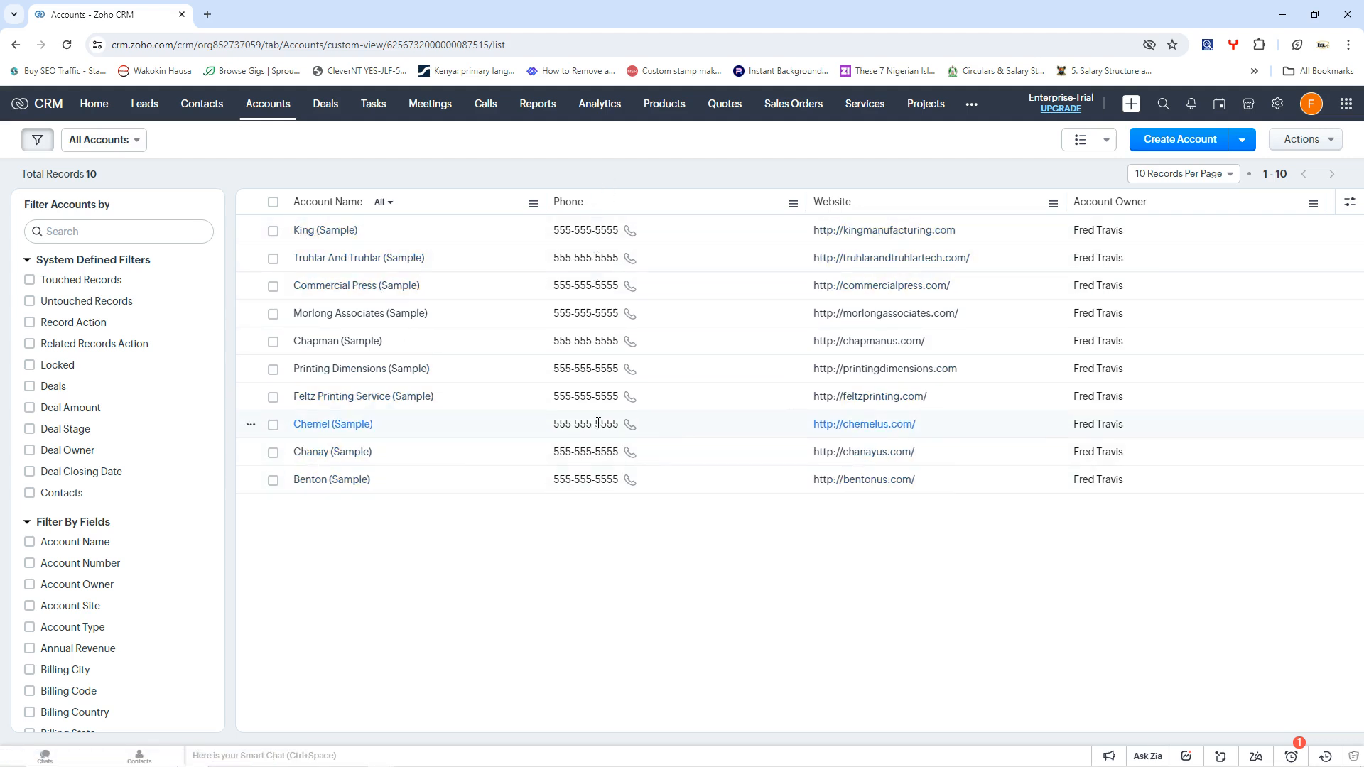
mouse_move(896, 396)
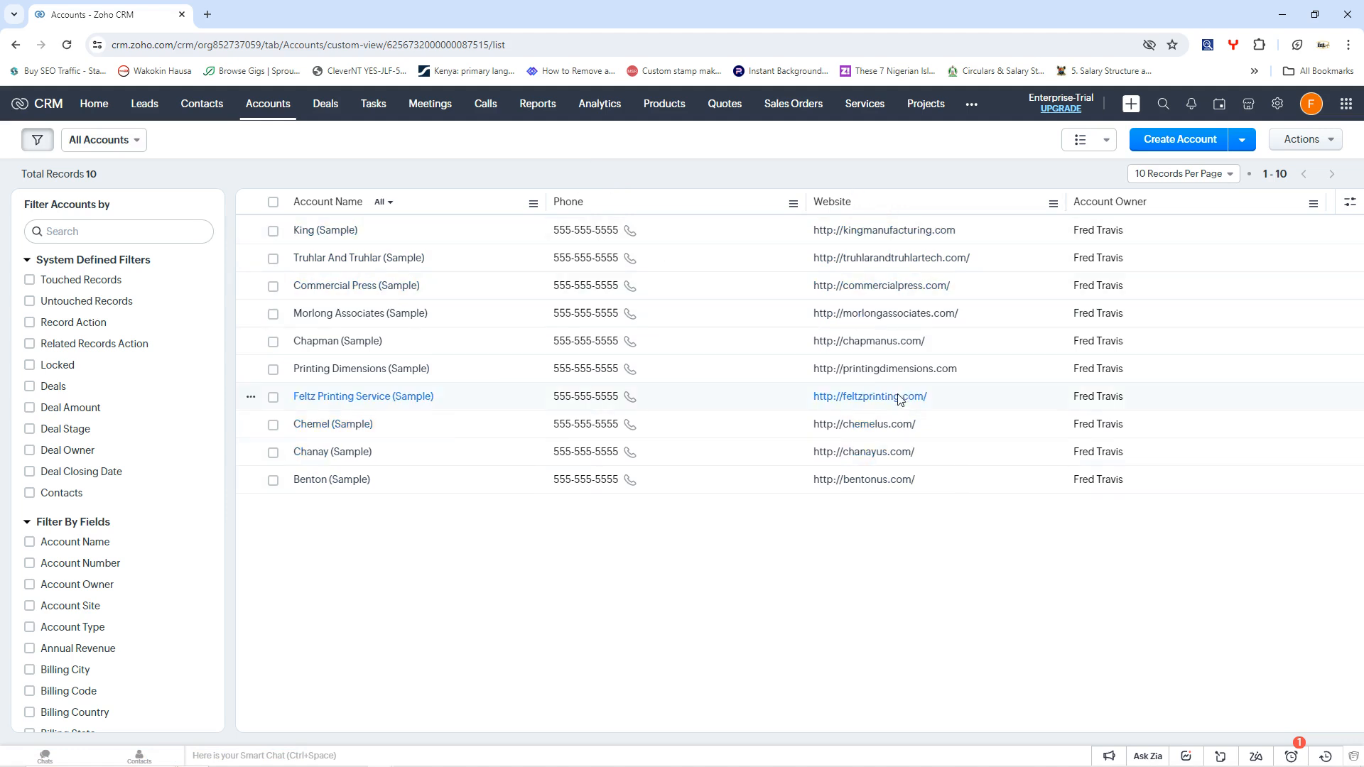
mouse_move(885, 341)
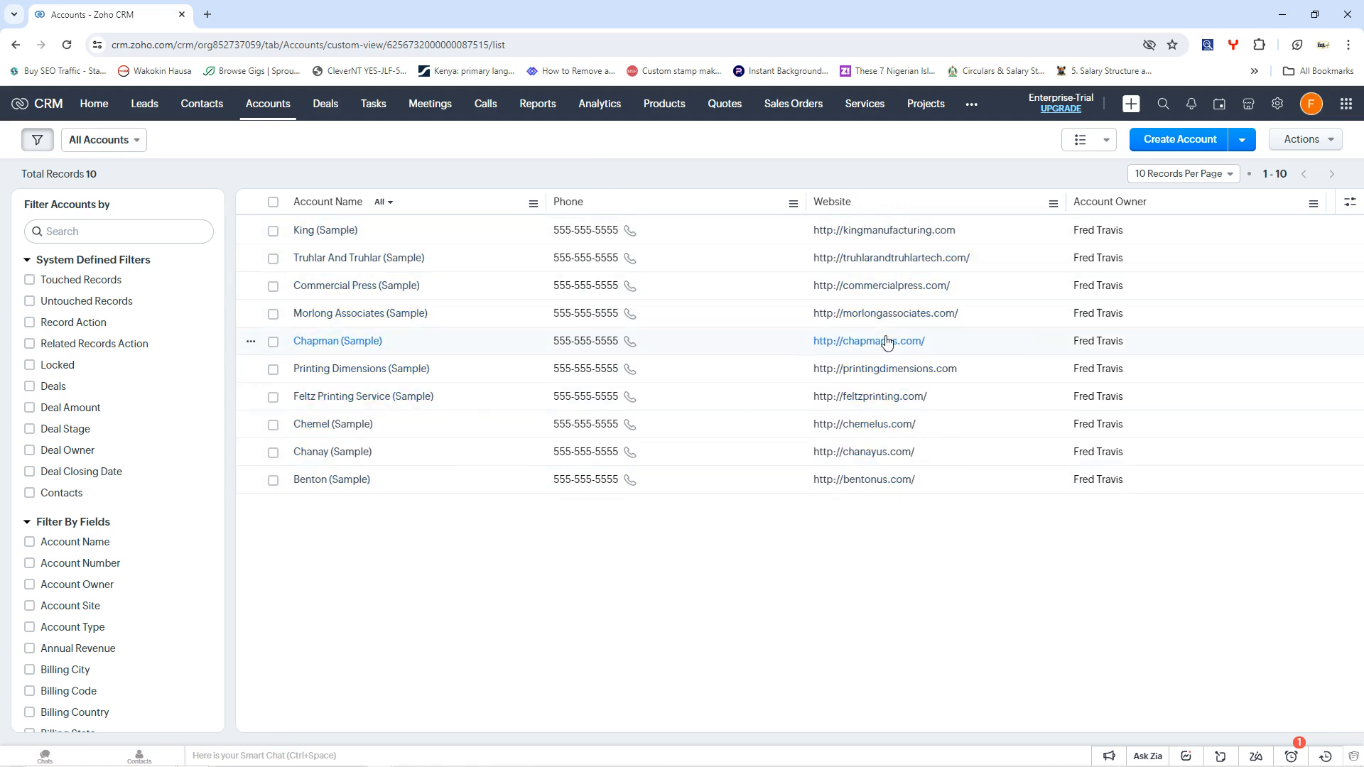
mouse_move(326, 103)
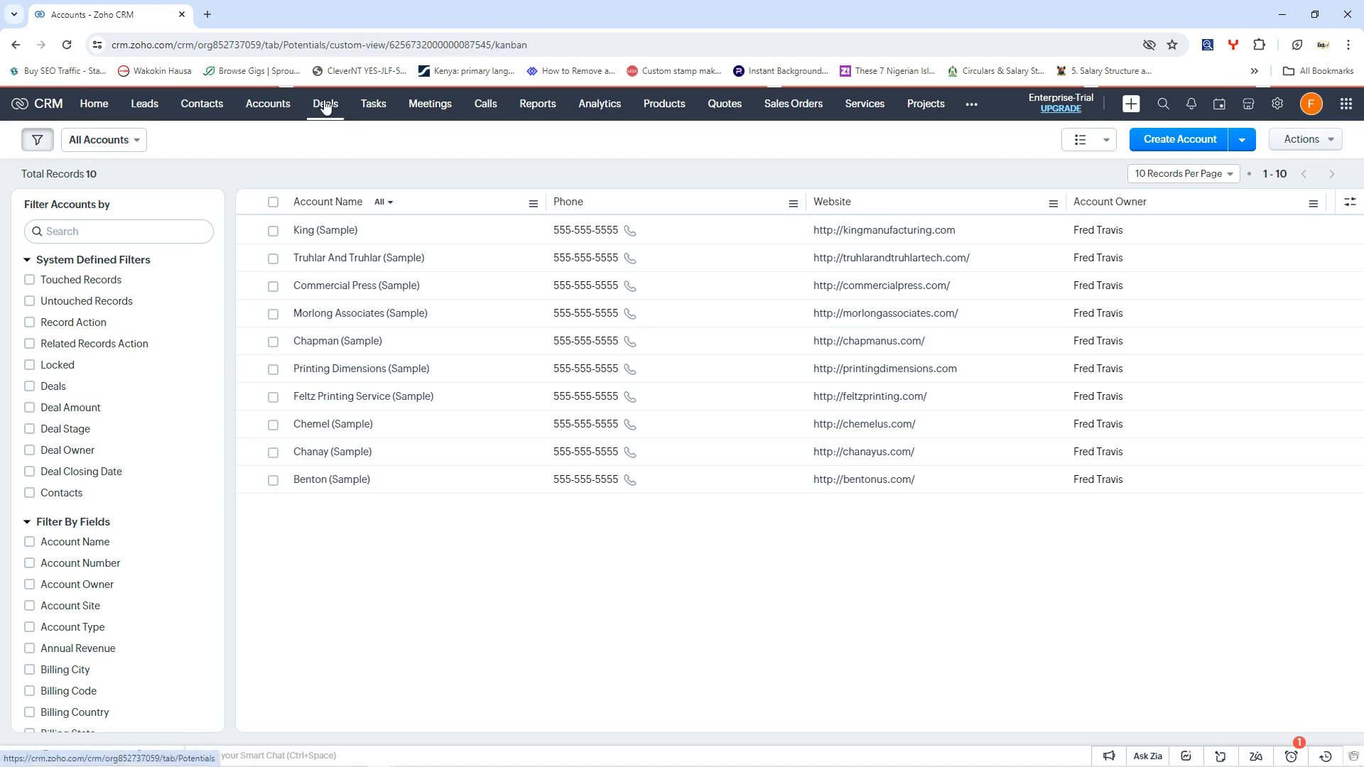
click(324, 103)
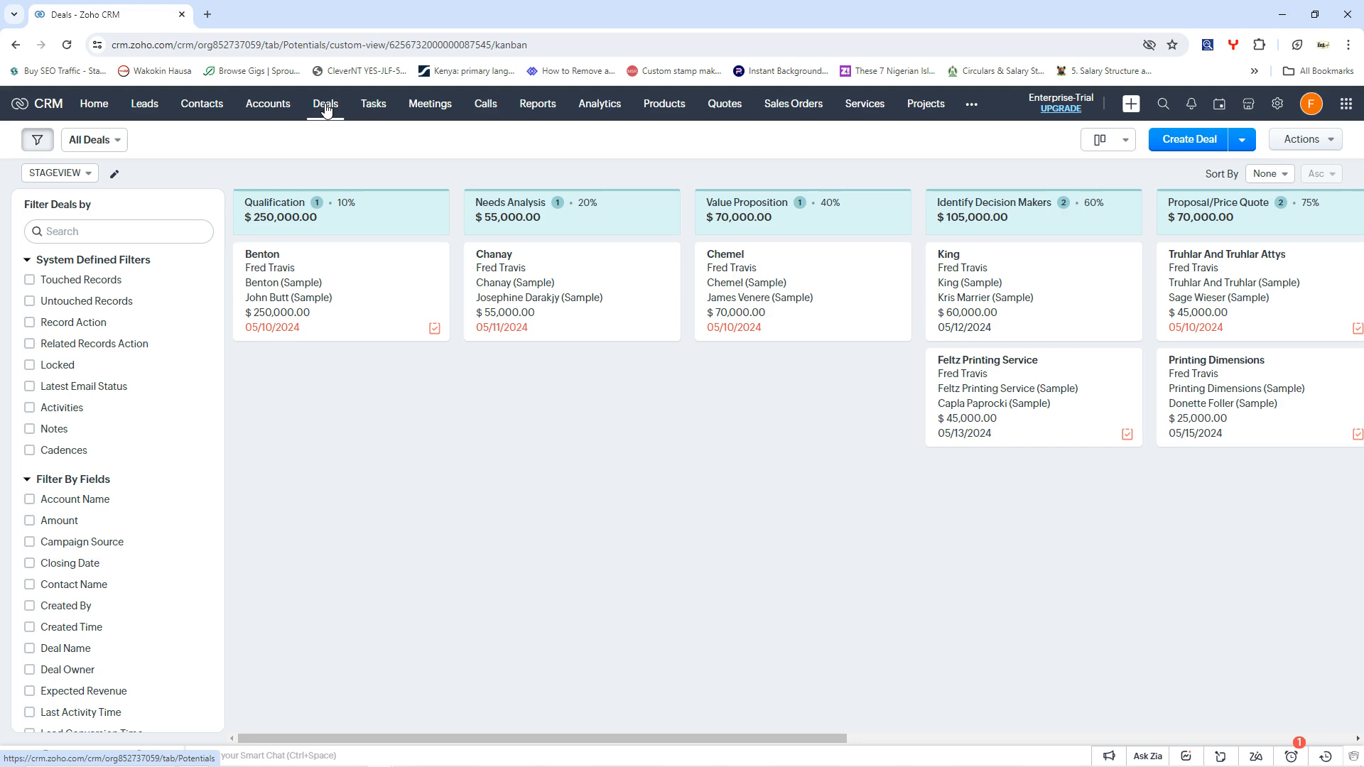
mouse_move(221, 301)
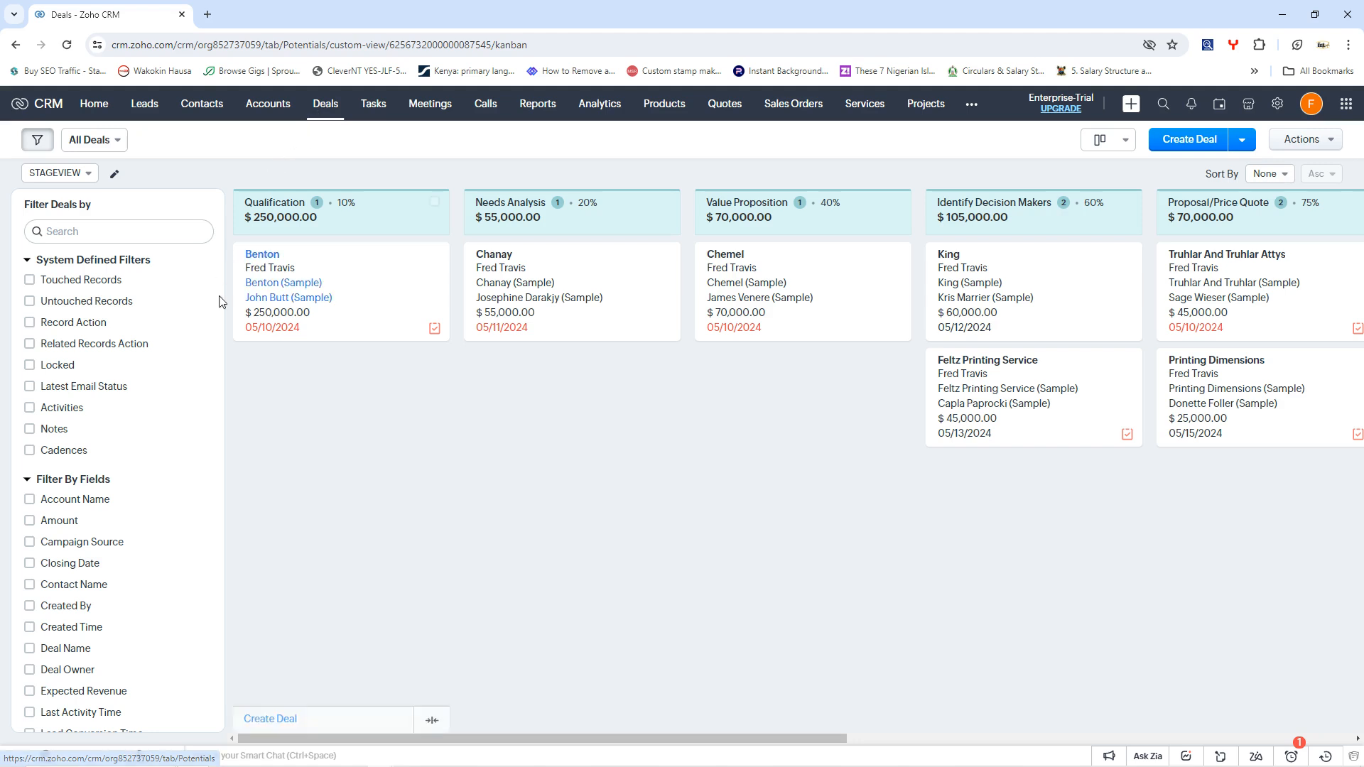
mouse_move(1060, 328)
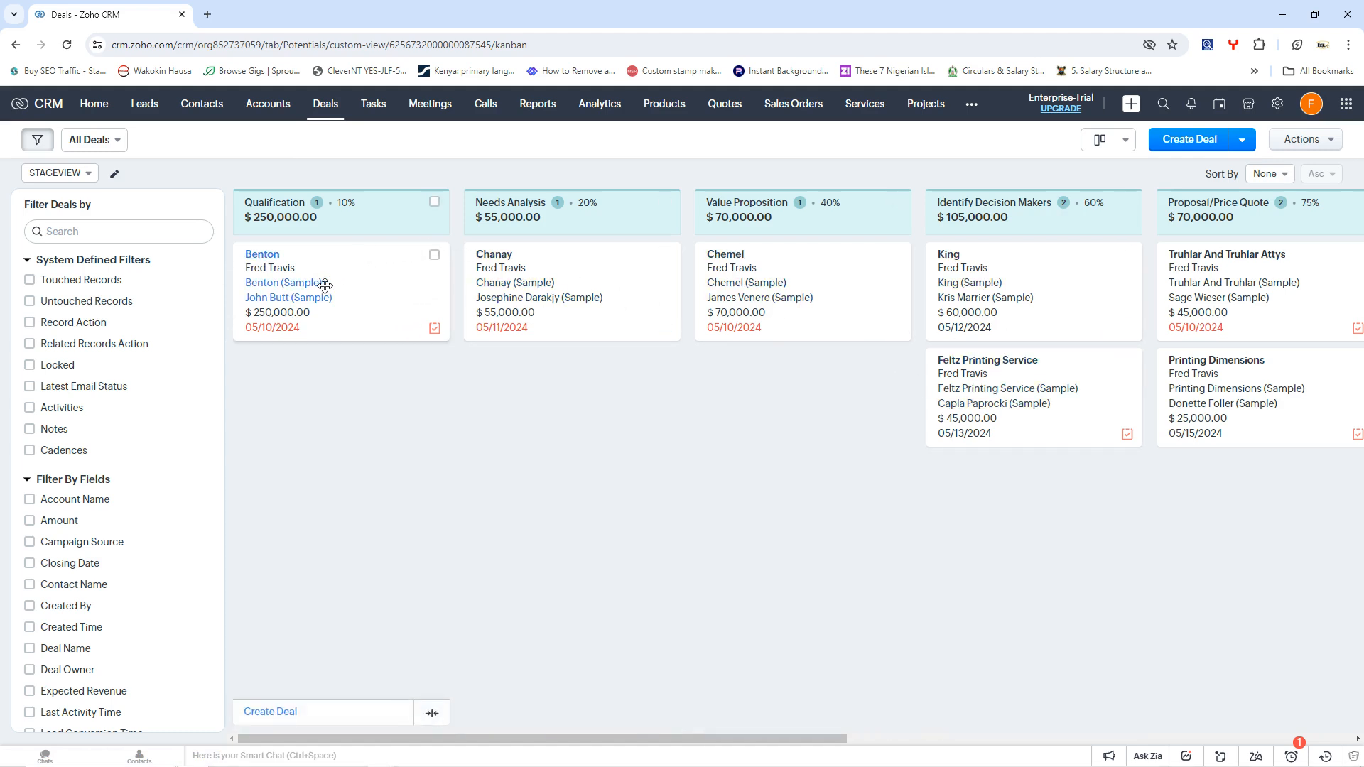
mouse_move(880, 260)
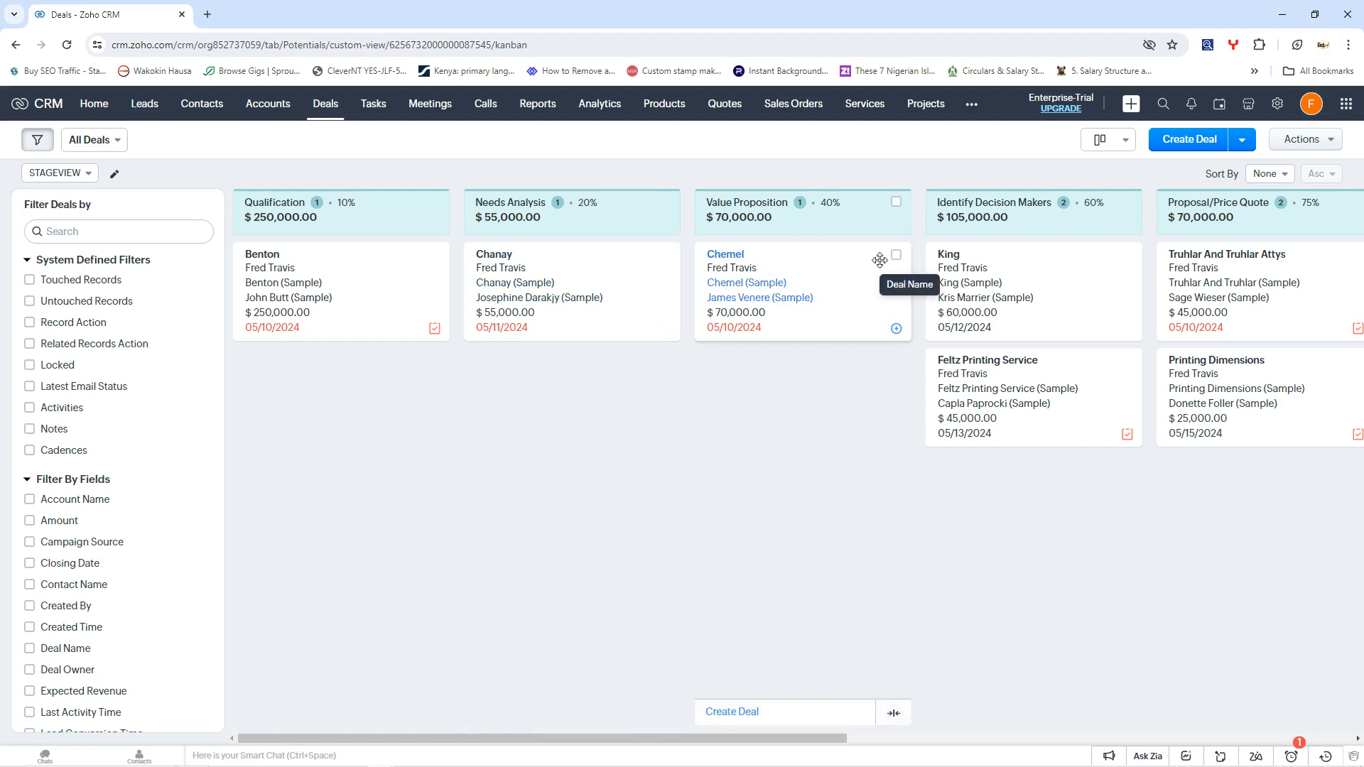
mouse_move(629, 311)
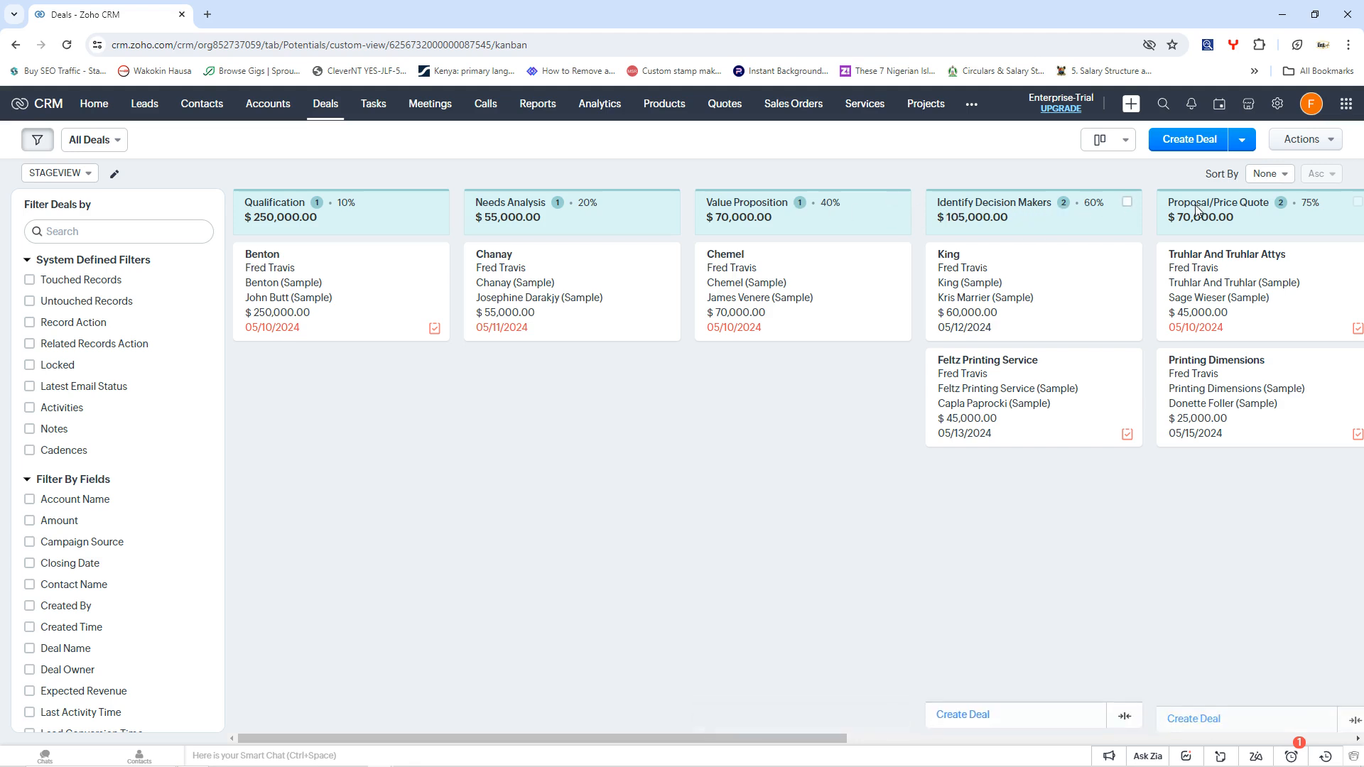
mouse_move(982, 417)
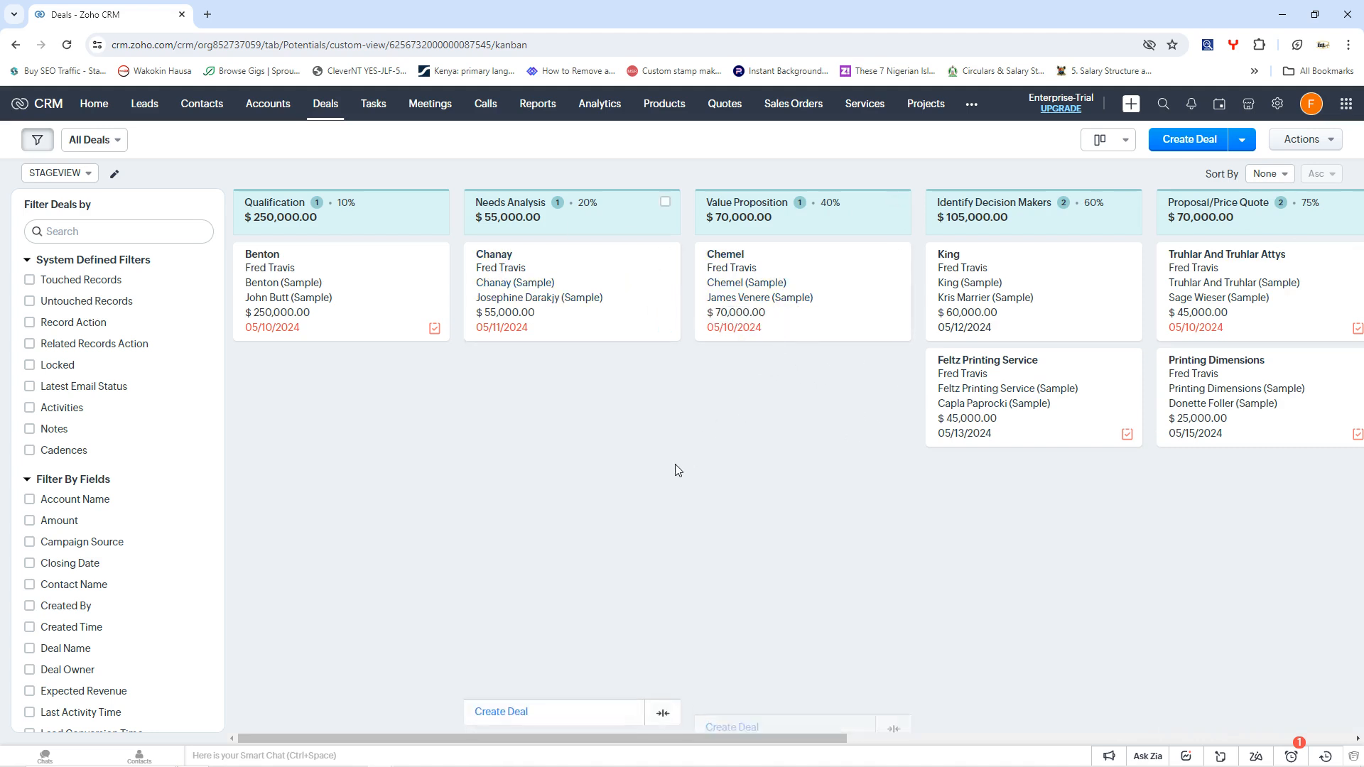
mouse_move(514, 283)
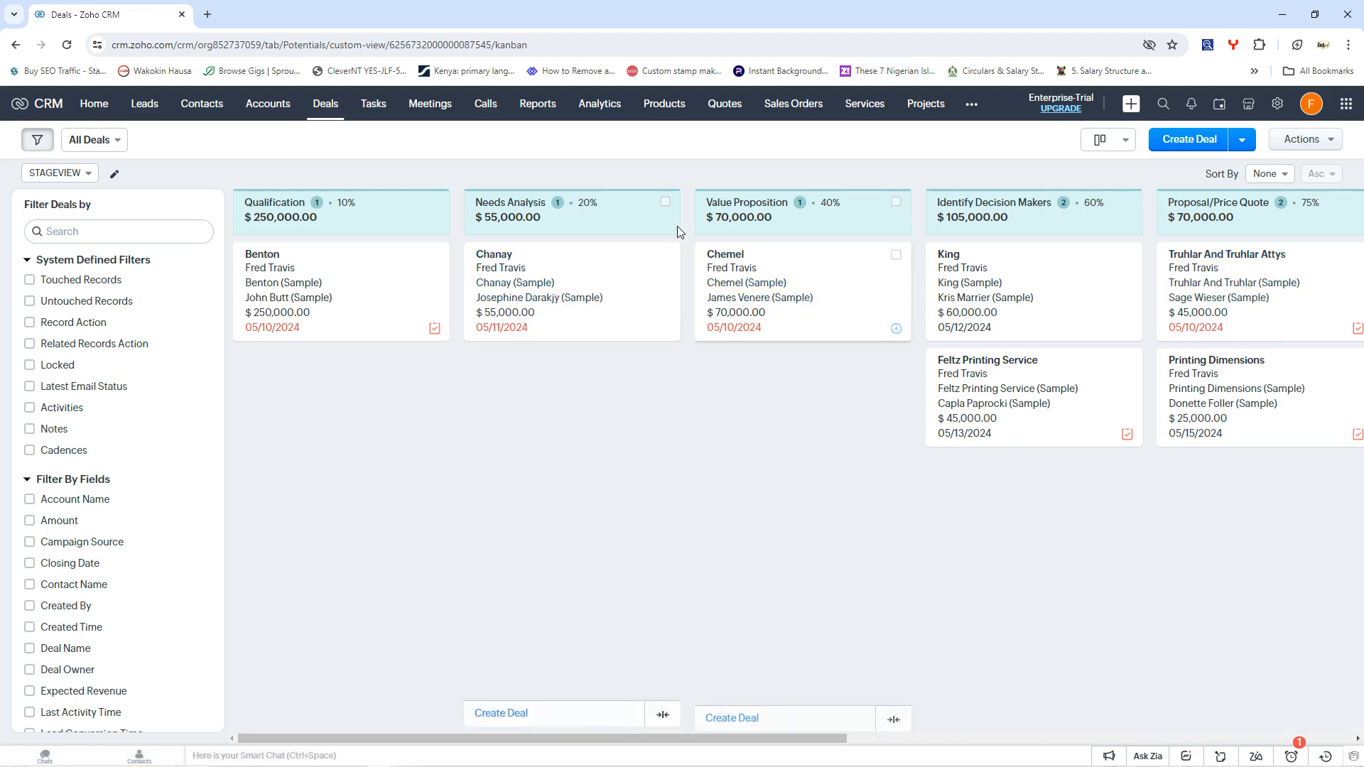
mouse_move(556, 172)
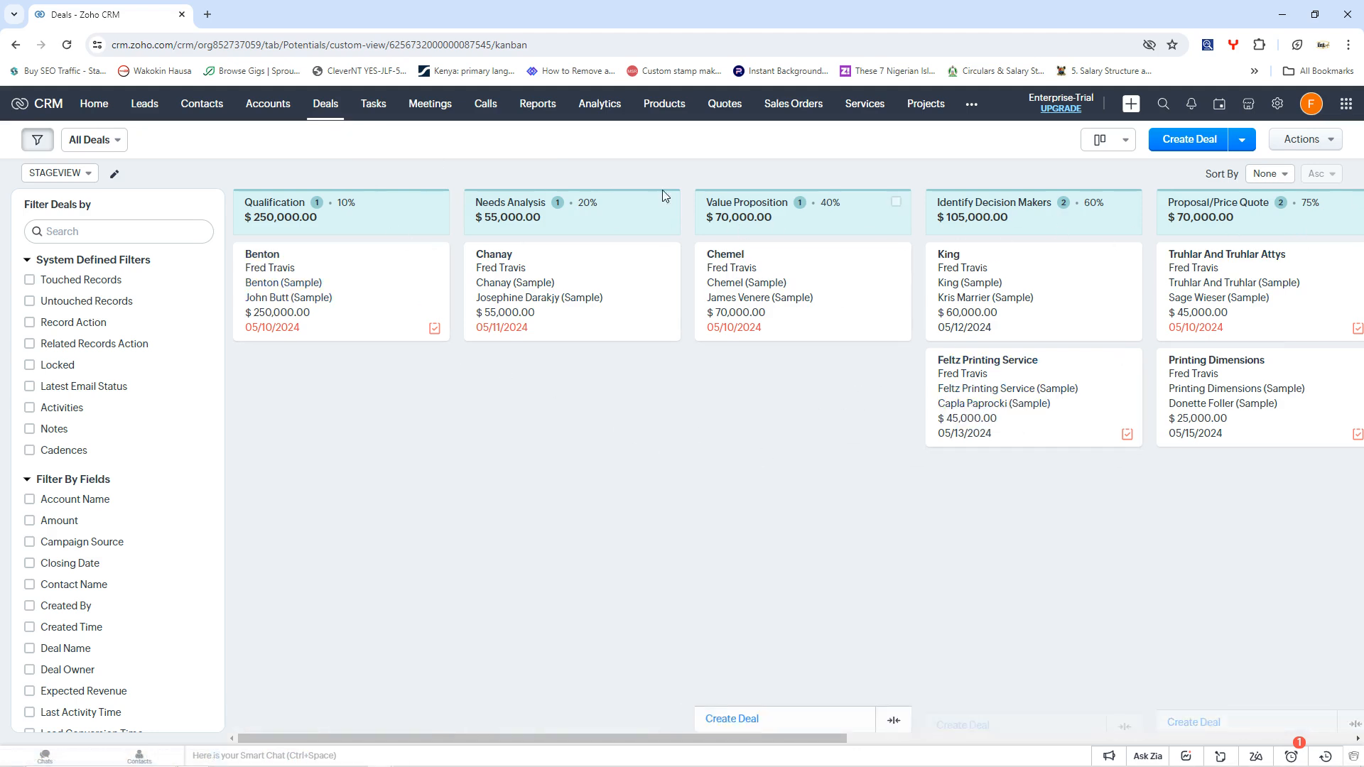
click(372, 104)
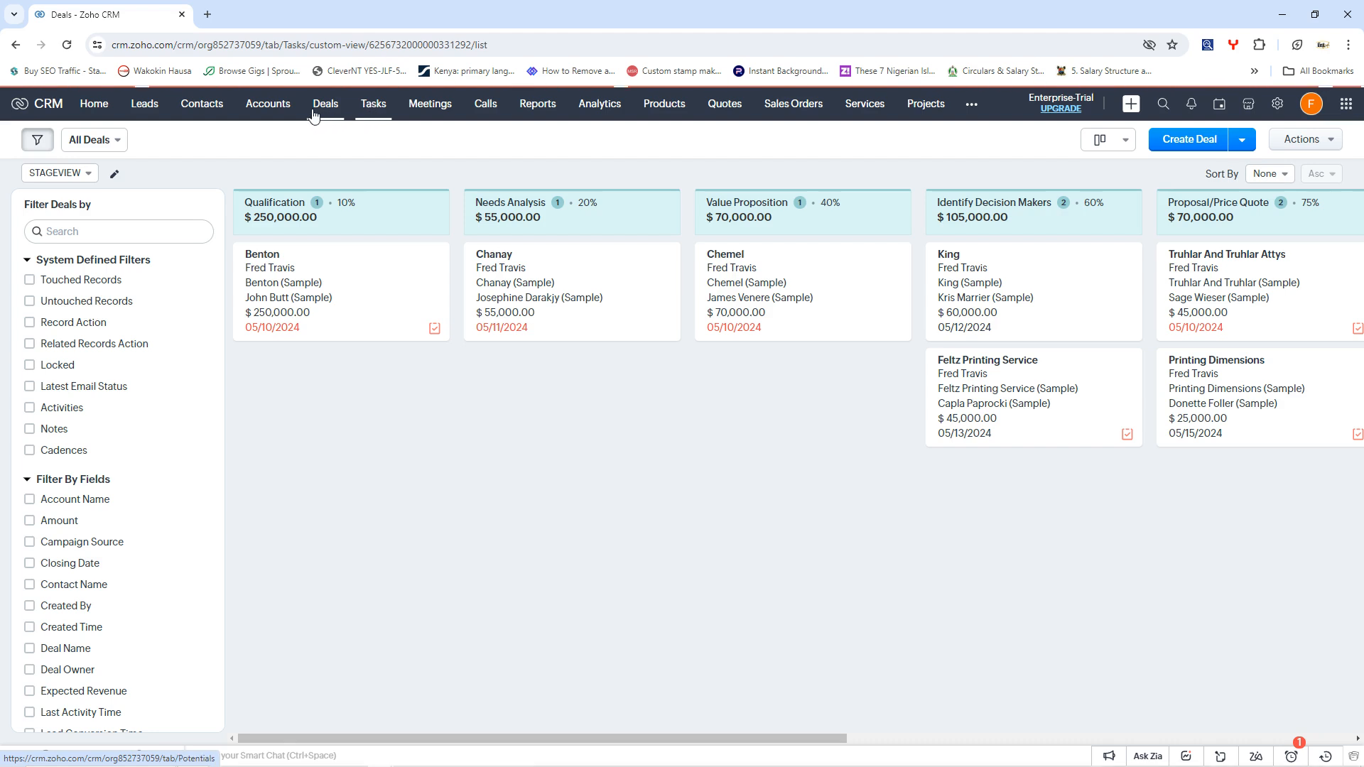
Open the All Tasks list and start a blank Create Task form.
click(373, 104)
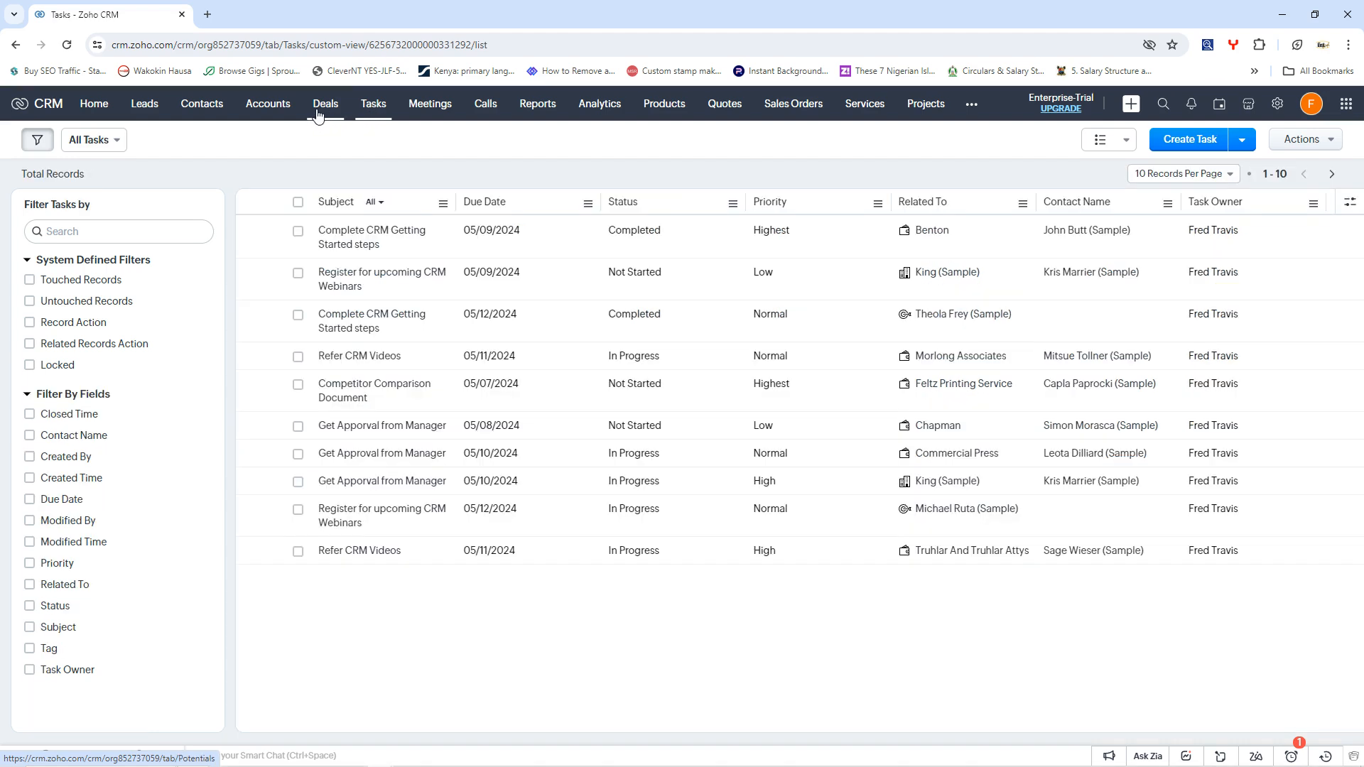
mouse_move(443, 258)
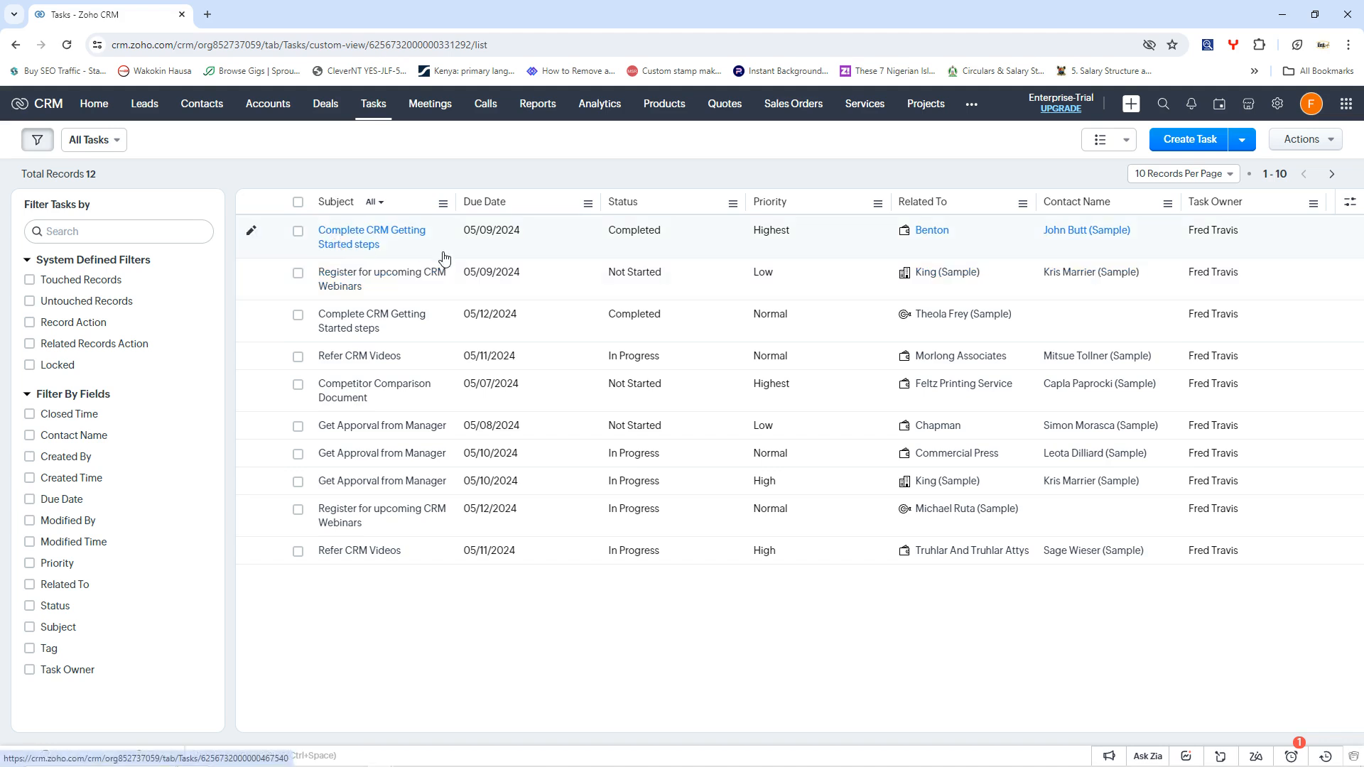
mouse_move(690, 346)
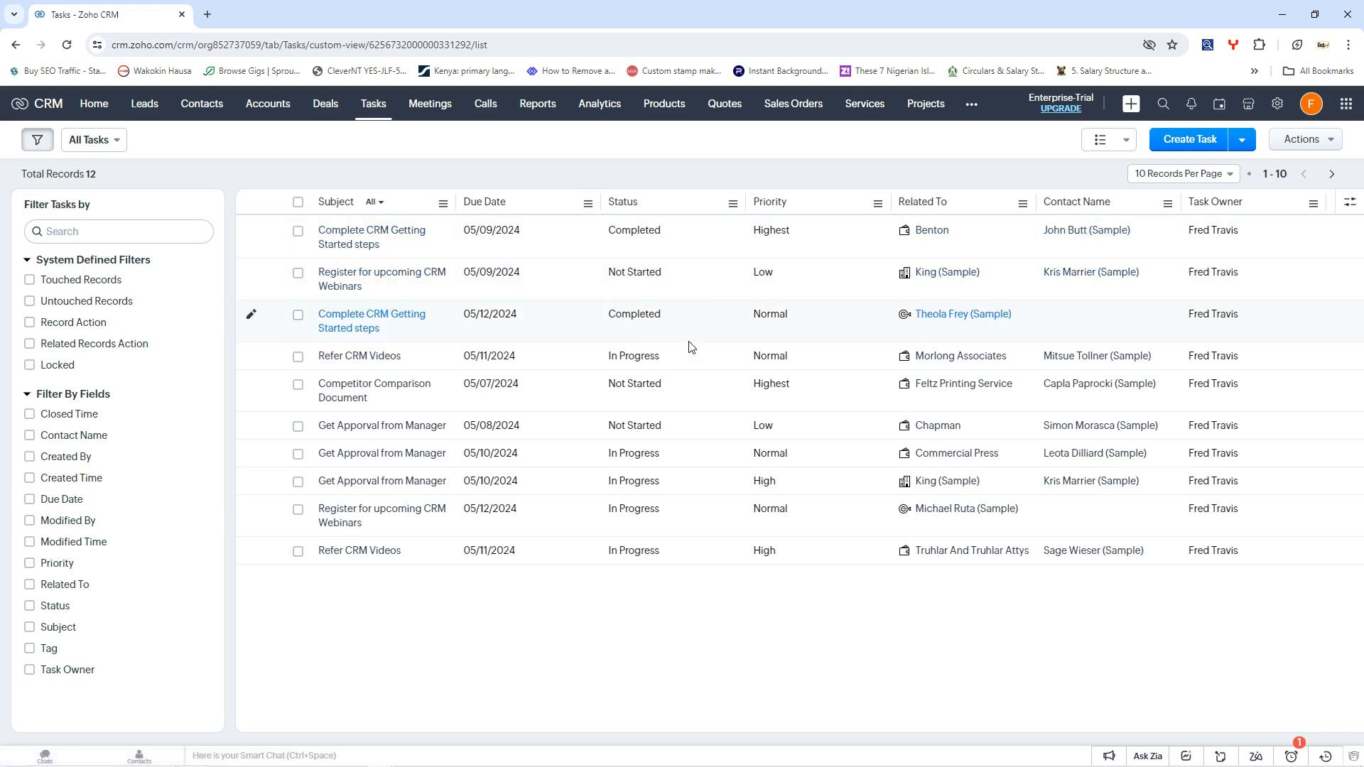
mouse_move(1189, 145)
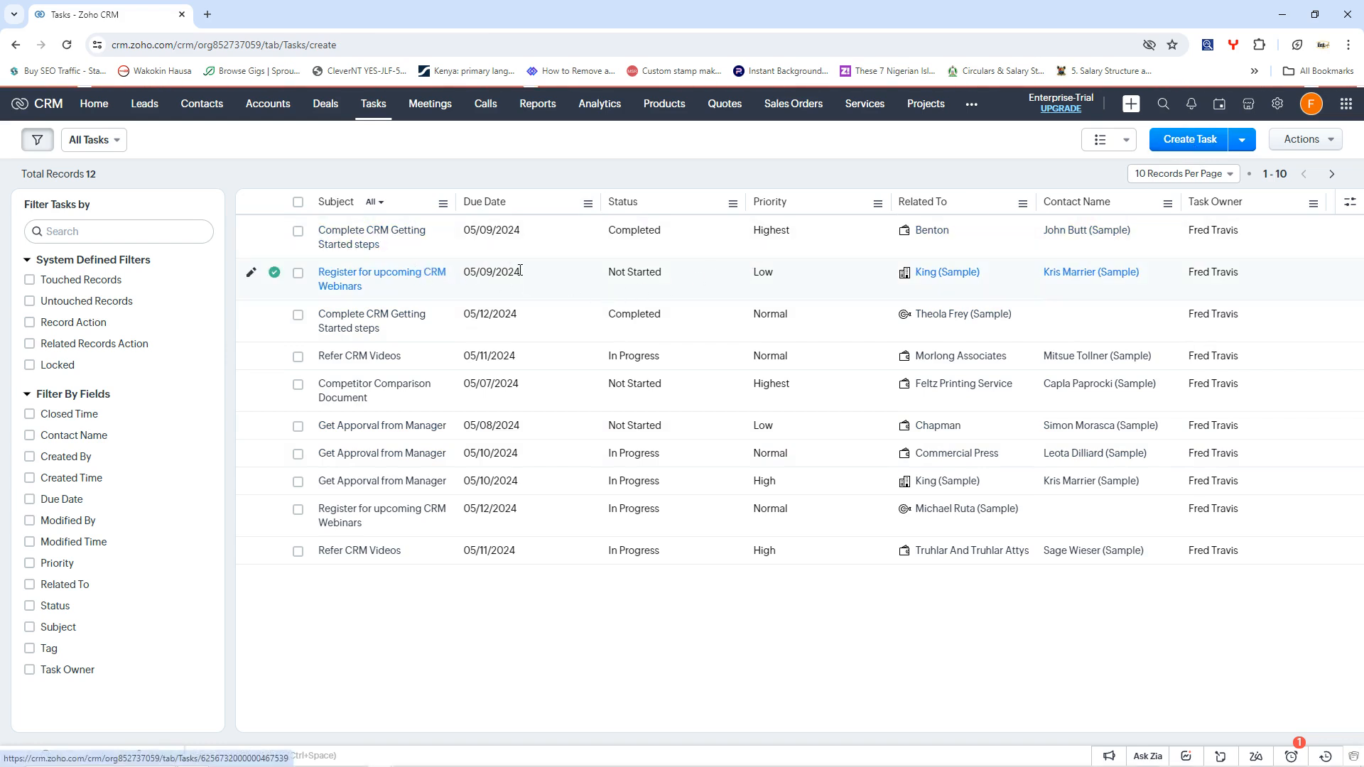
click(1187, 139)
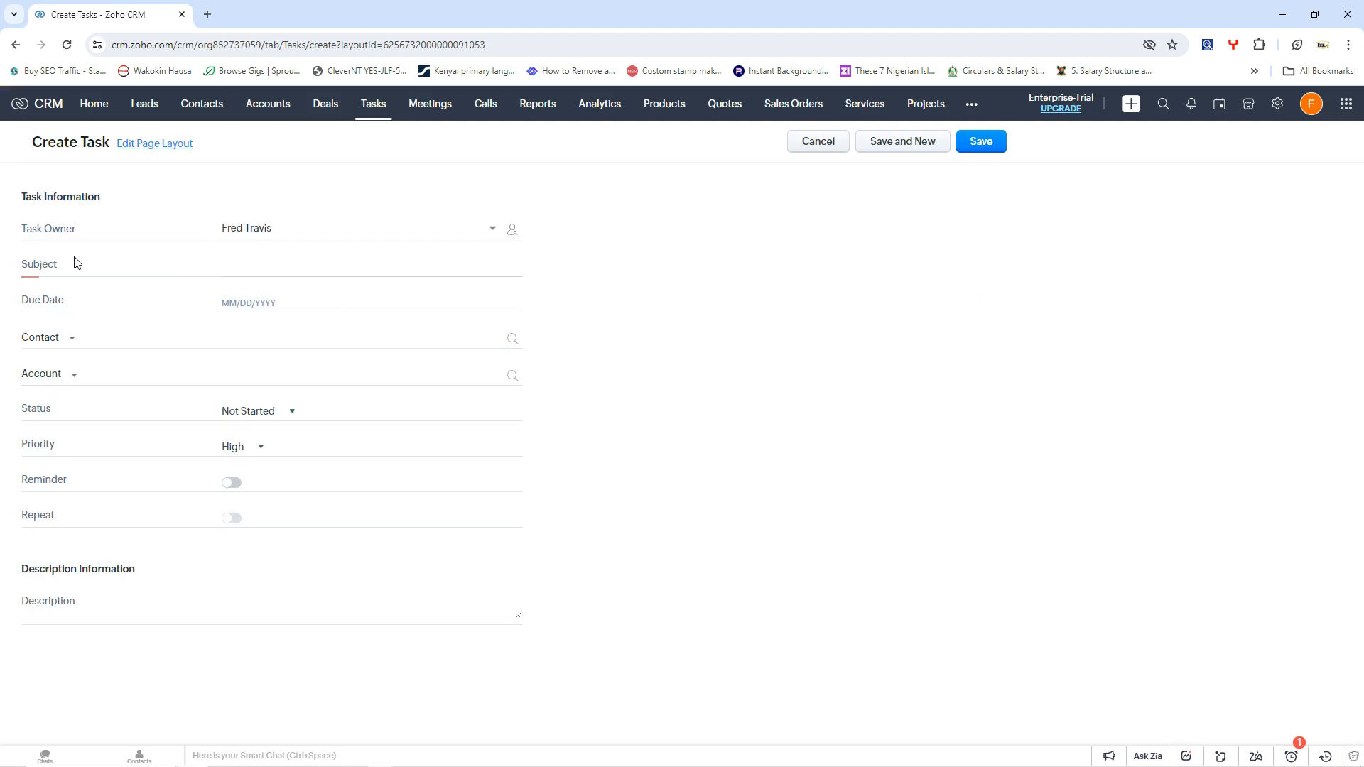
Cancel the blank Create Task form without saving, returning to the Tasks list.
click(16, 44)
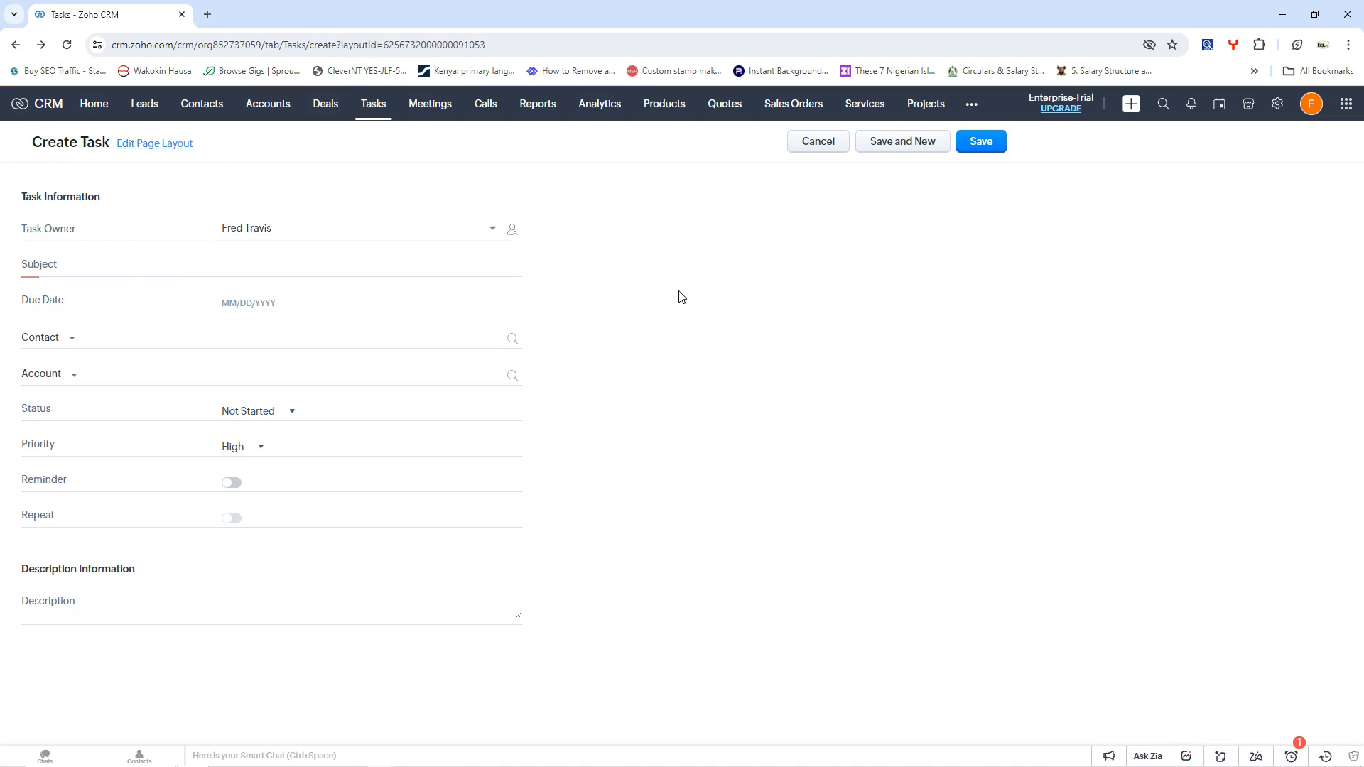
mouse_move(17, 41)
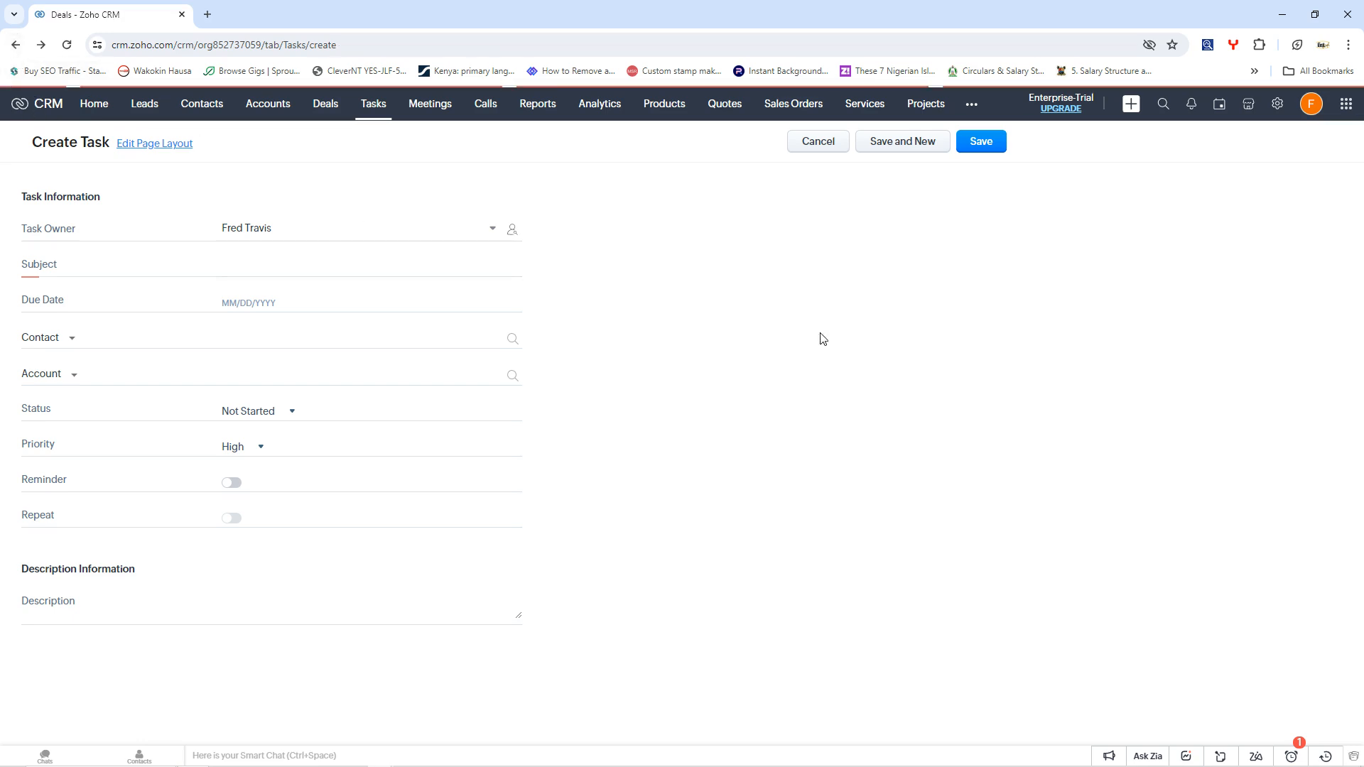
mouse_move(371, 146)
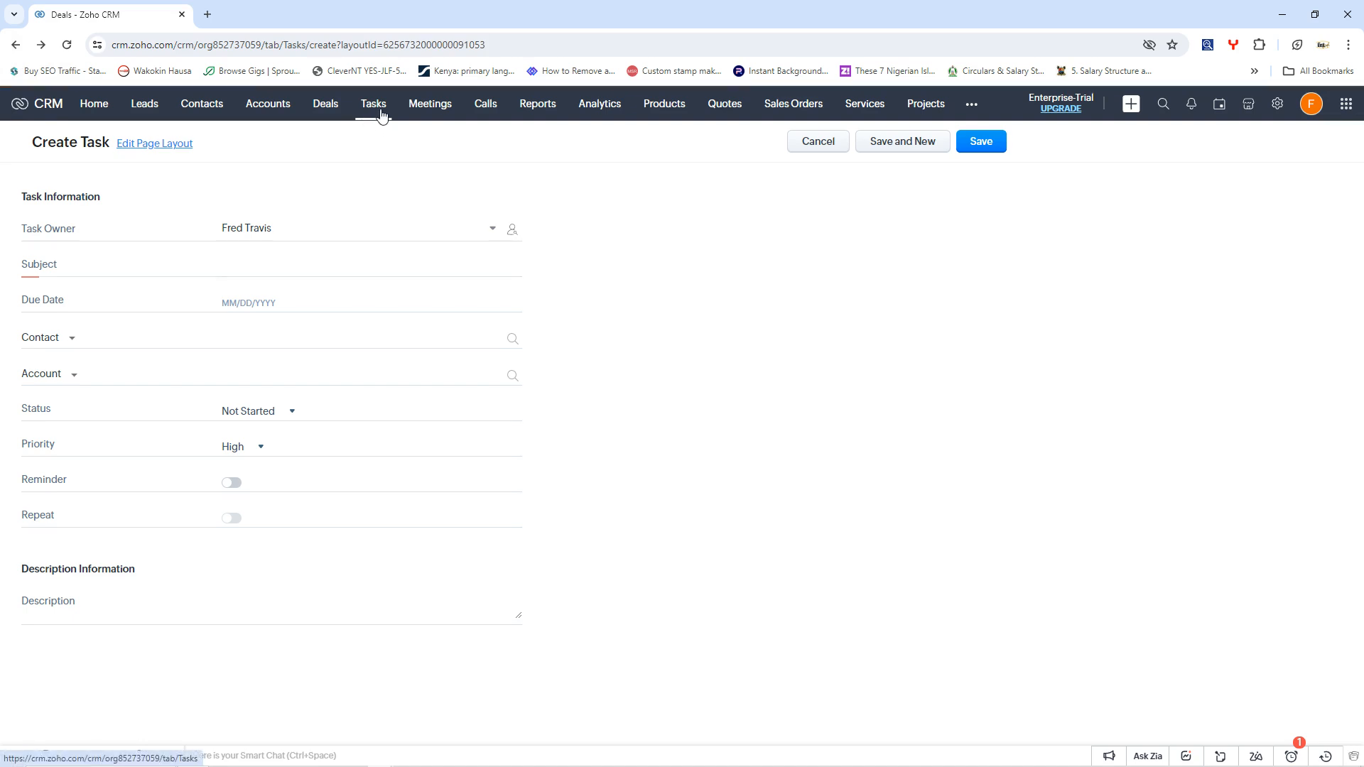
mouse_move(889, 177)
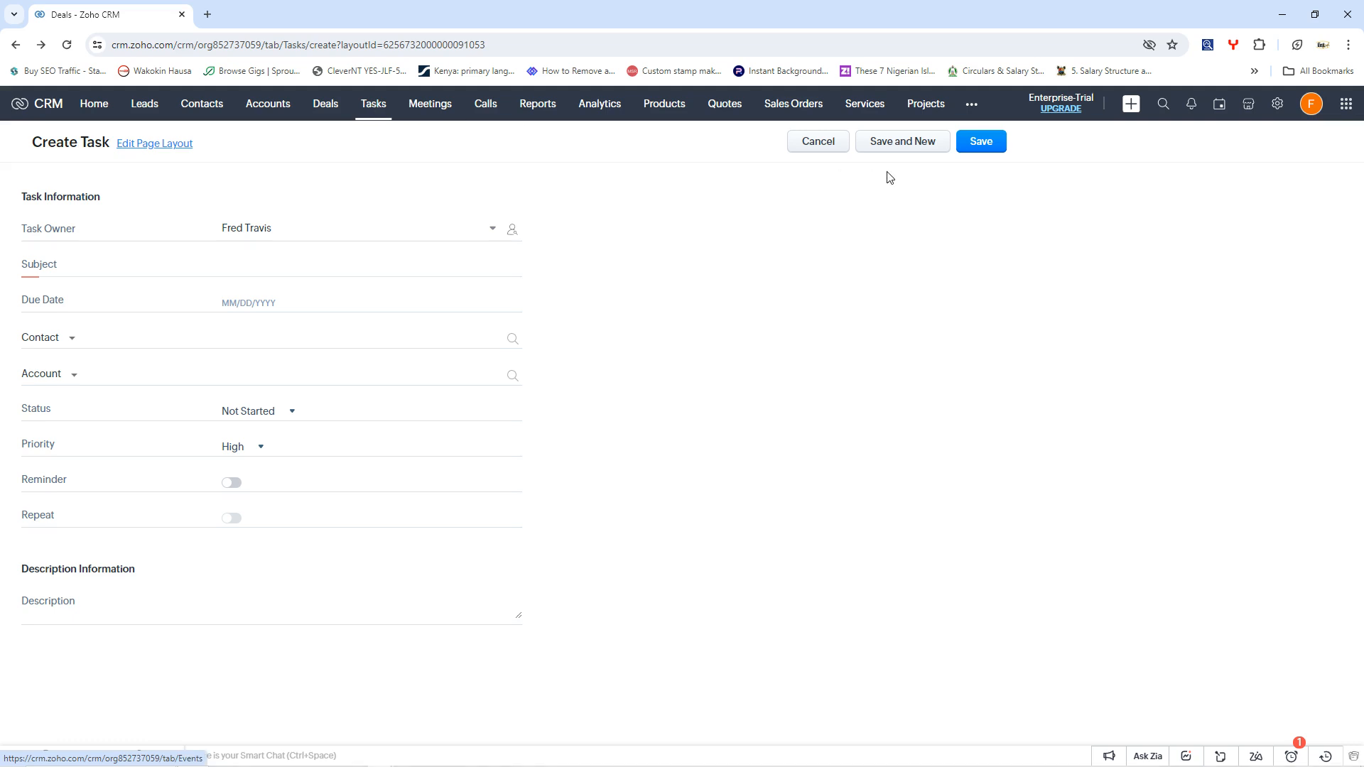
click(815, 140)
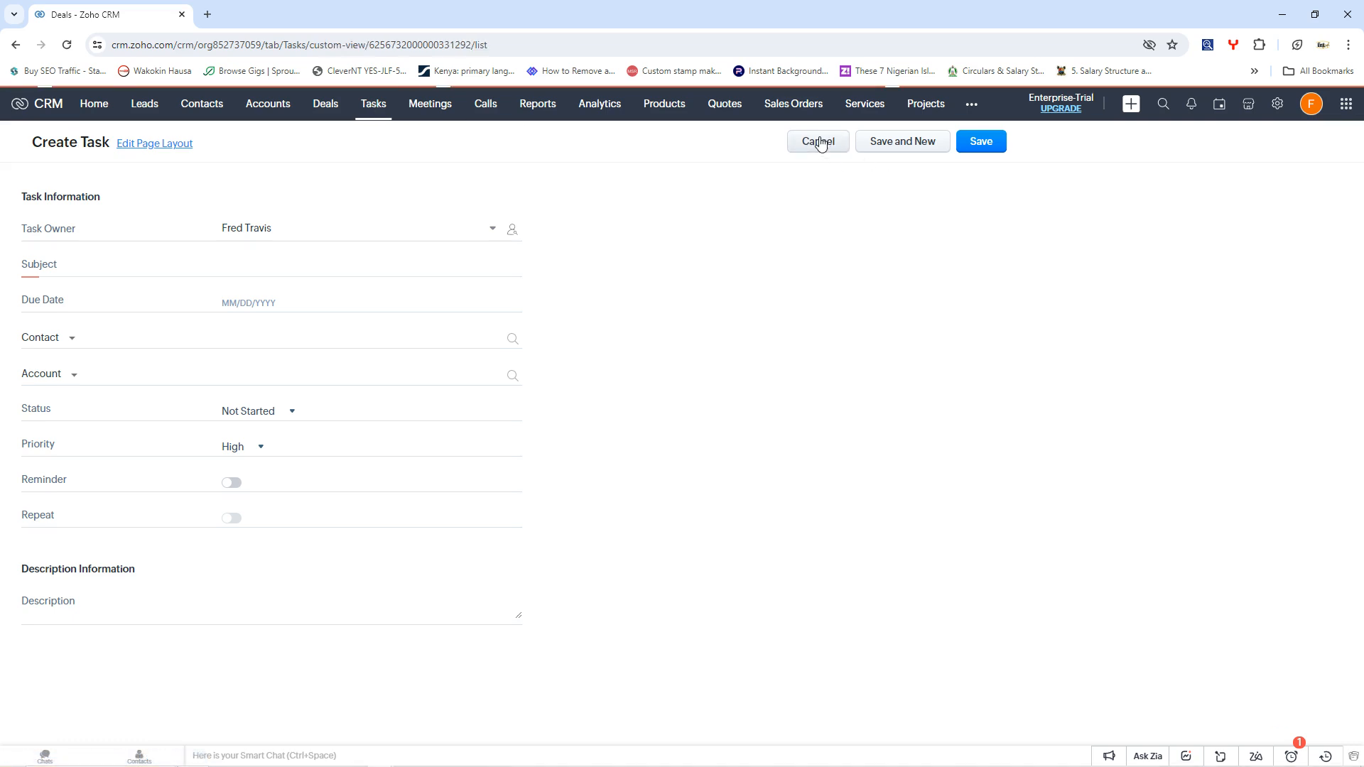
click(817, 140)
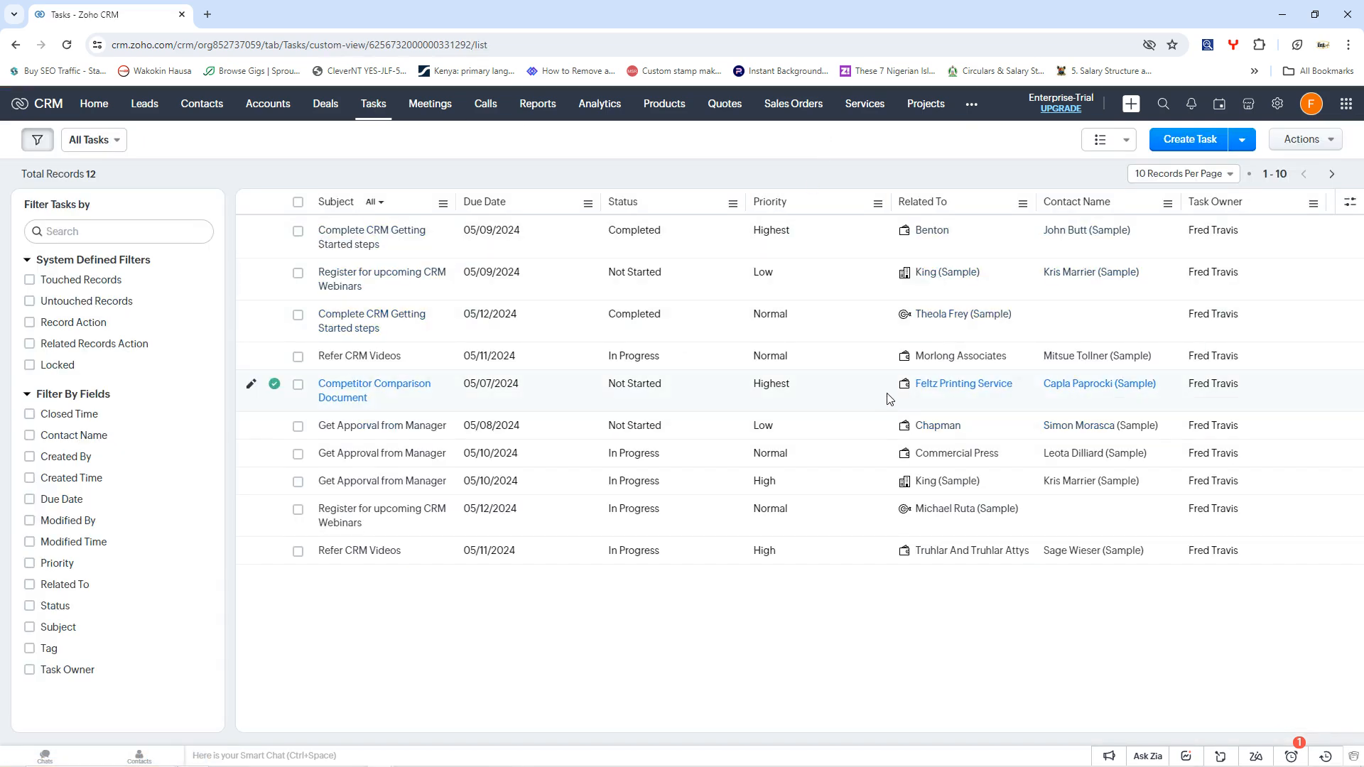
mouse_move(537, 359)
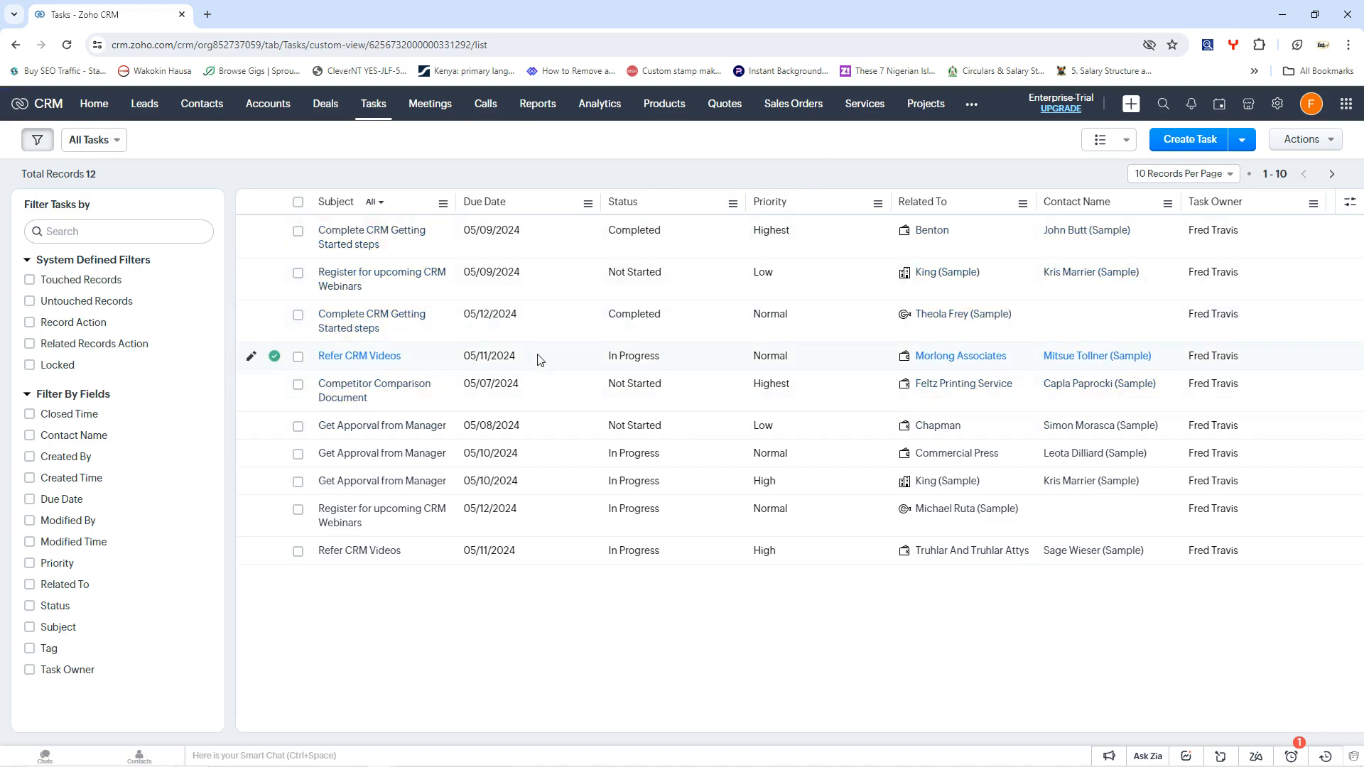
mouse_move(887, 480)
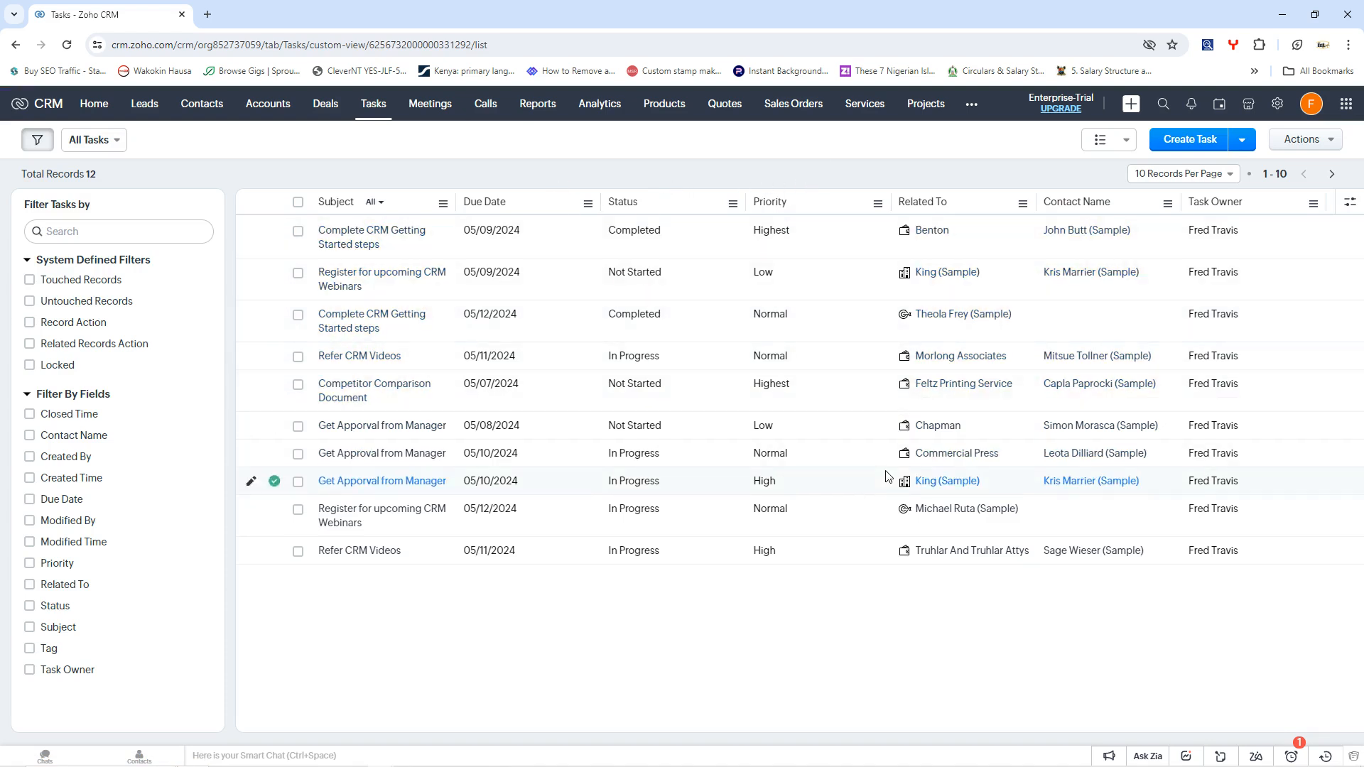
mouse_move(1000, 169)
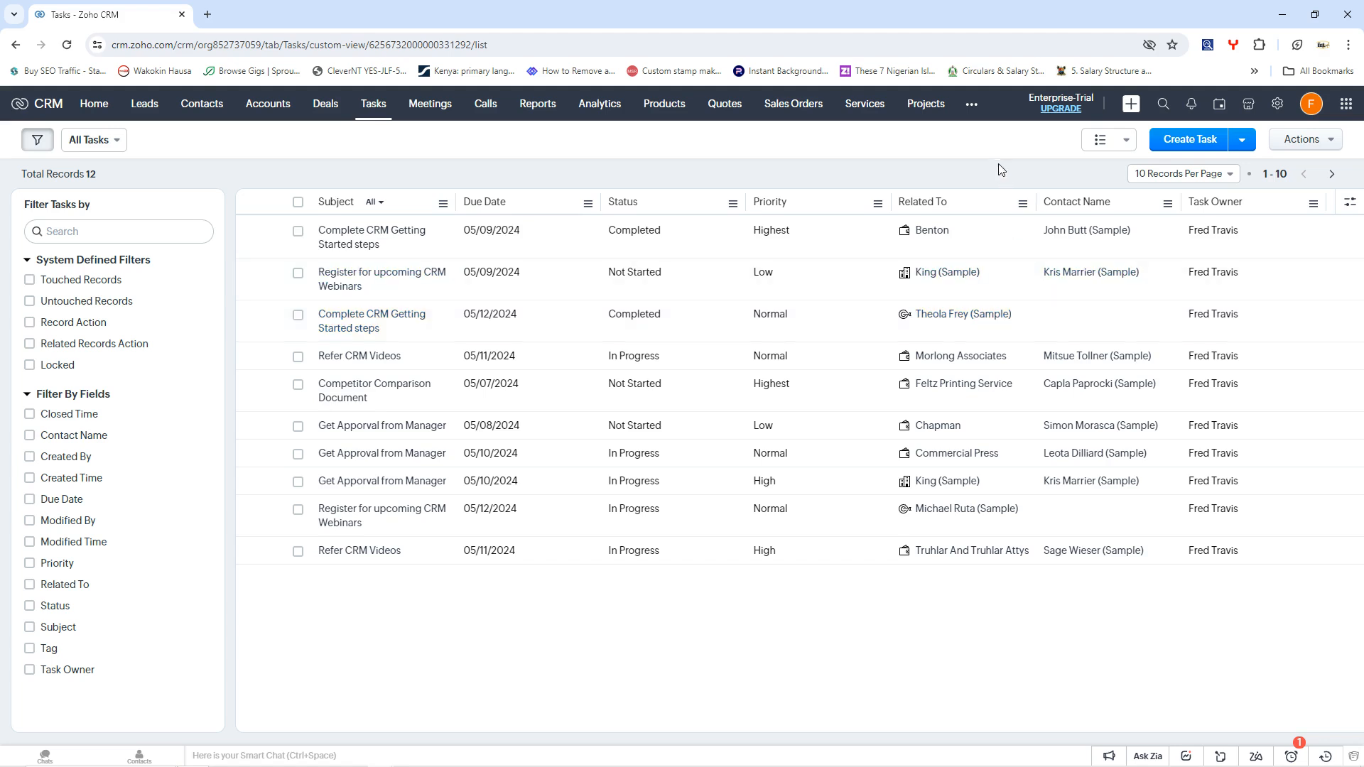
mouse_move(784, 211)
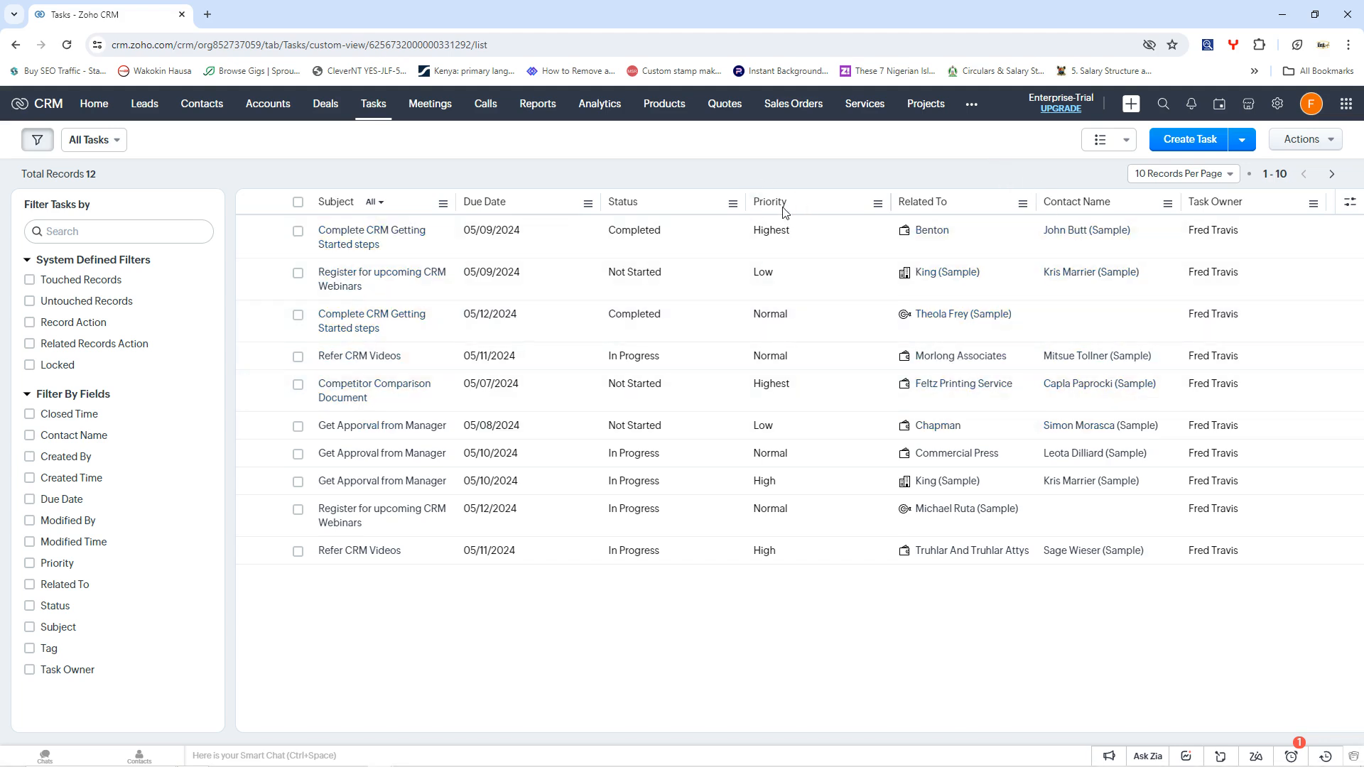
mouse_move(983, 389)
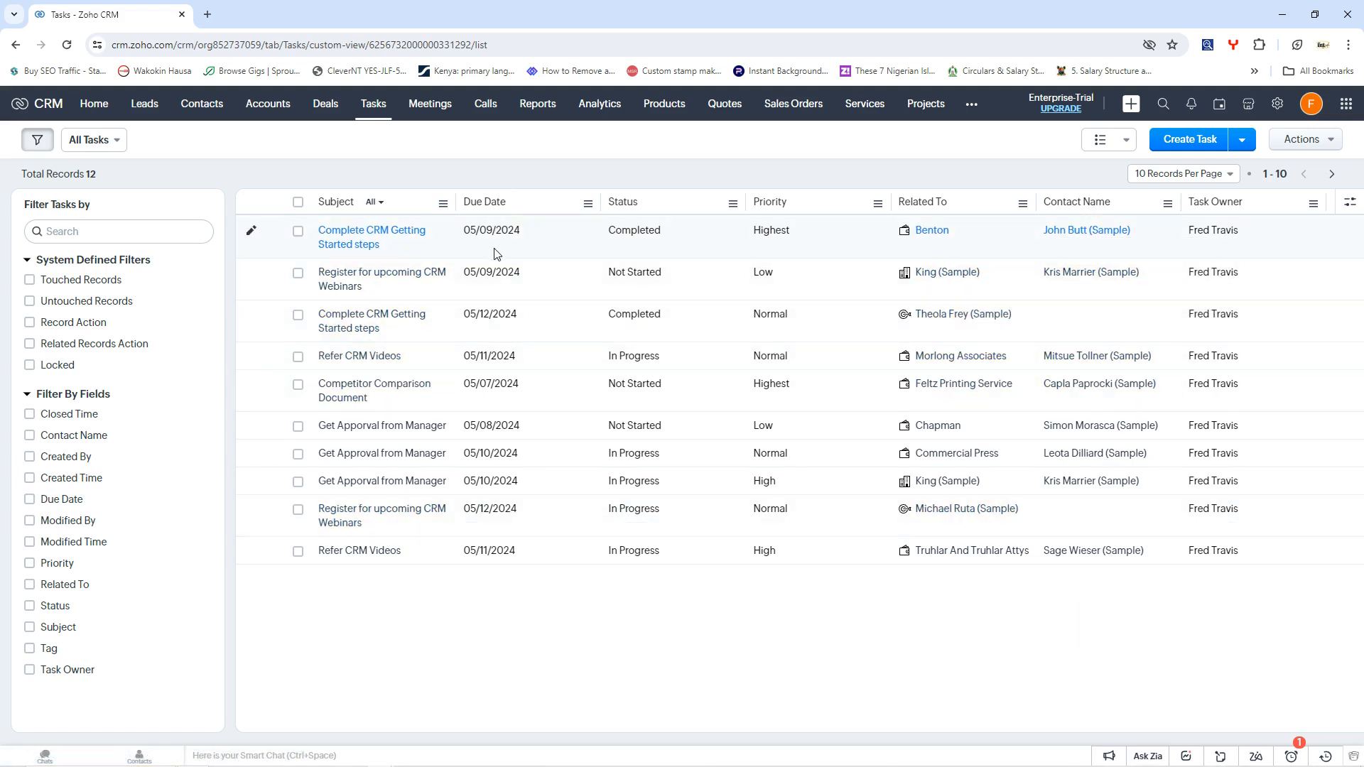
mouse_move(500, 598)
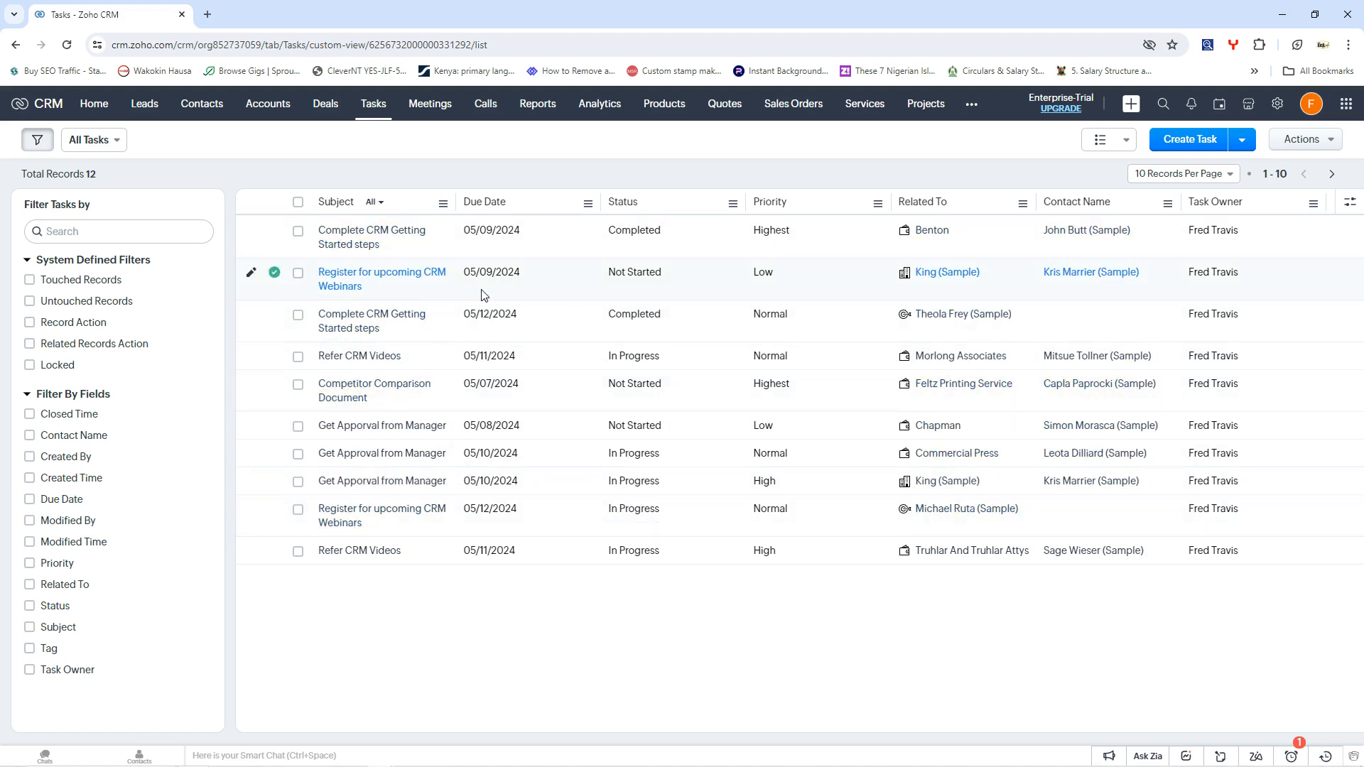
mouse_move(597, 418)
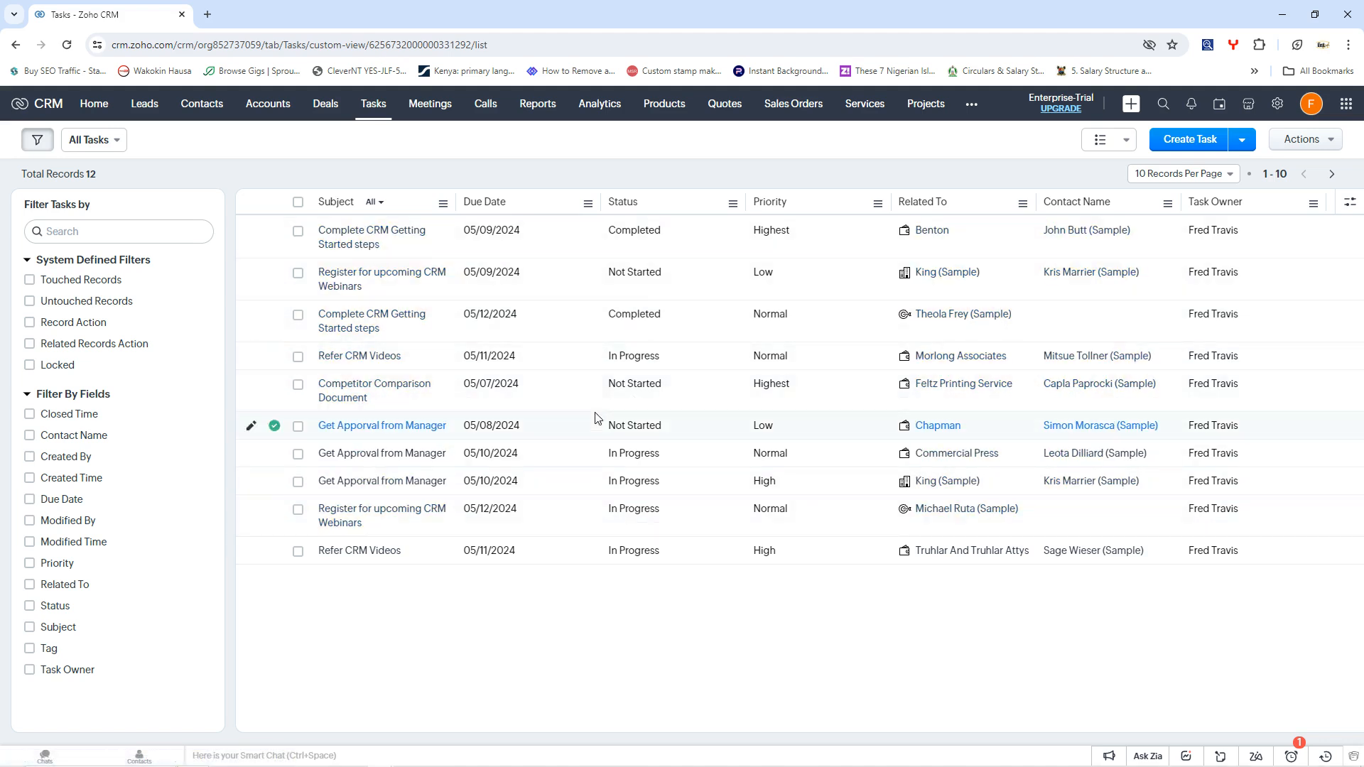
mouse_move(535, 391)
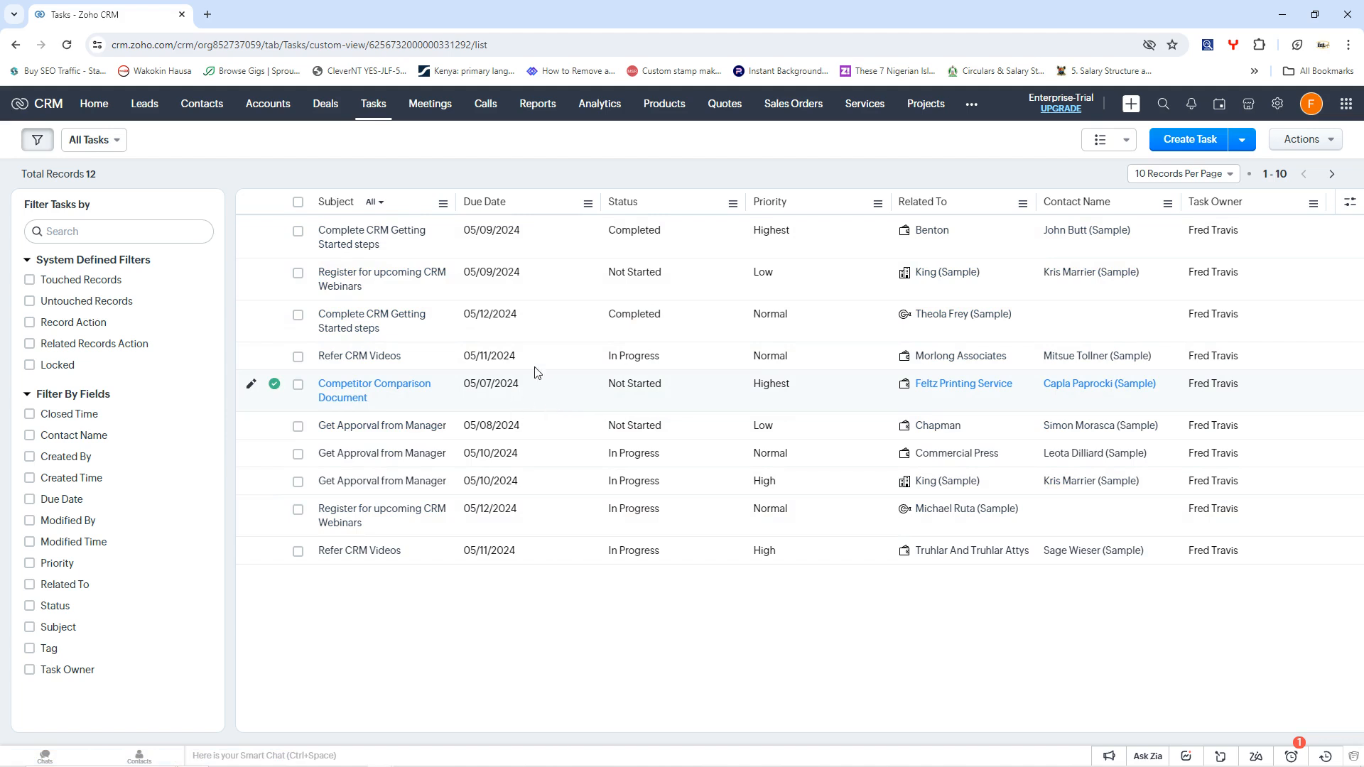
mouse_move(429, 104)
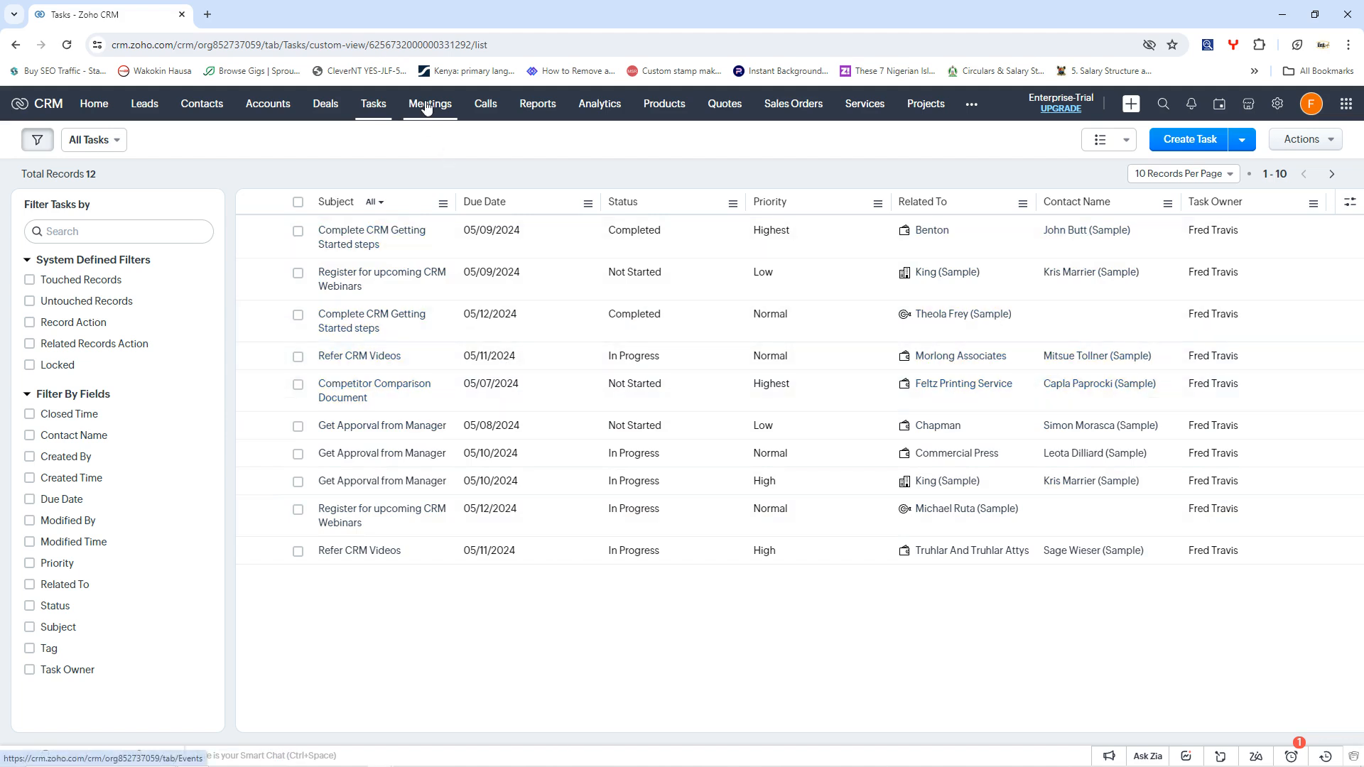
click(429, 104)
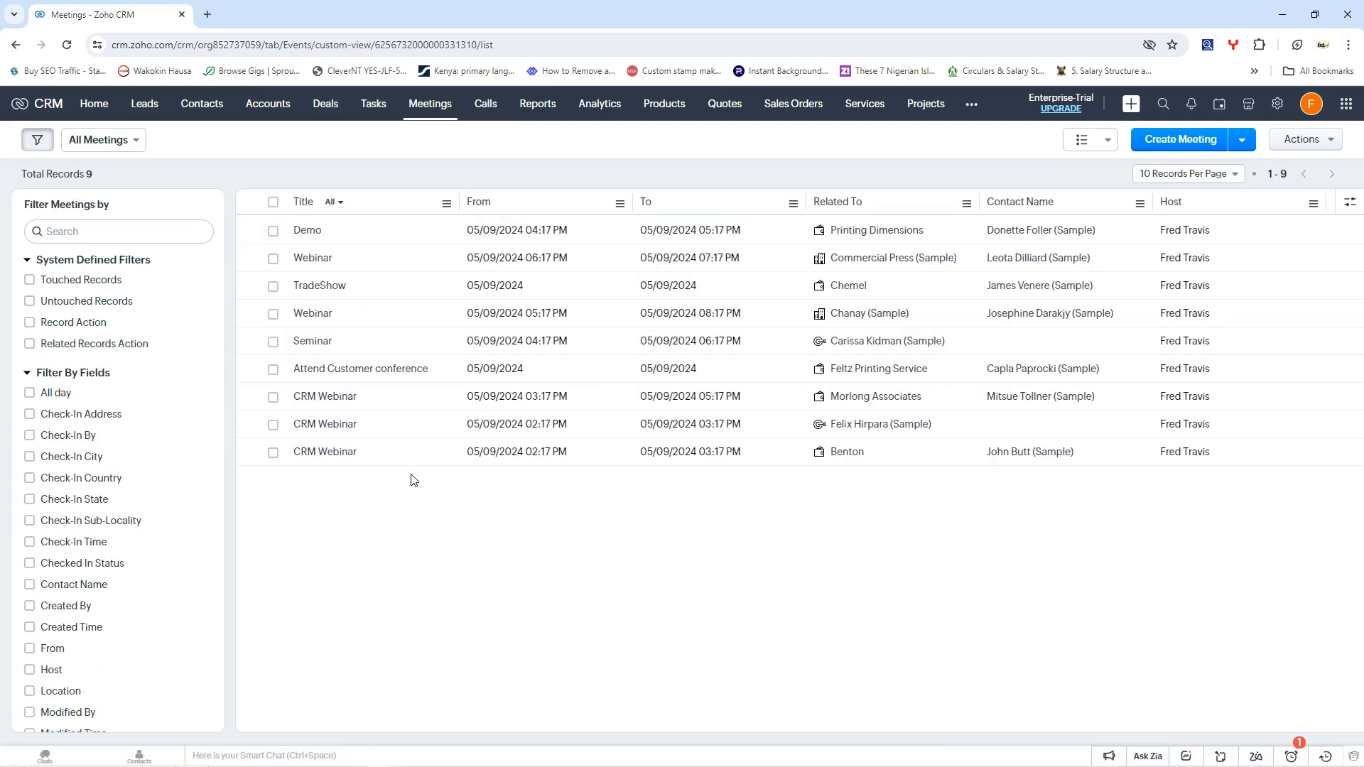
mouse_move(467, 191)
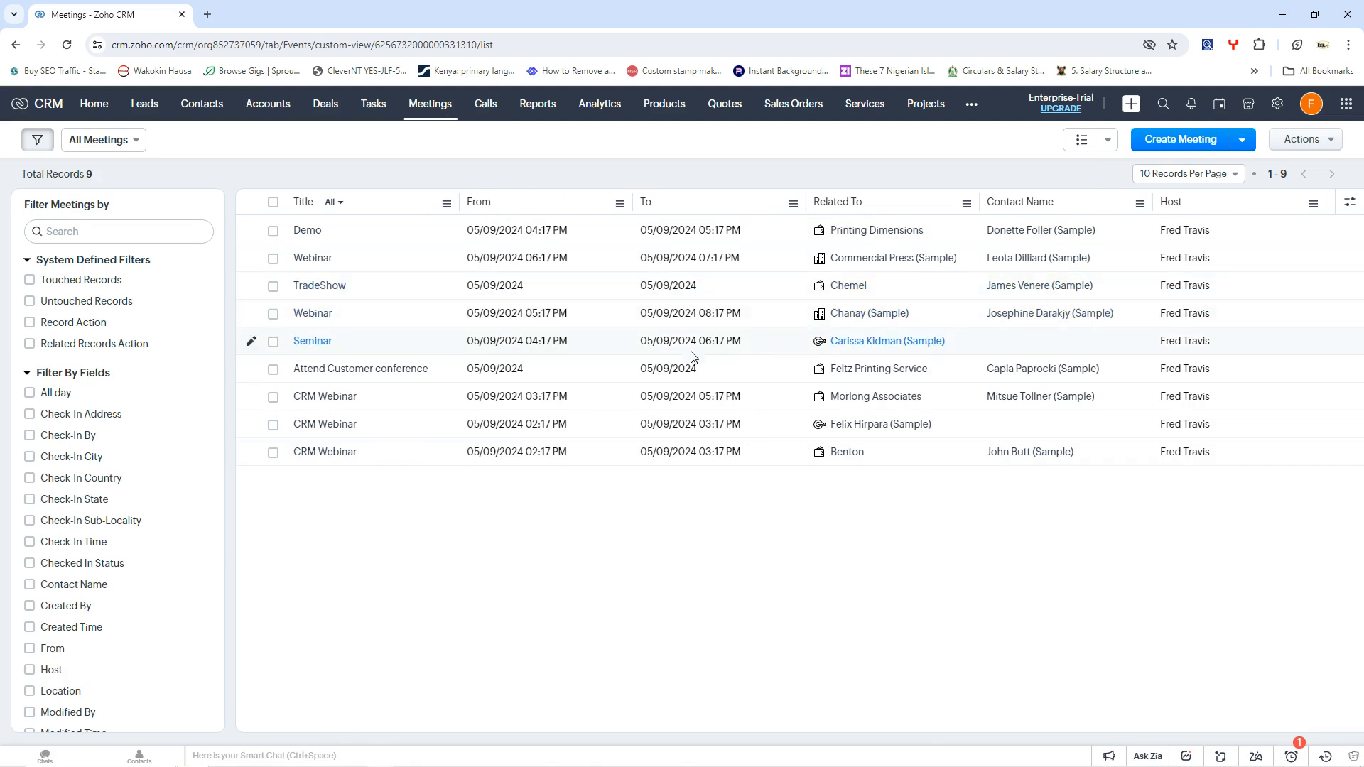
mouse_move(344, 429)
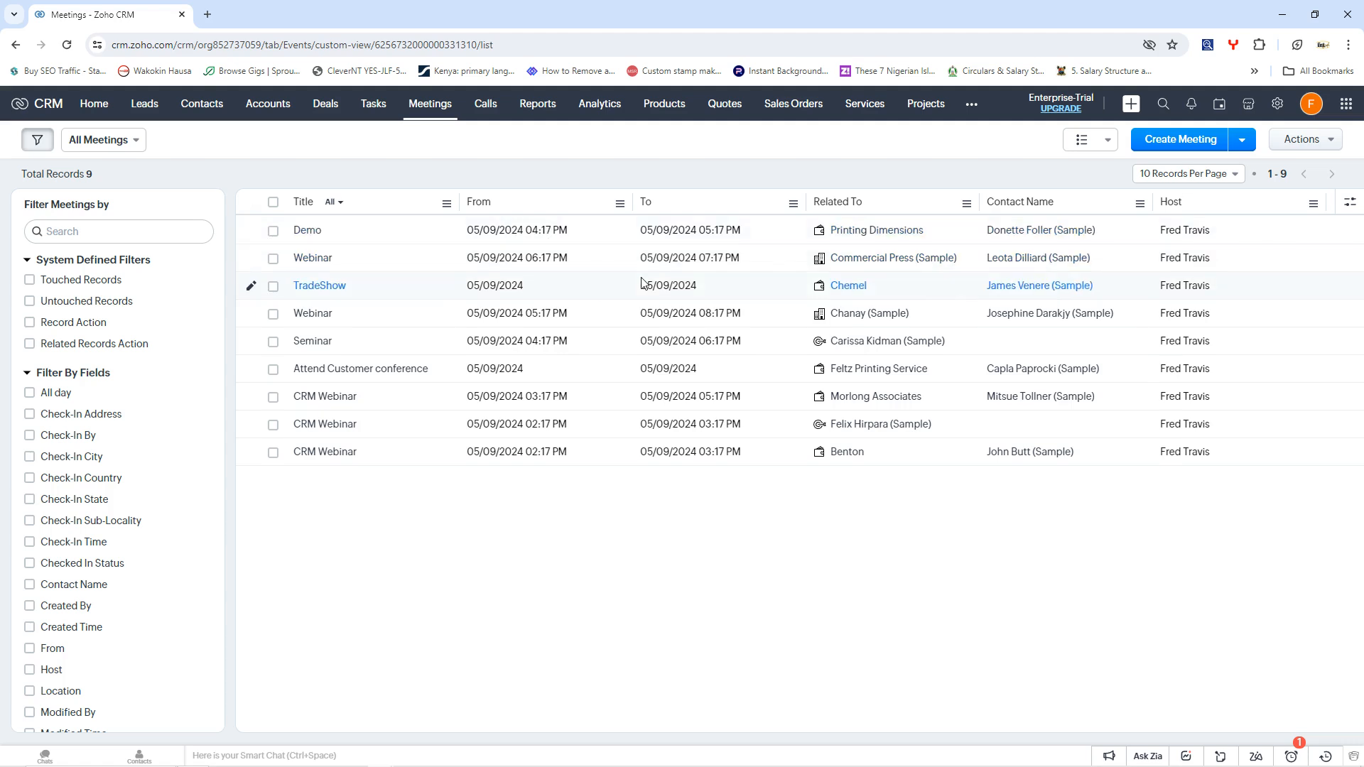
mouse_move(700, 312)
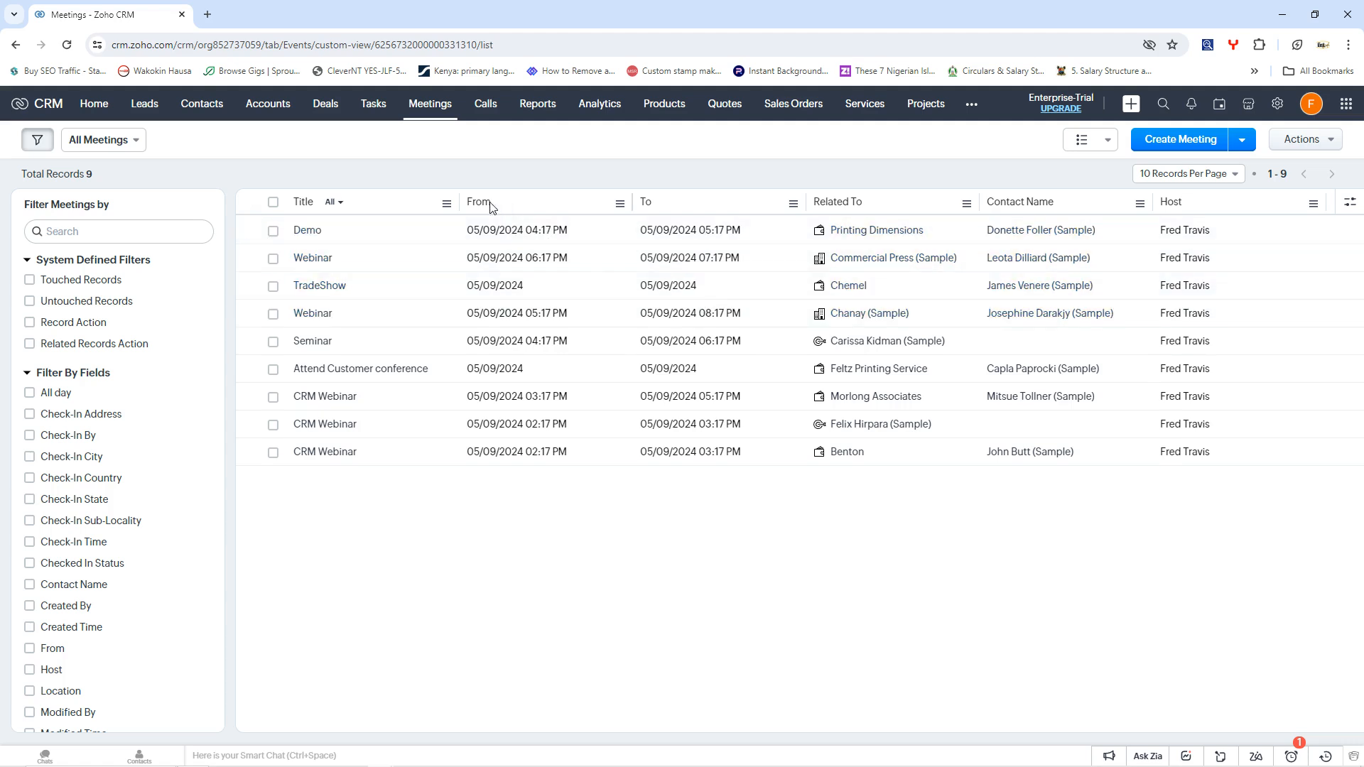
mouse_move(727, 181)
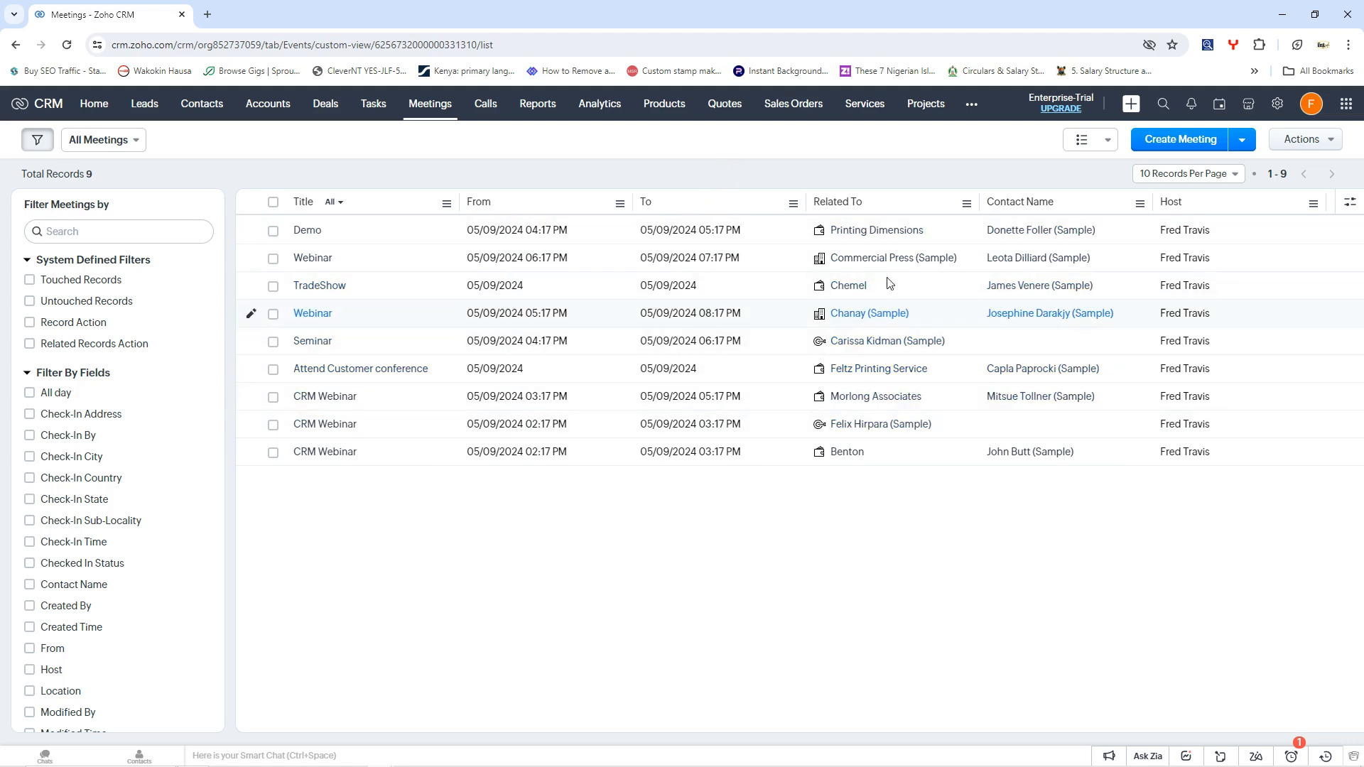
mouse_move(866, 223)
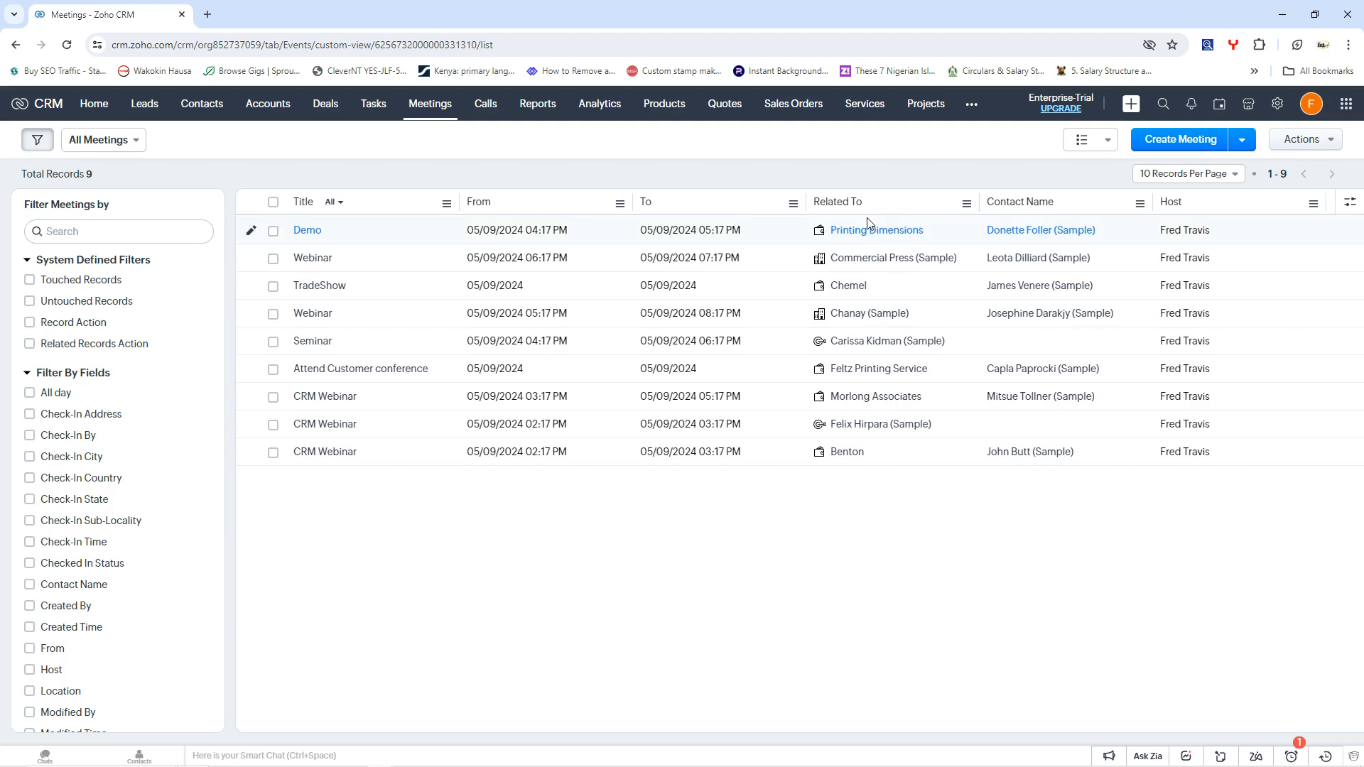
mouse_move(864, 345)
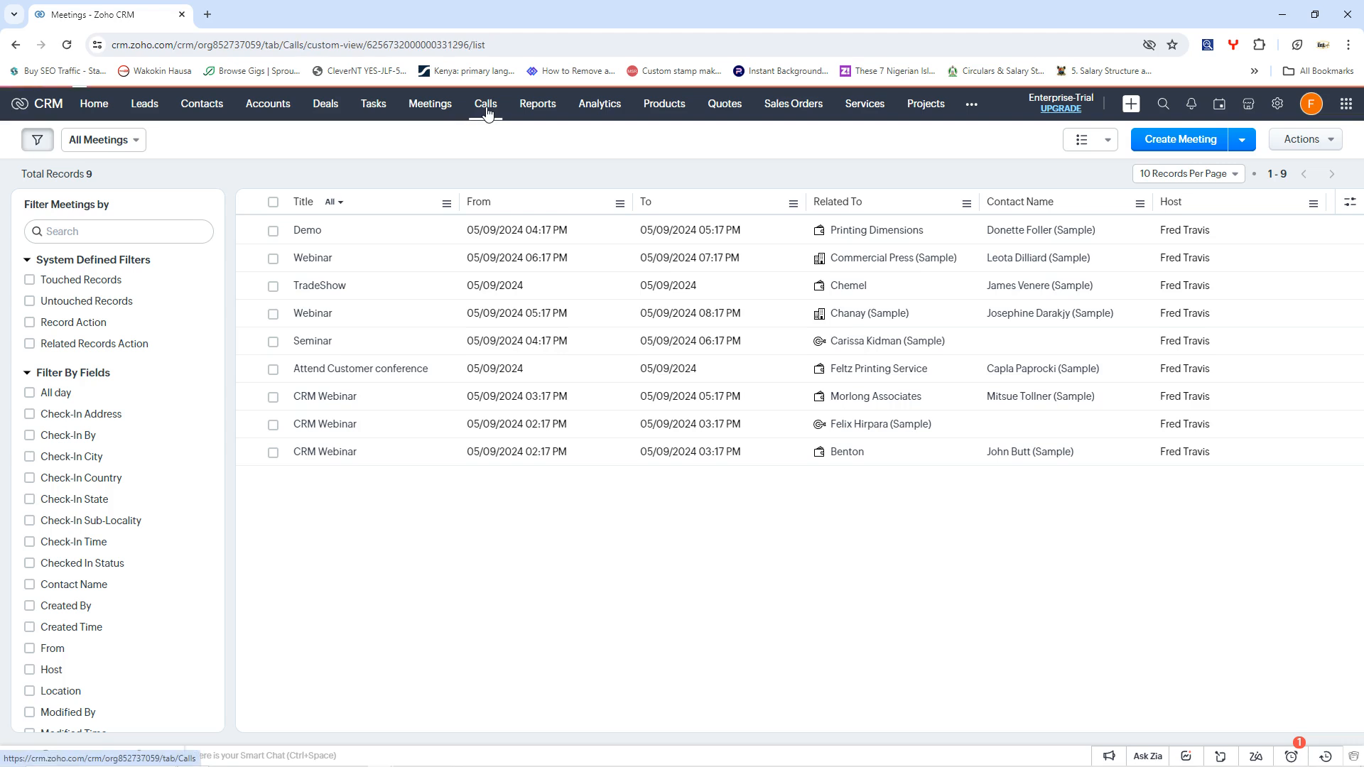
View the Calls list with its single outbound call, then go to the Reports module.
click(486, 104)
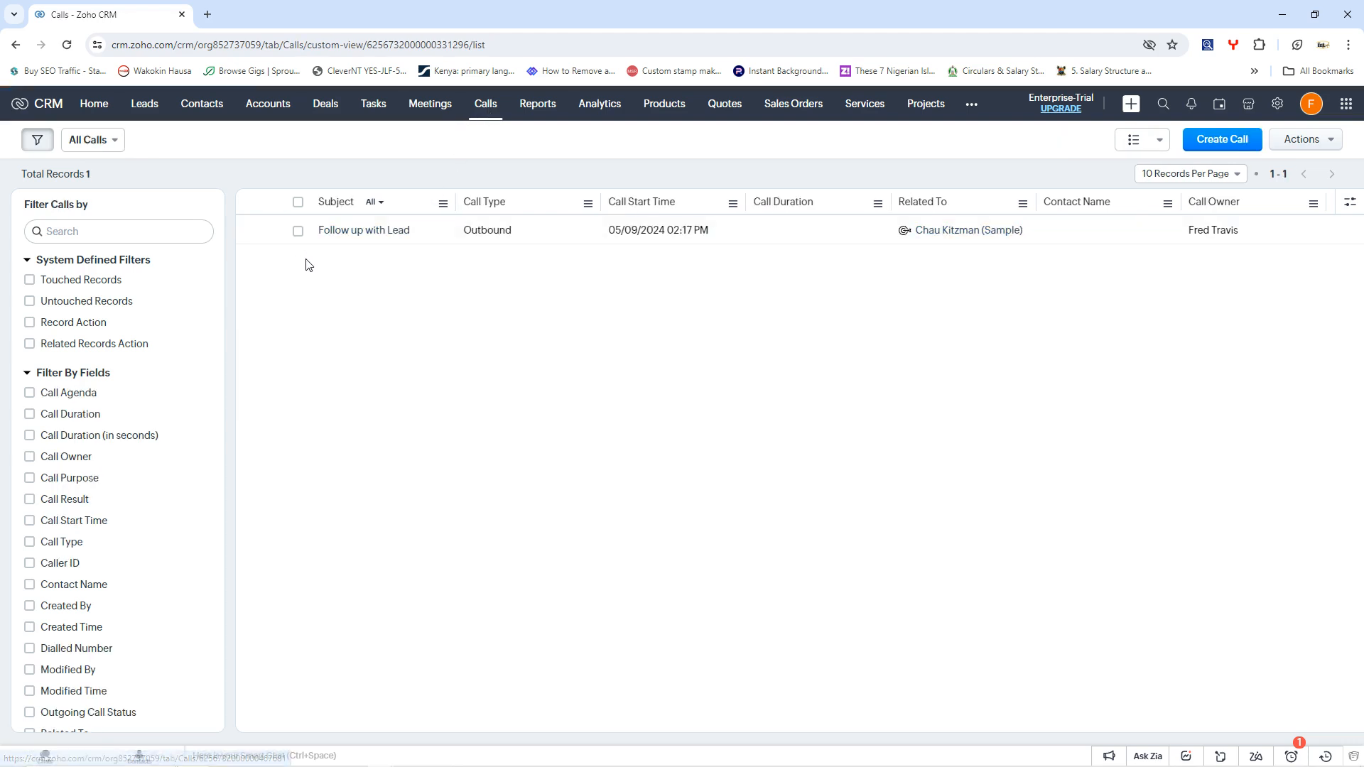
mouse_move(358, 235)
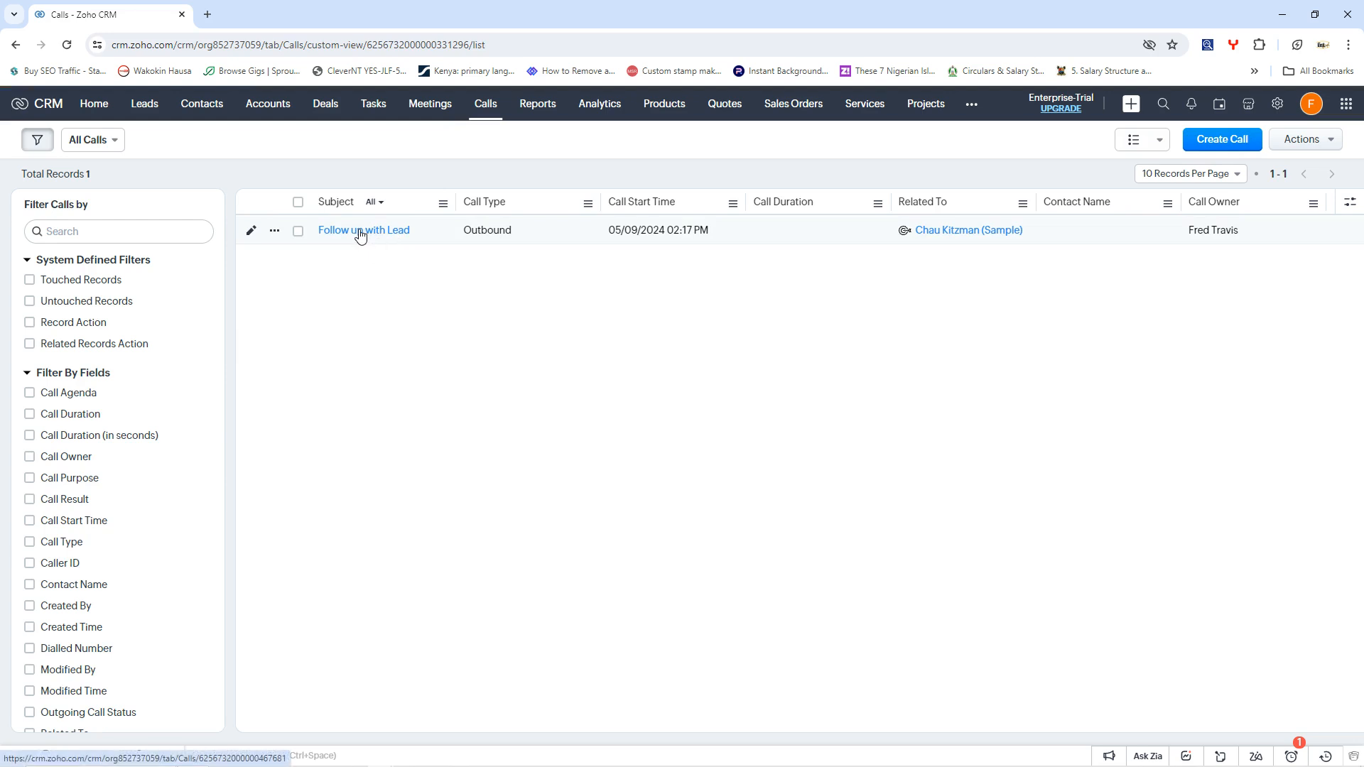
mouse_move(910, 179)
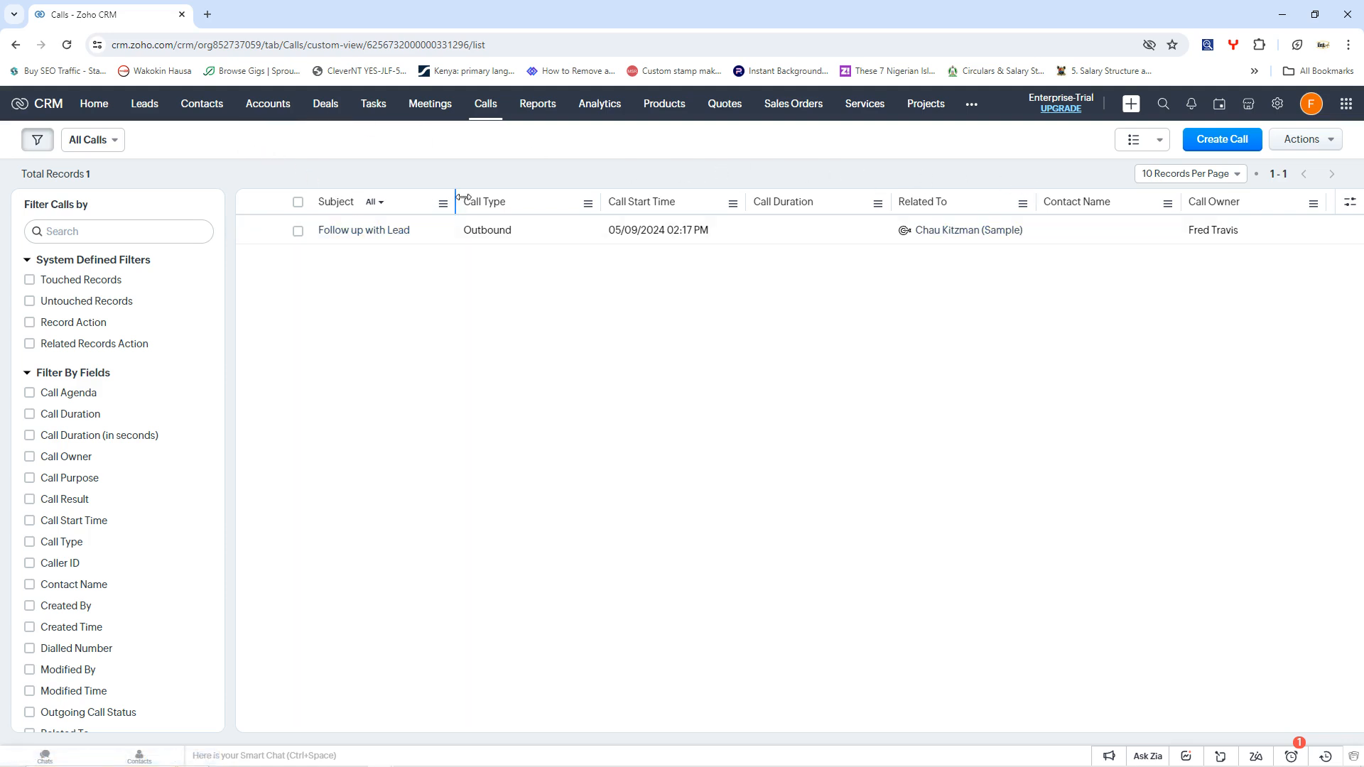
mouse_move(338, 125)
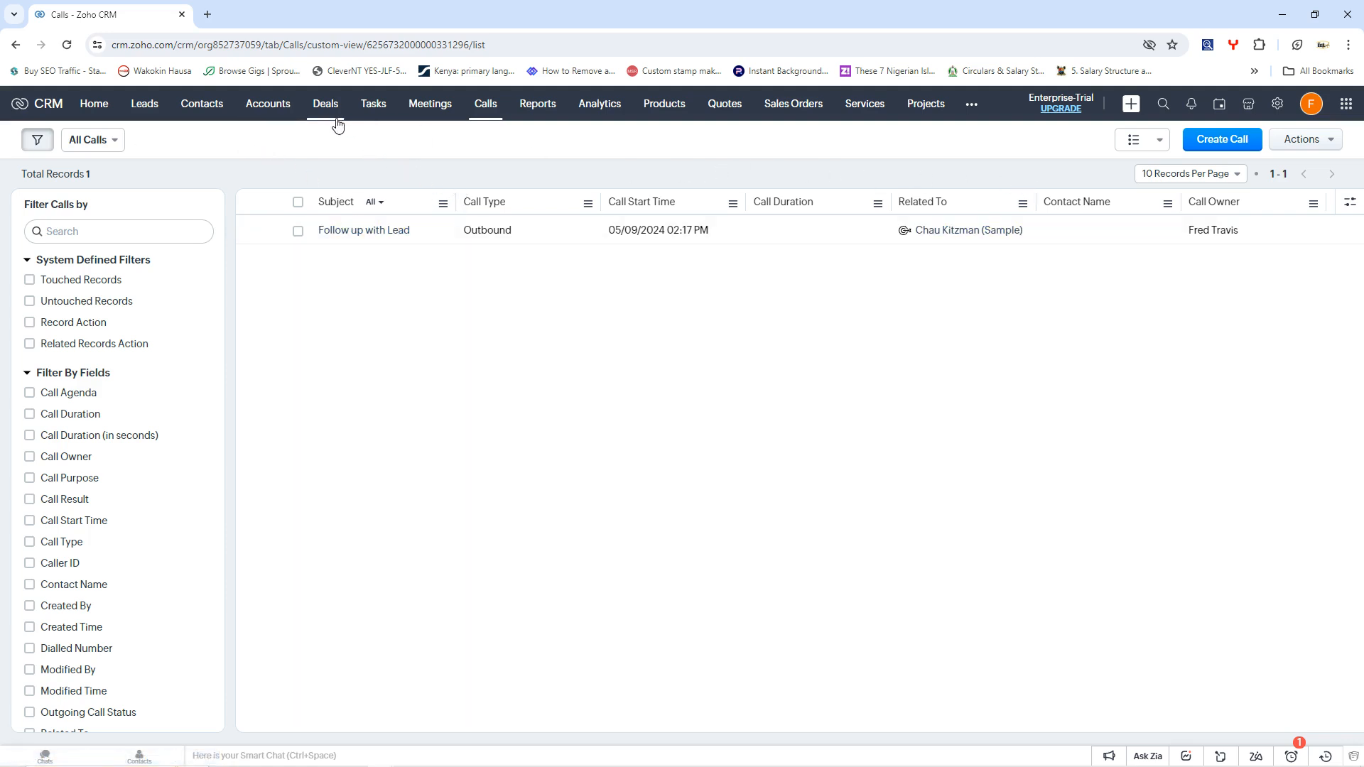
mouse_move(556, 179)
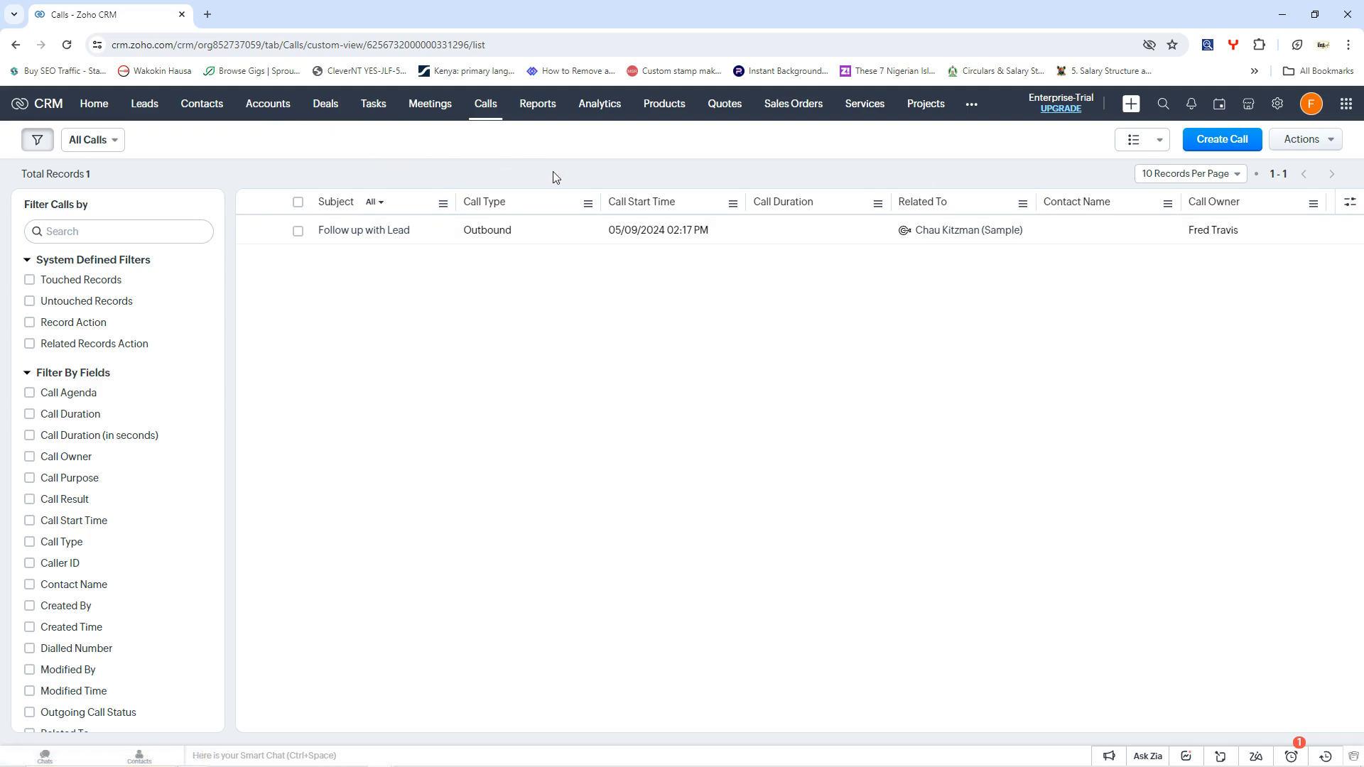
mouse_move(739, 208)
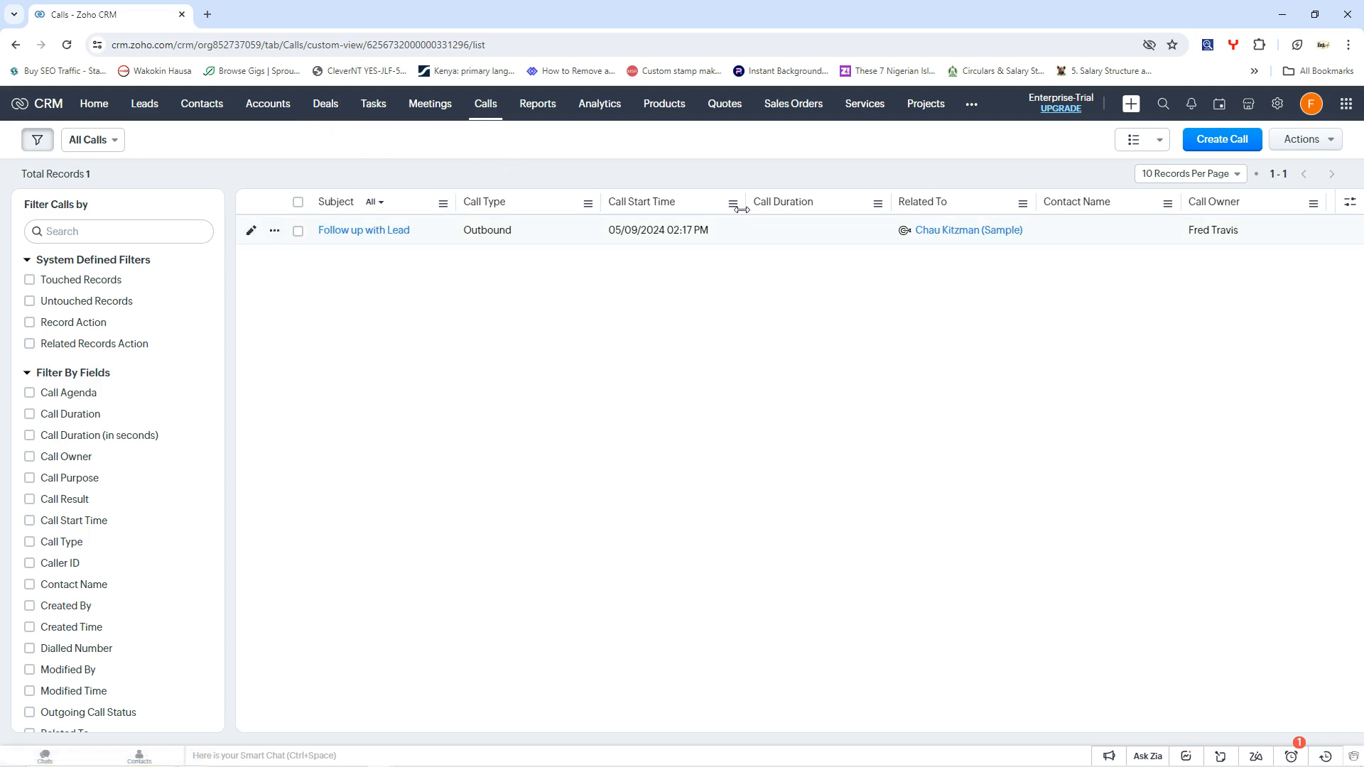
click(537, 104)
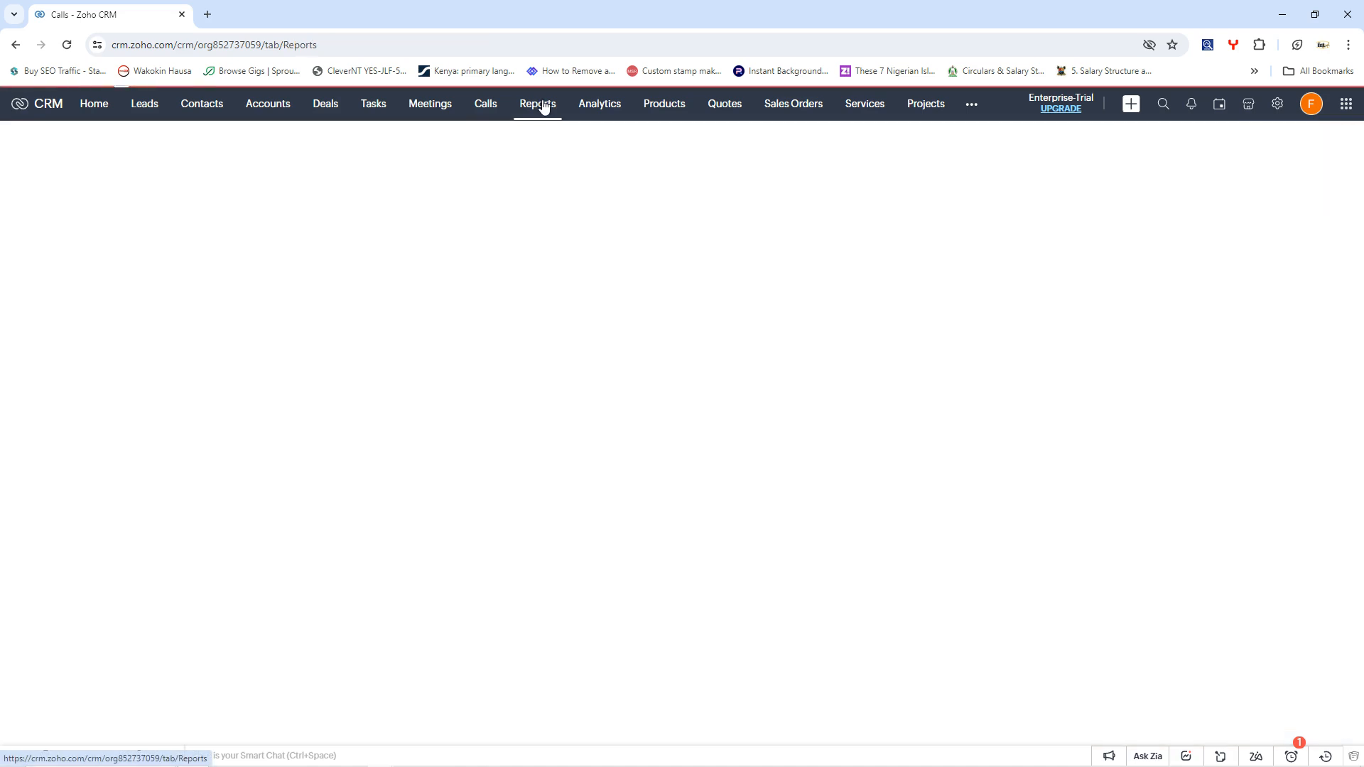
click(537, 103)
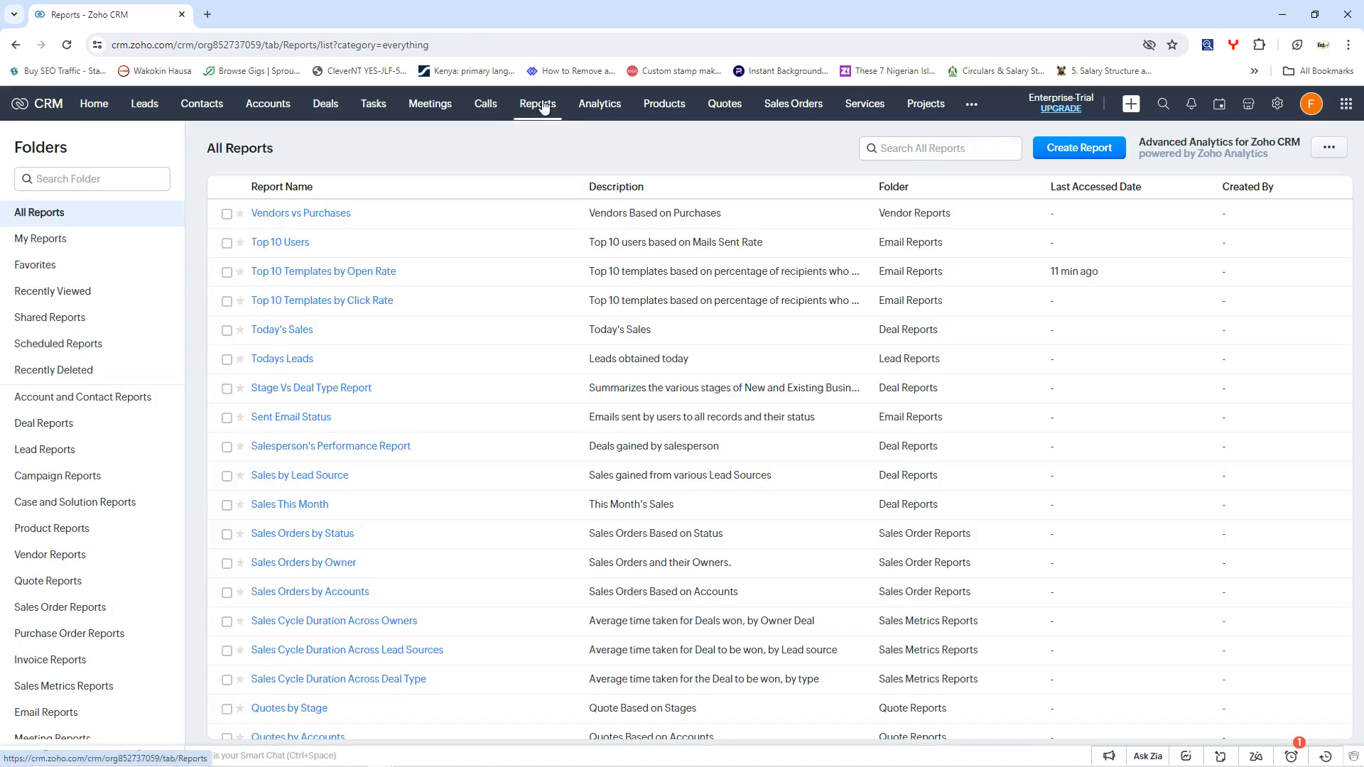
mouse_move(498, 157)
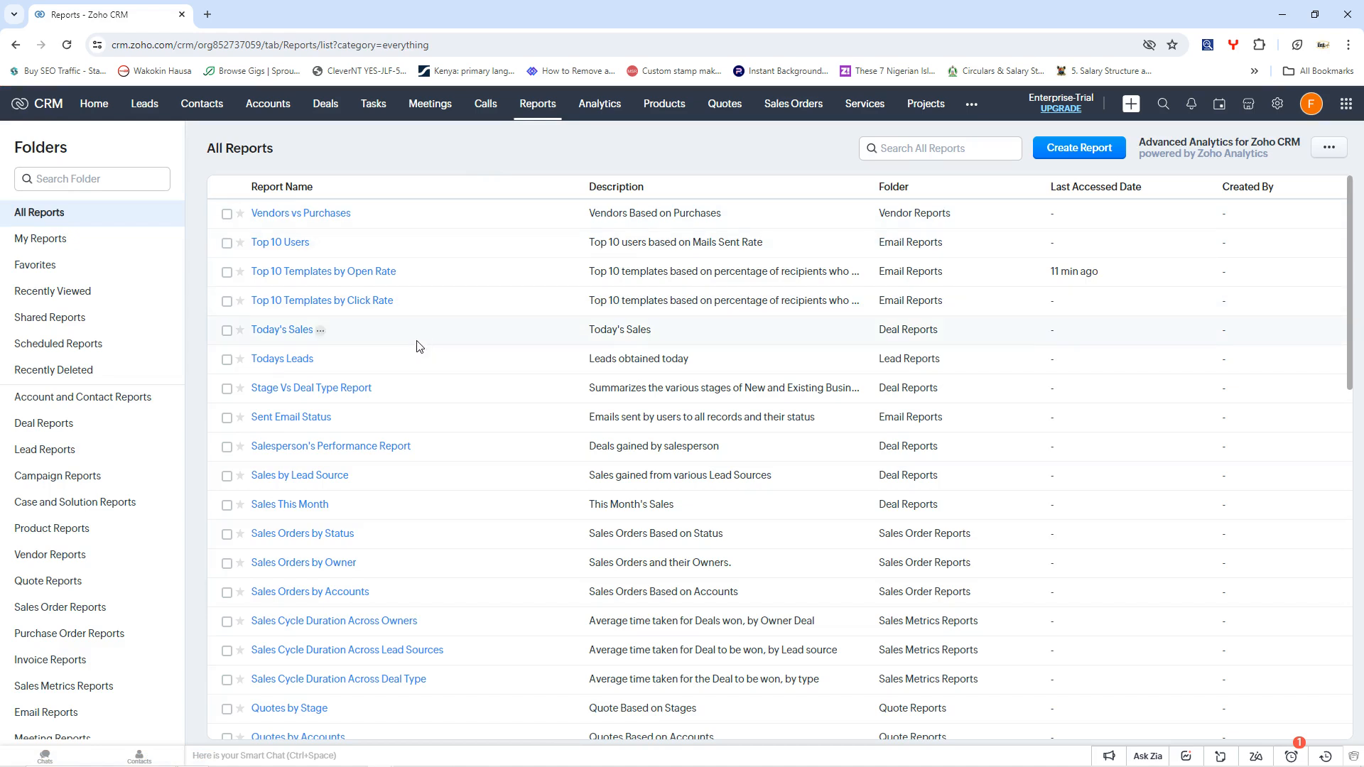
mouse_move(434, 230)
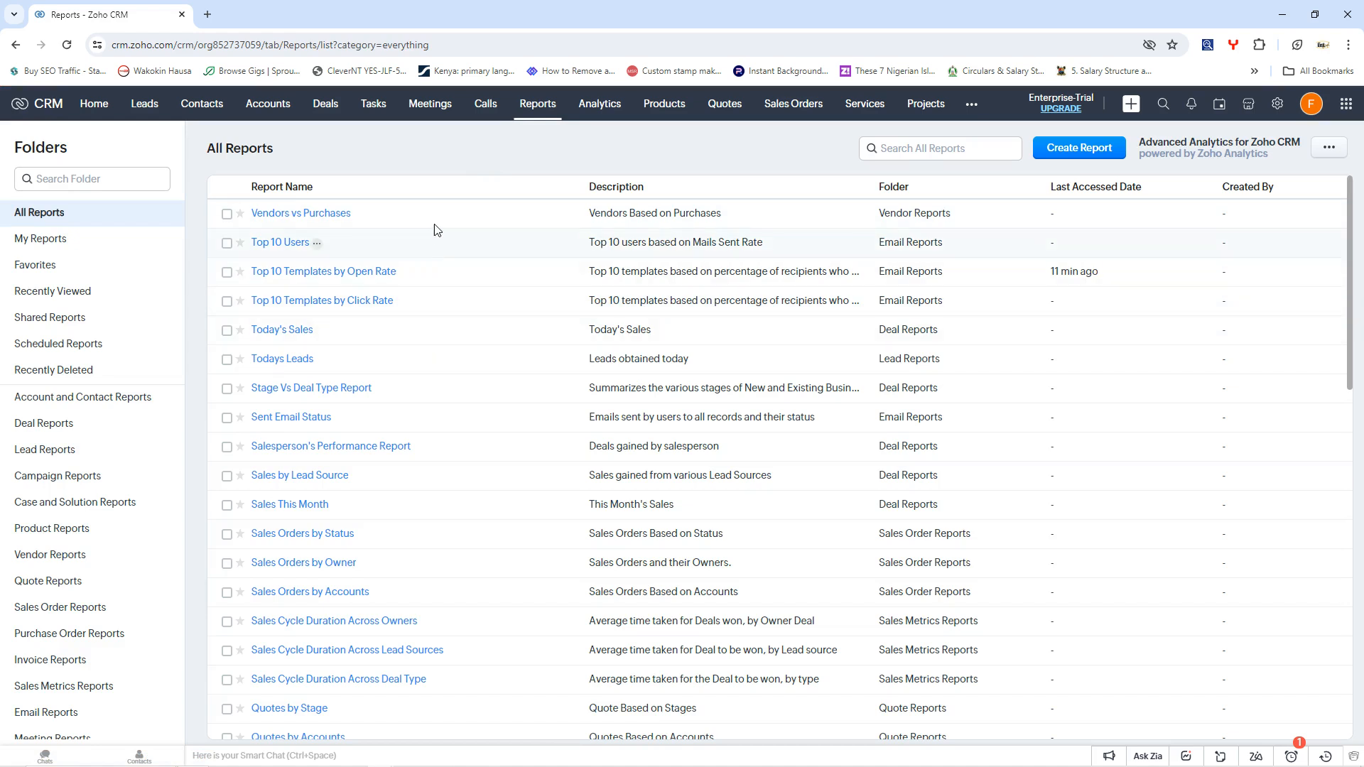
scroll(down, 3)
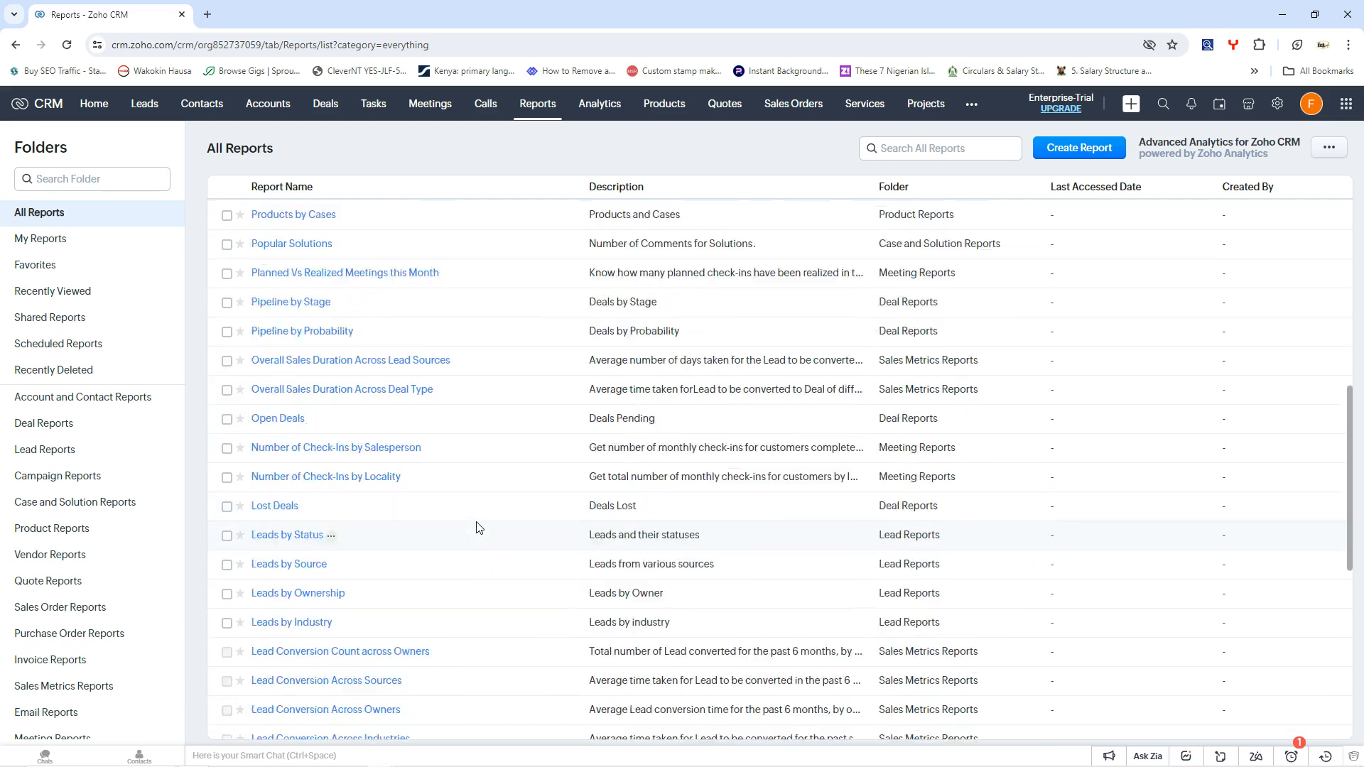
scroll(down, 3)
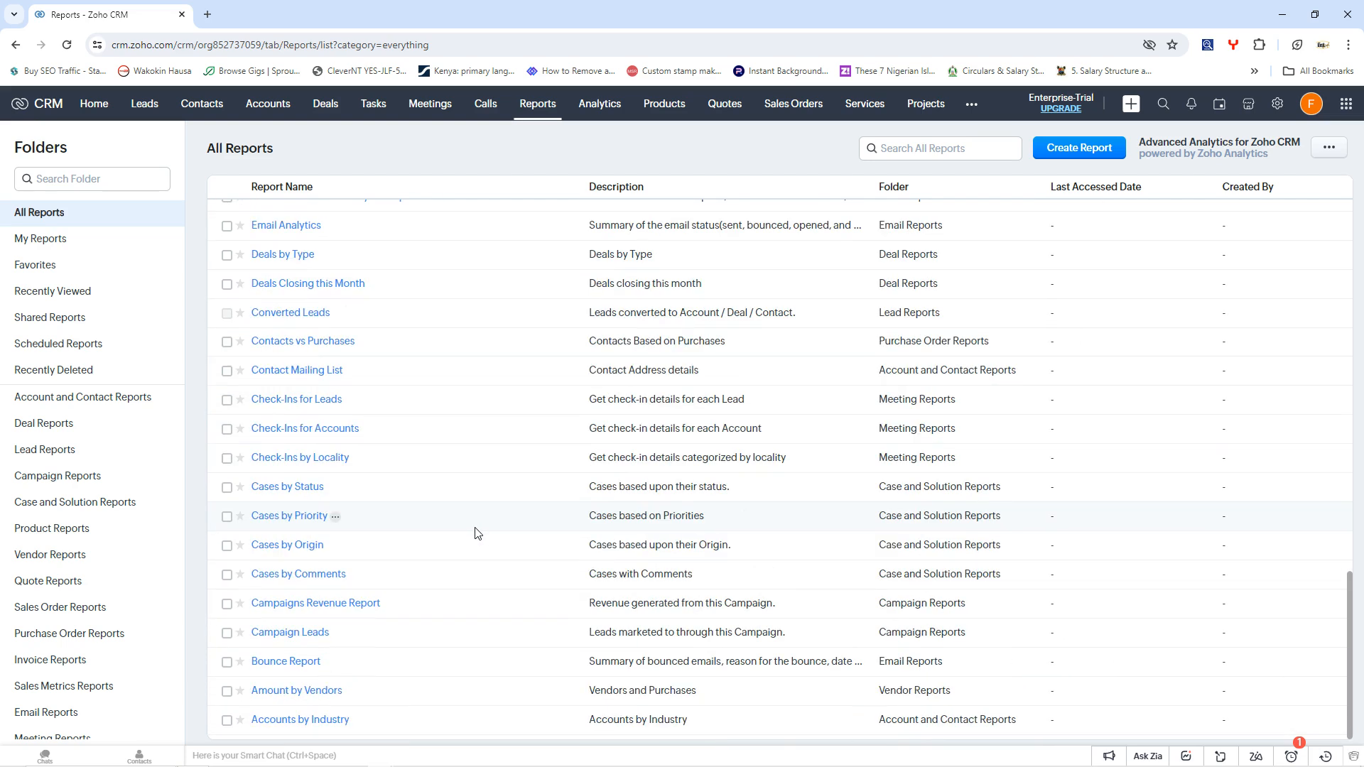
scroll(up, 3)
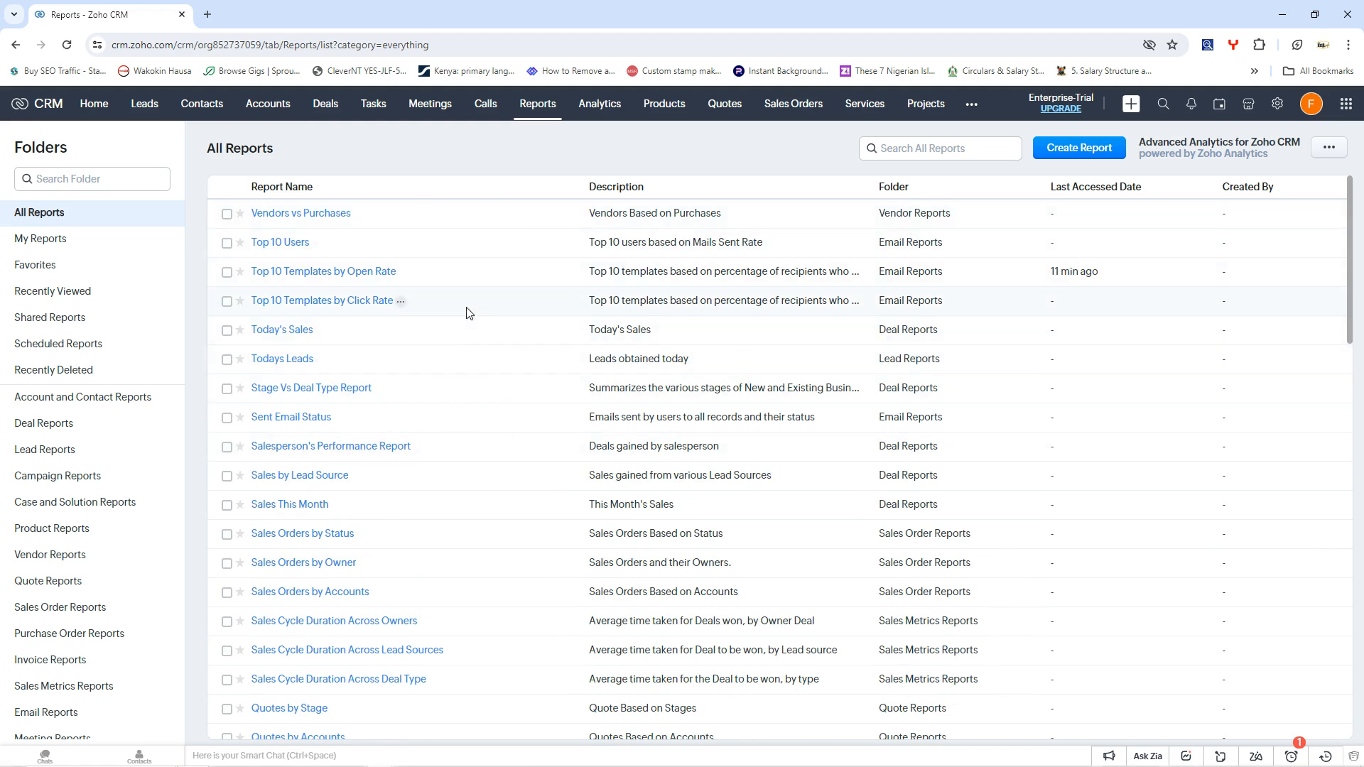
mouse_move(598, 104)
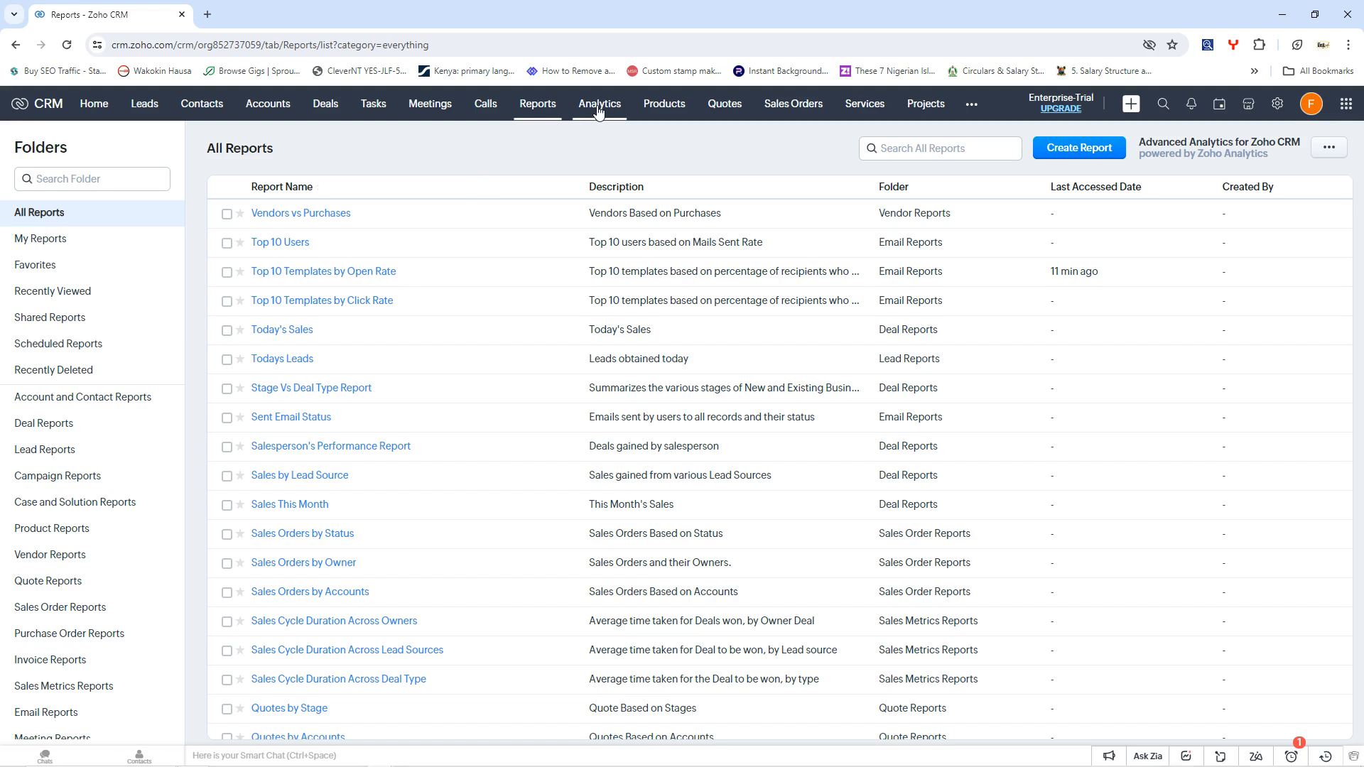
click(598, 104)
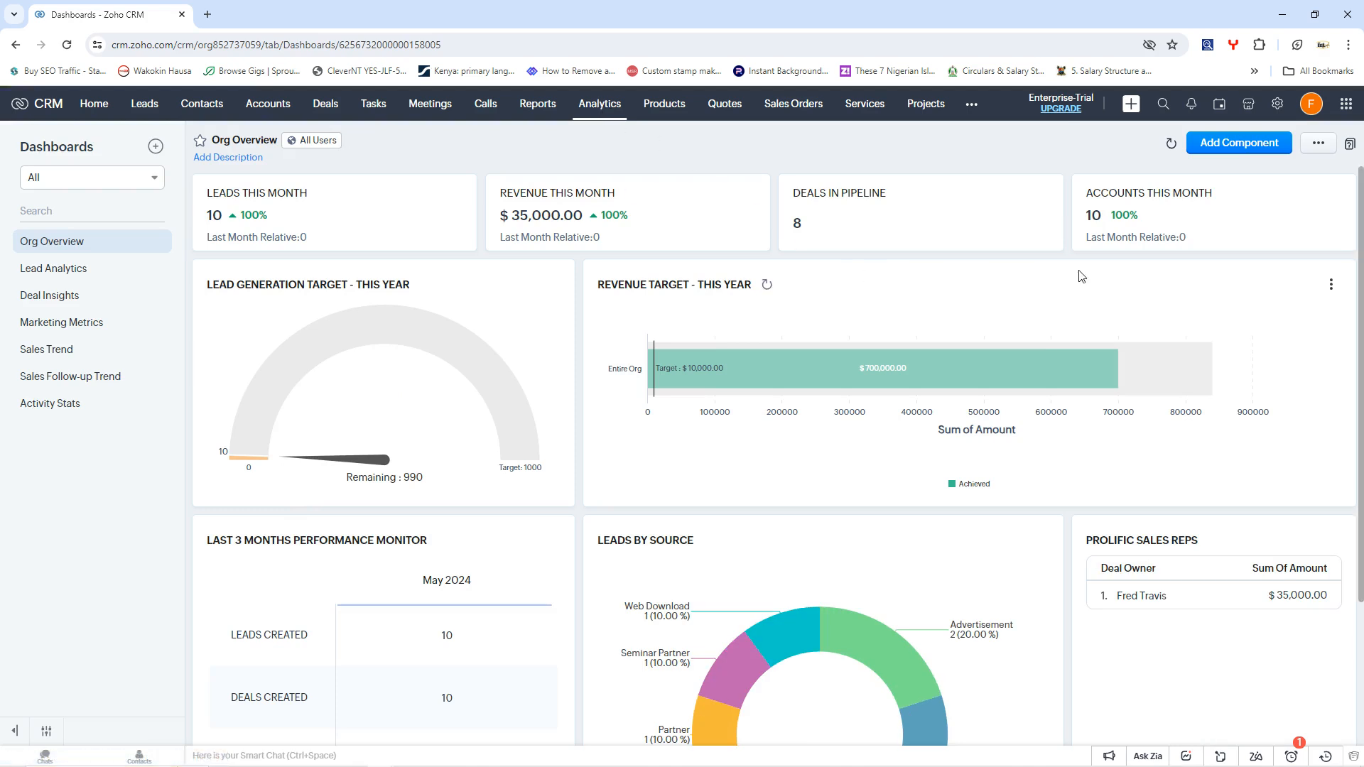
mouse_move(544, 412)
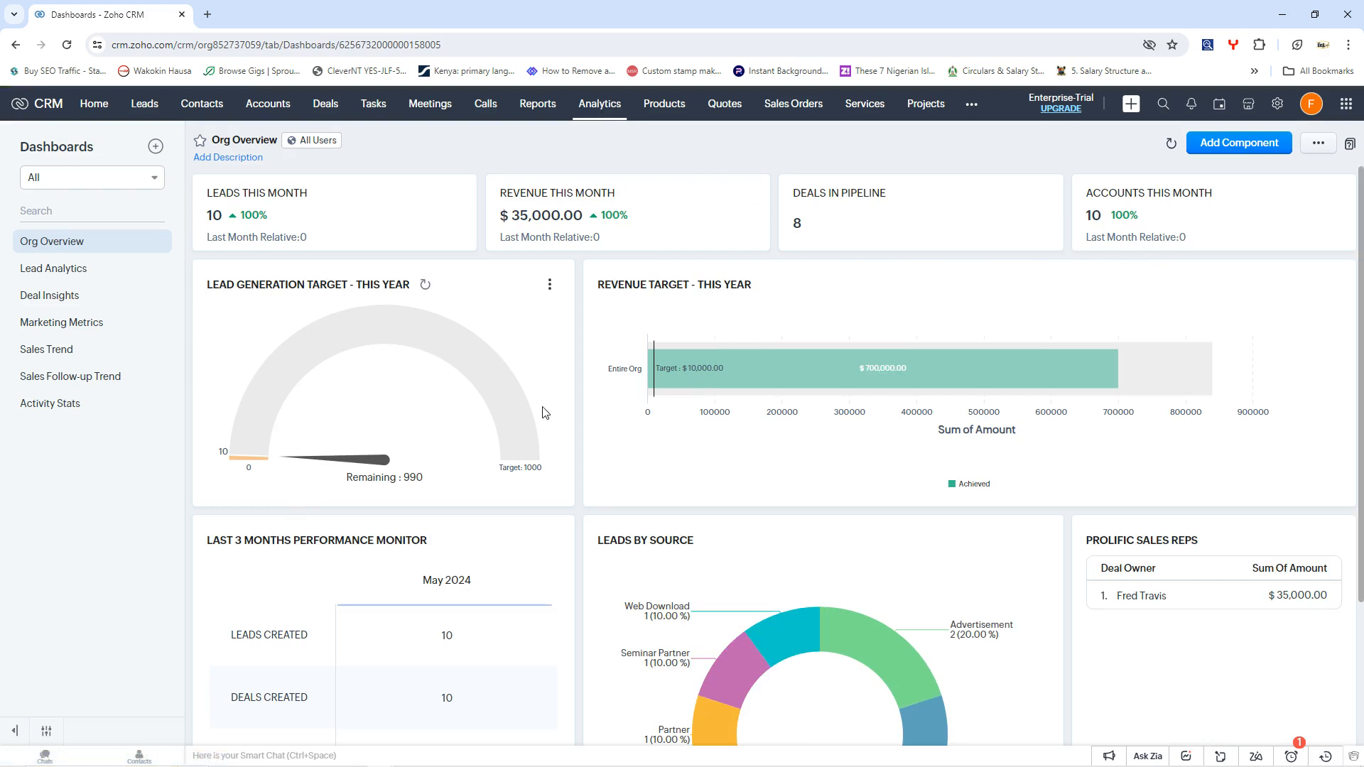
mouse_move(609, 391)
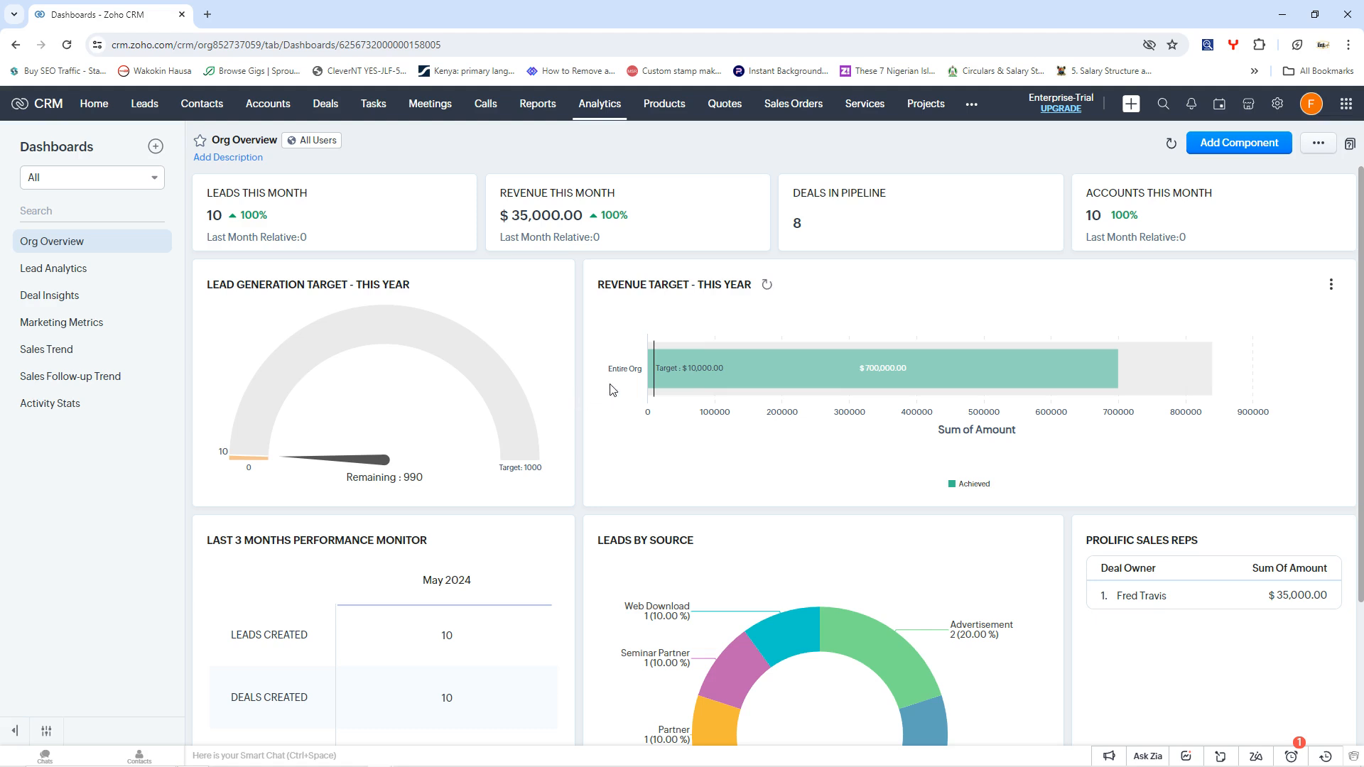
mouse_move(980, 529)
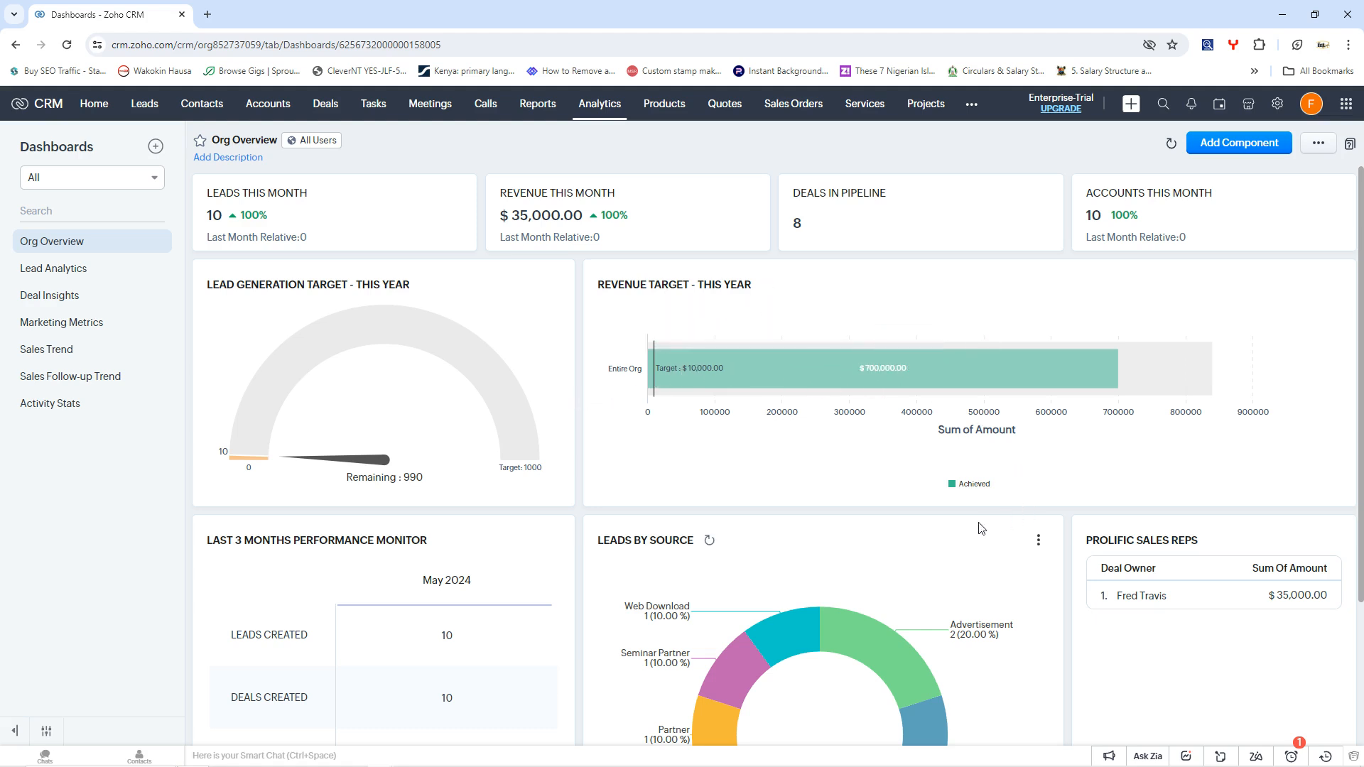
mouse_move(241, 209)
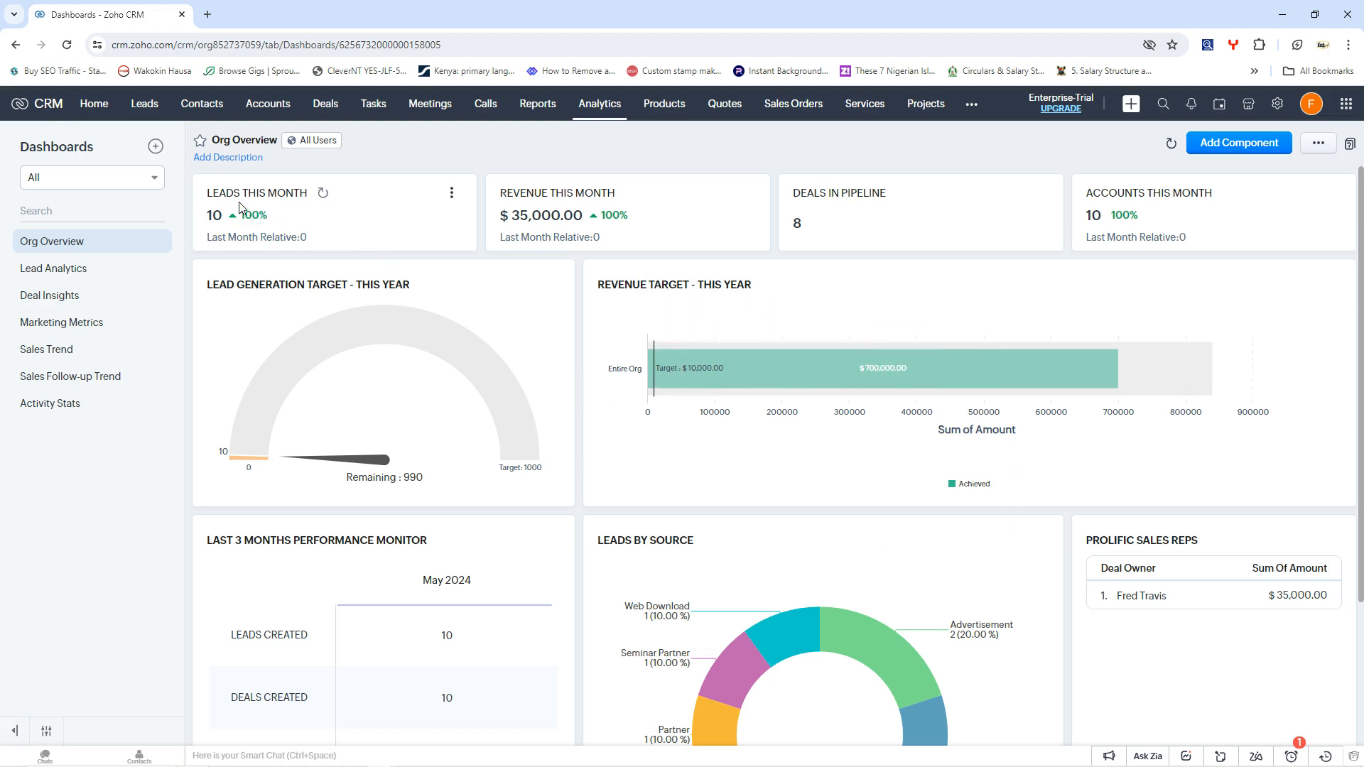
mouse_move(443, 224)
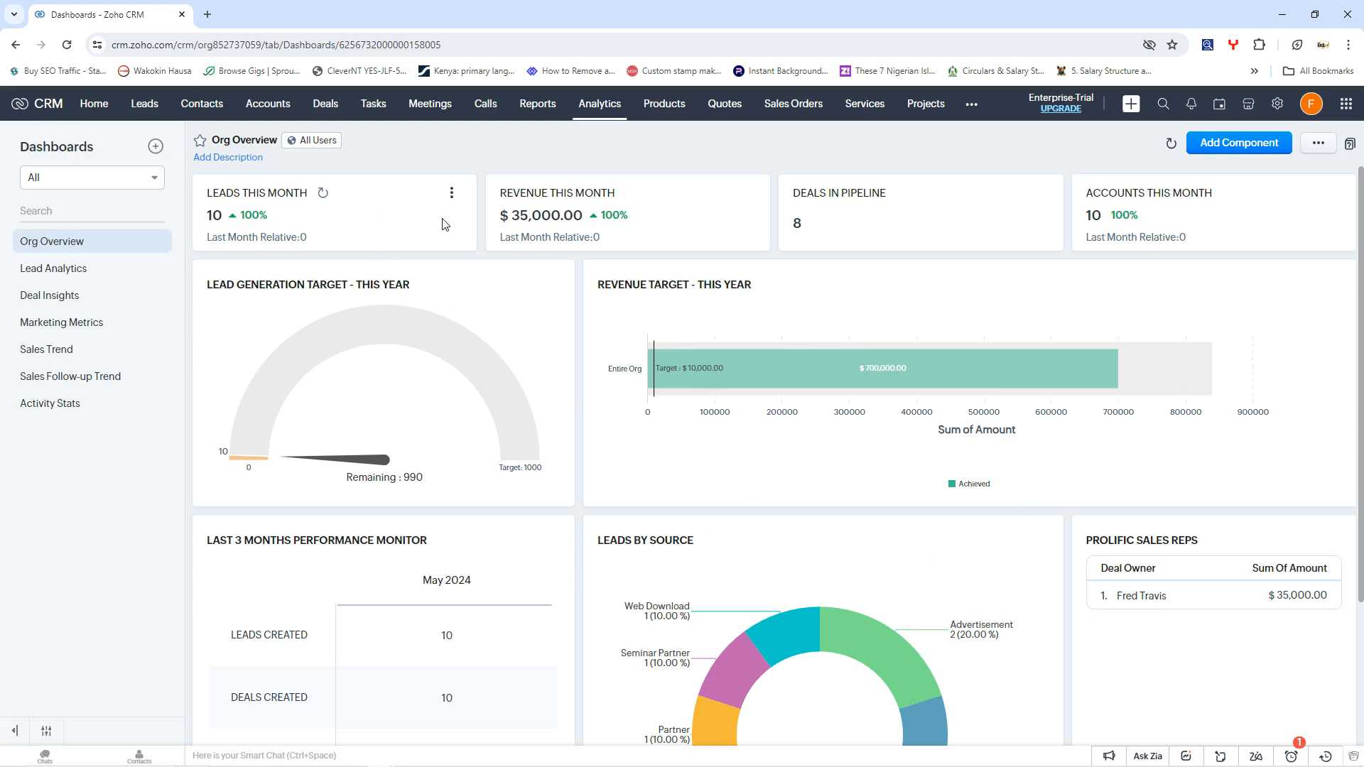
mouse_move(855, 236)
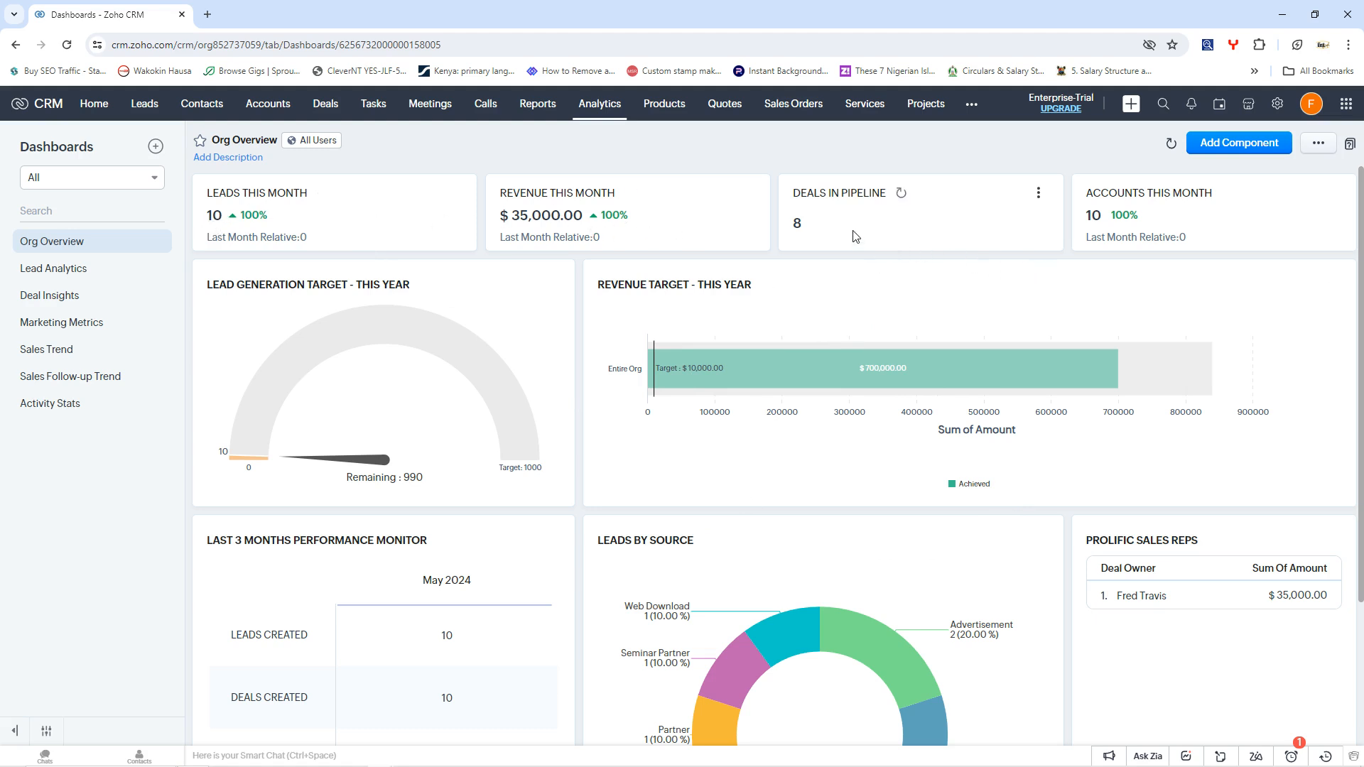
mouse_move(1068, 232)
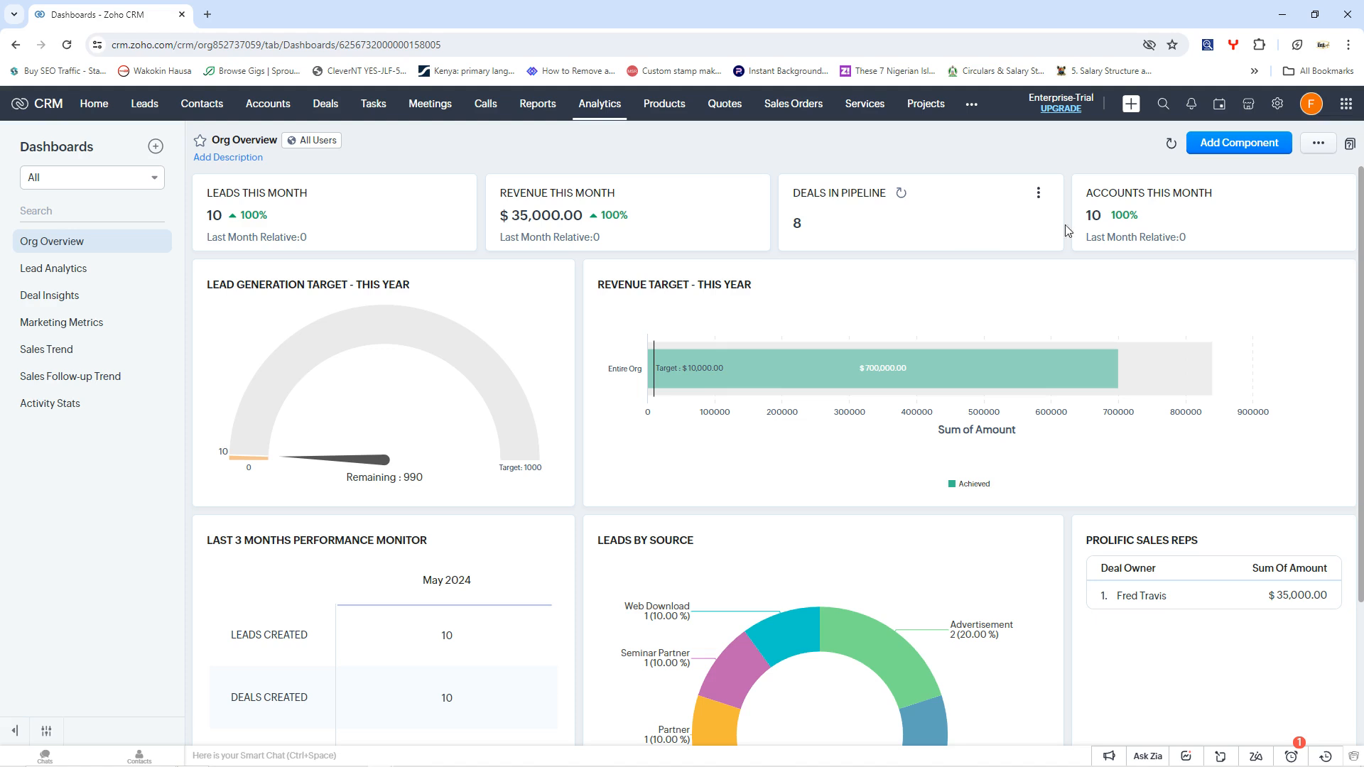
mouse_move(1187, 242)
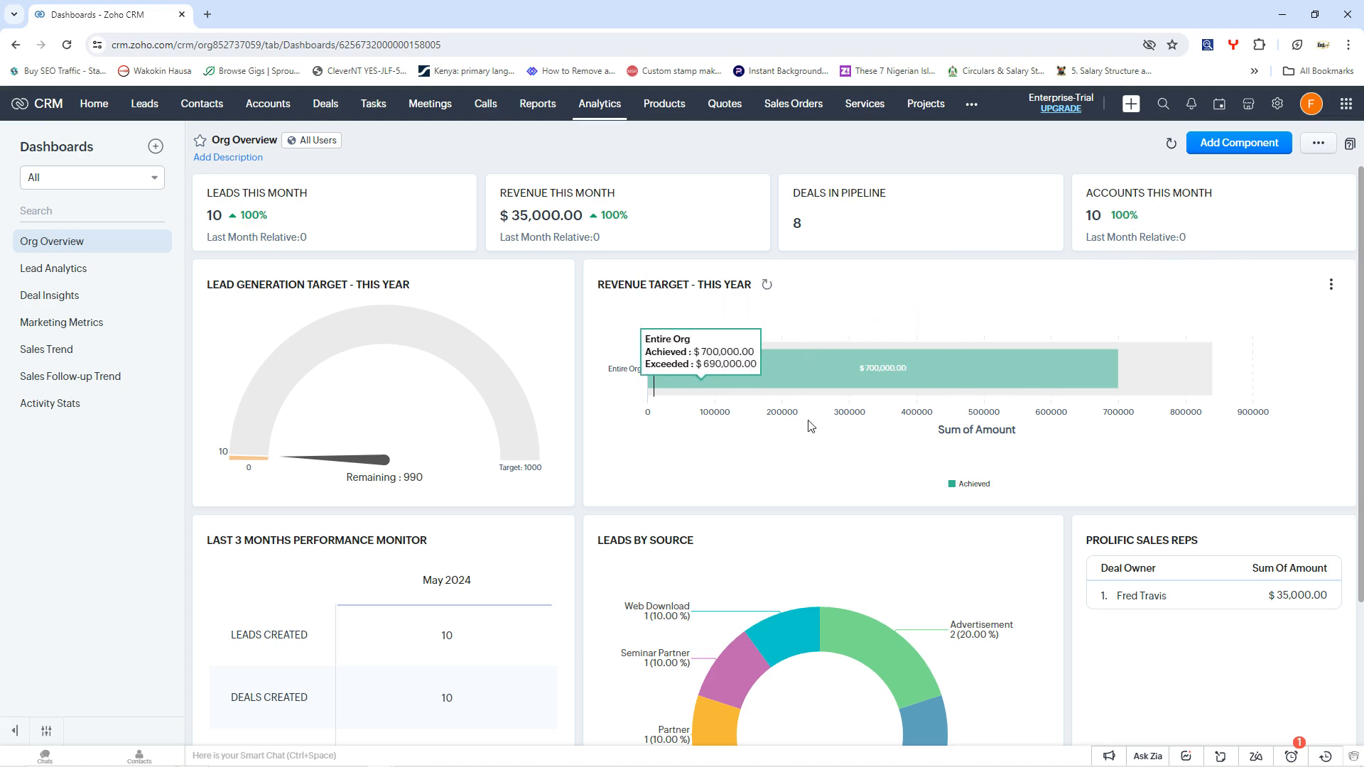
mouse_move(474, 445)
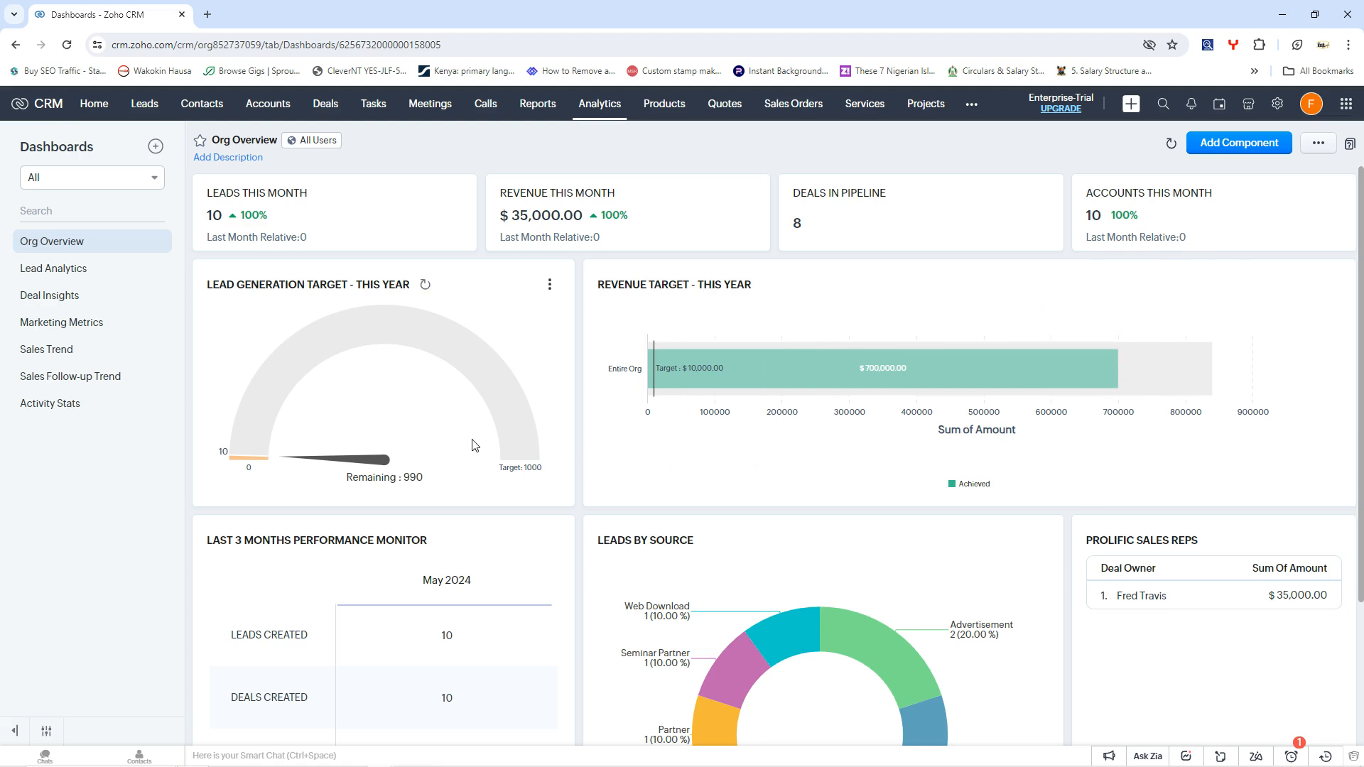
scroll(down, 3)
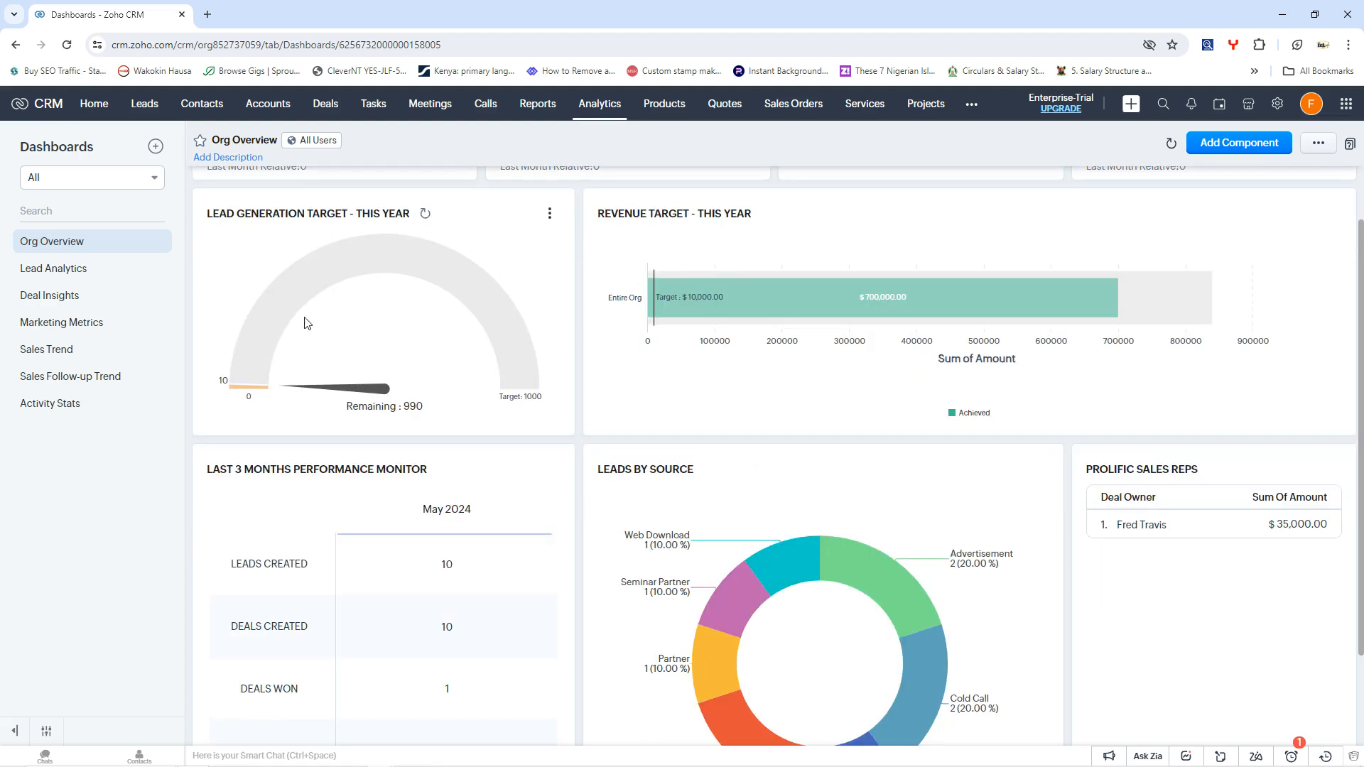
mouse_move(502, 358)
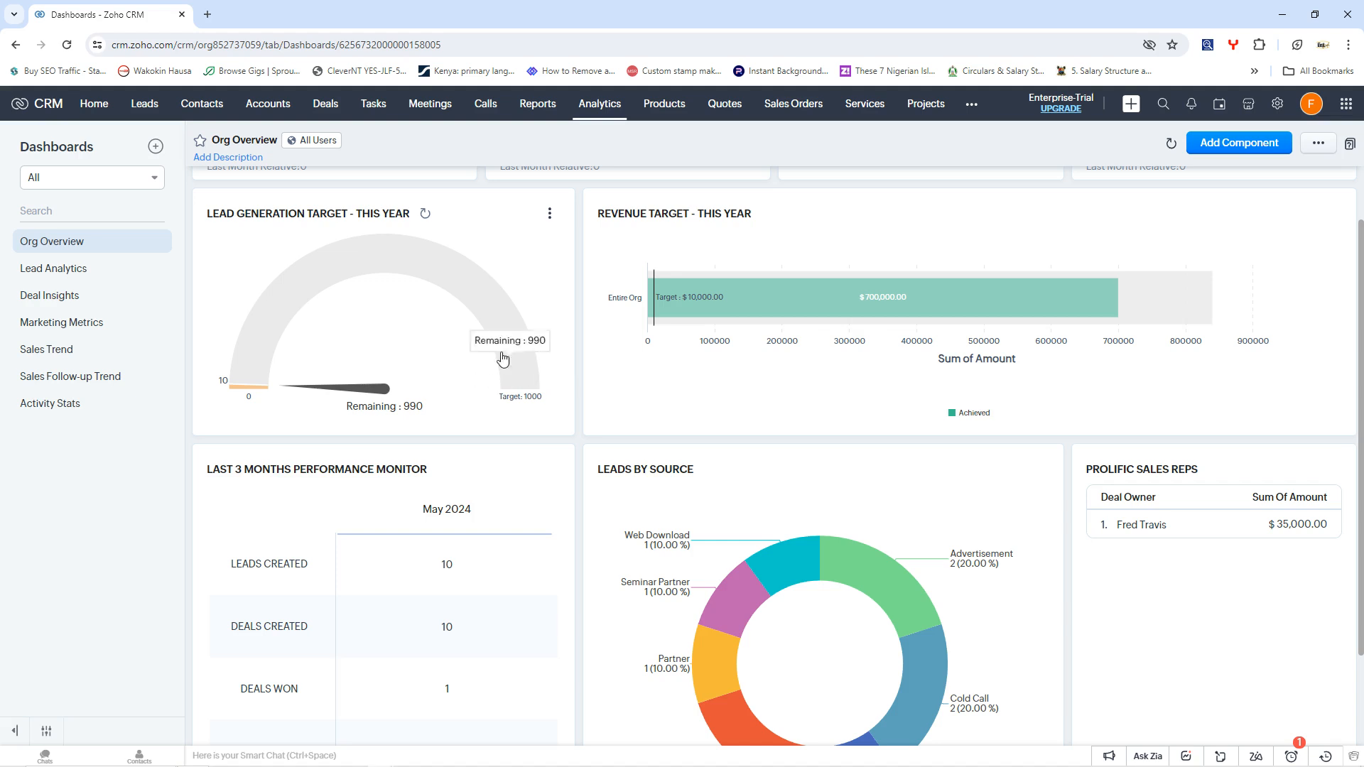
mouse_move(568, 392)
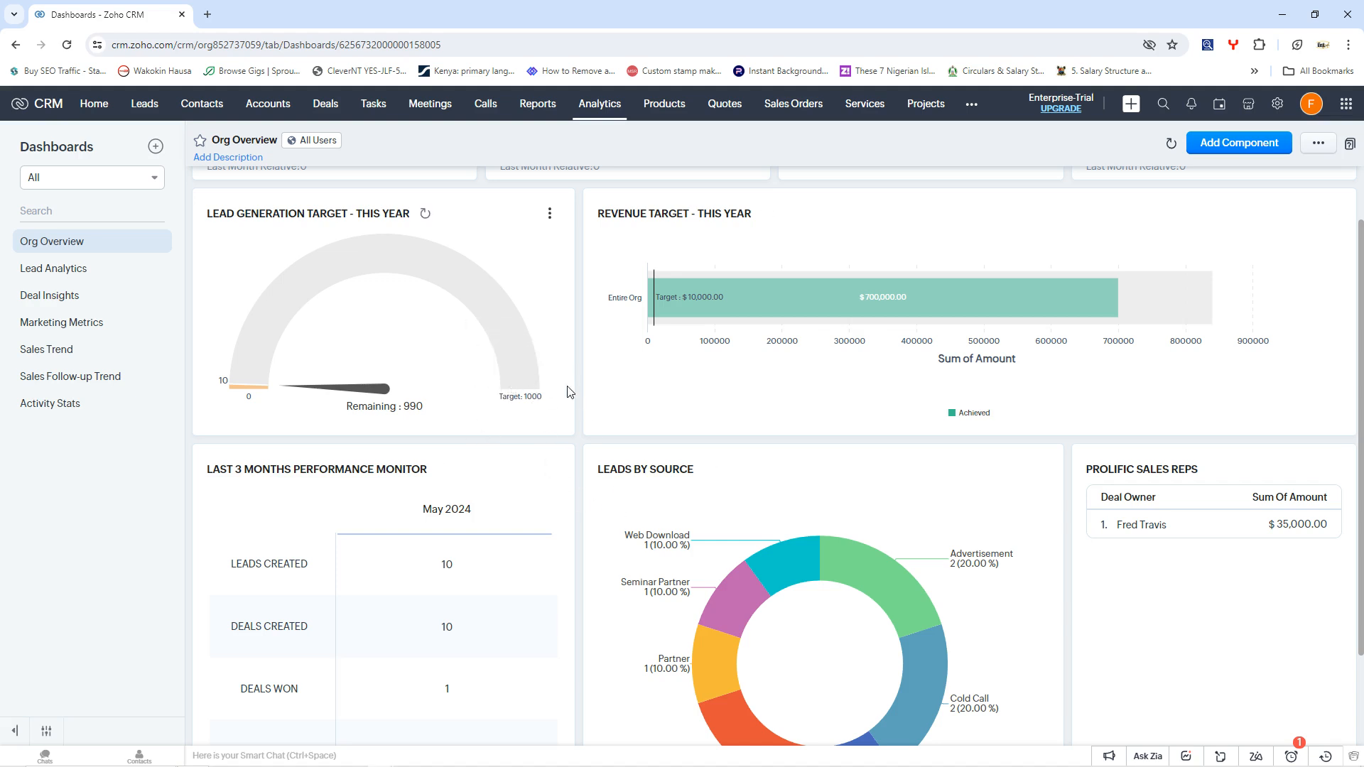
mouse_move(789, 499)
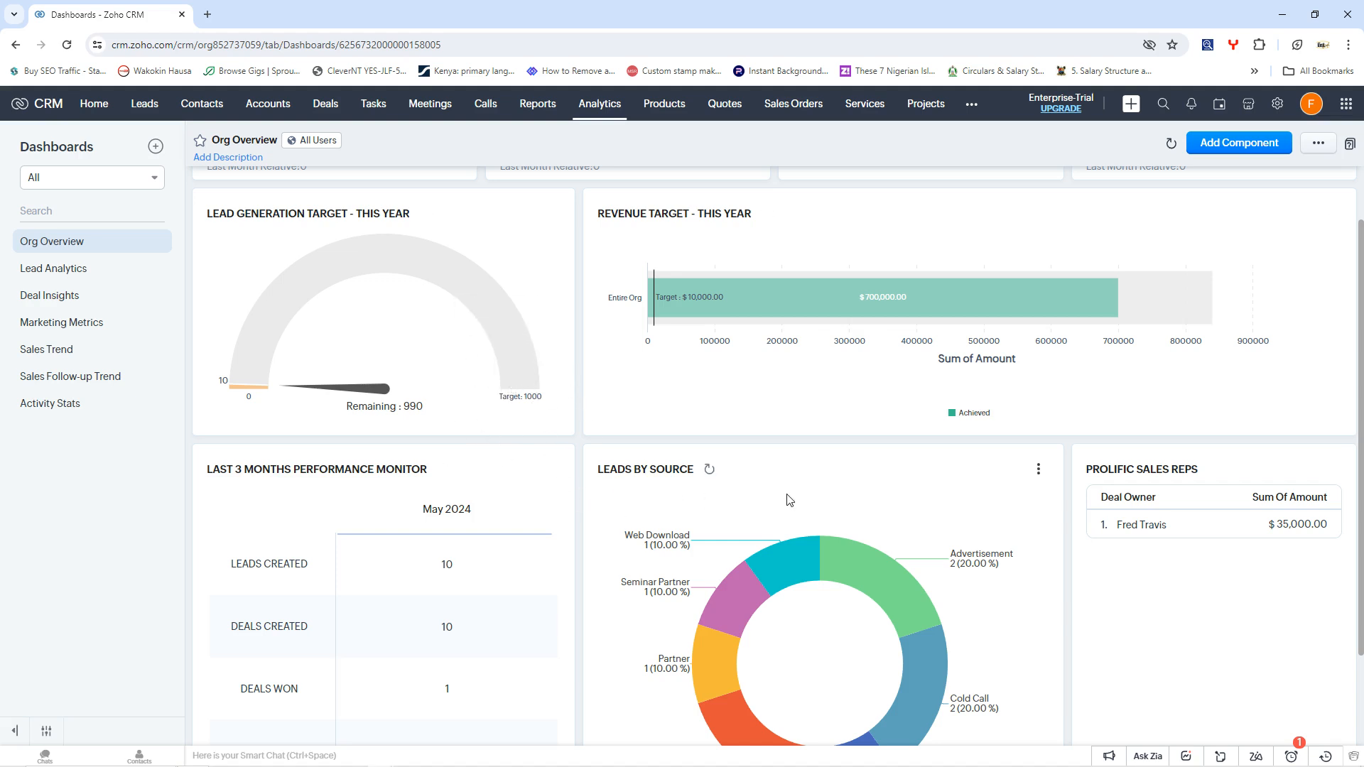
scroll(down, 3)
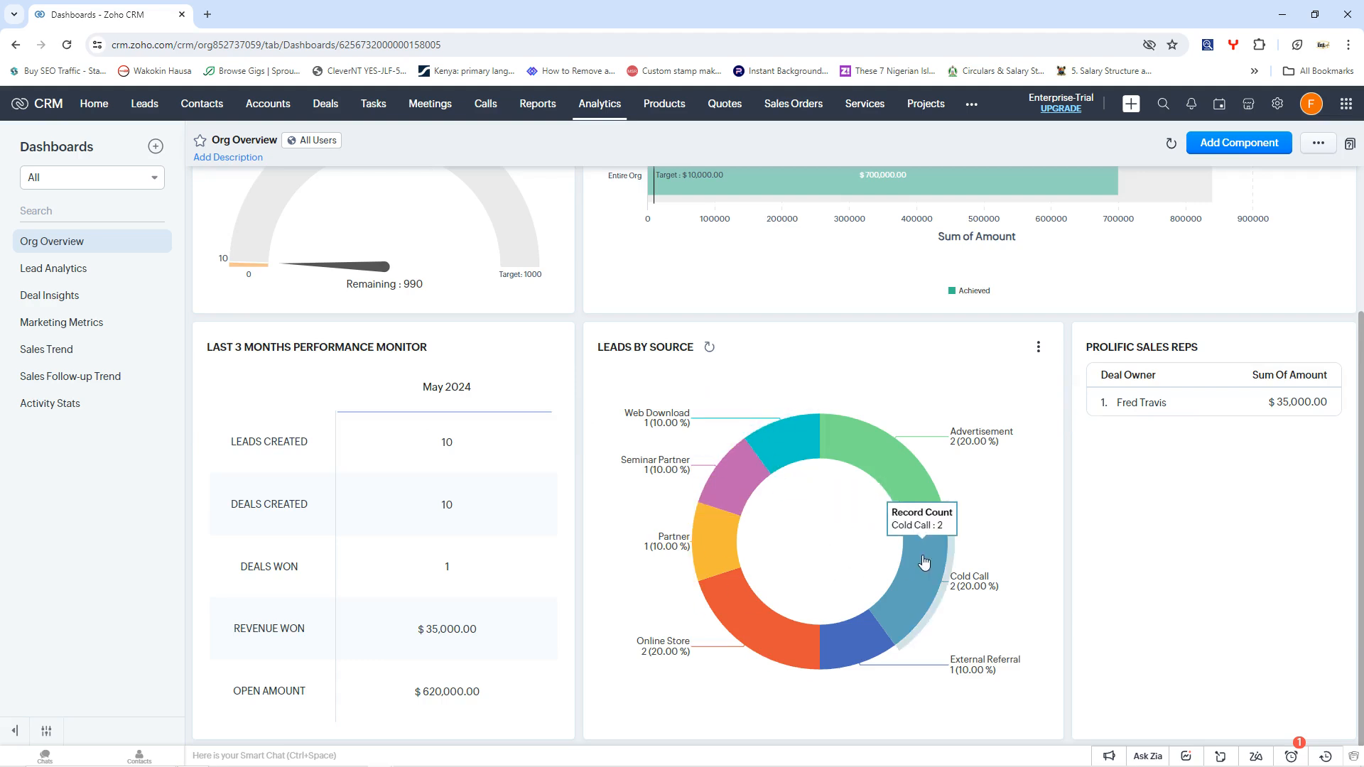
mouse_move(905, 631)
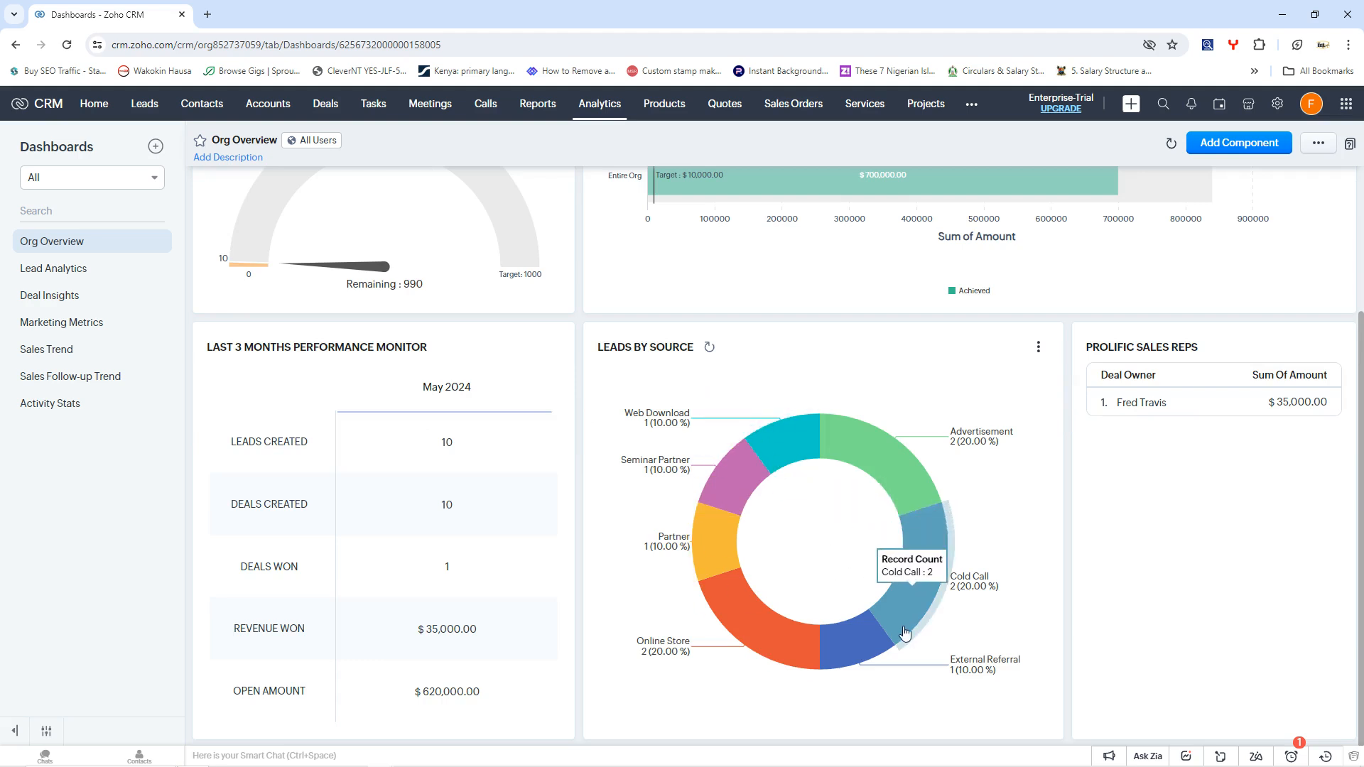
mouse_move(769, 517)
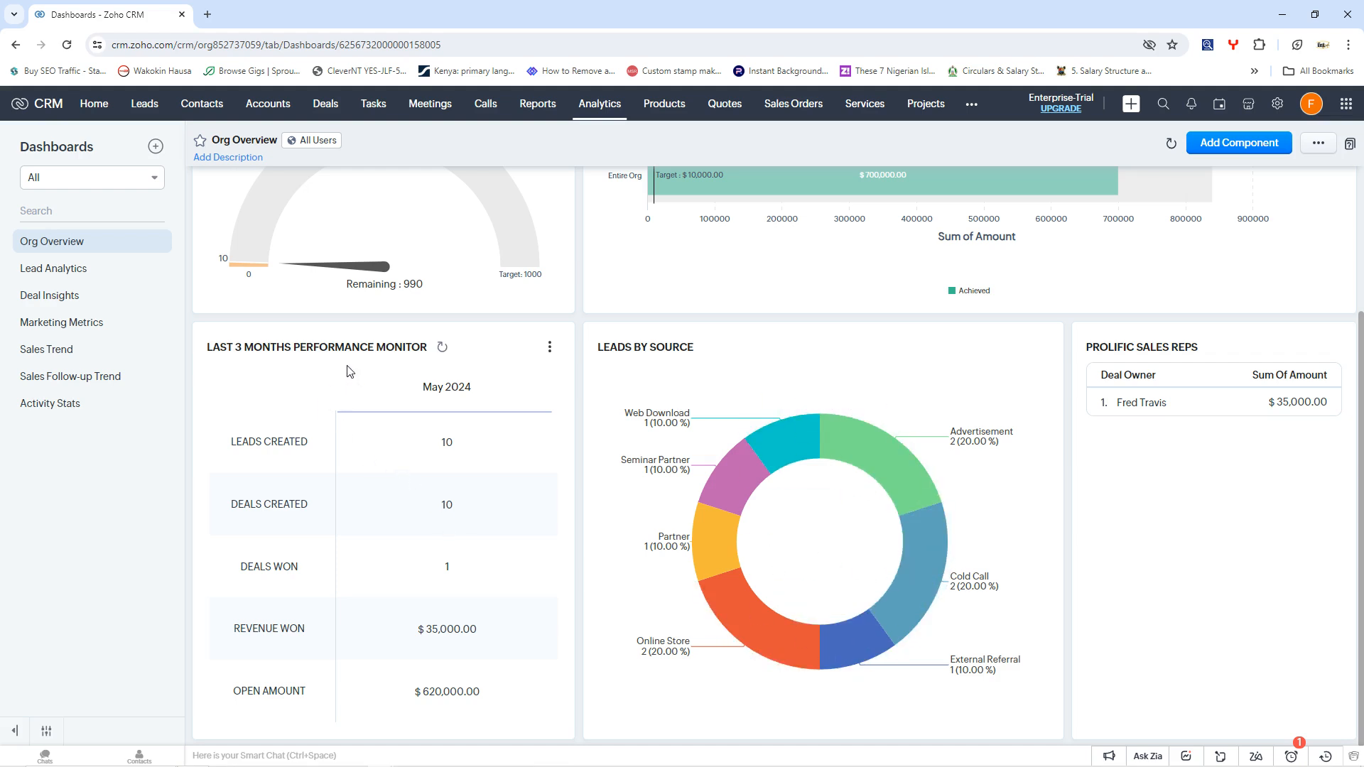
mouse_move(359, 508)
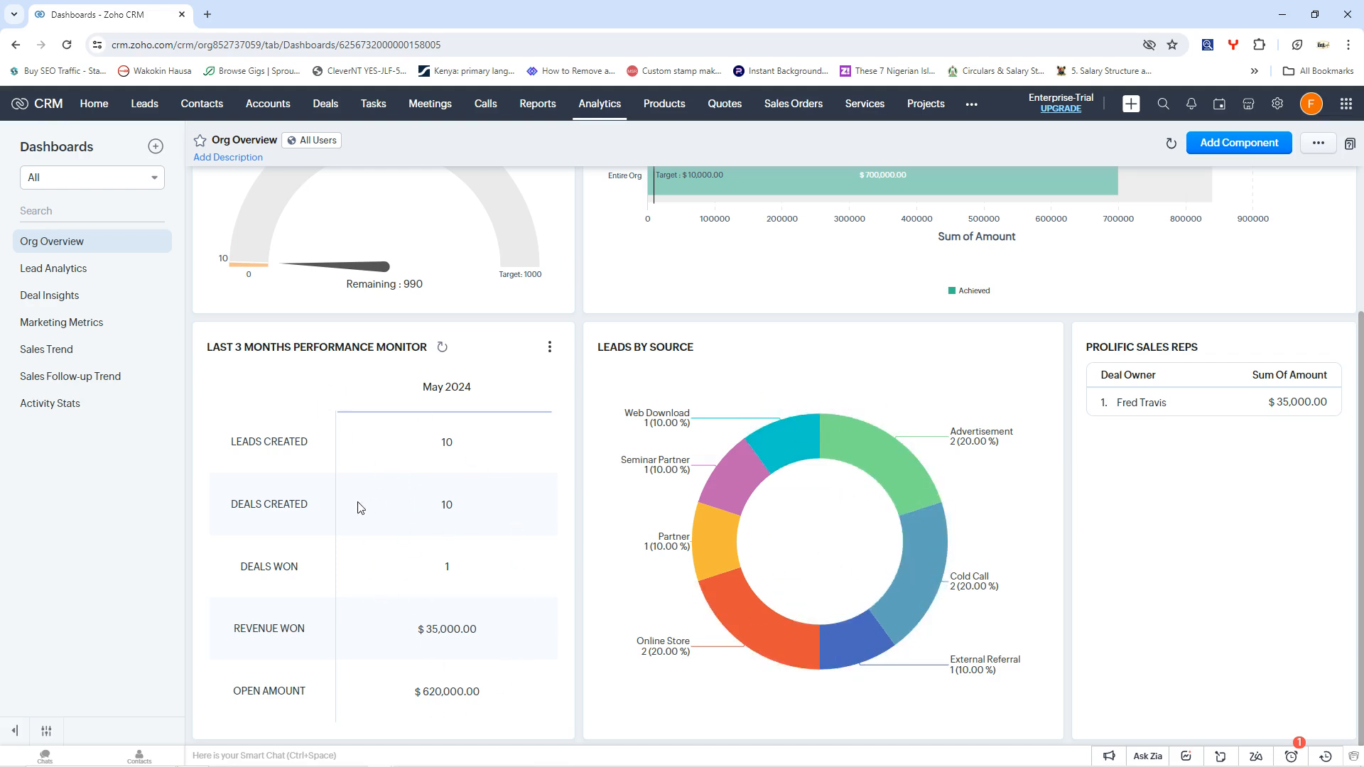
mouse_move(322, 514)
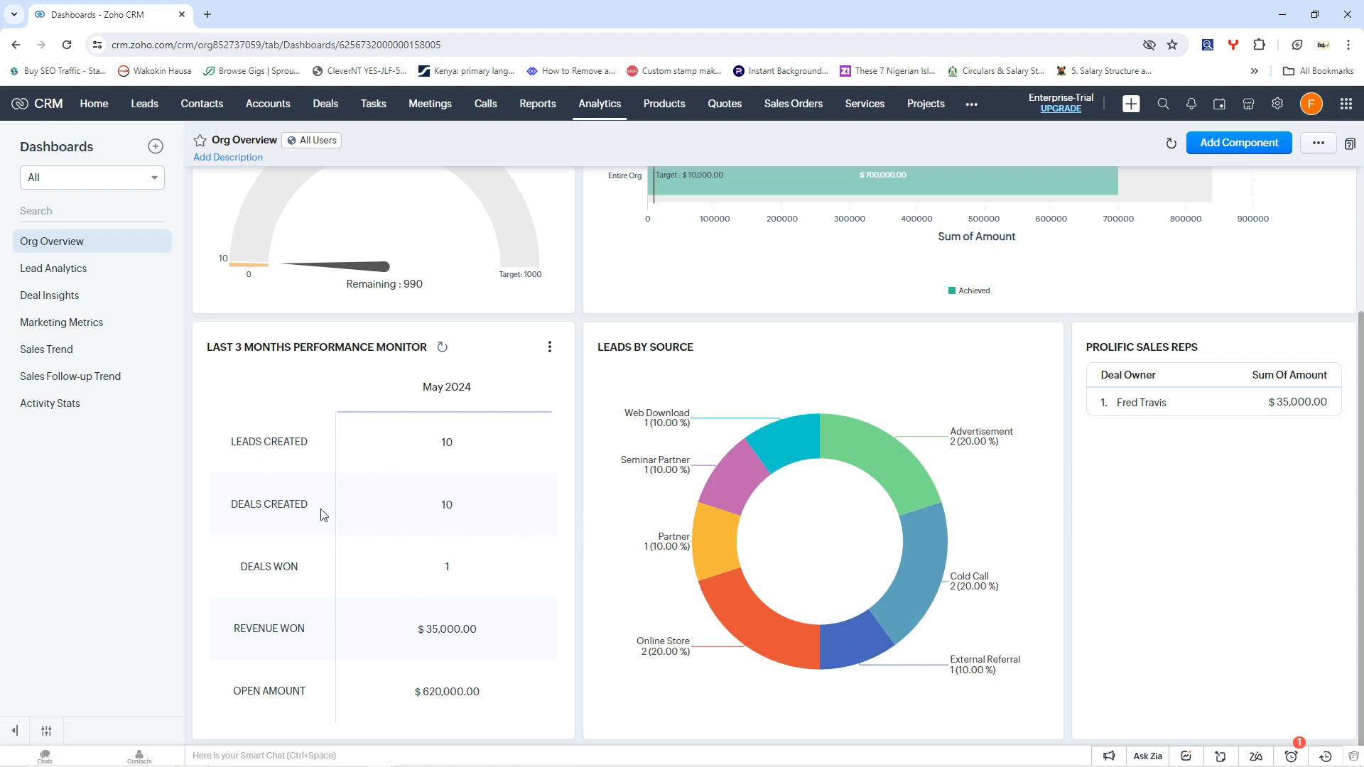
mouse_move(349, 641)
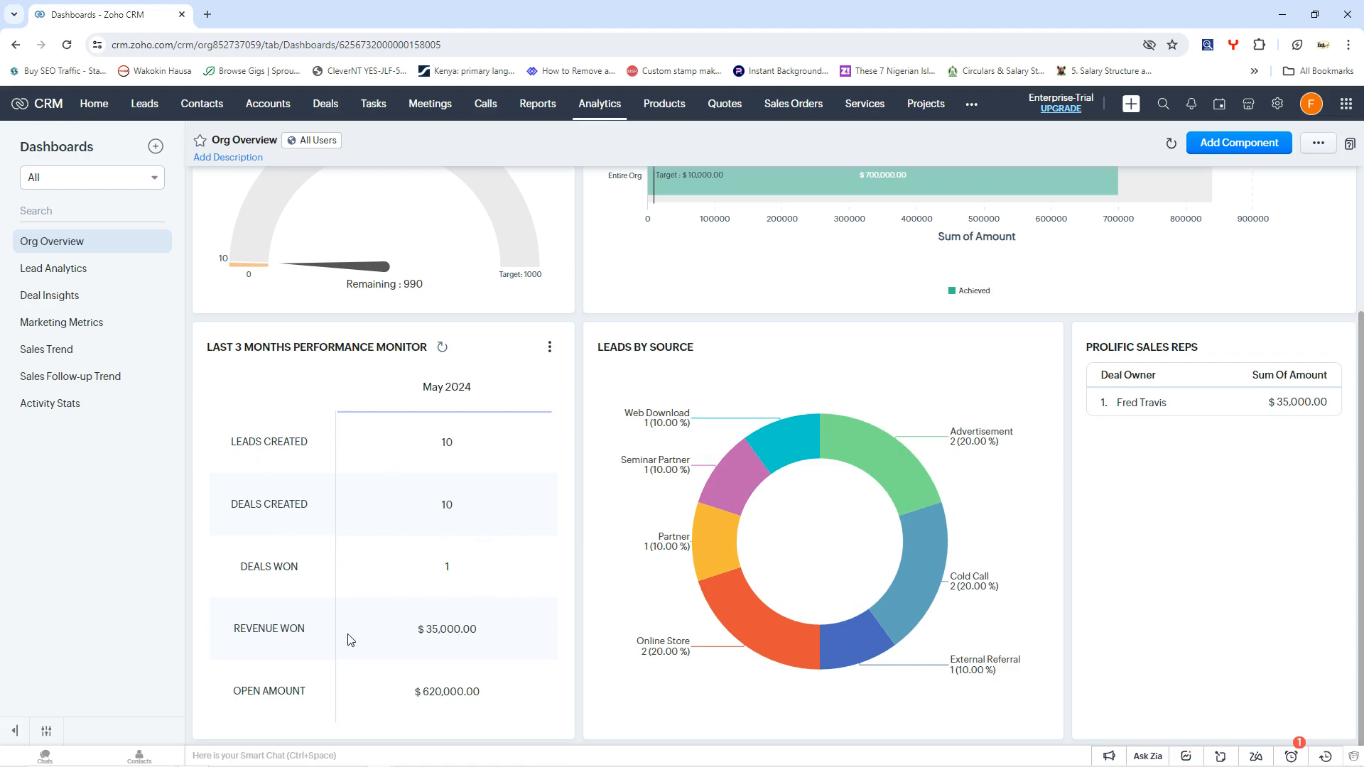
mouse_move(463, 721)
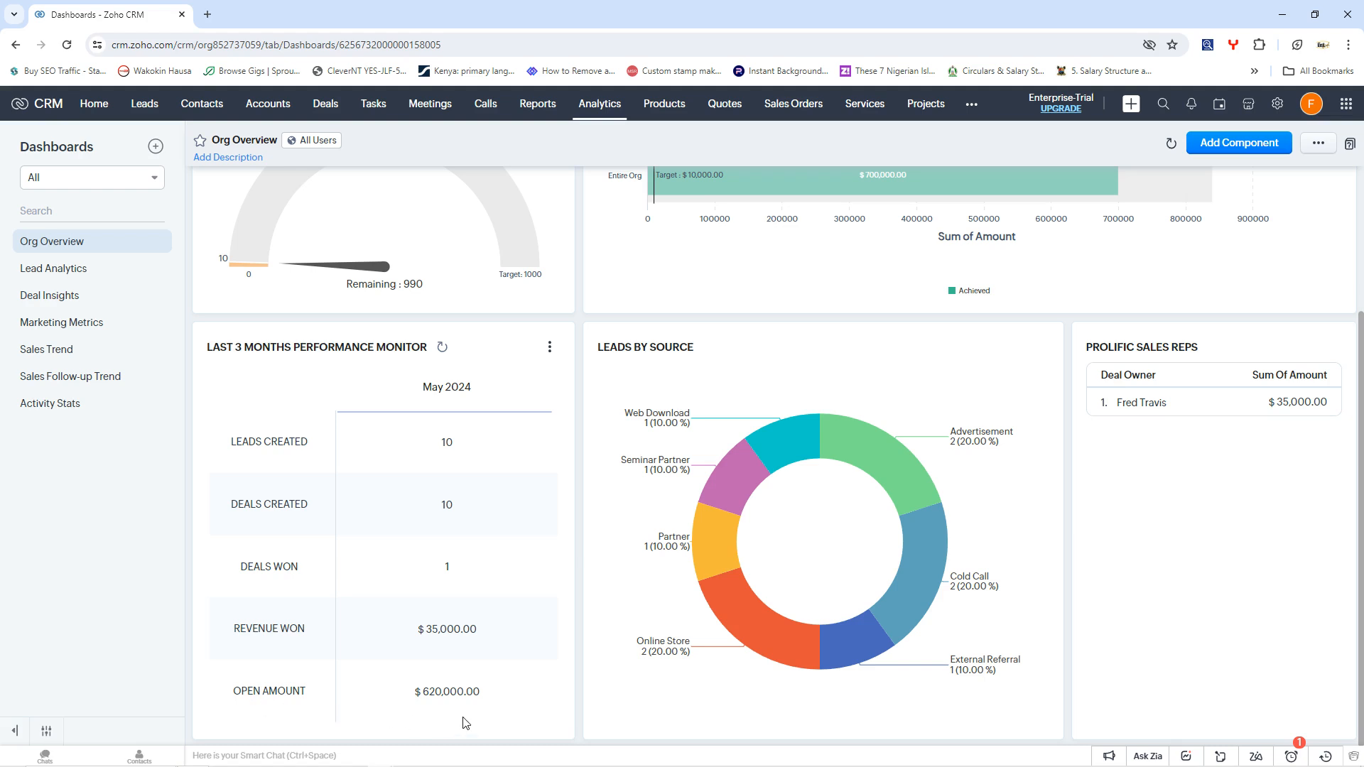
mouse_move(1105, 351)
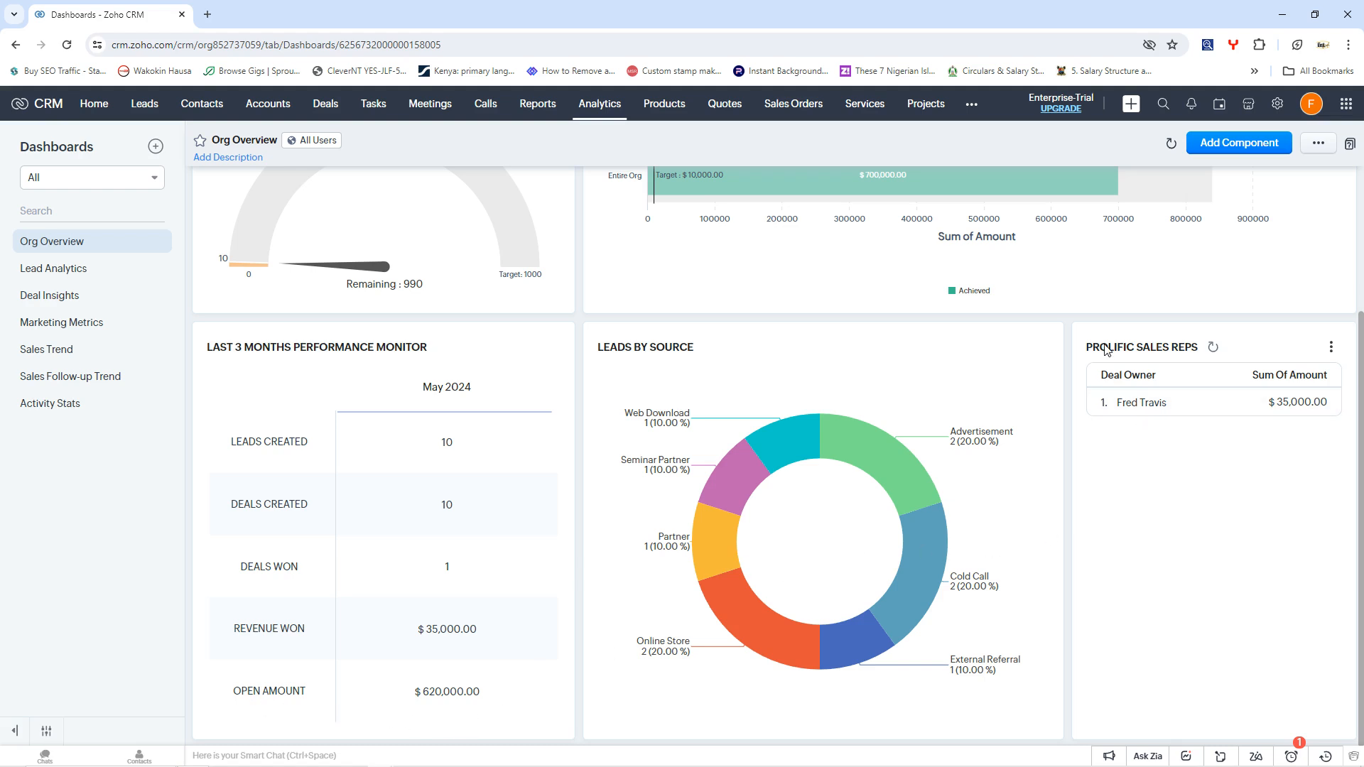
mouse_move(1130, 421)
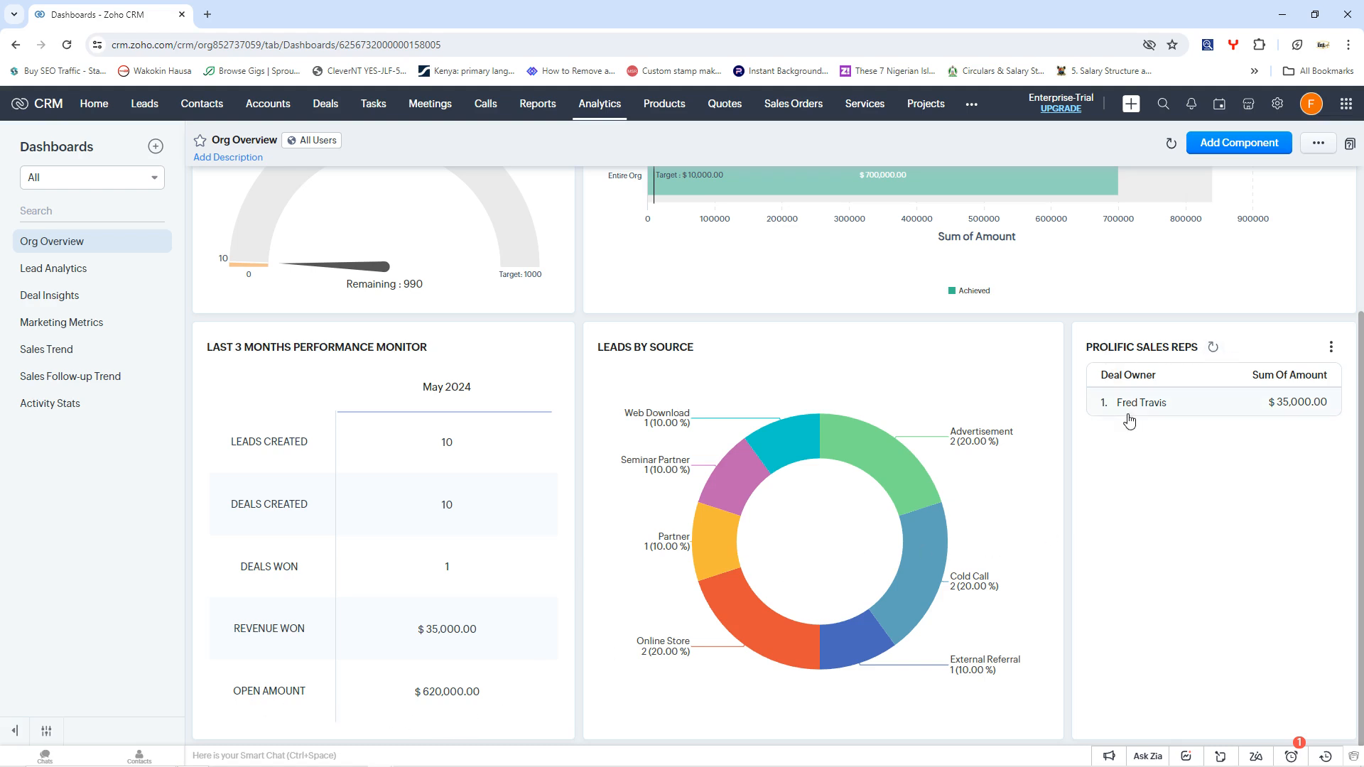
mouse_move(1194, 438)
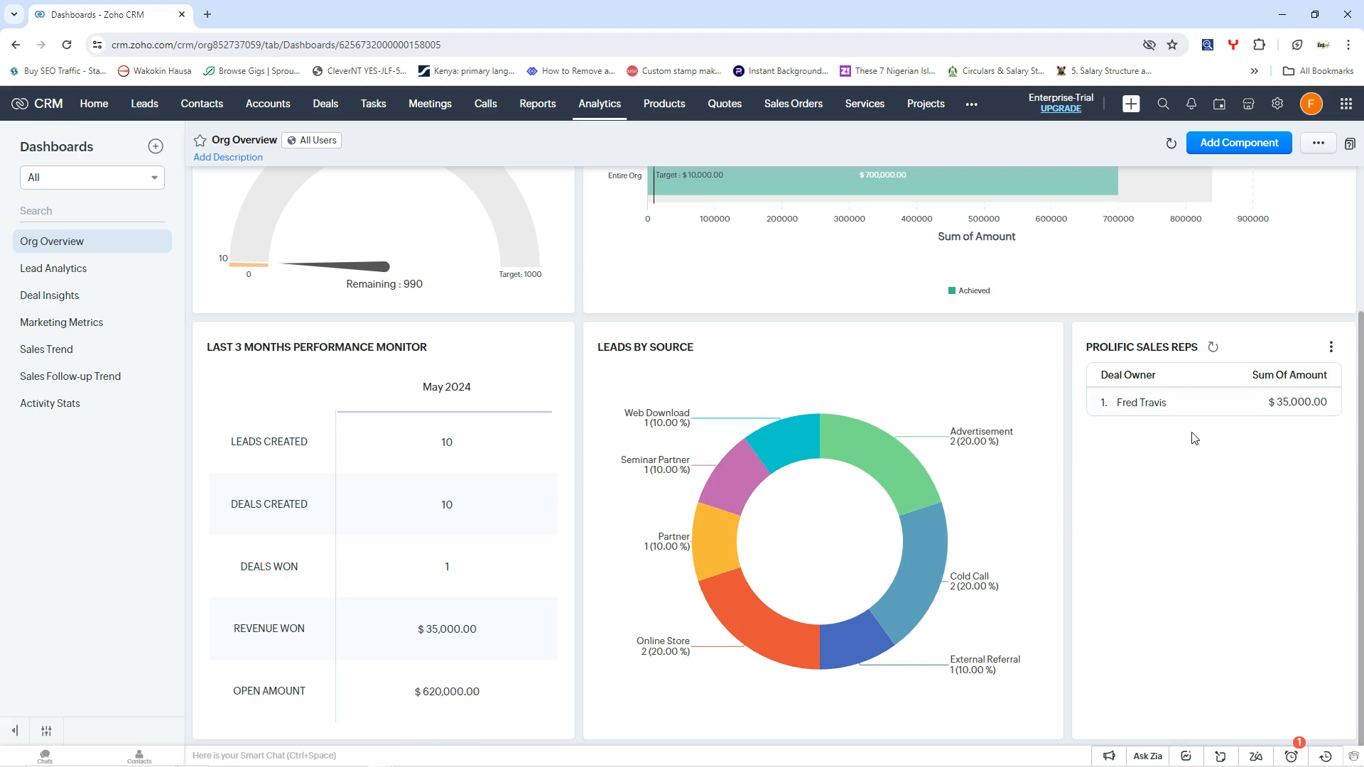
mouse_move(1155, 390)
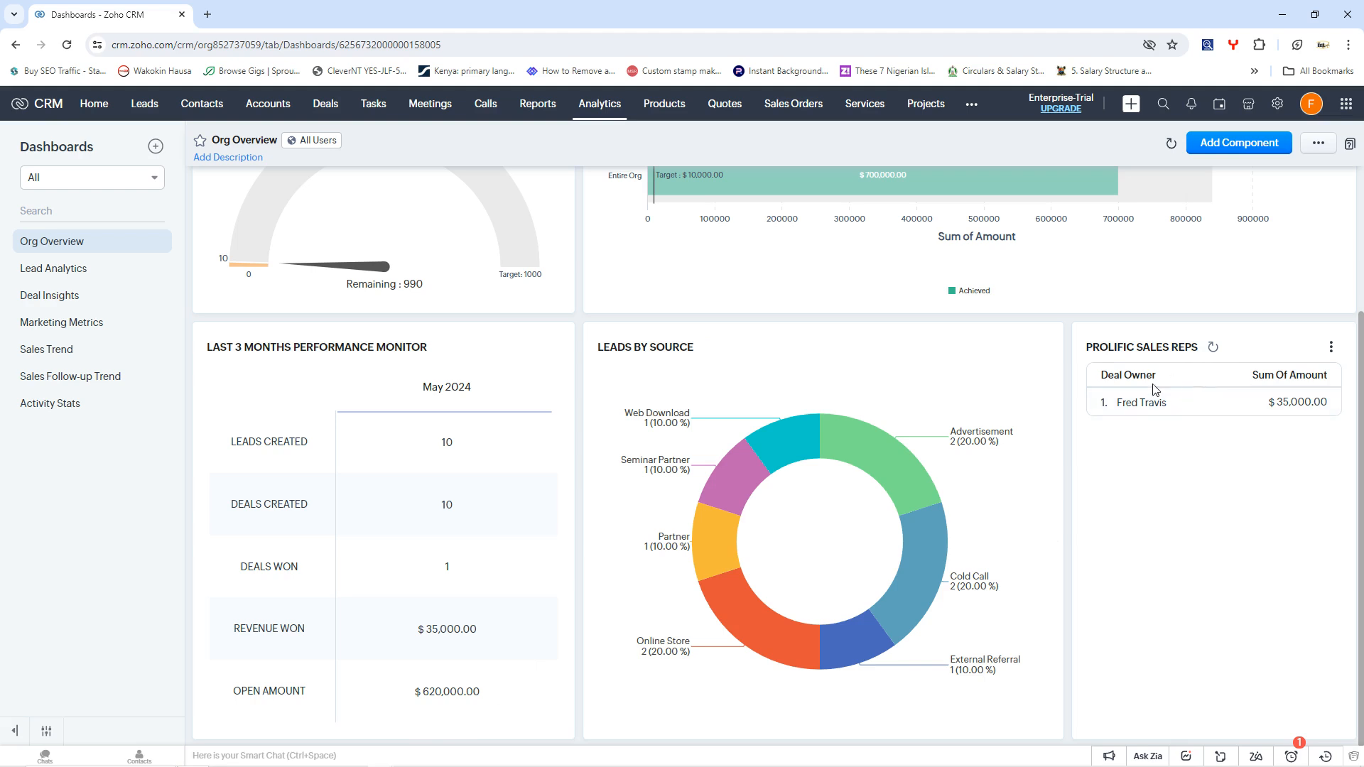
mouse_move(1233, 386)
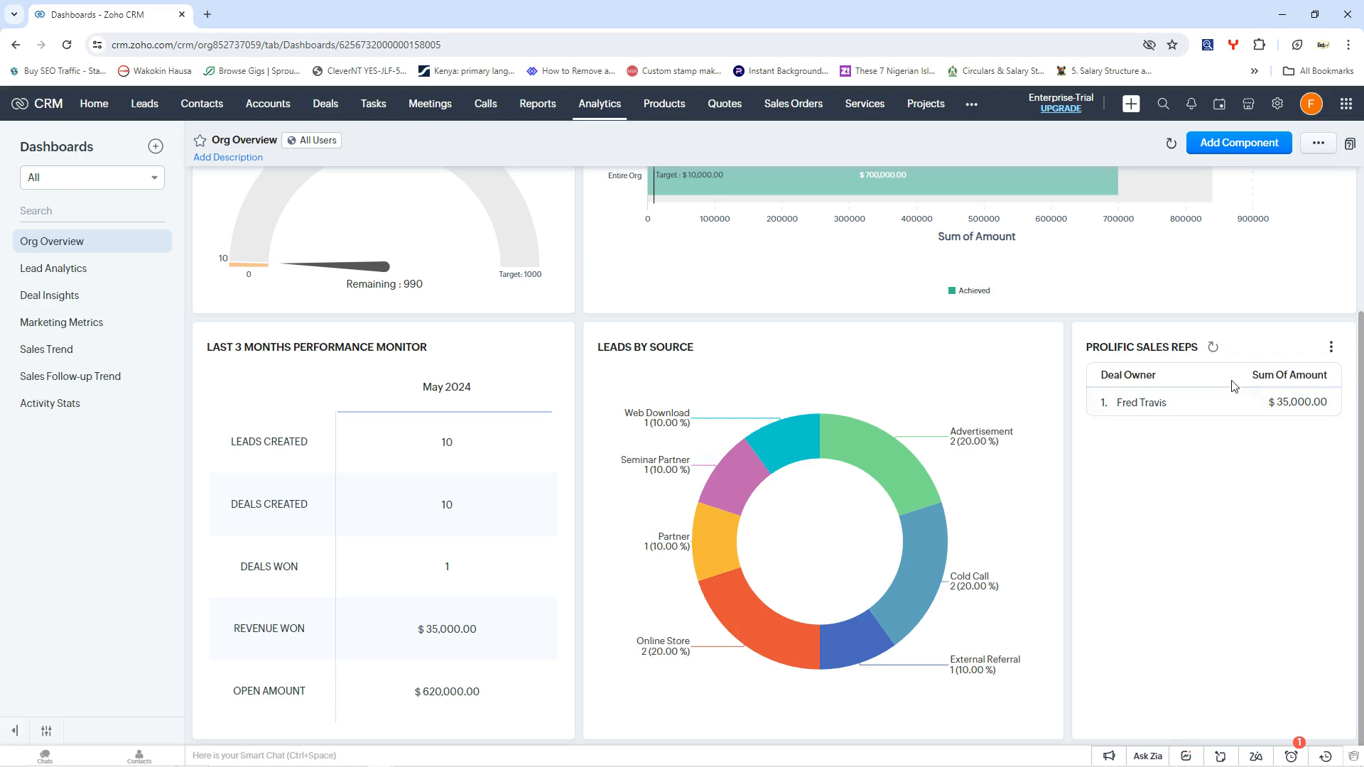
scroll(up, 3)
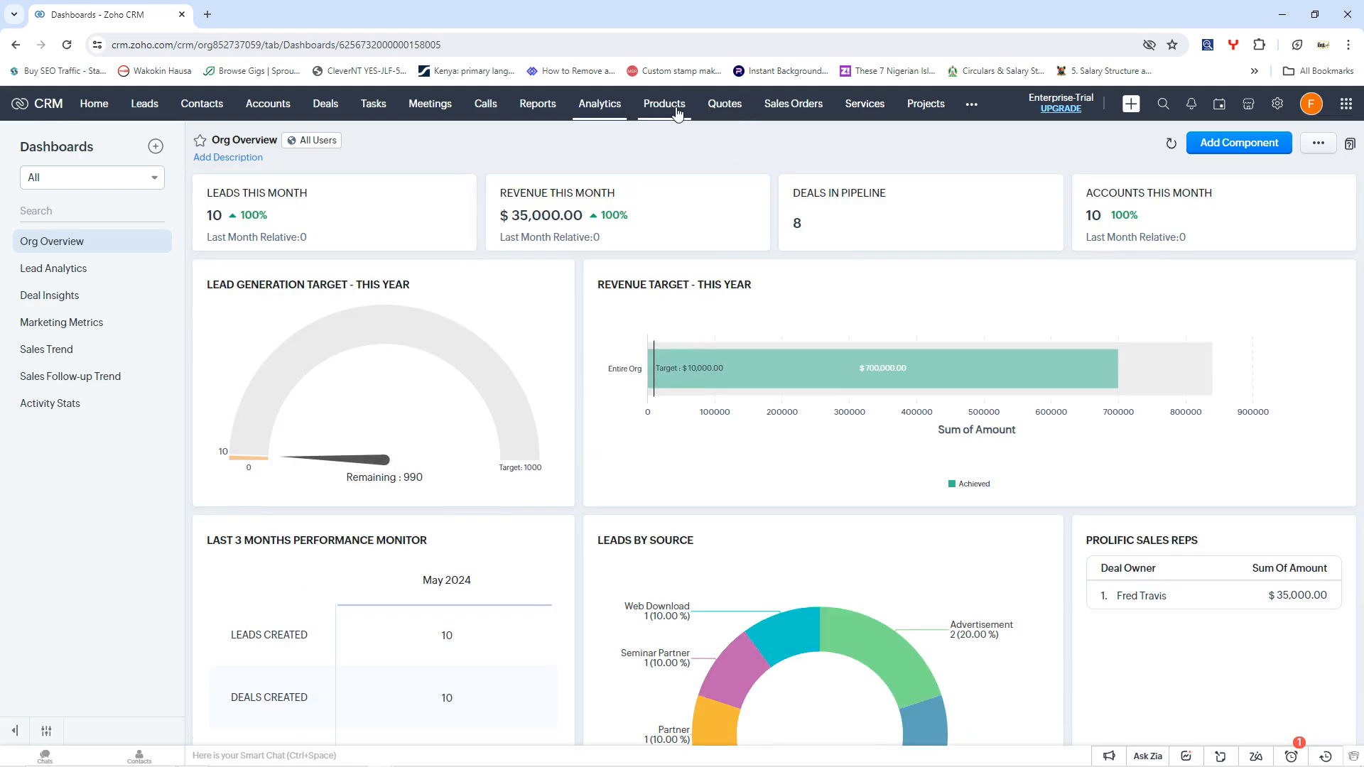
Go to the empty Products module showing create and import options.
click(663, 103)
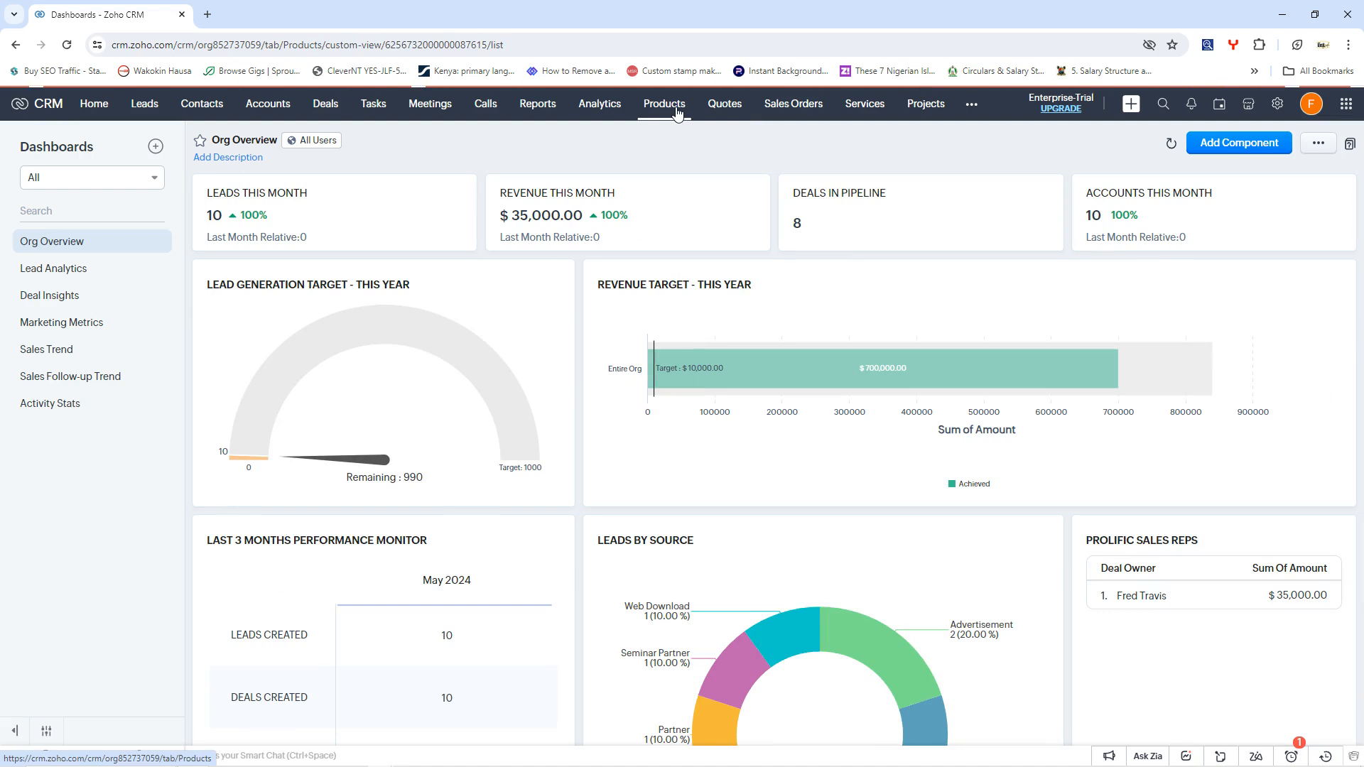
click(663, 104)
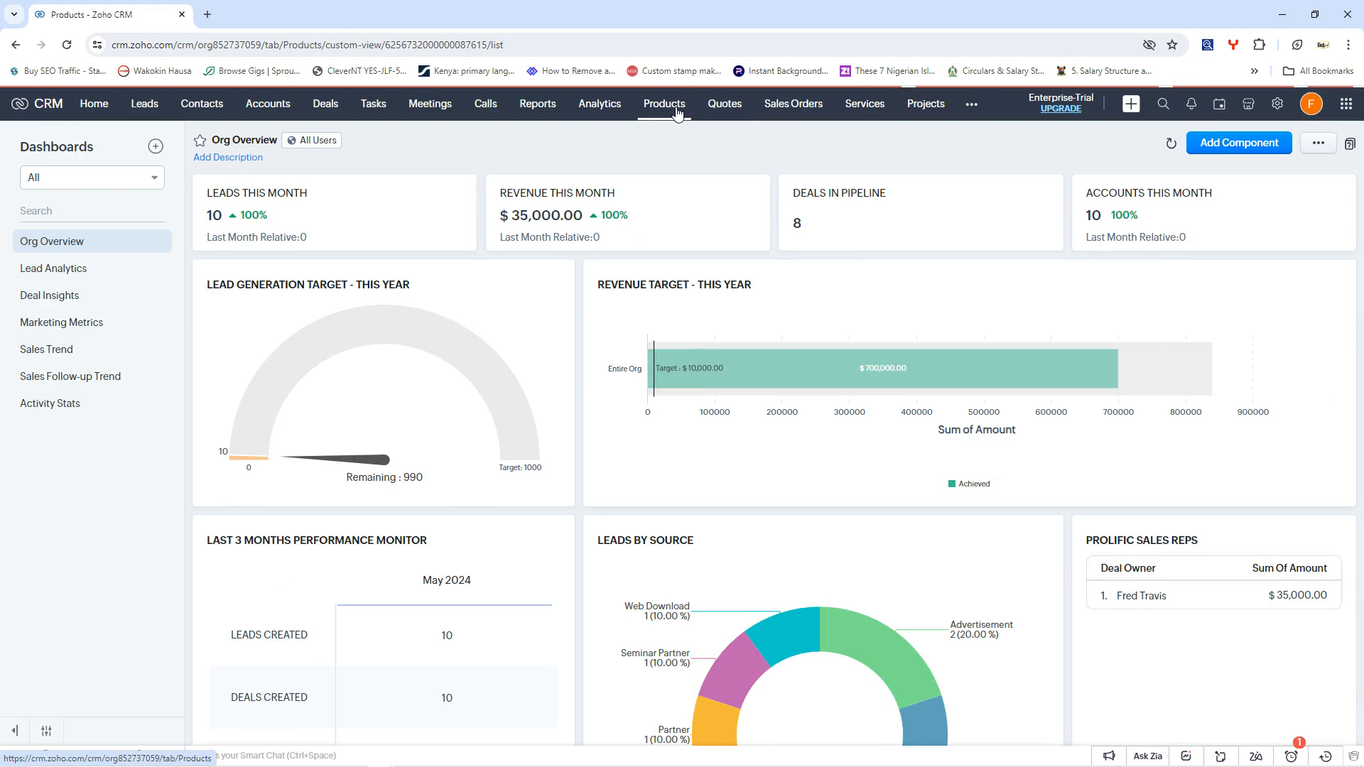
click(664, 104)
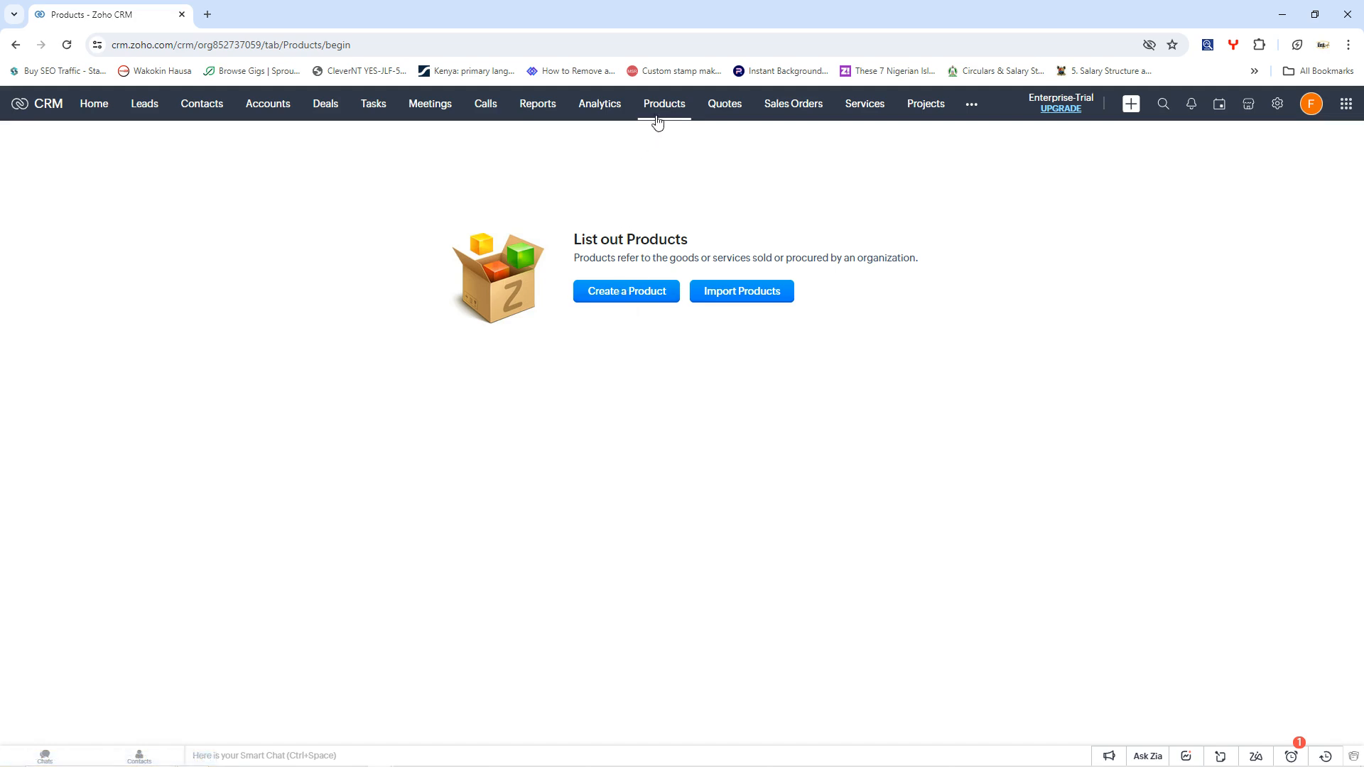
mouse_move(565, 242)
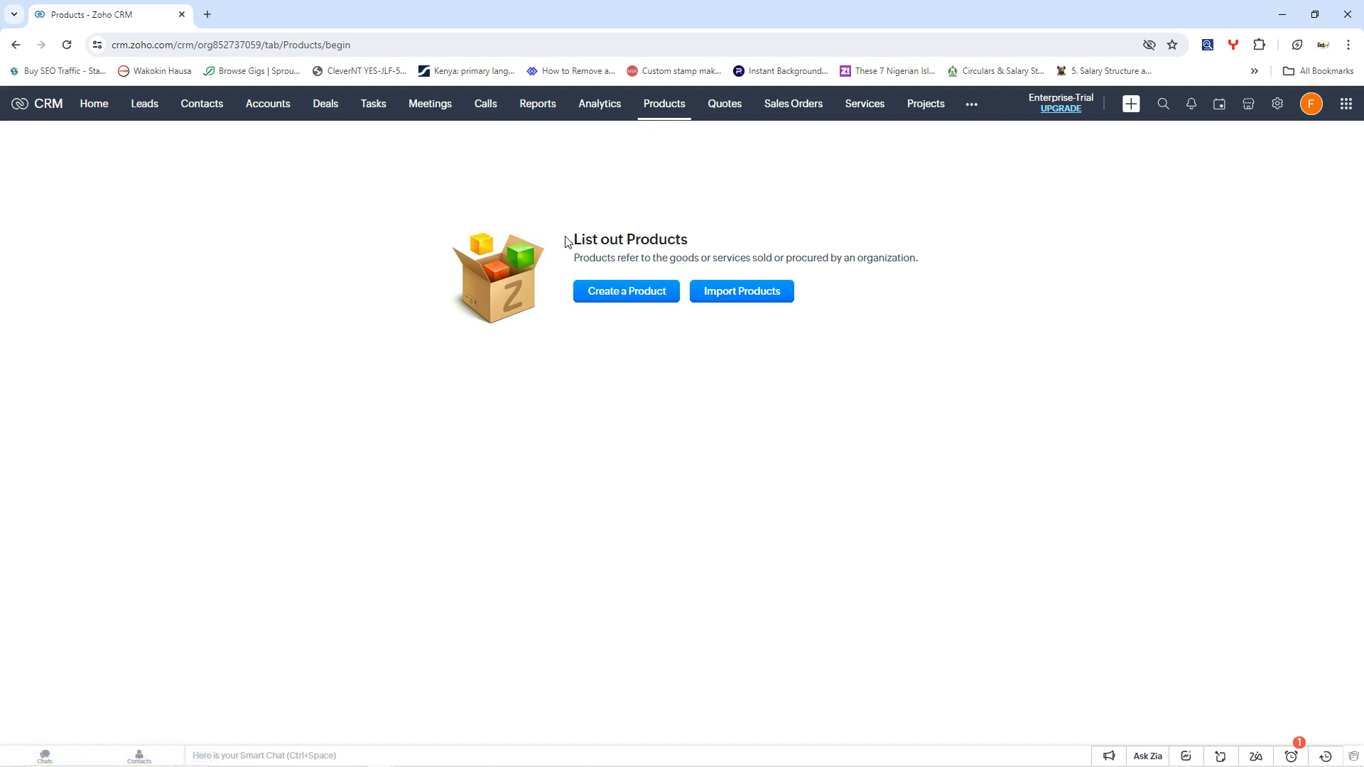
mouse_move(913, 203)
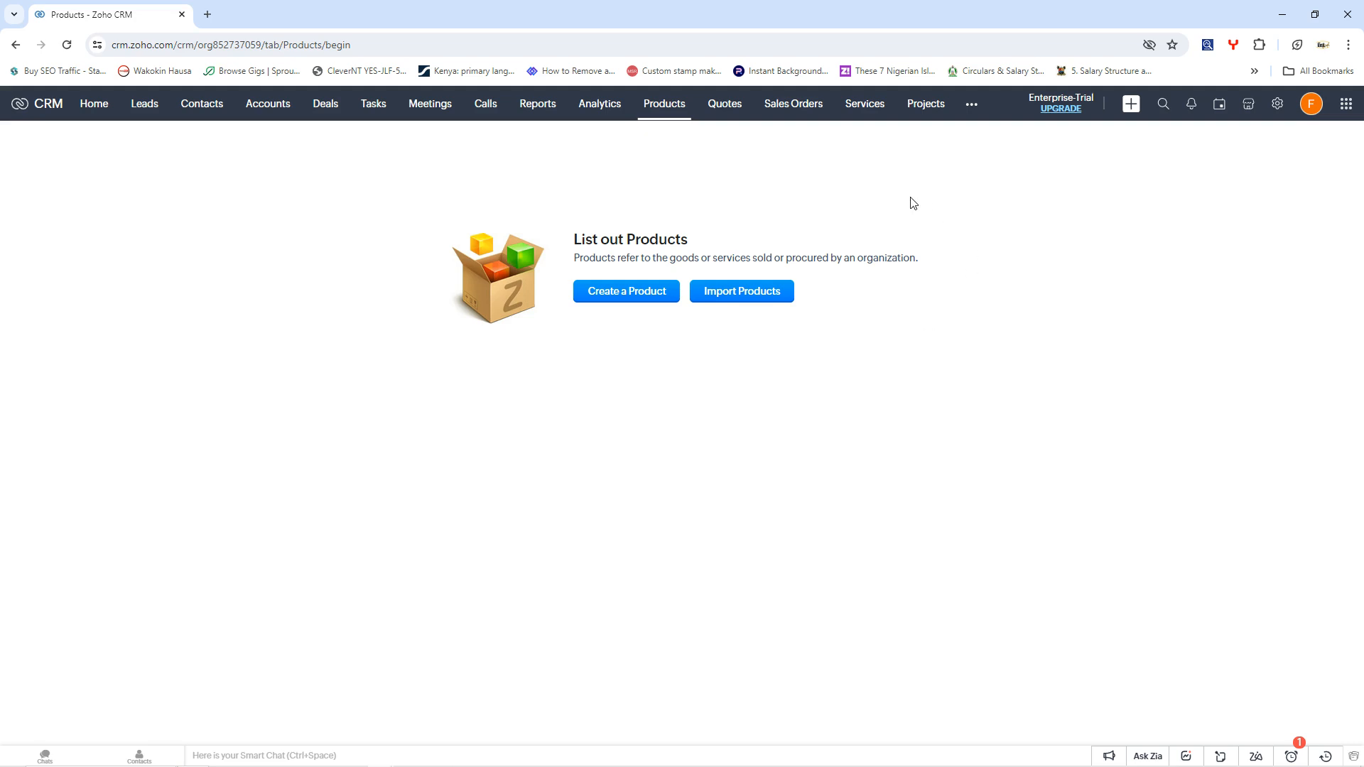
mouse_move(771, 193)
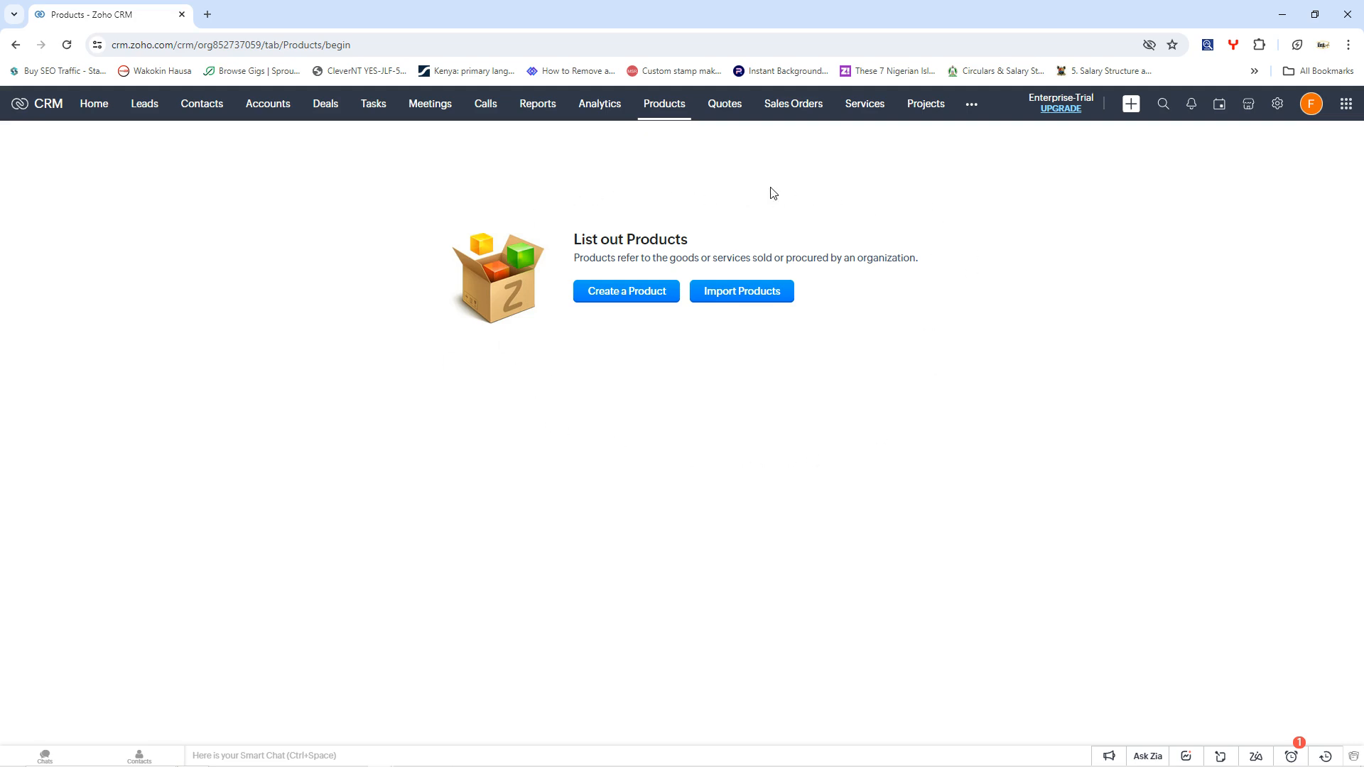
mouse_move(607, 230)
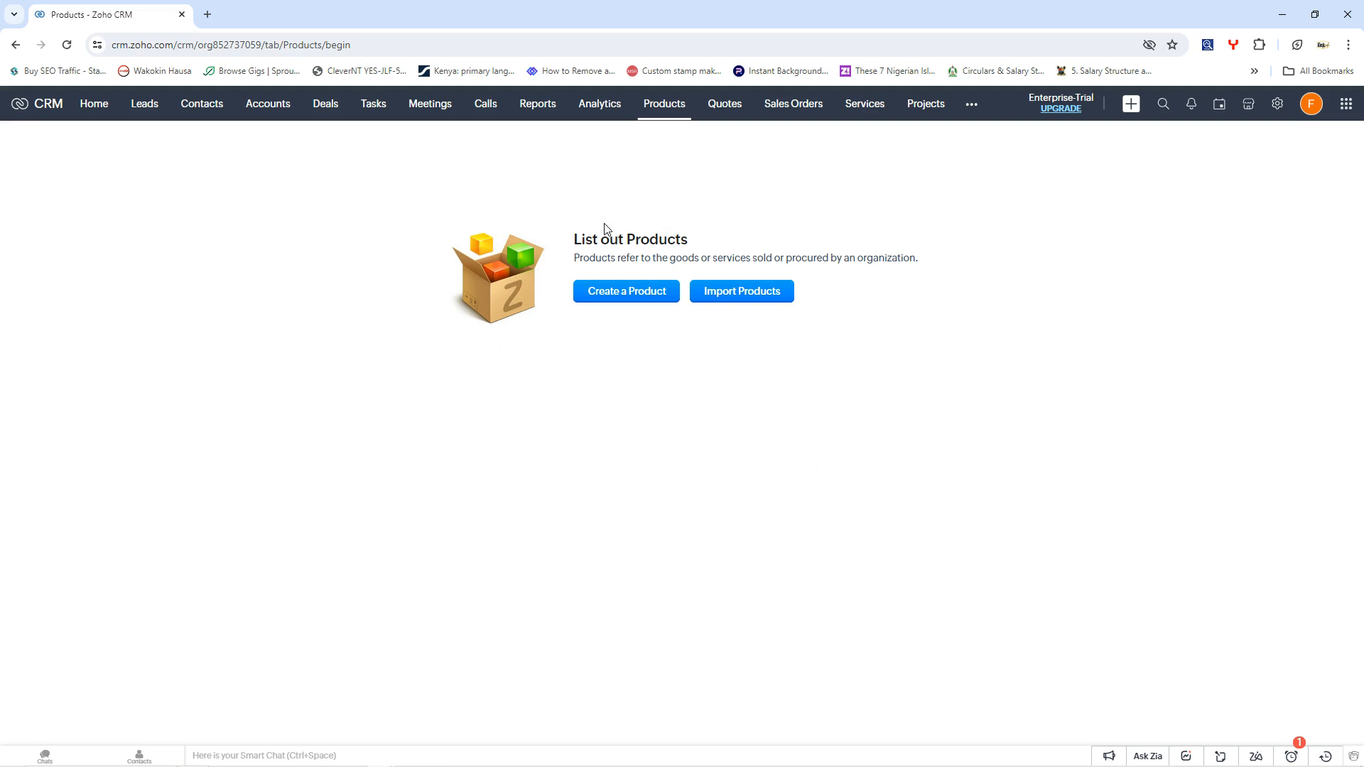
mouse_move(759, 304)
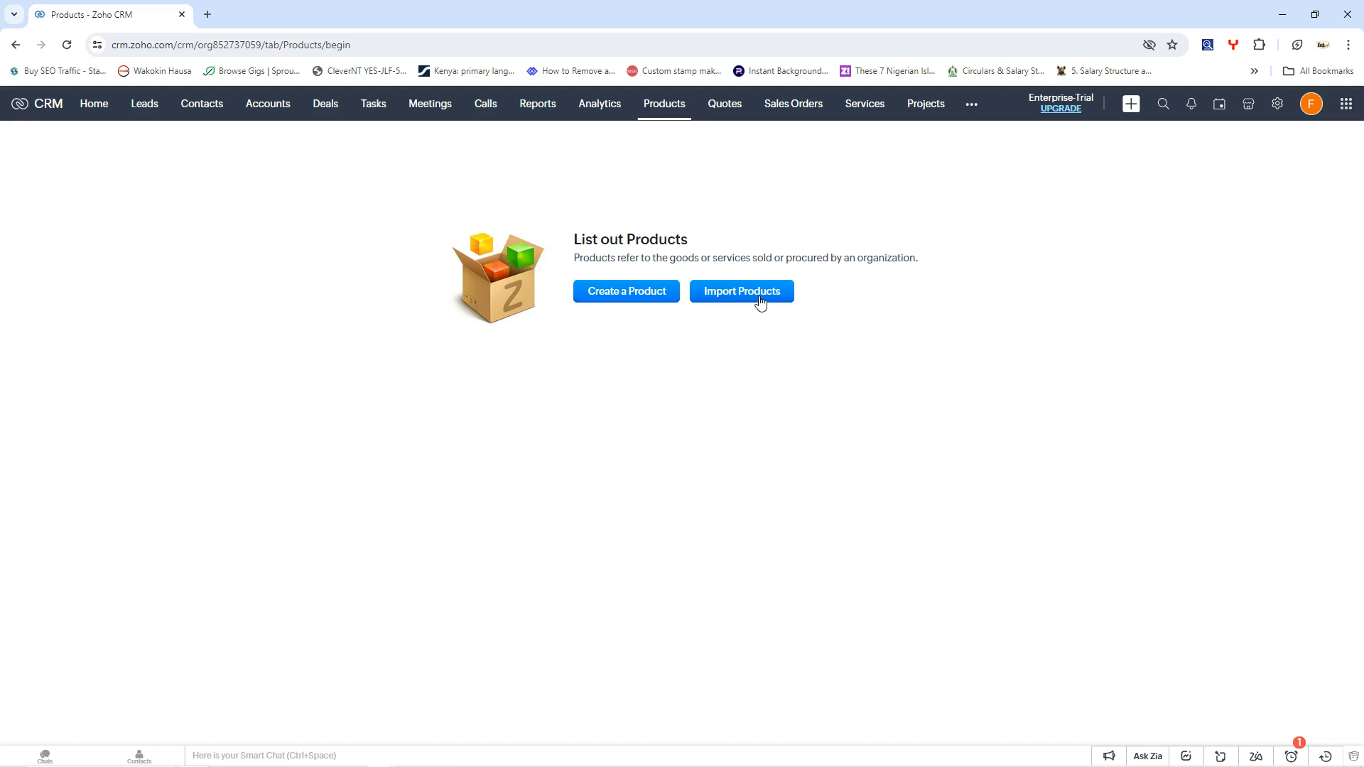
mouse_move(460, 219)
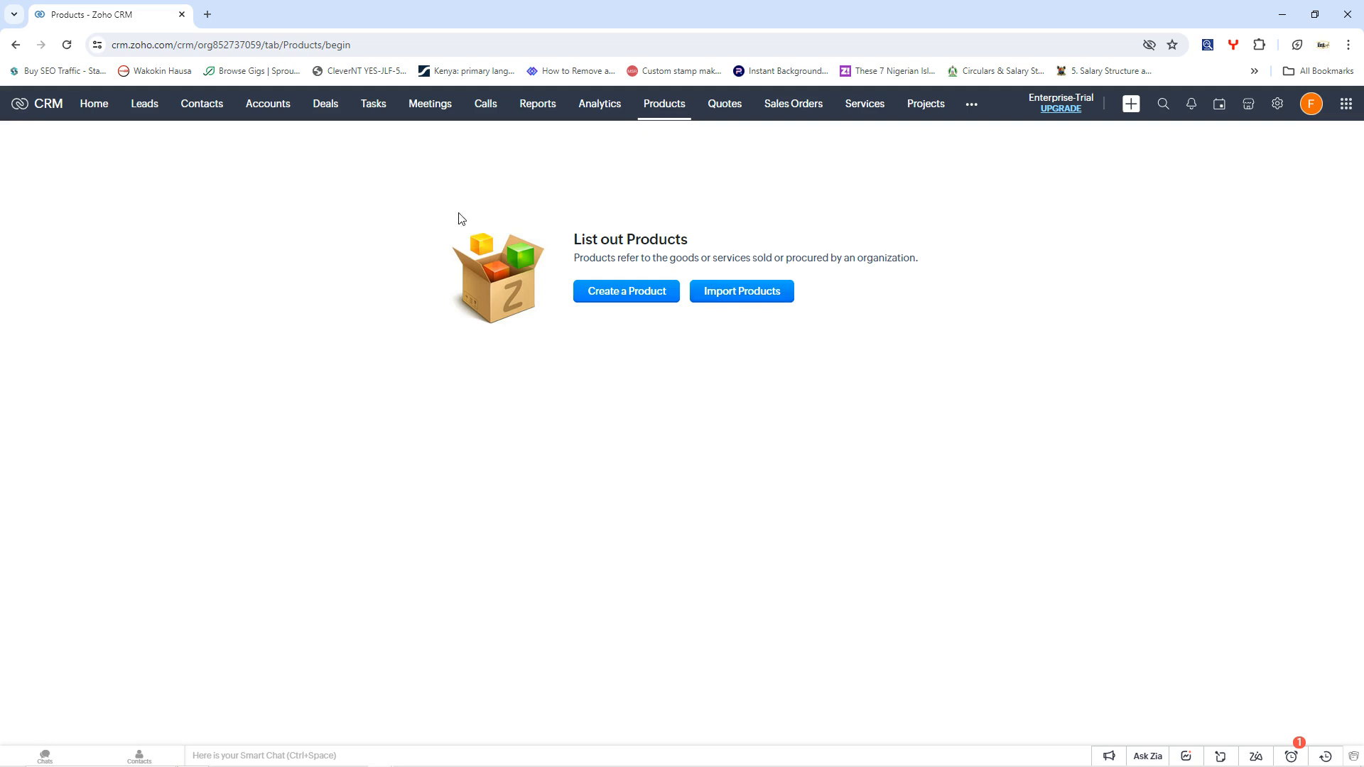
mouse_move(858, 233)
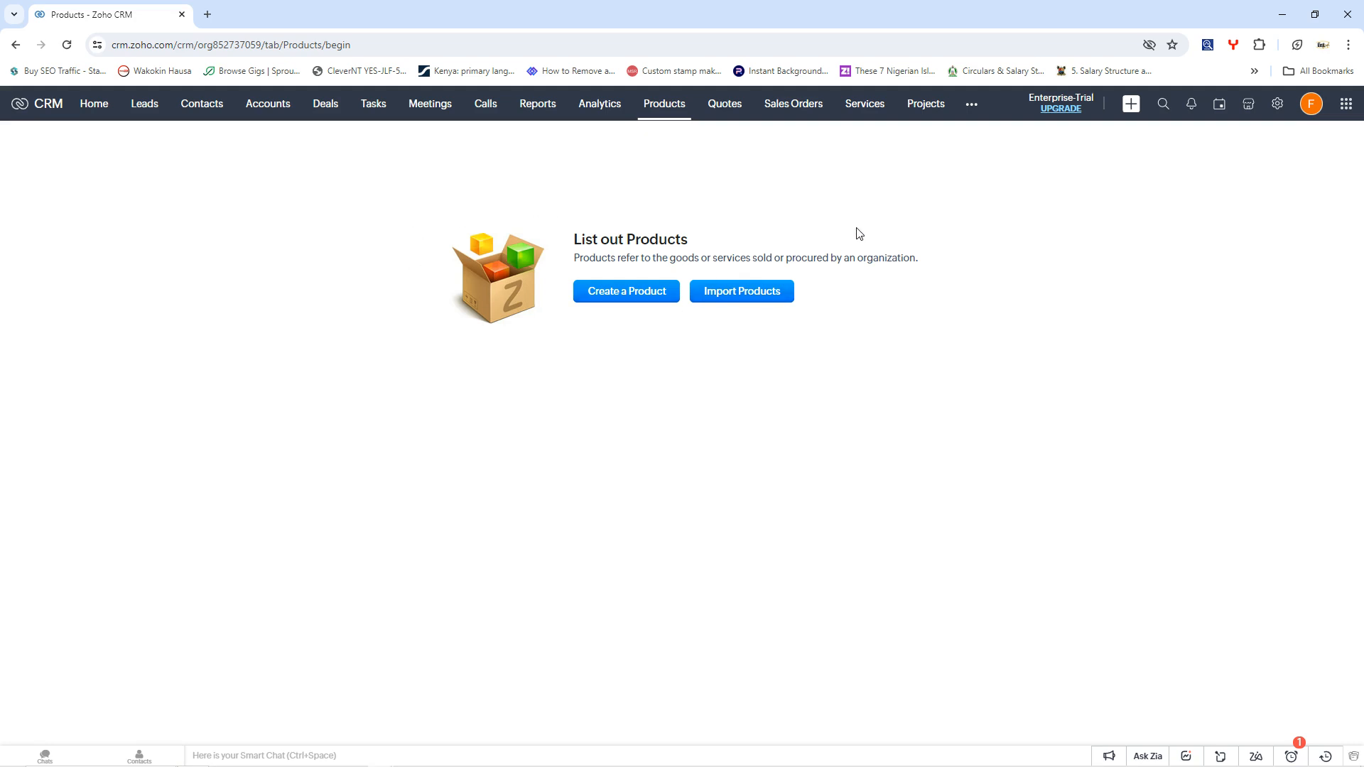
mouse_move(689, 229)
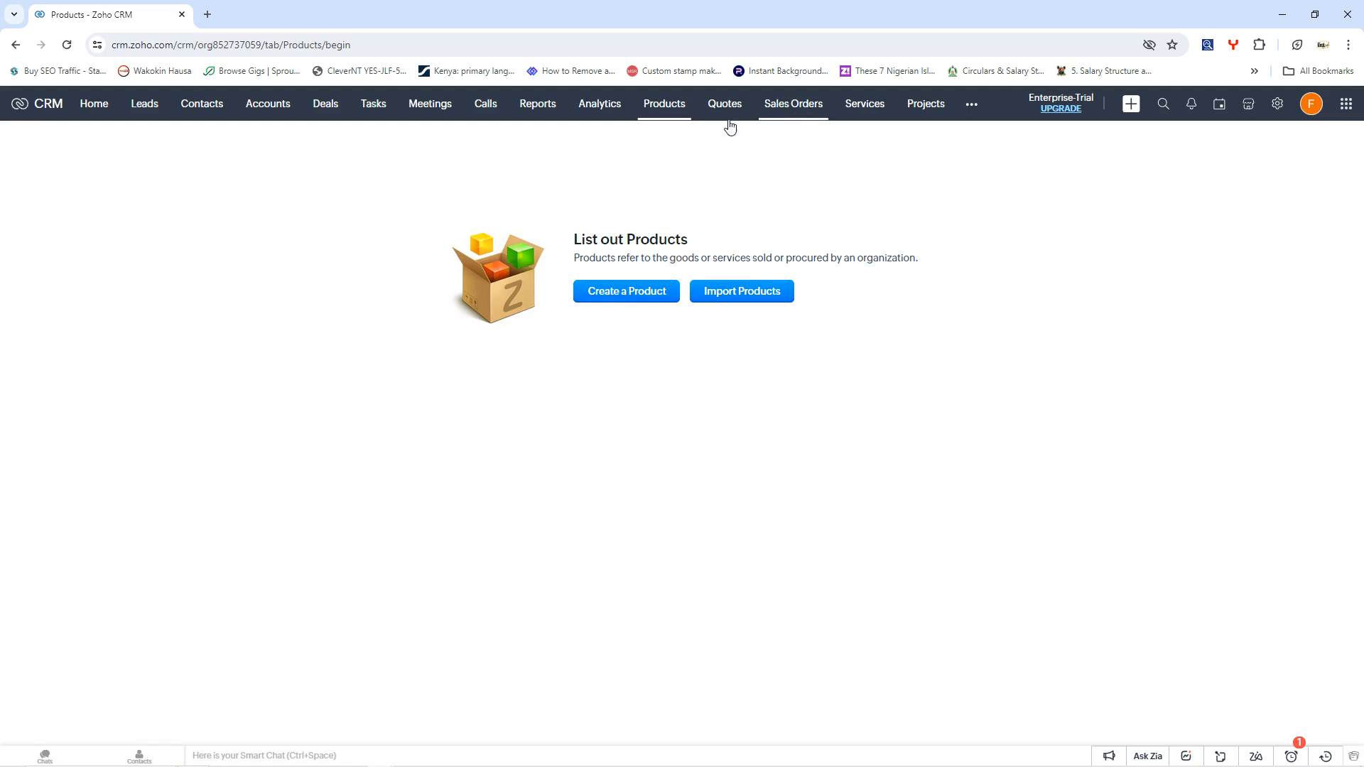
mouse_move(500, 171)
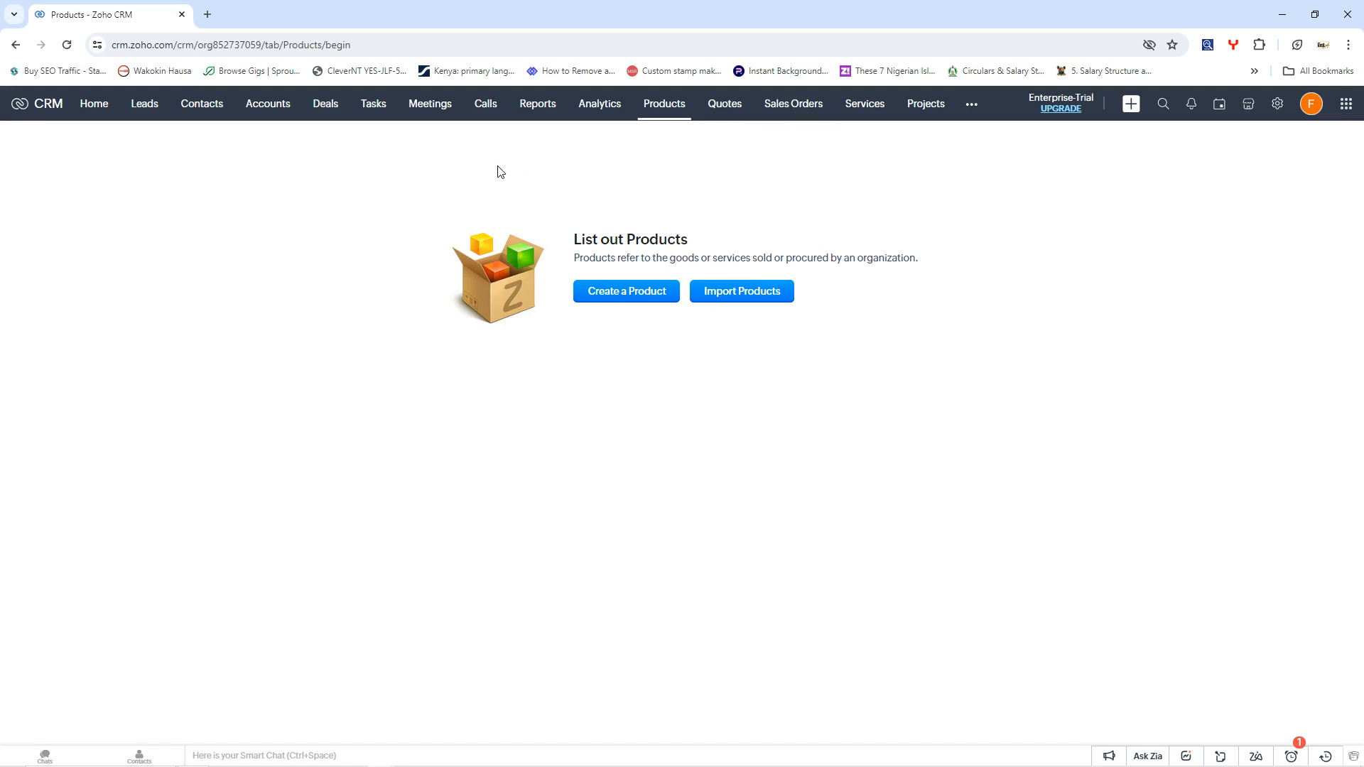
mouse_move(439, 165)
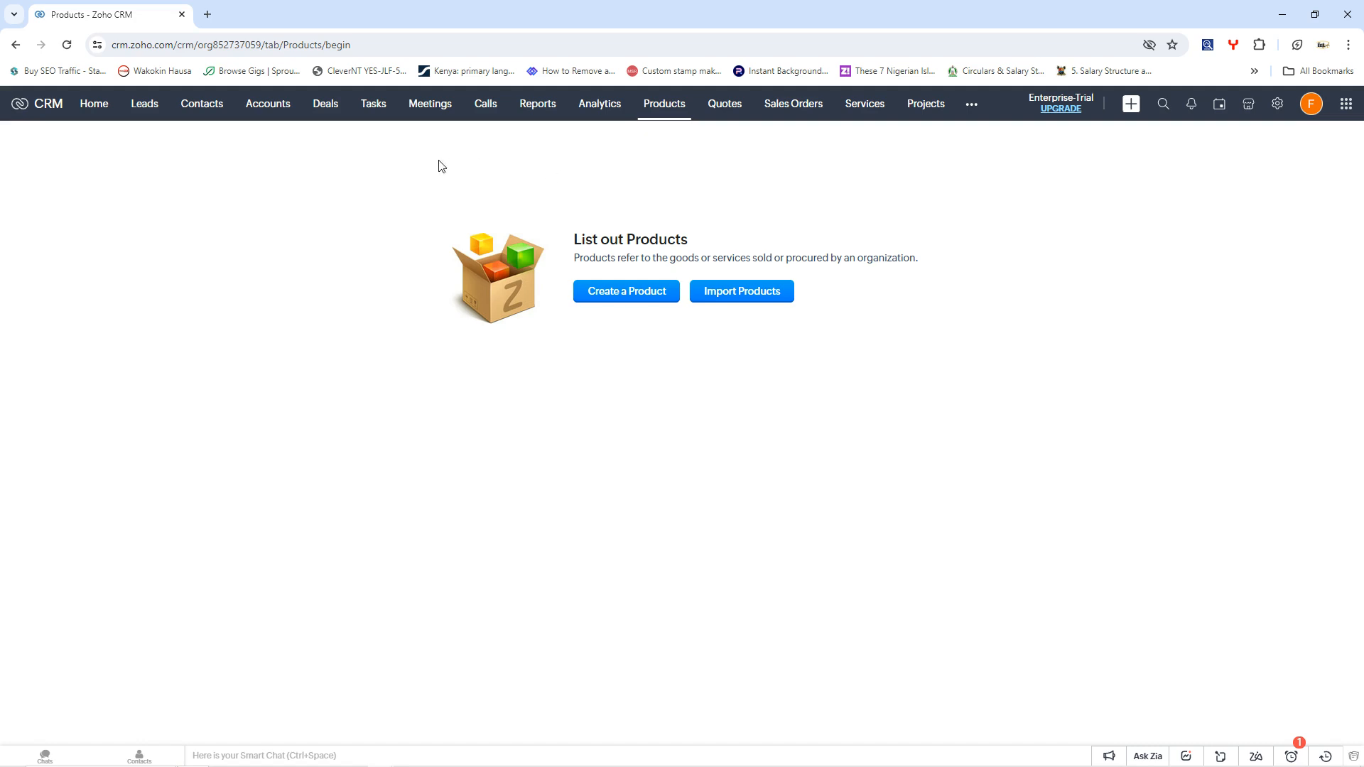
mouse_move(442, 280)
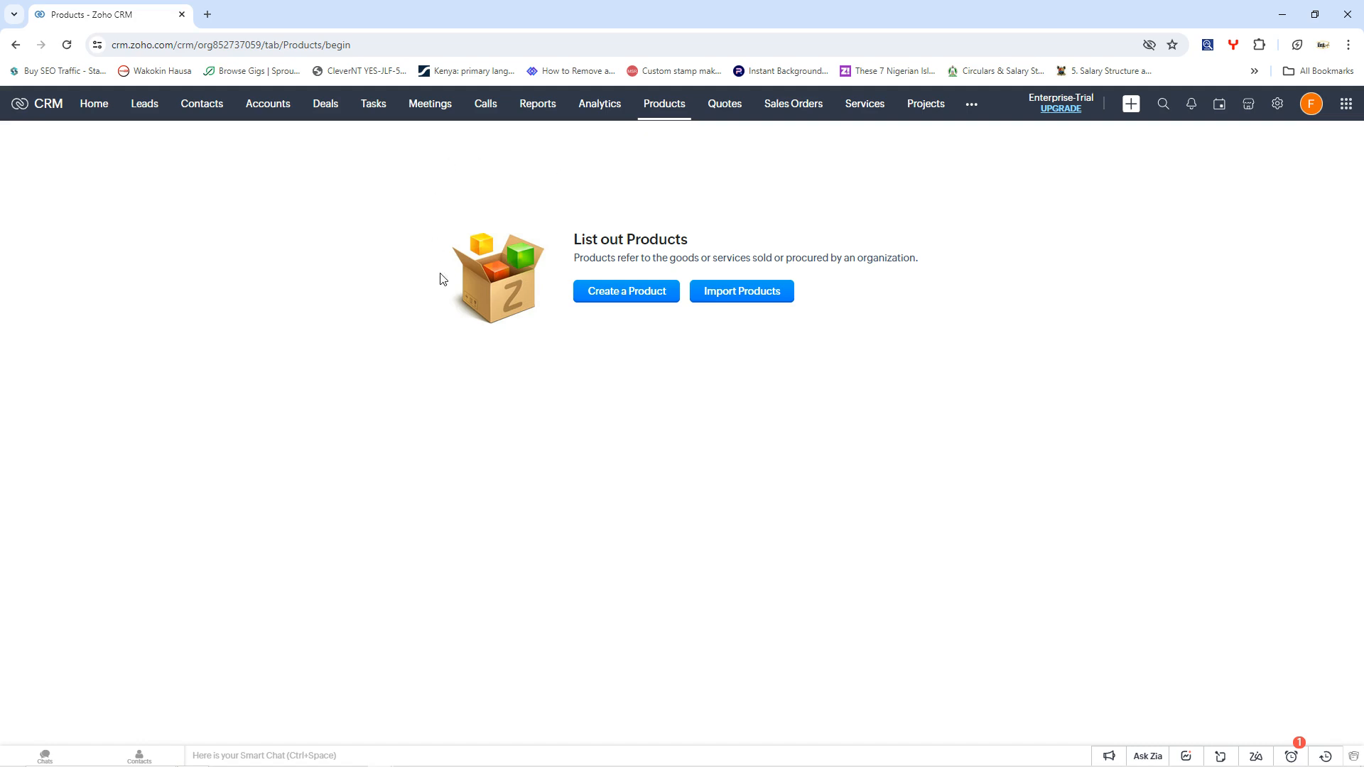
mouse_move(348, 172)
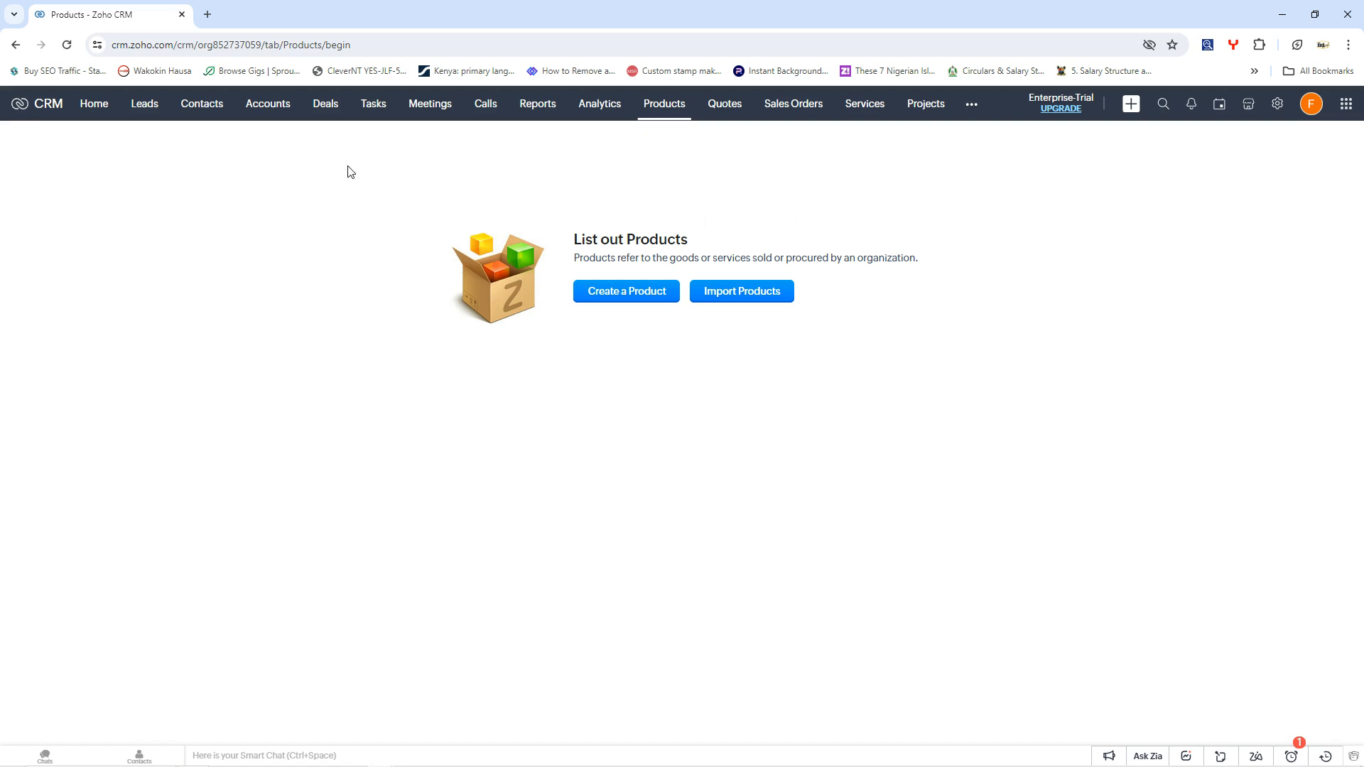
mouse_move(94, 103)
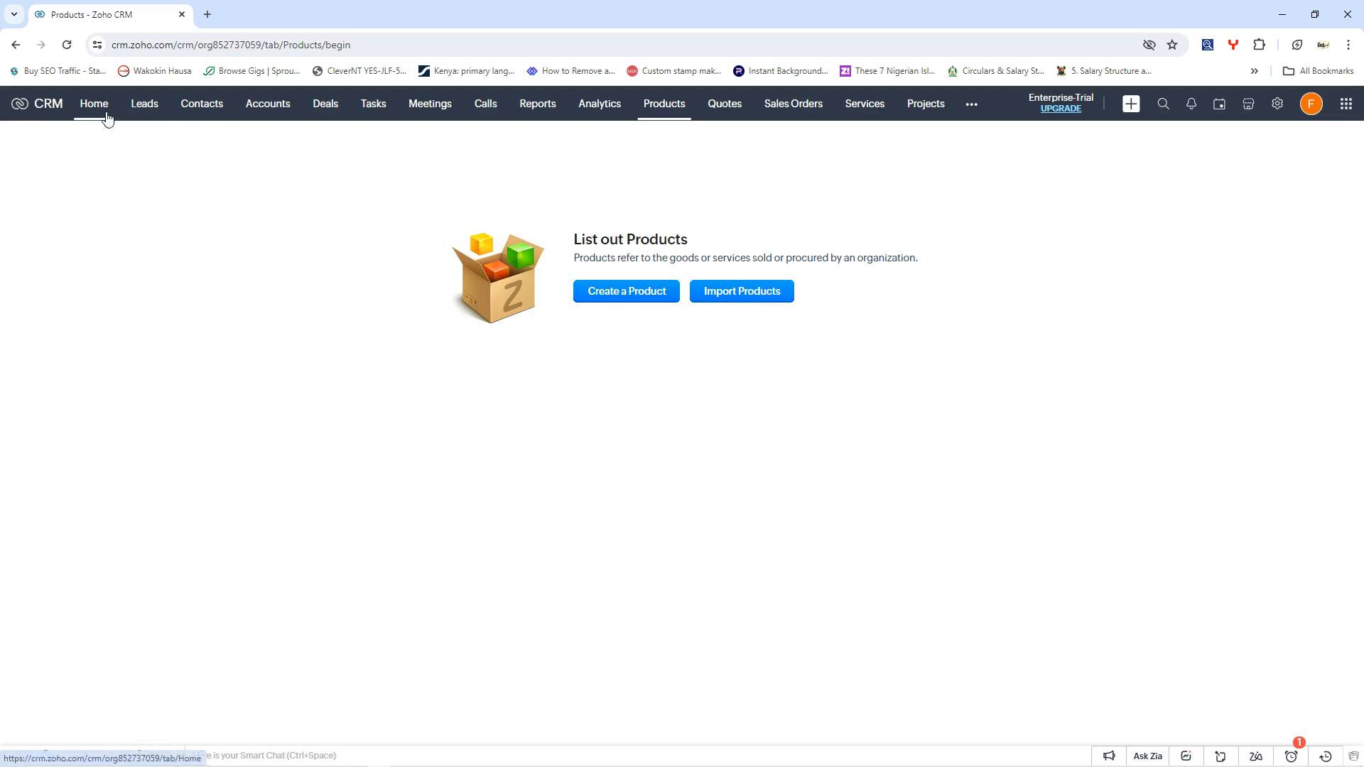
mouse_move(844, 253)
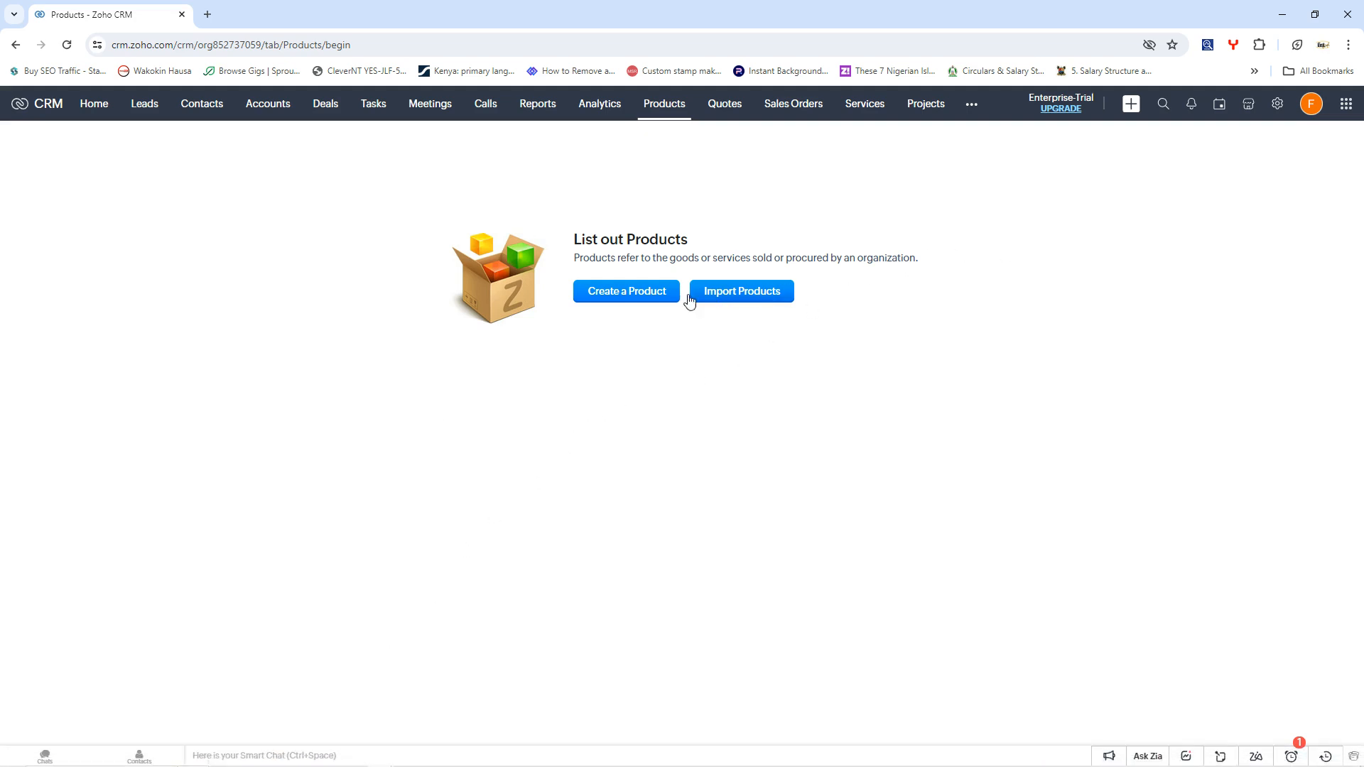
mouse_move(541, 289)
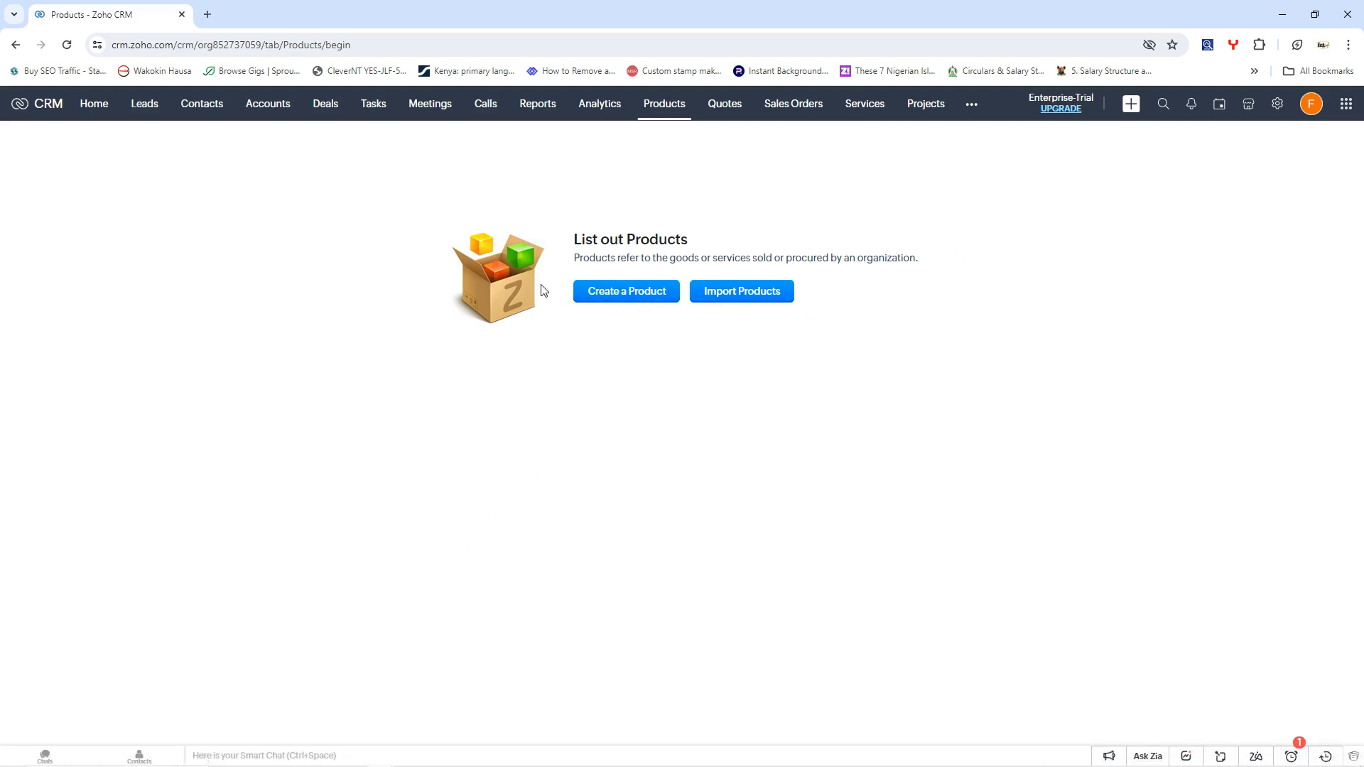
mouse_move(413, 226)
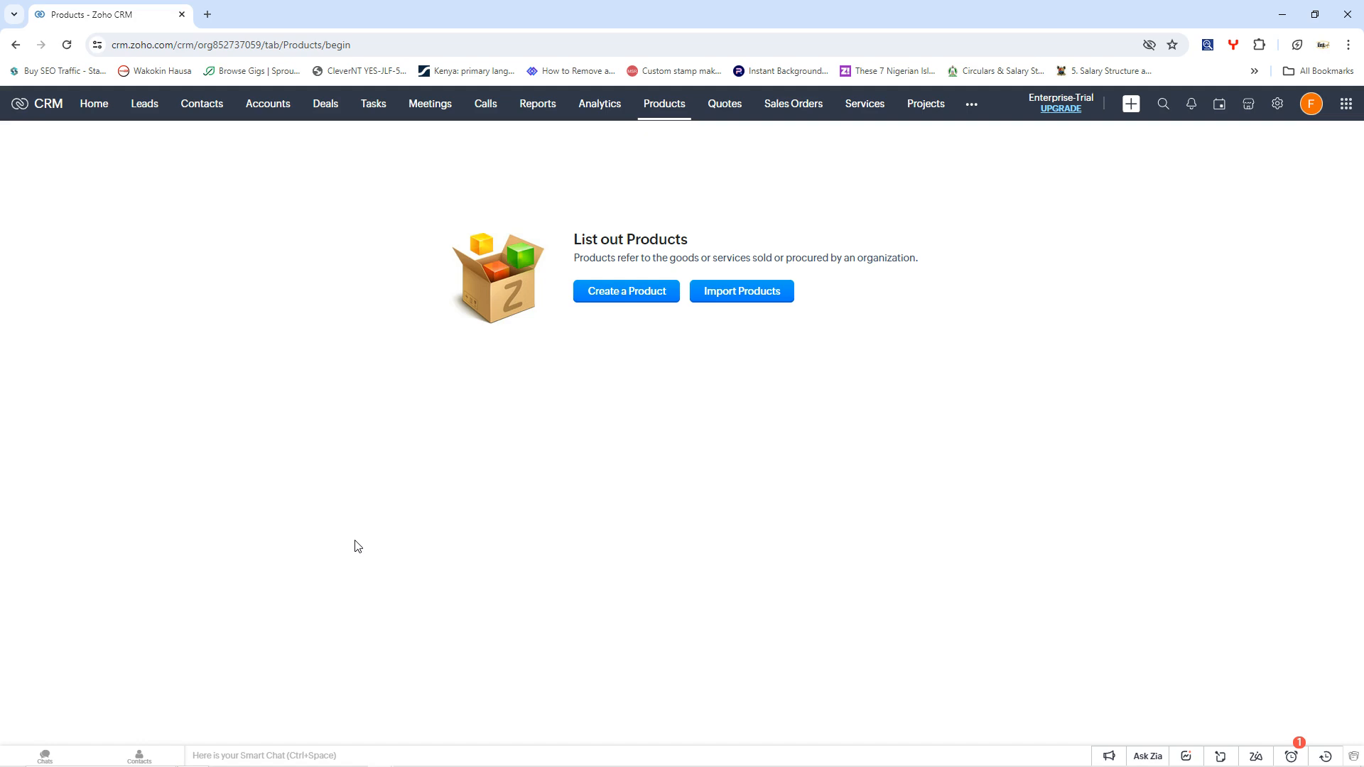
mouse_move(351, 611)
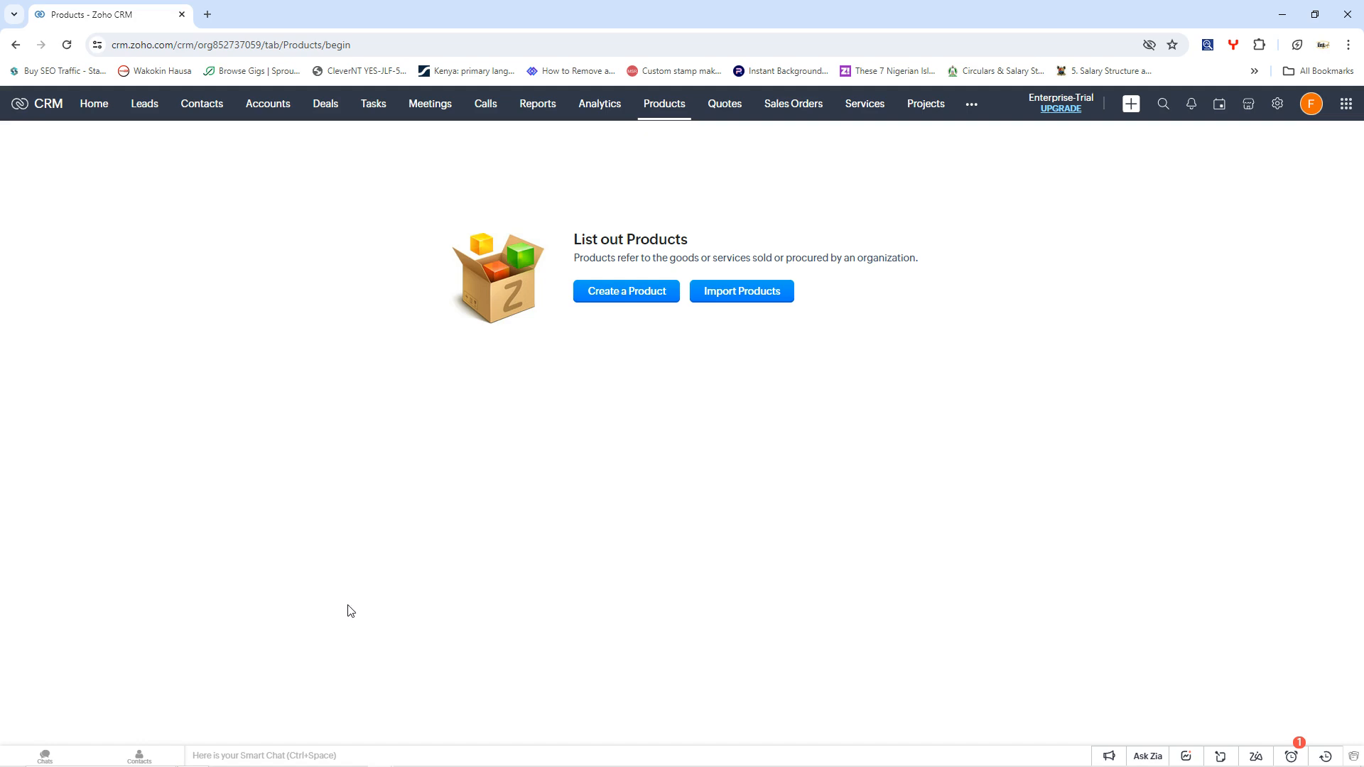
mouse_move(413, 388)
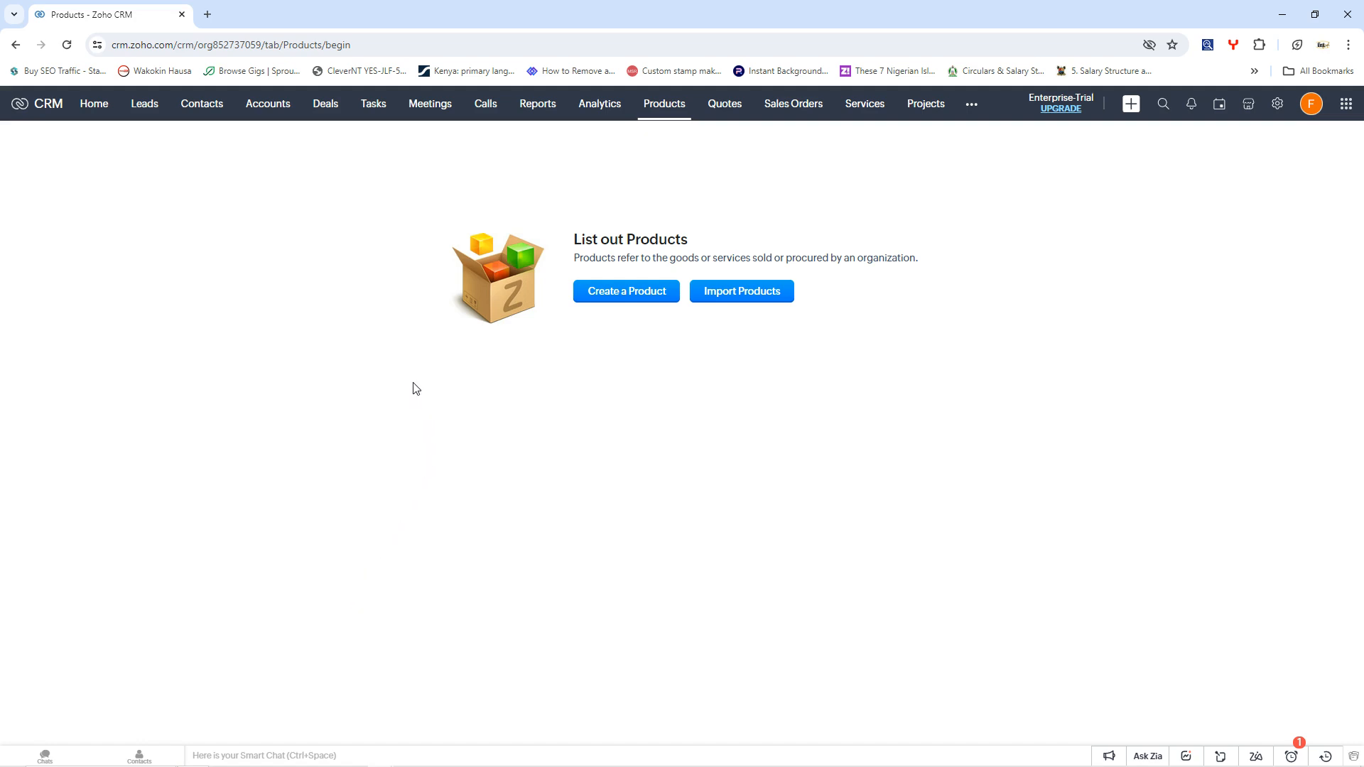
mouse_move(300, 696)
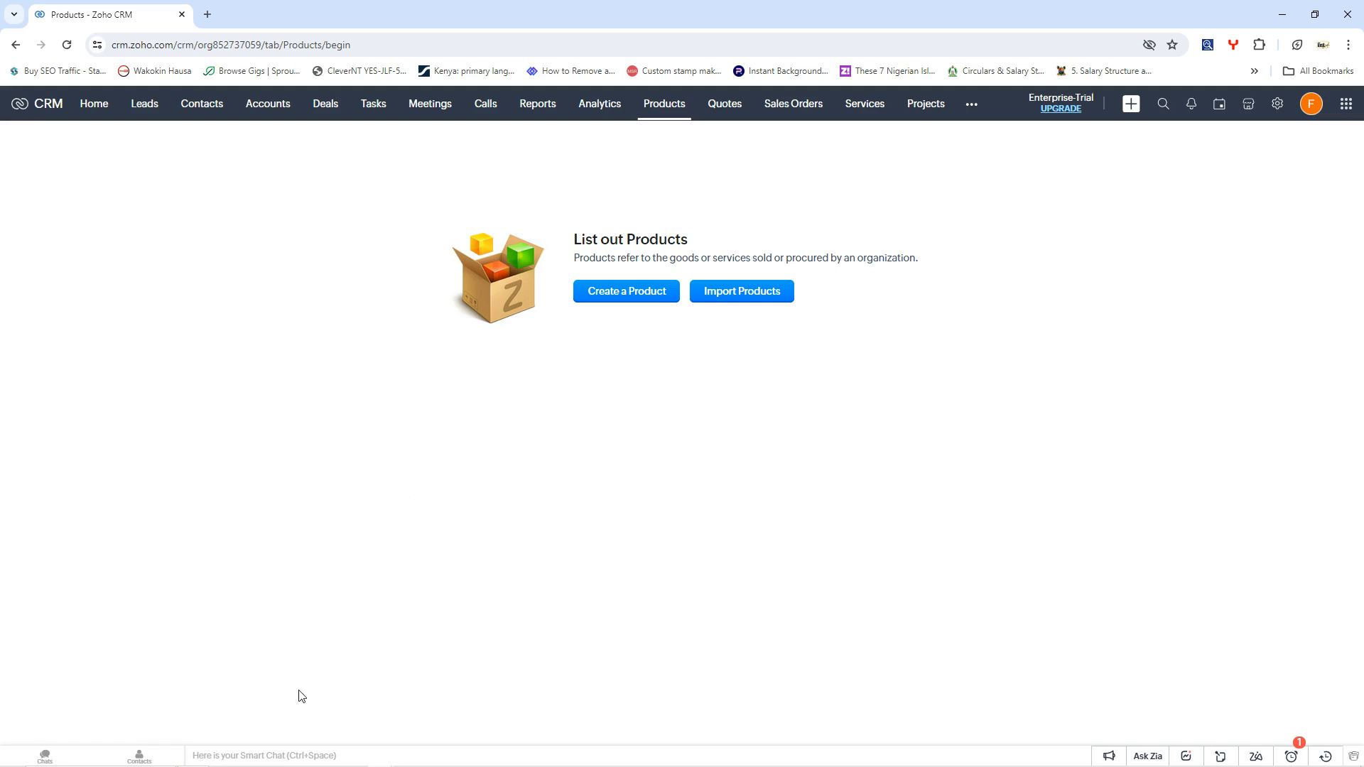
mouse_move(392, 466)
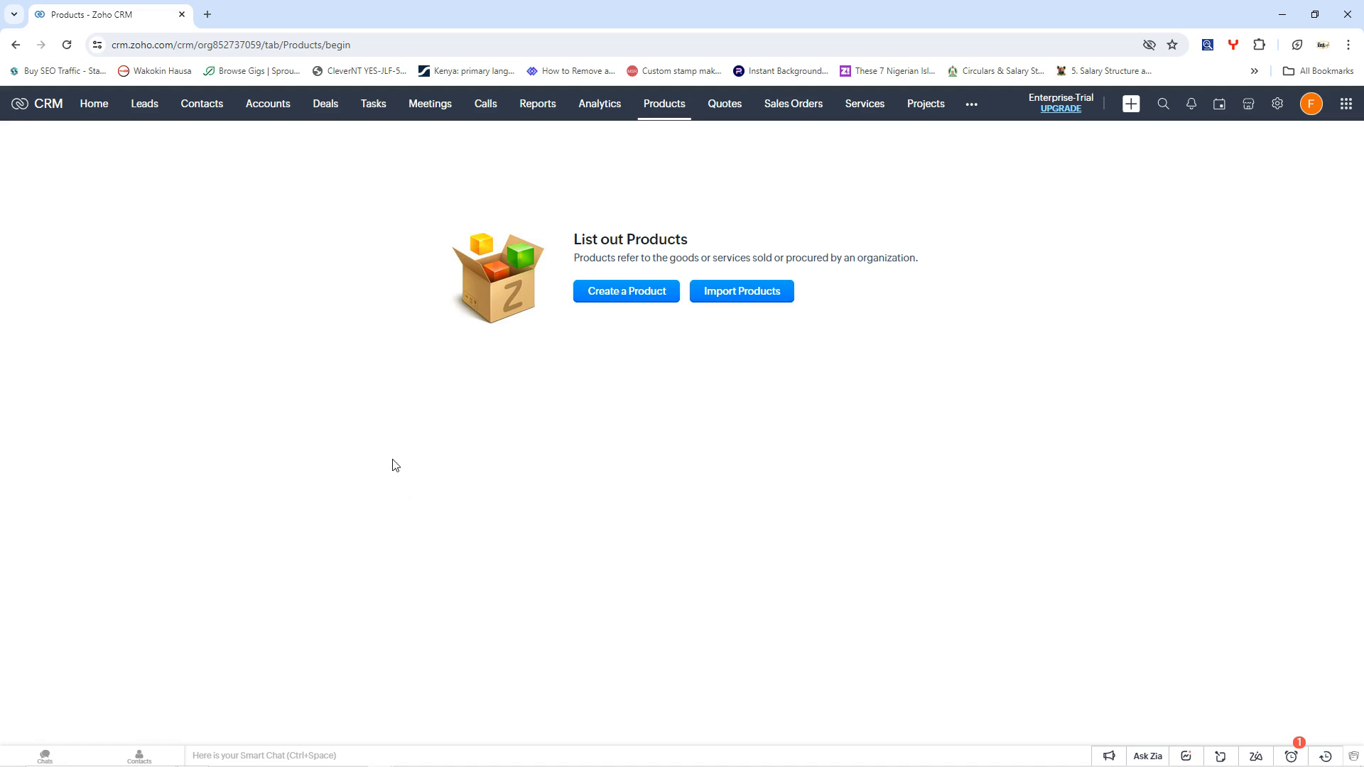
mouse_move(416, 588)
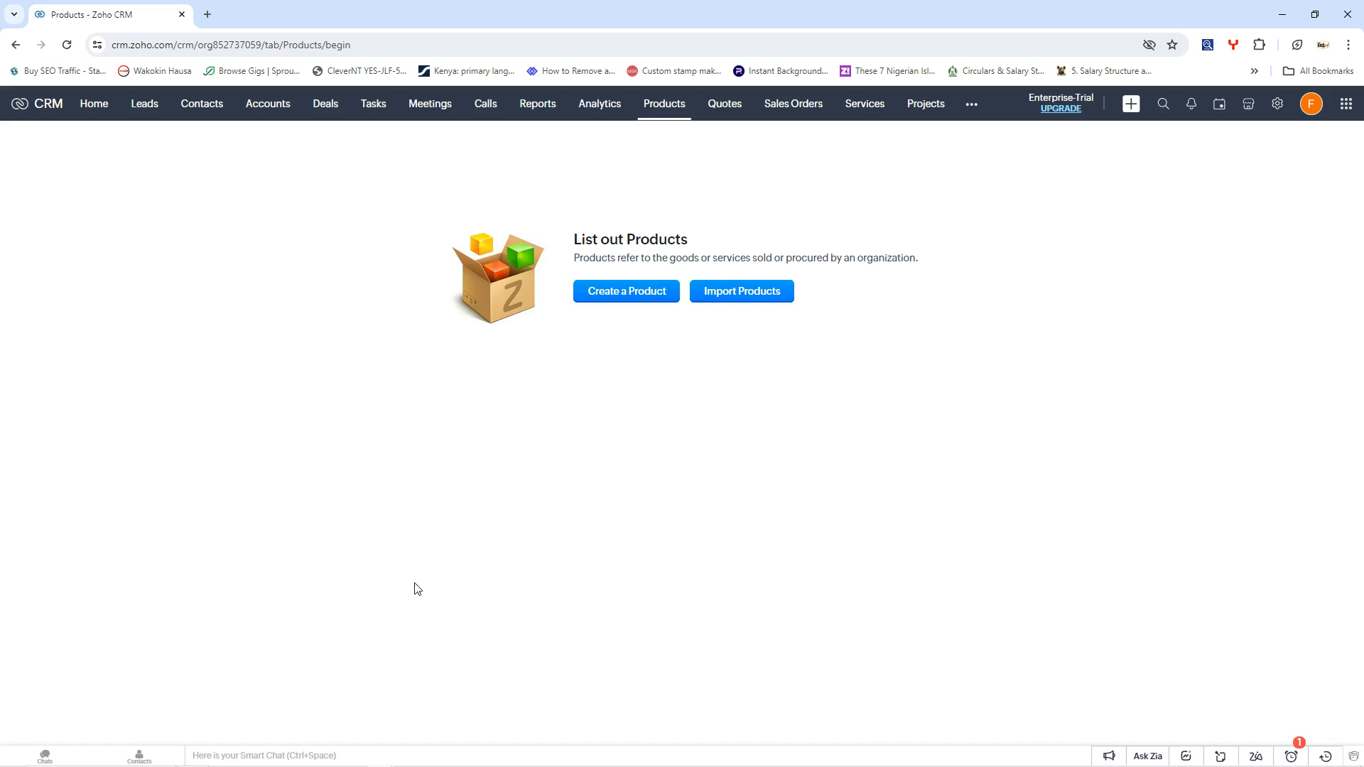